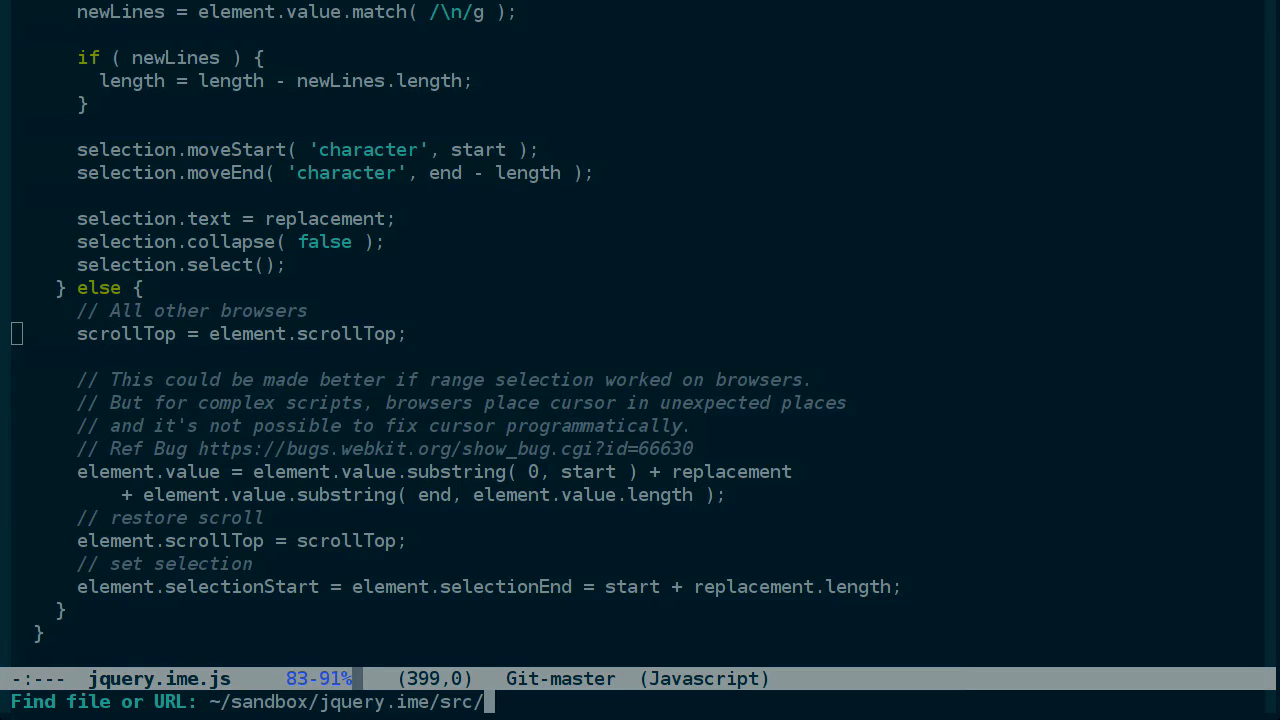
# Open examples/index.html in Emacs and scroll down past the header block
pyautogui.write('examples/')
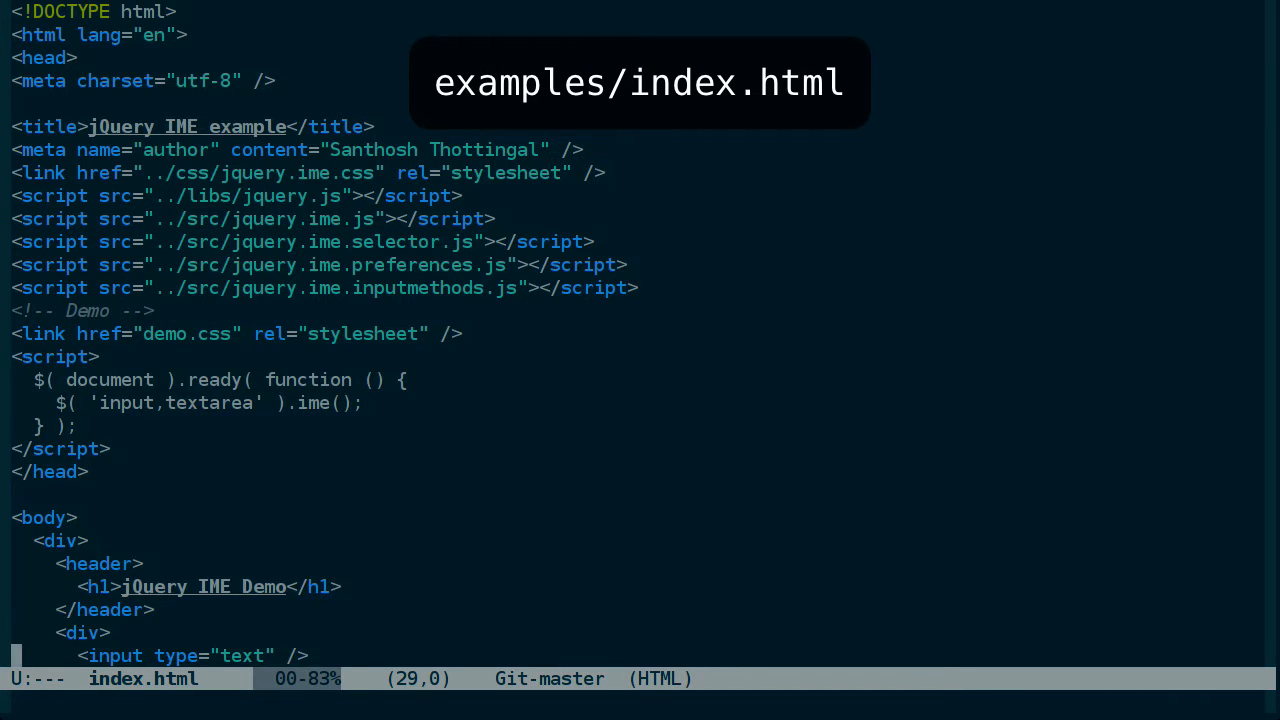
pyautogui.scroll(-3)
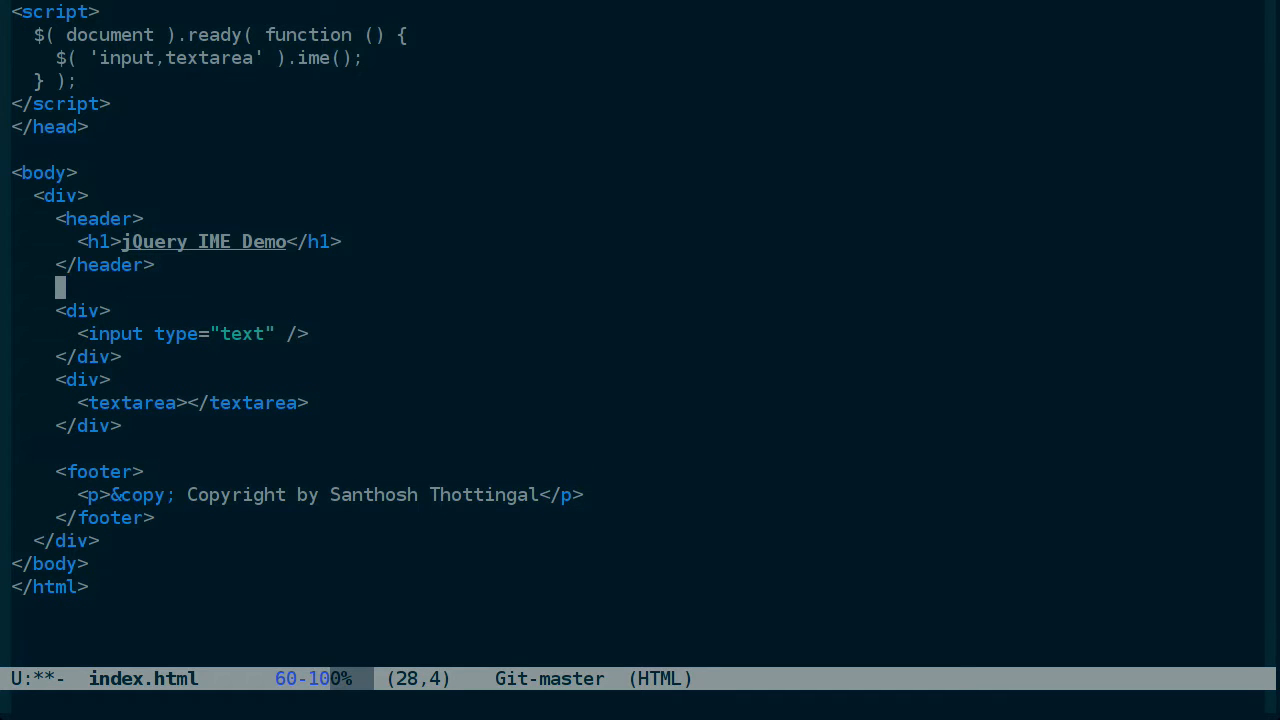
# Add an <a> tag labelled Bookmarklet below the </header> line
pyautogui.write('<a')
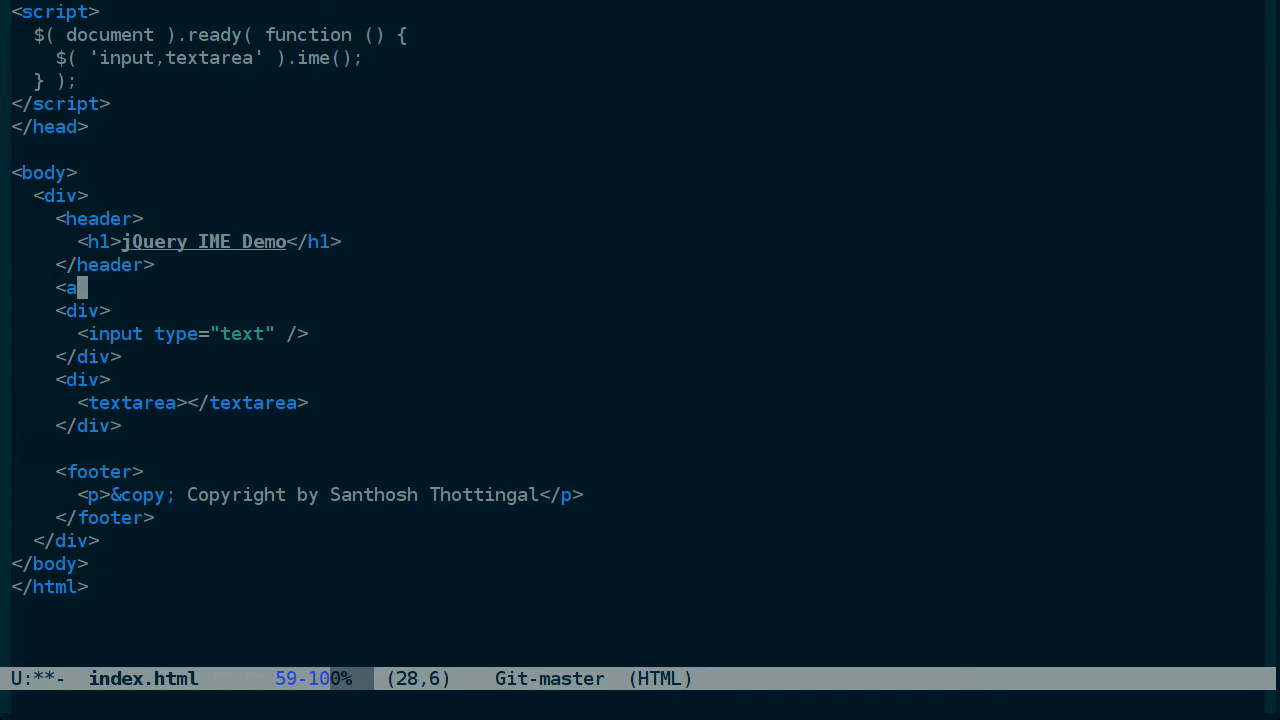
pyautogui.write('href')
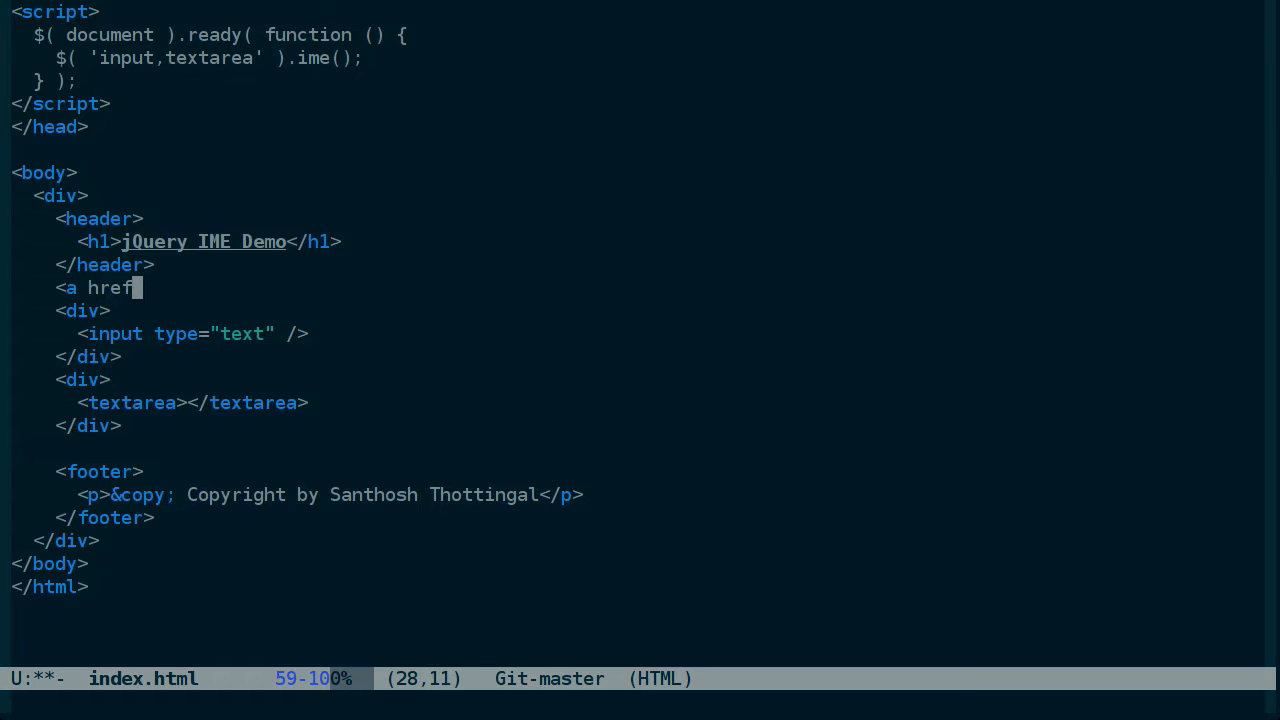
pyautogui.write('="')
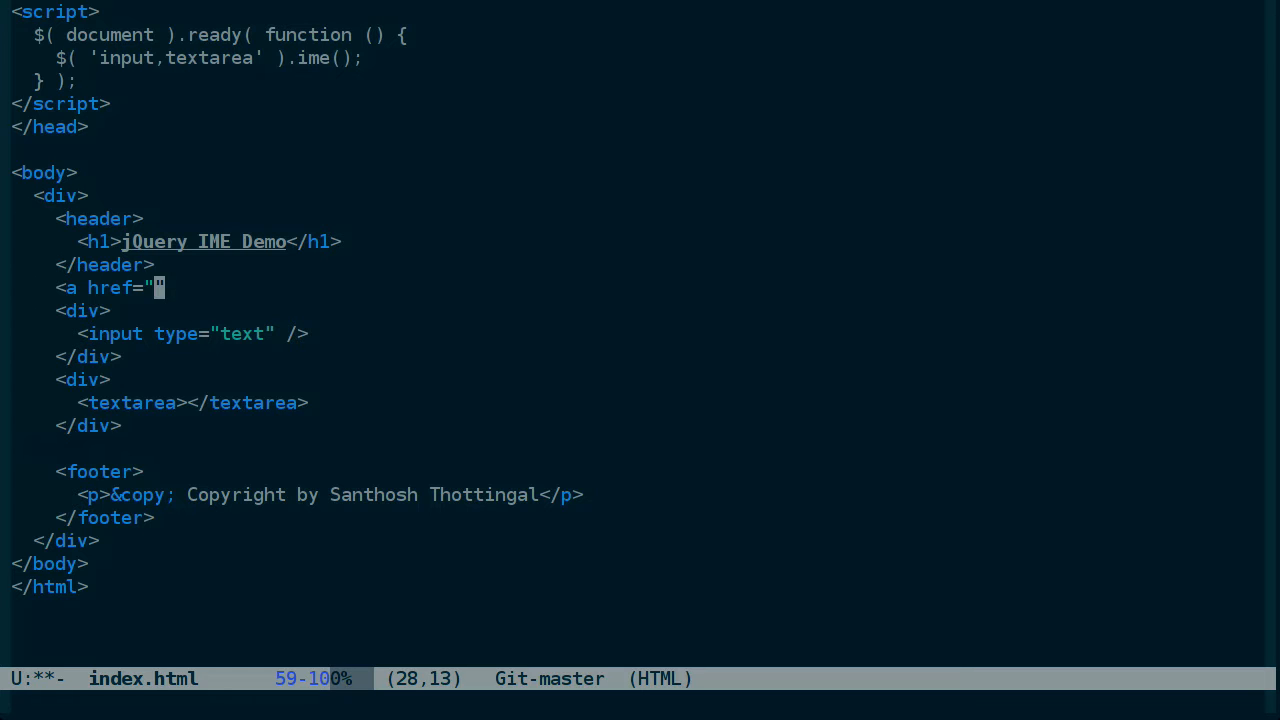
pyautogui.write('>Book')
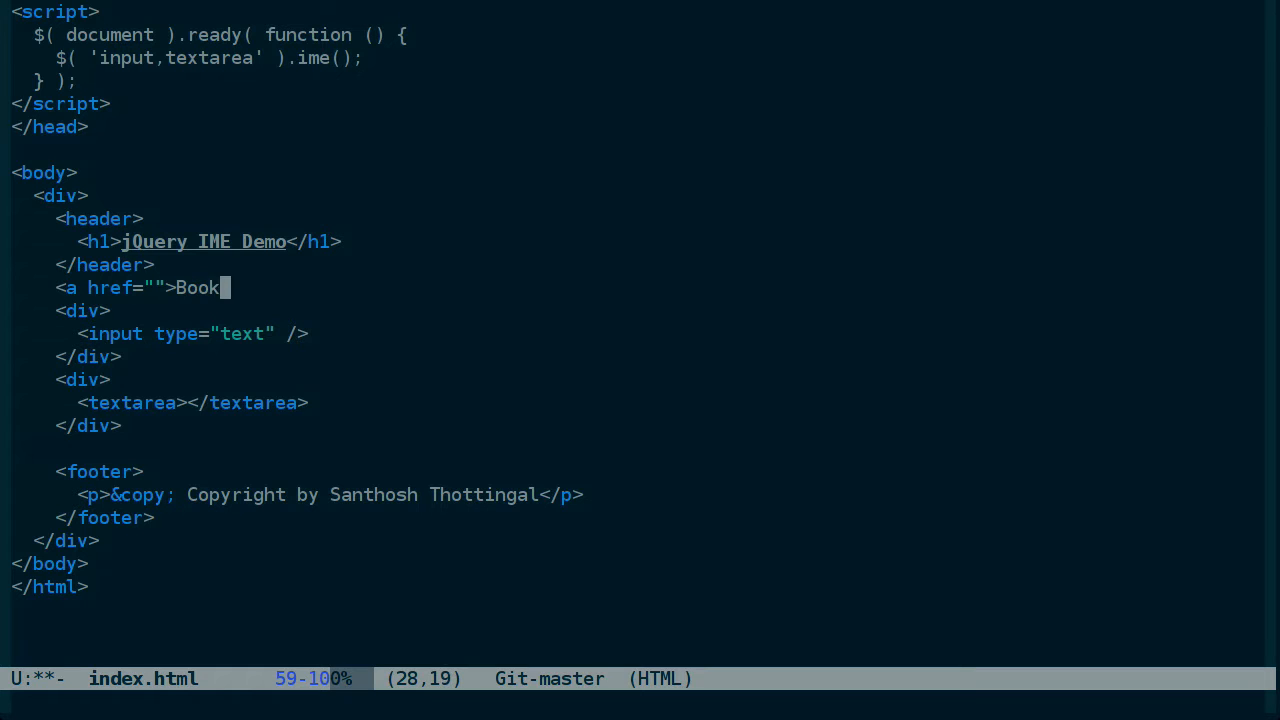
pyautogui.write('marklet<')
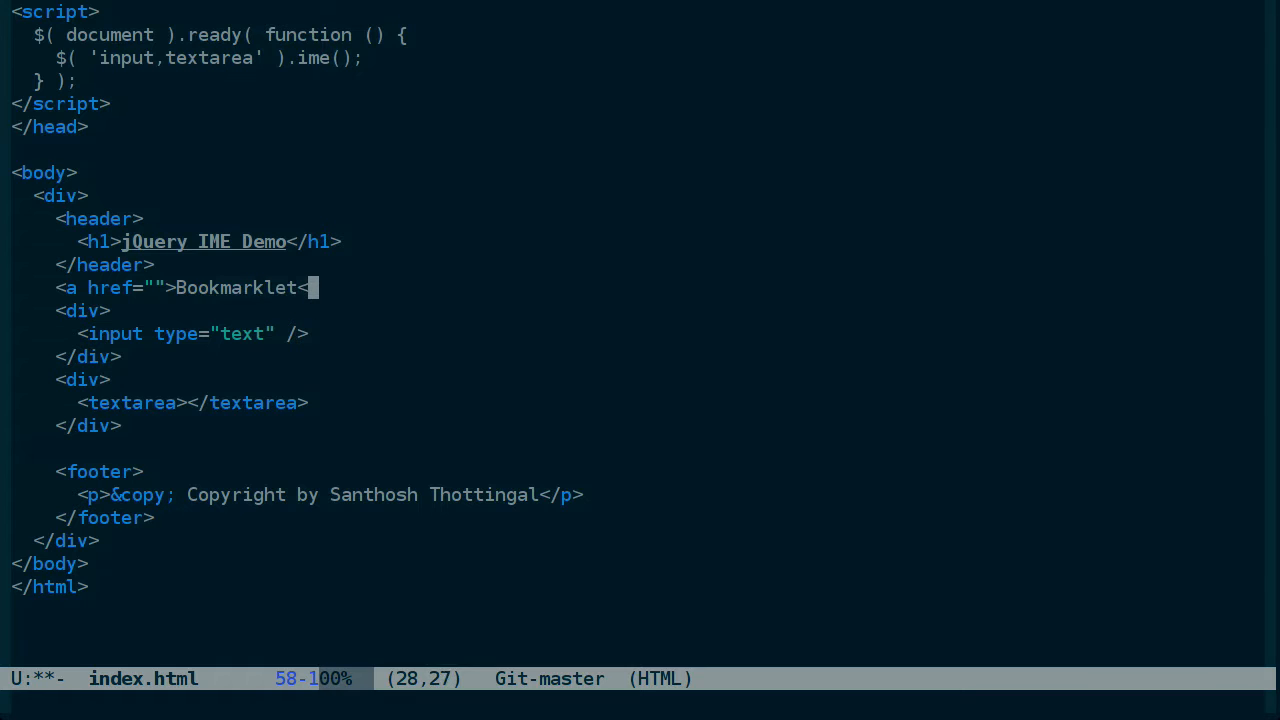
pyautogui.write('/a>')
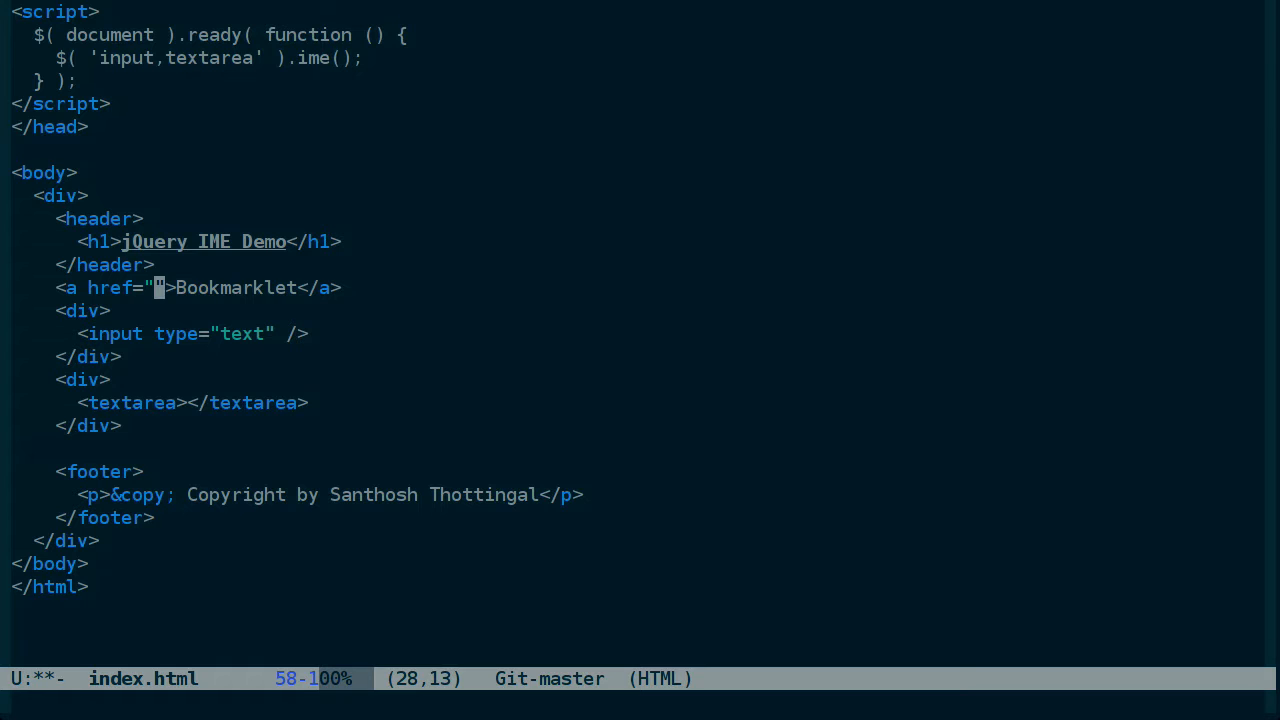
# Set the Bookmarklet link's href to javascript:alert('Hi!')
pyautogui.write('http:')
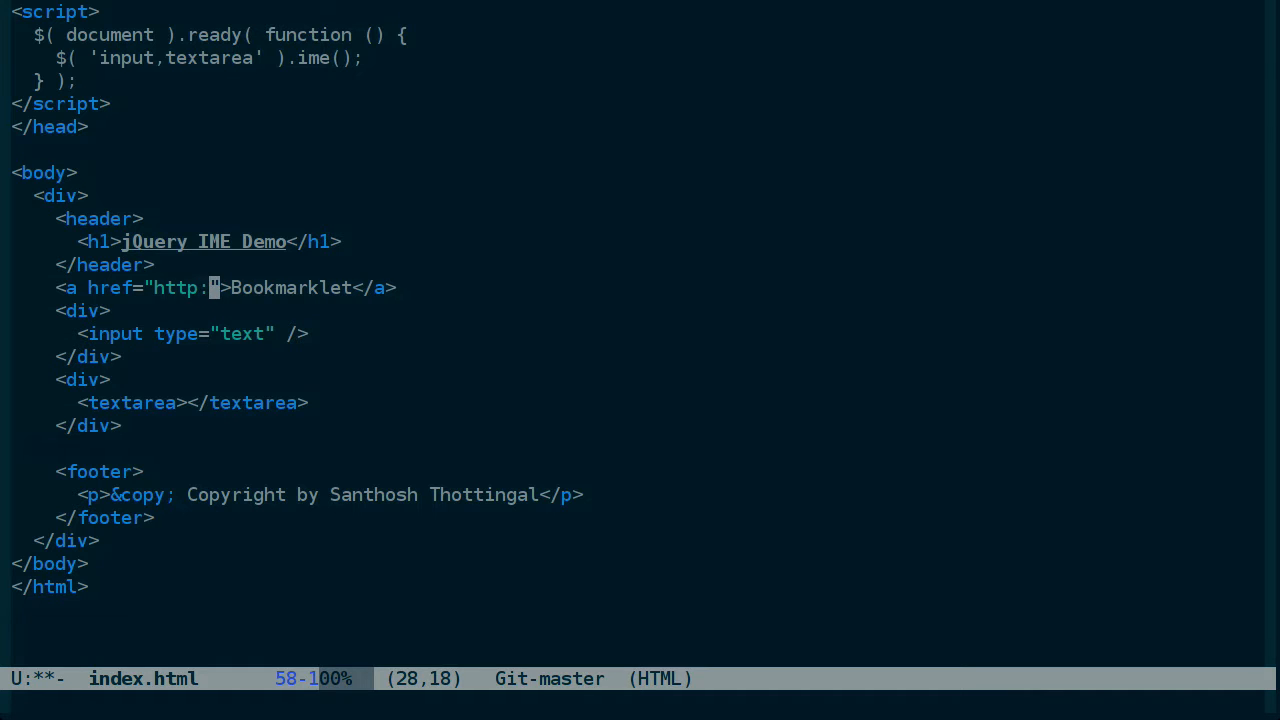
pyautogui.write('javascrip')
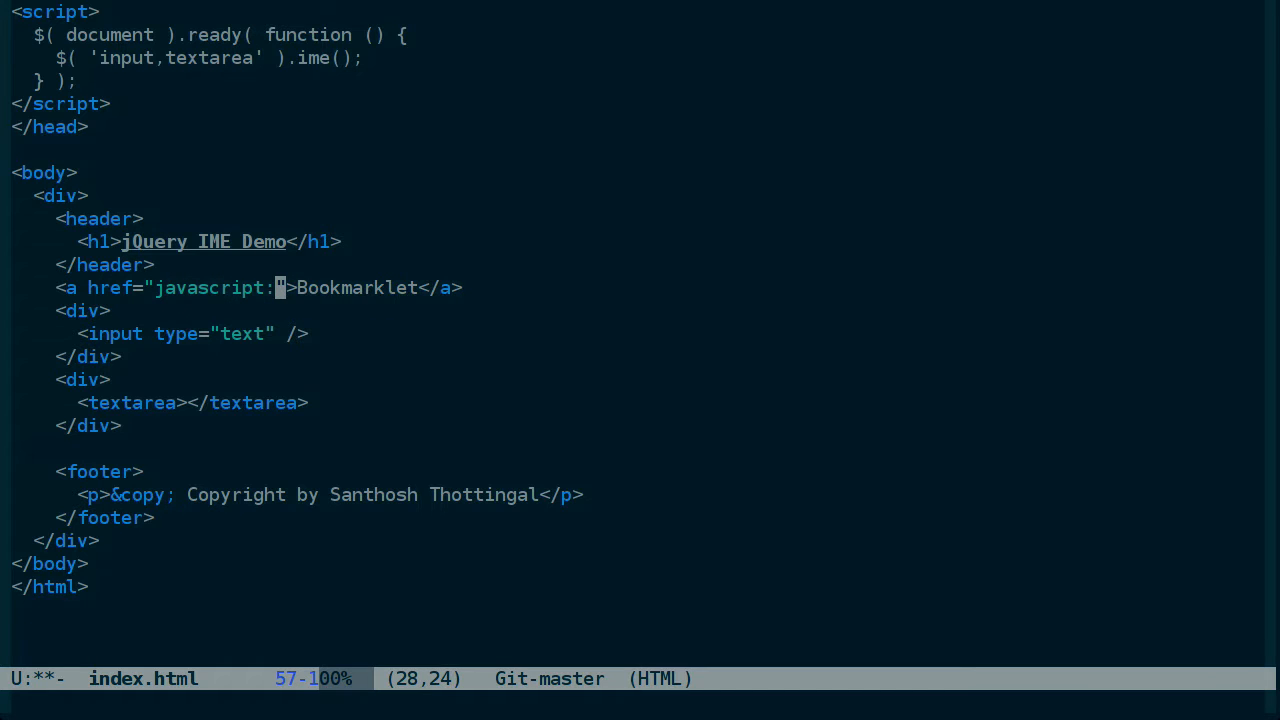
pyautogui.write('alert()')
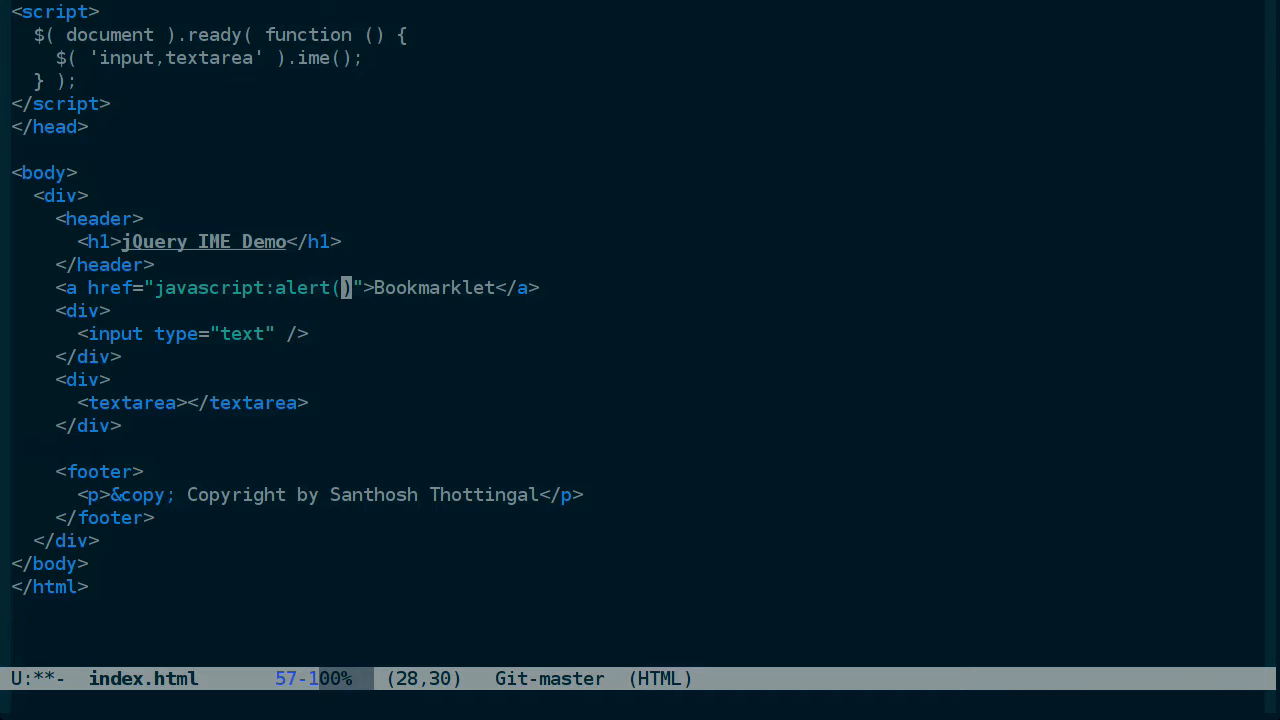
pyautogui.write("'Hi")
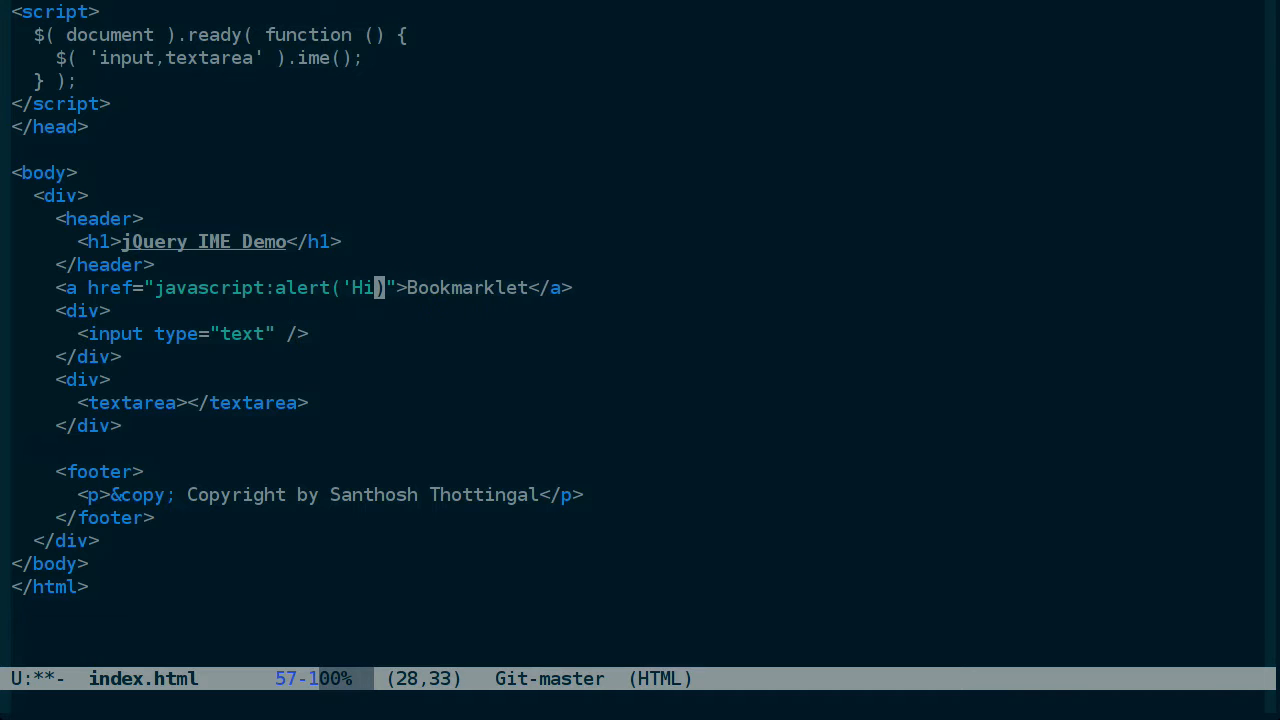
pyautogui.write('!')
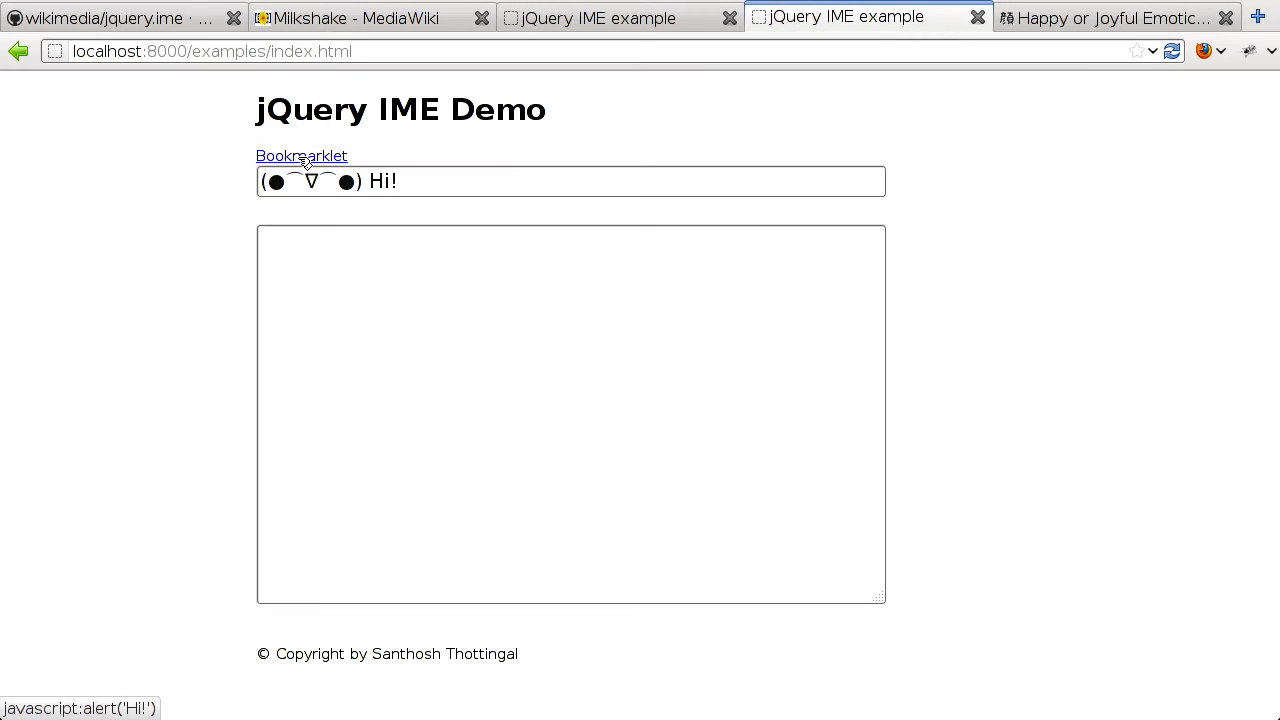
# Run the Bookmarklet link, bookmark it, run it from Bookmarks, dismissing each Hi! alert
pyautogui.click(301, 155)
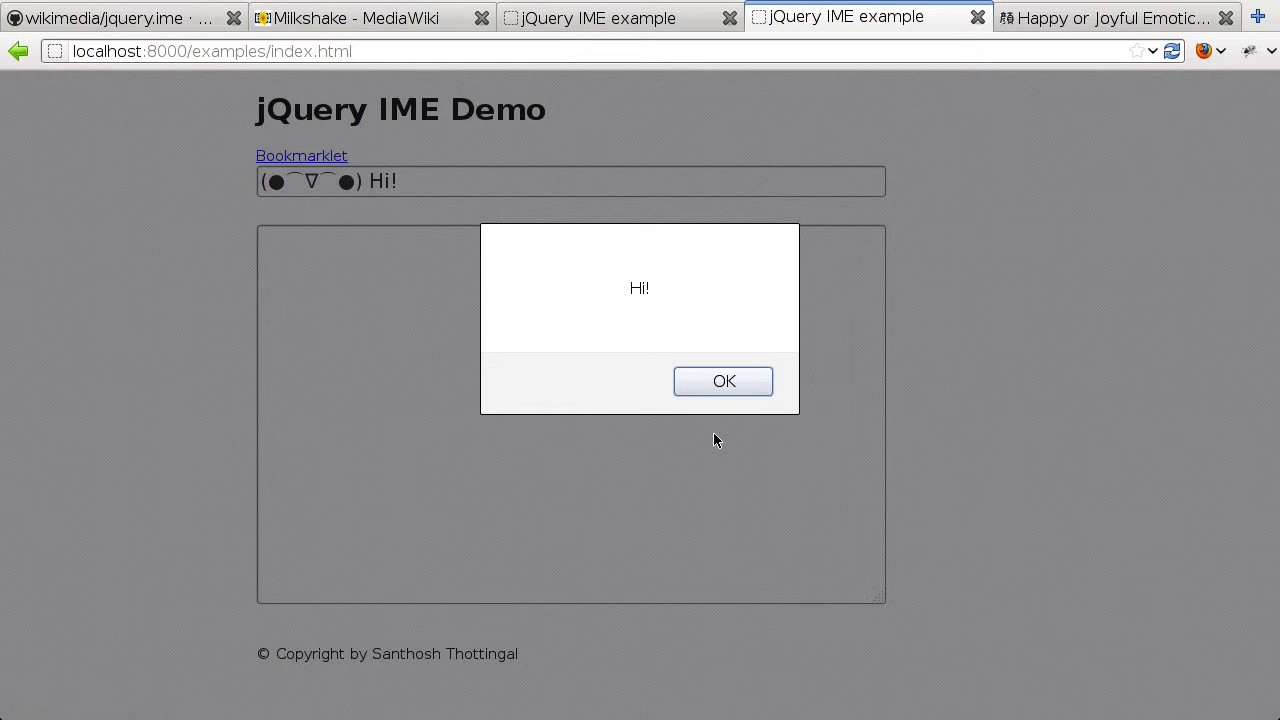
pyautogui.click(722, 381)
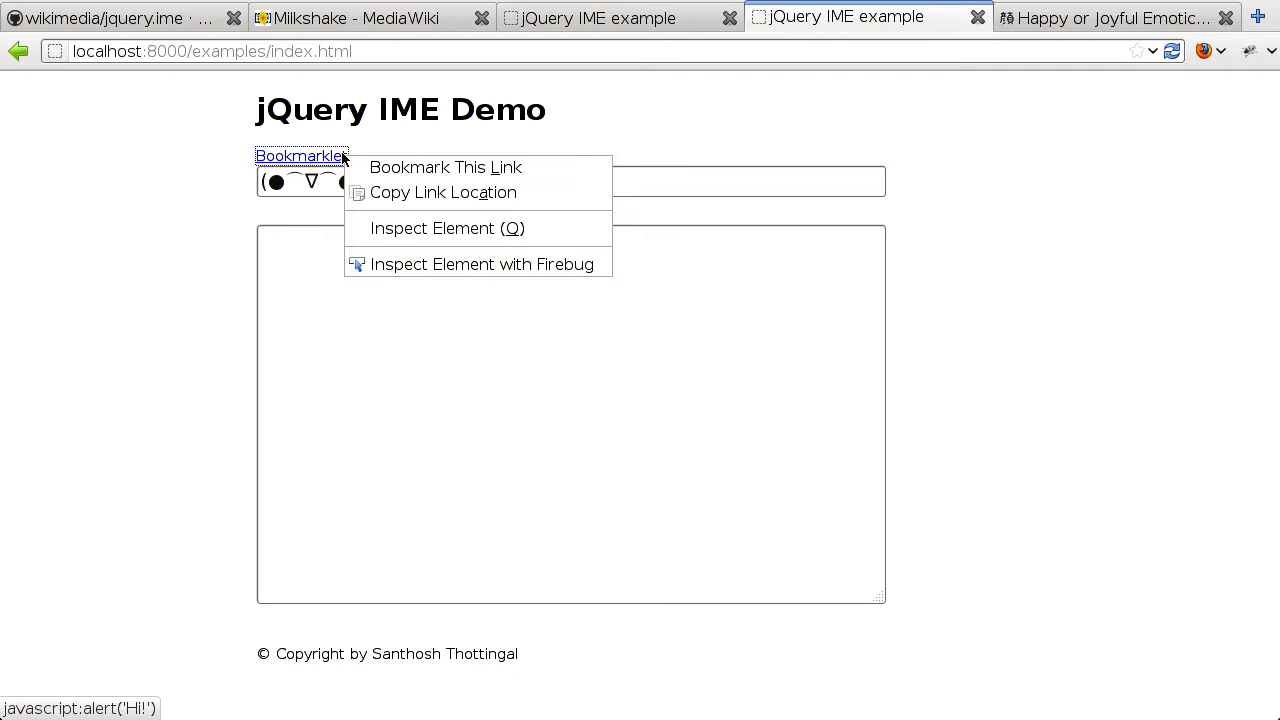
pyautogui.click(445, 167)
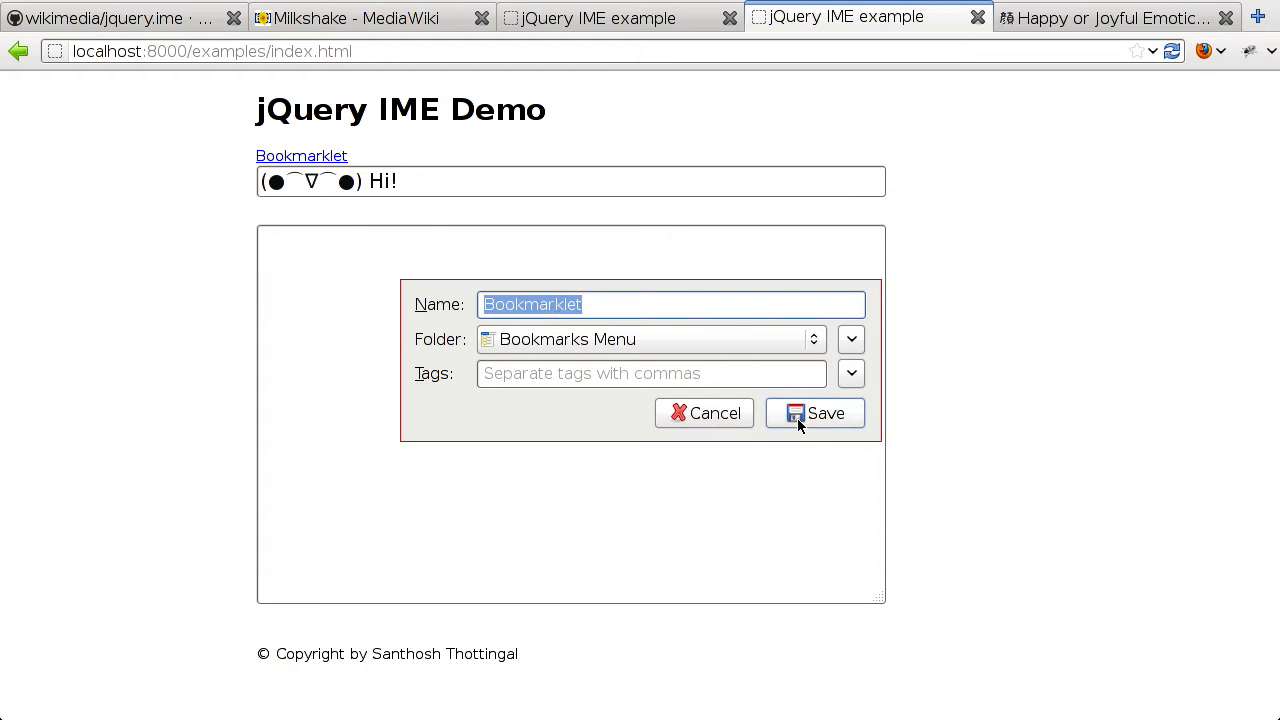
pyautogui.click(1211, 51)
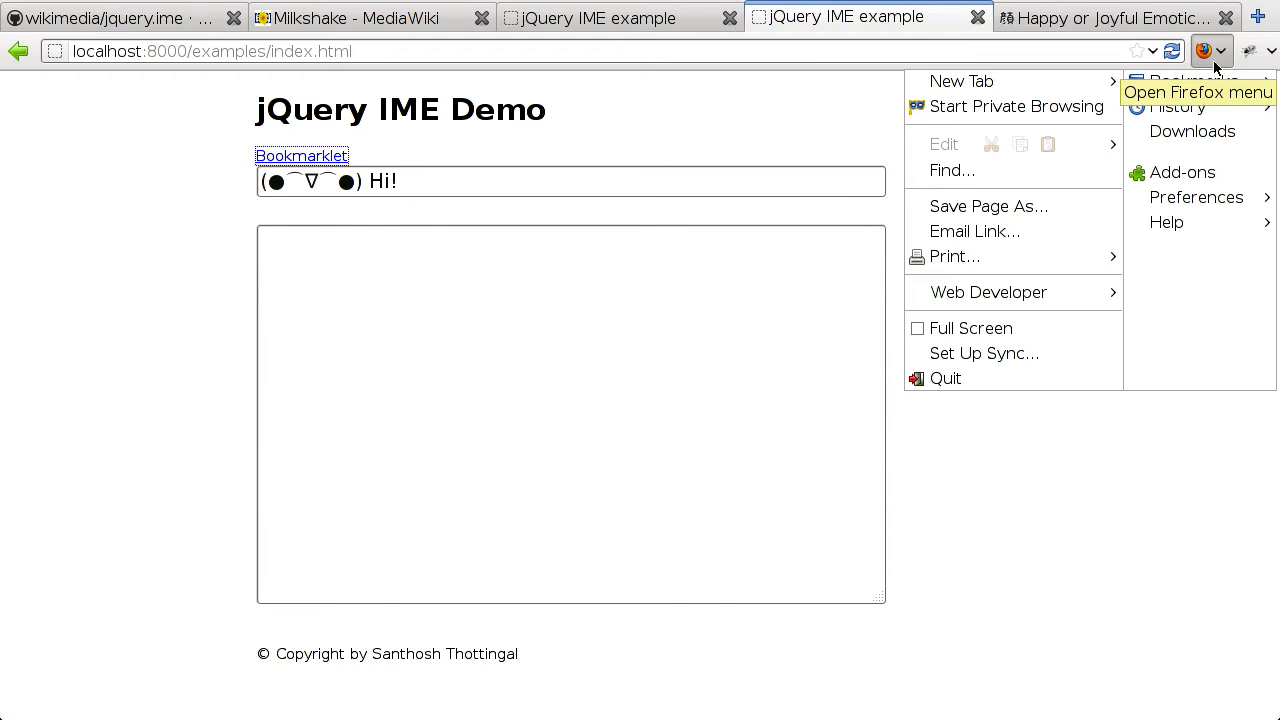
pyautogui.click(1190, 81)
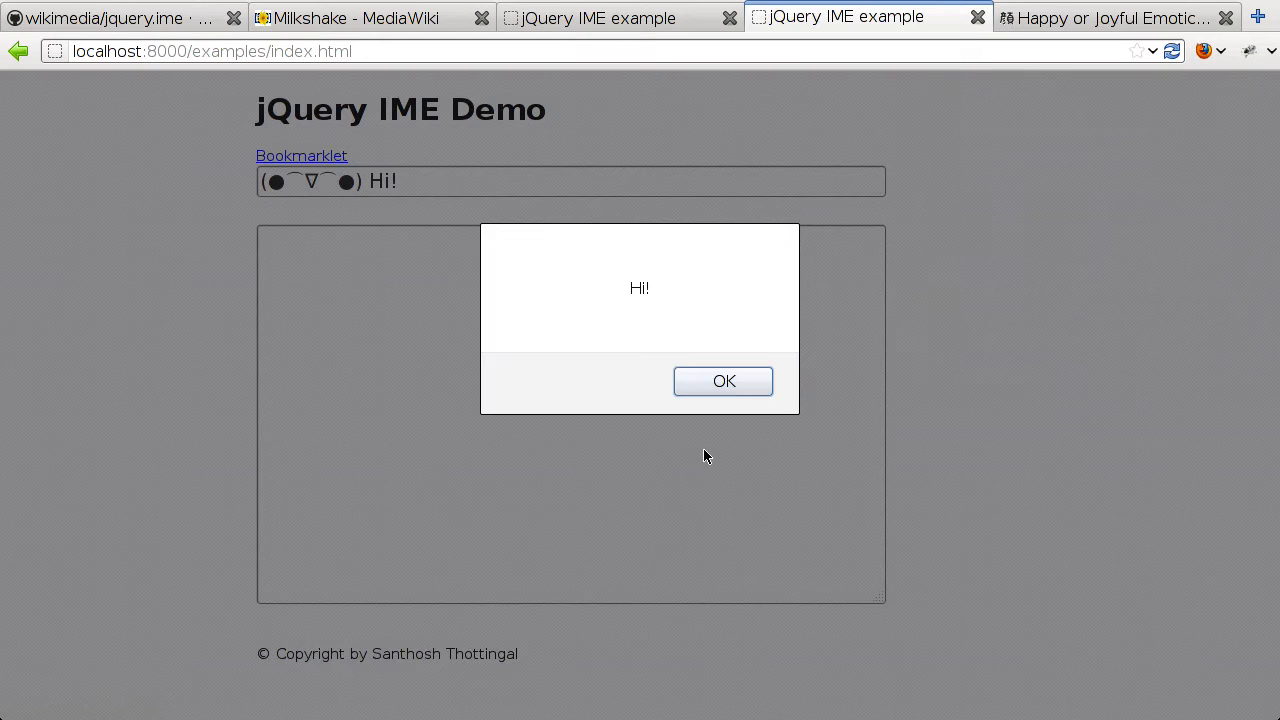
pyautogui.moveTo(714, 388)
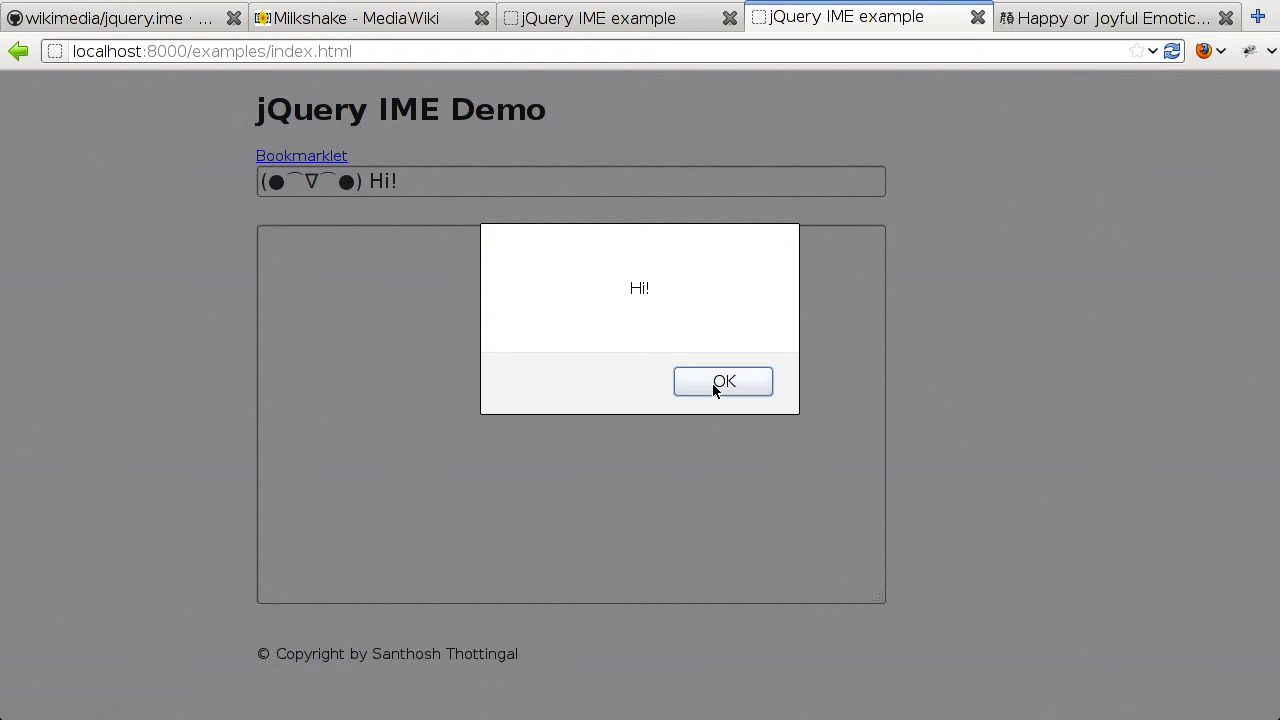
pyautogui.click(722, 381)
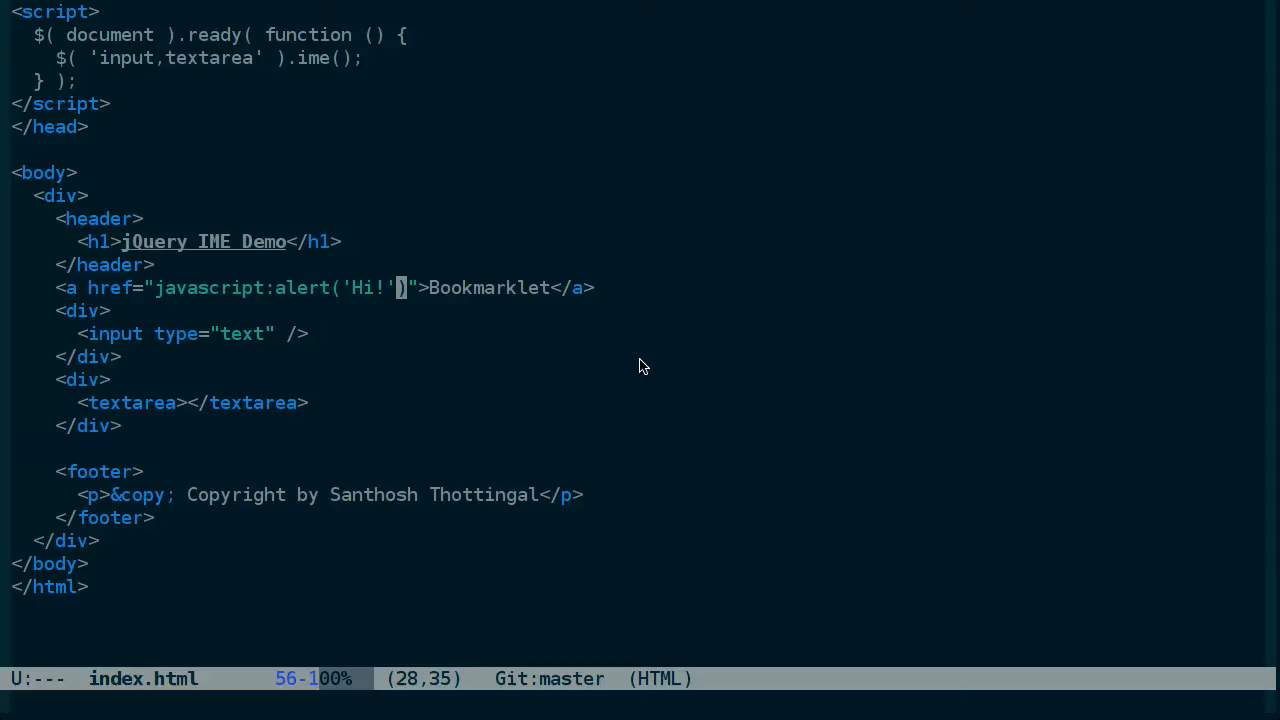
# Replace the alert with $('body').append('<script src="..."></script>') in the href
pyautogui.press('Right')
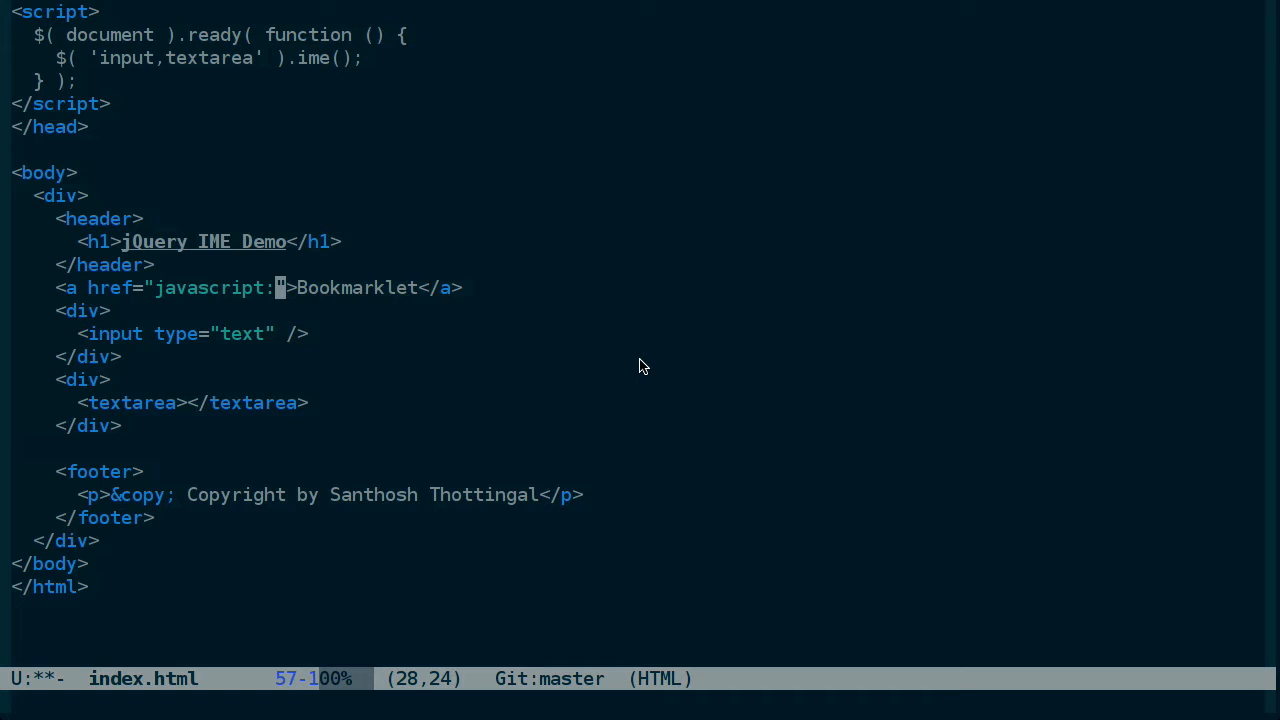
pyautogui.write('$()')
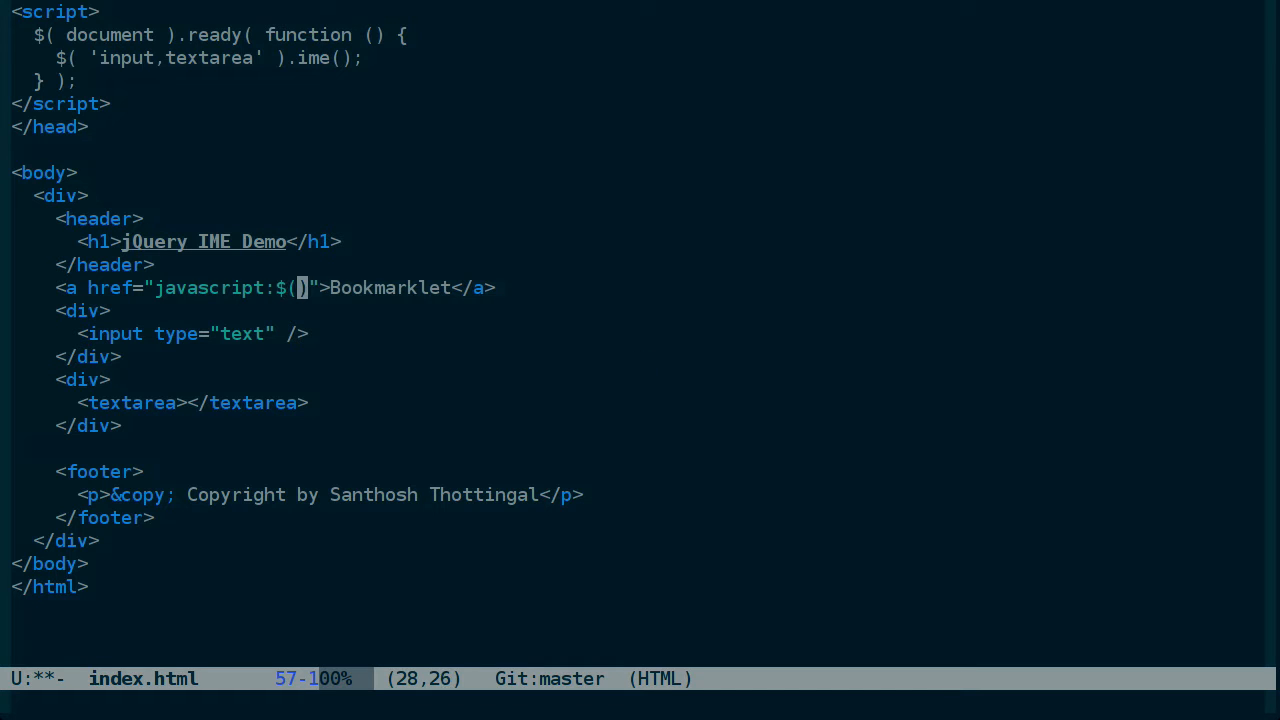
pyautogui.write("'bo")
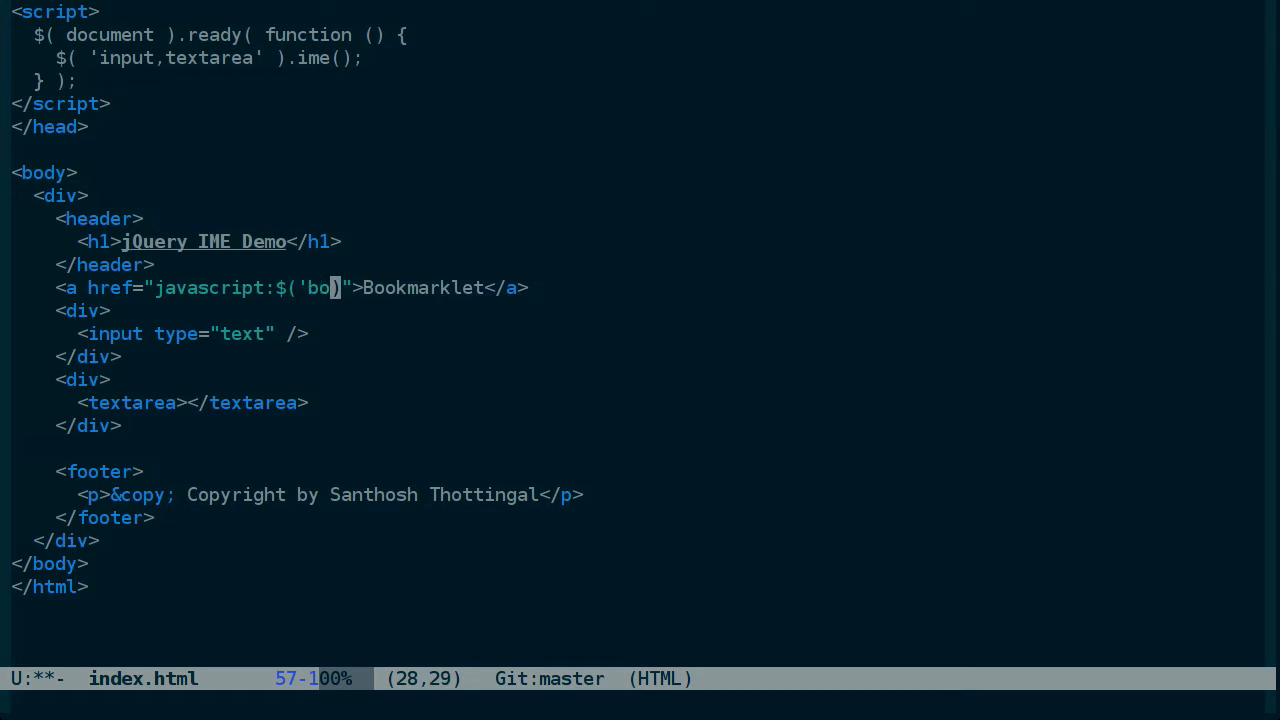
pyautogui.write("dy').app")
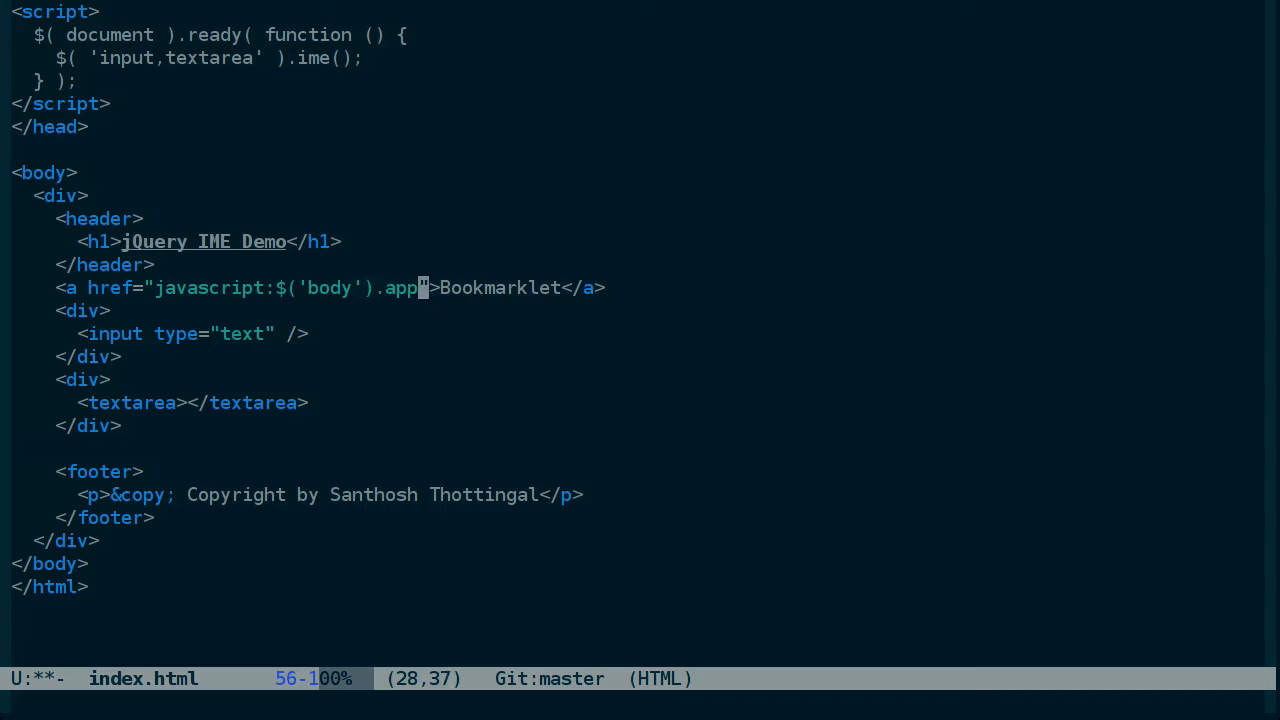
pyautogui.write('end()')
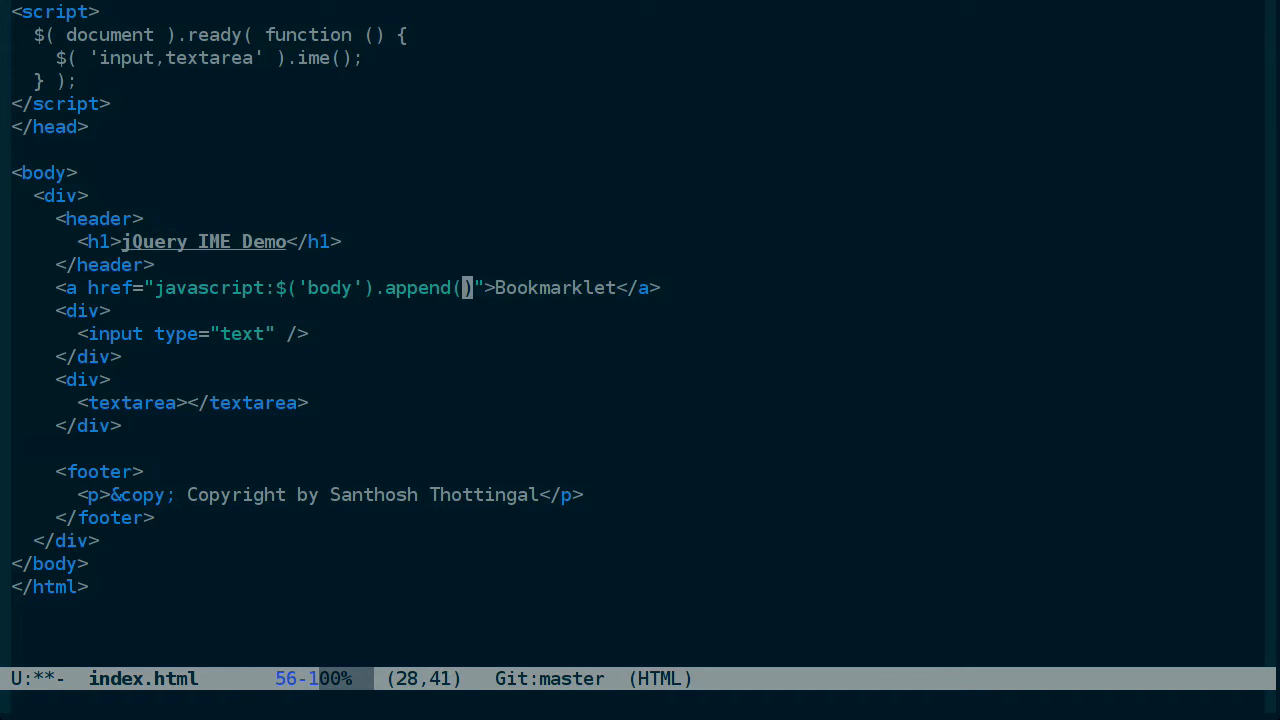
pyautogui.write("'")
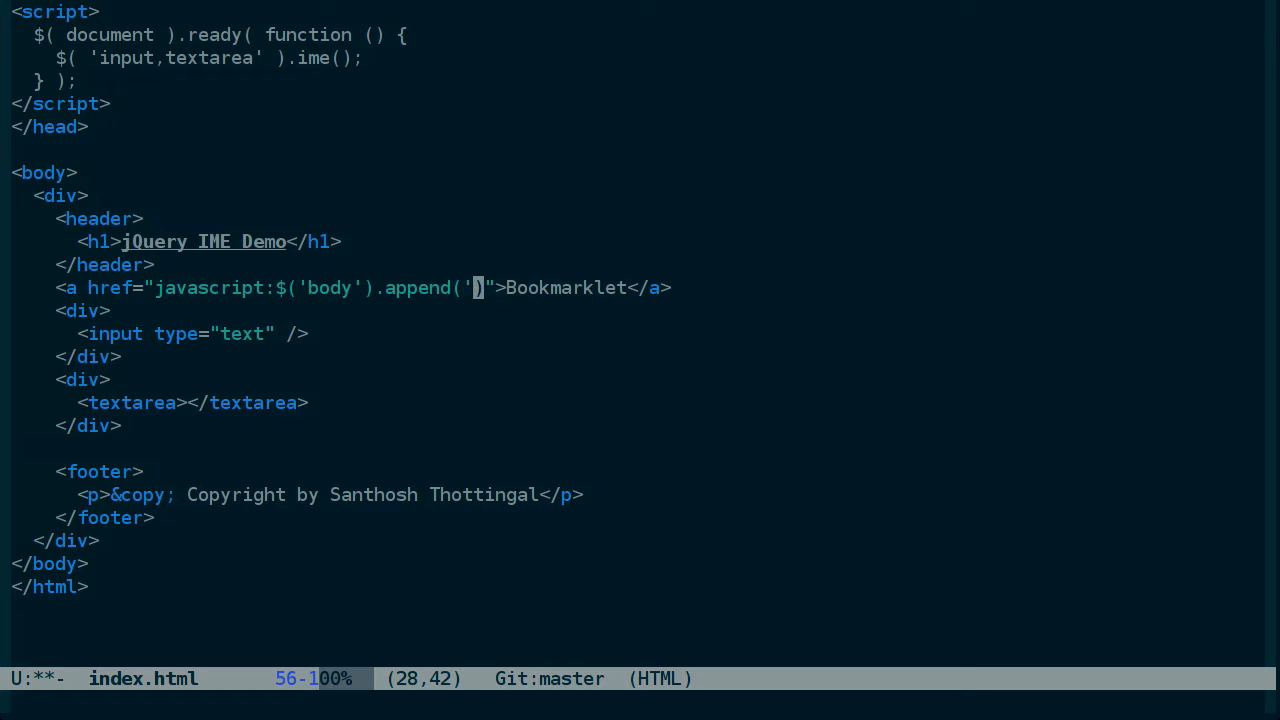
pyautogui.write('<sc')
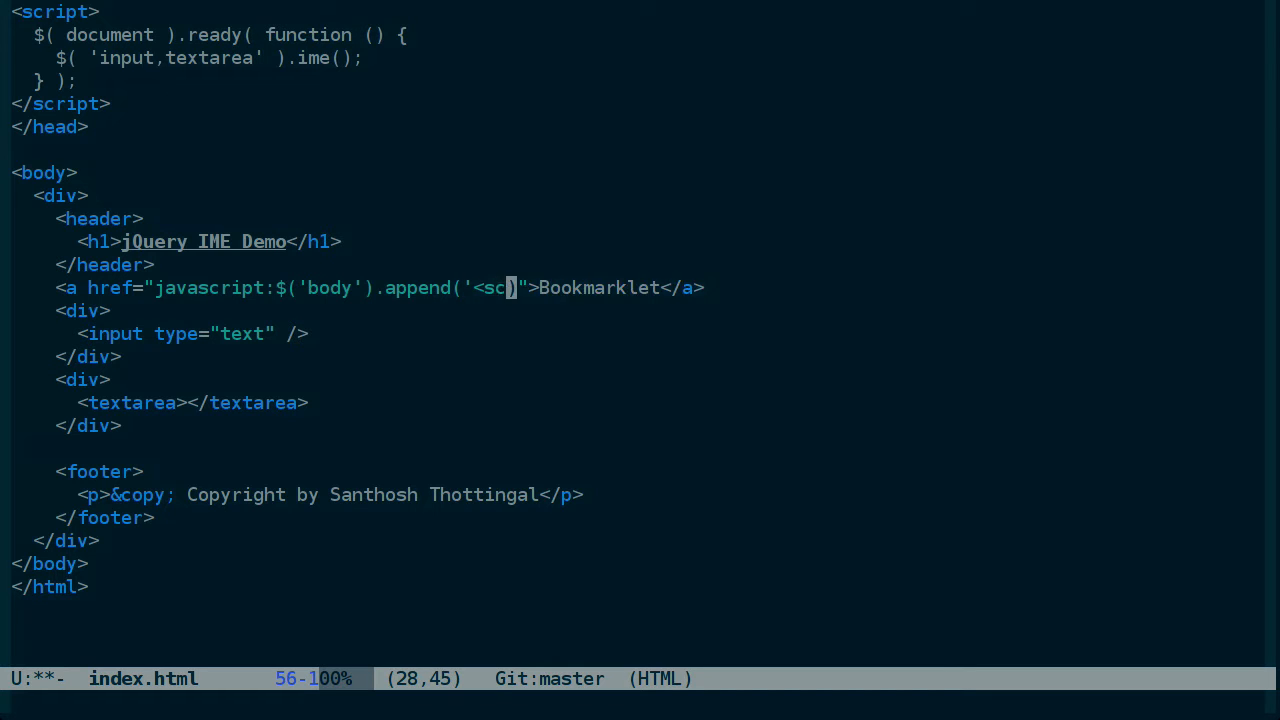
pyautogui.write('ript src=')
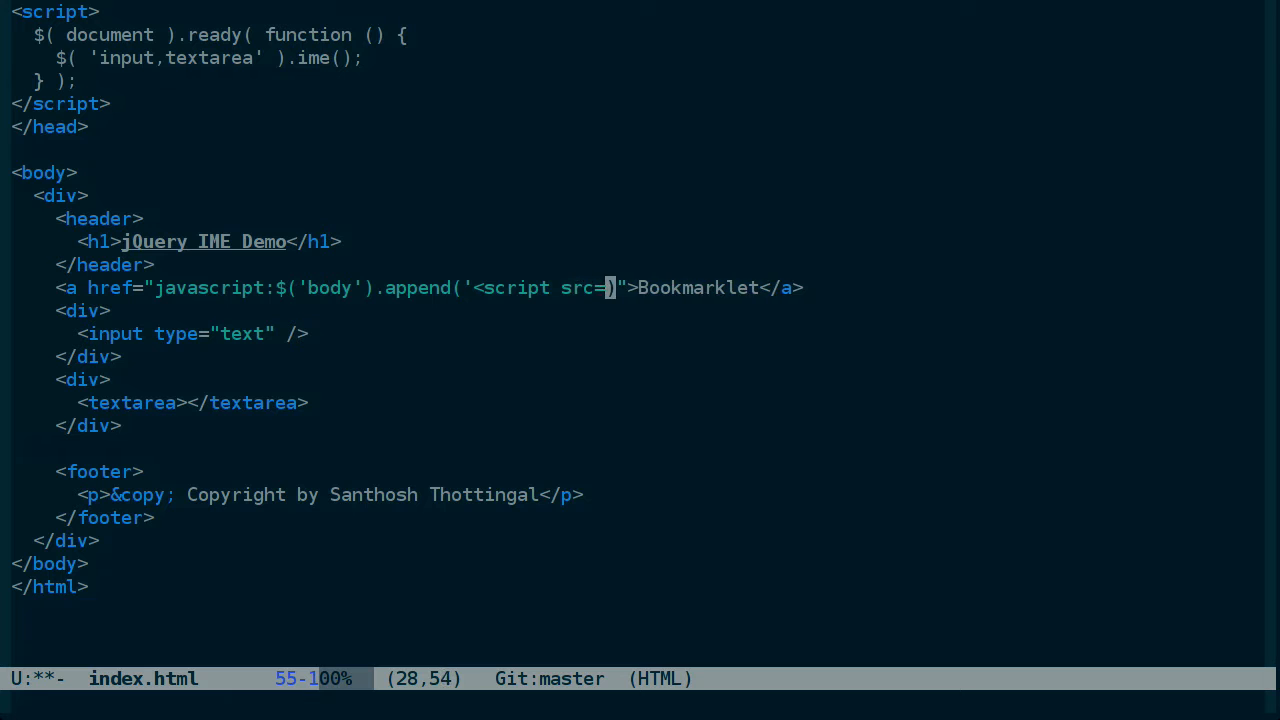
pyautogui.write('"..."')
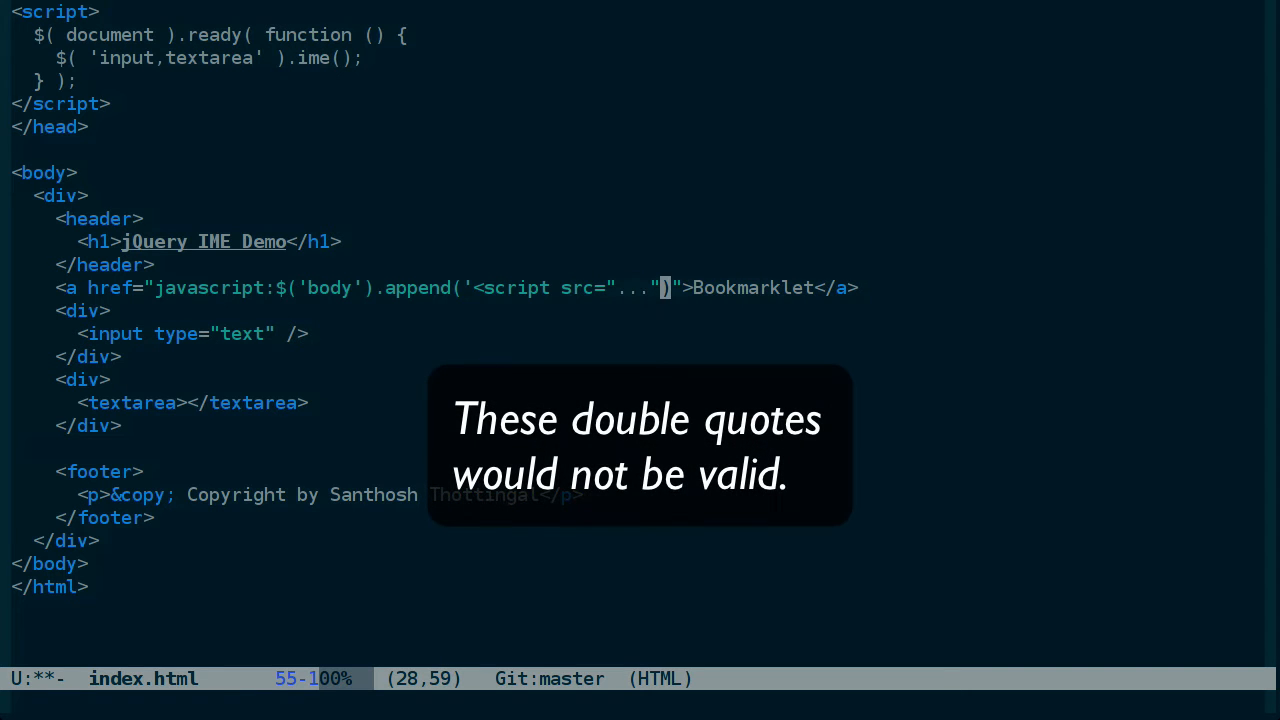
pyautogui.write('></script>')
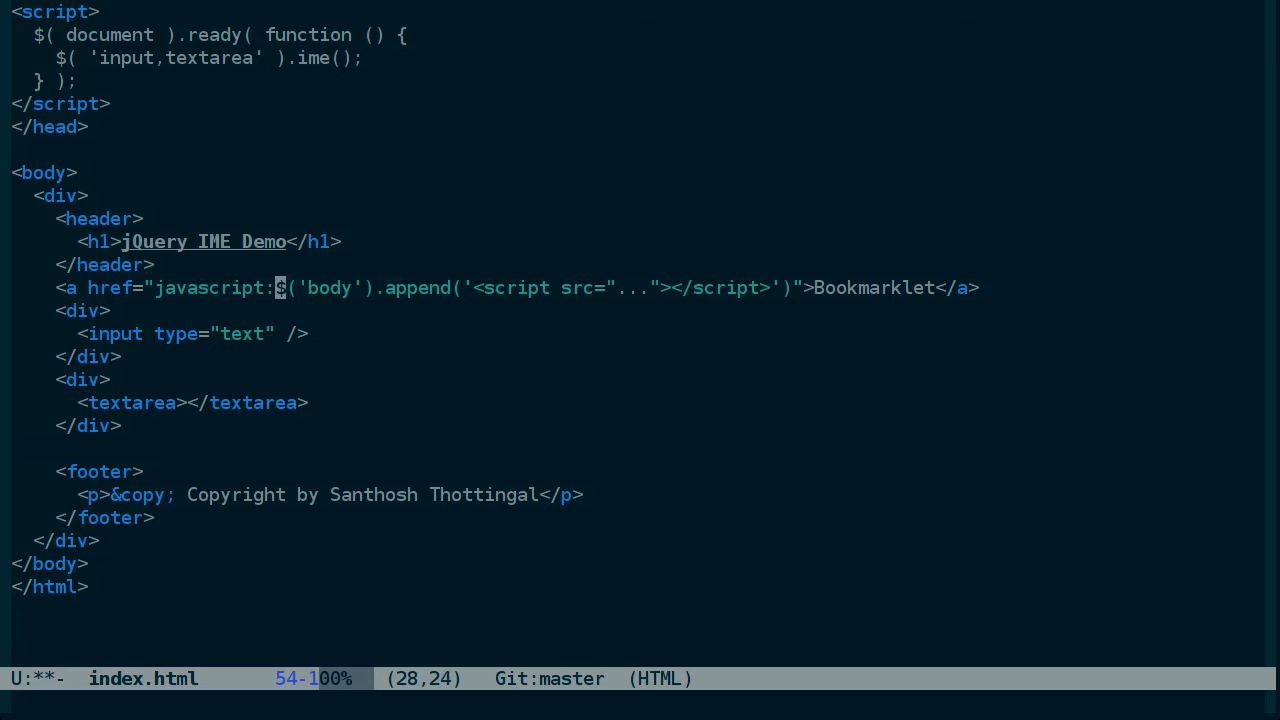
# Rewrite the href to create a script element with src '...' and append it to document.body
pyautogui.write('ocument')
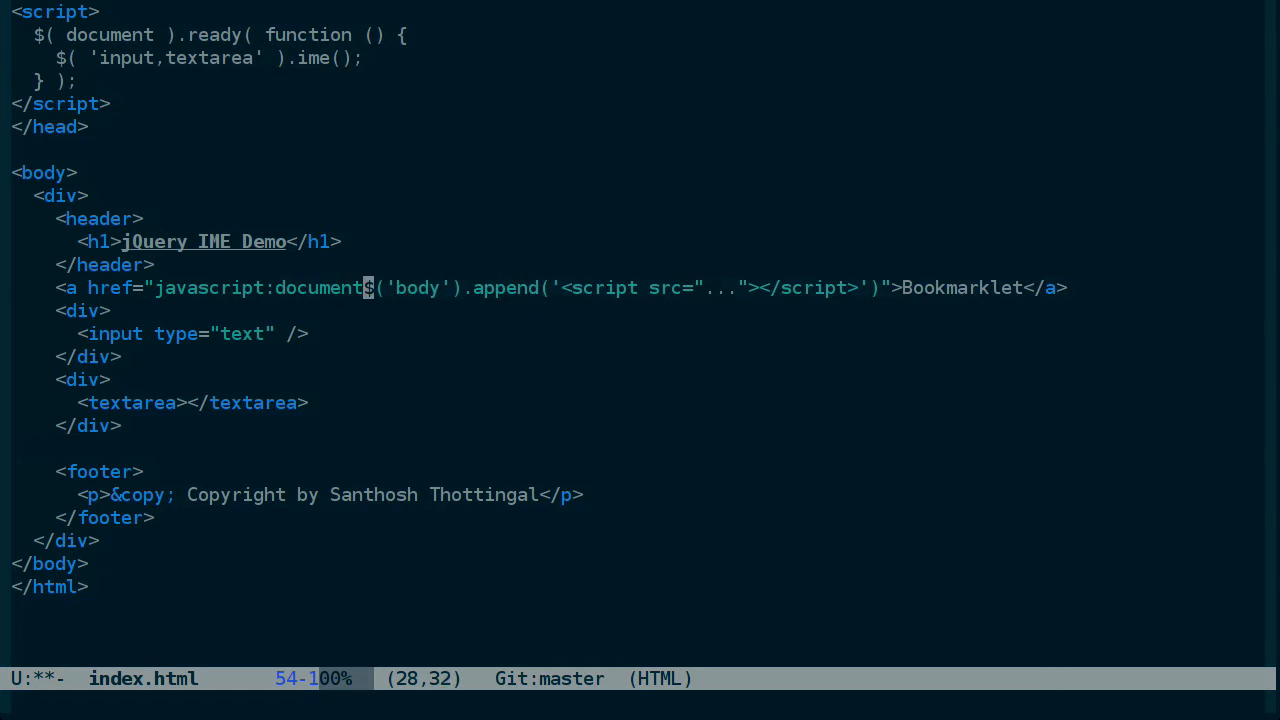
pyautogui.write(".createElement('script');")
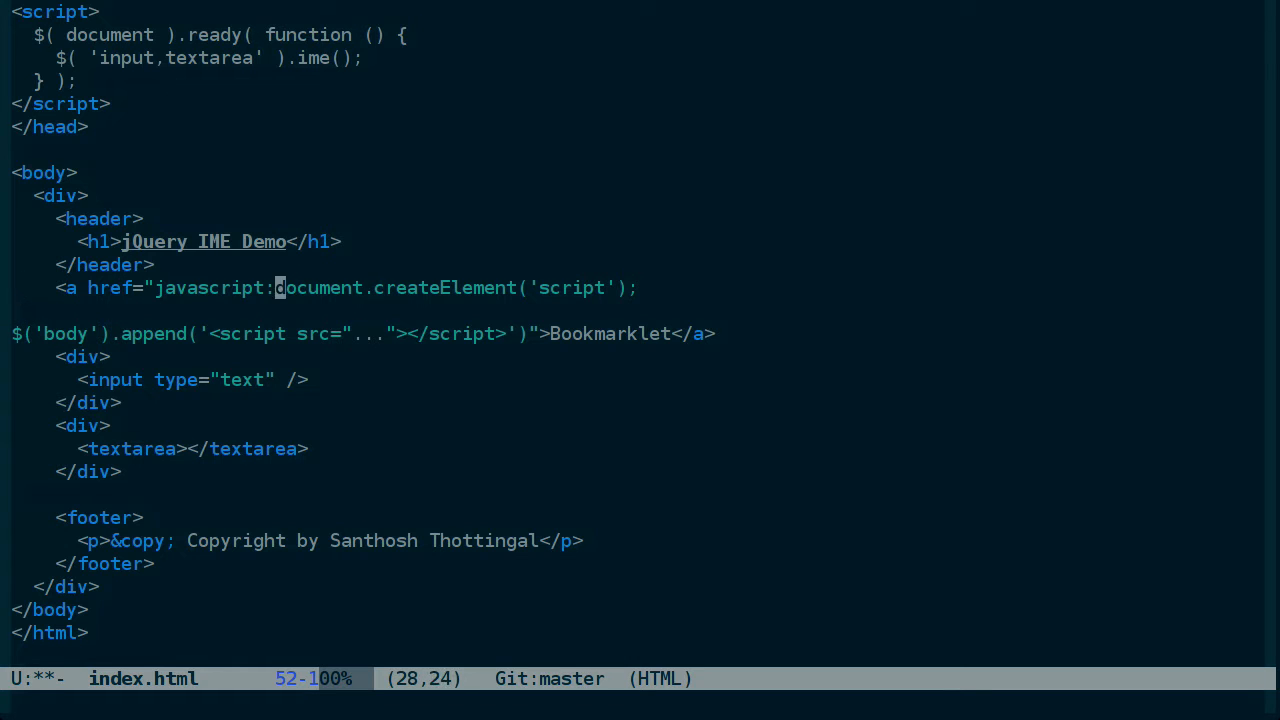
pyautogui.write('var script =')
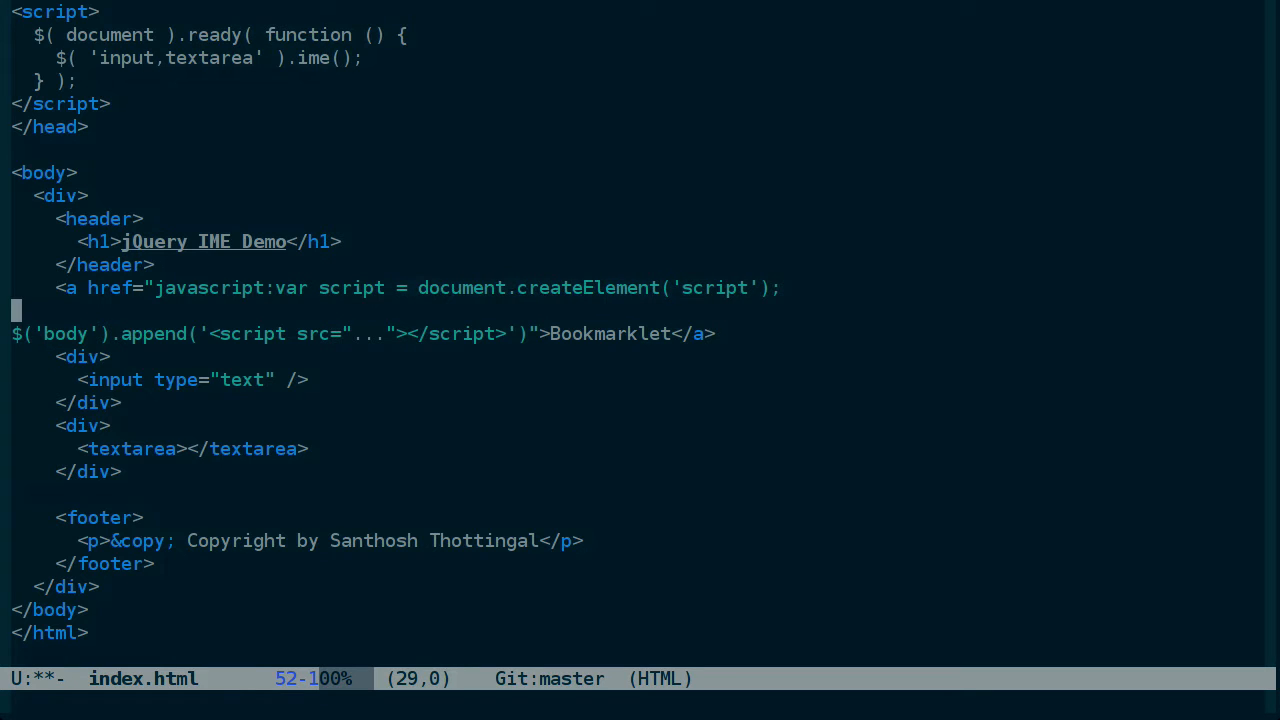
pyautogui.write('script.s')
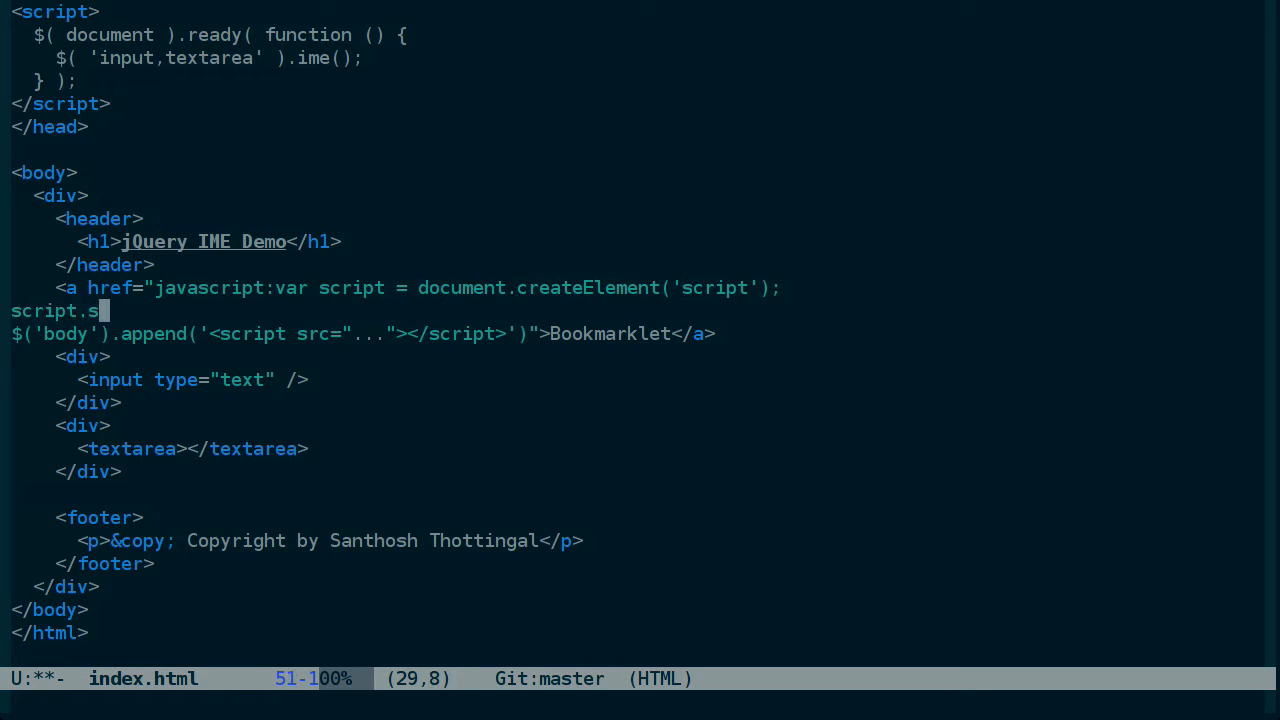
pyautogui.write('rc =')
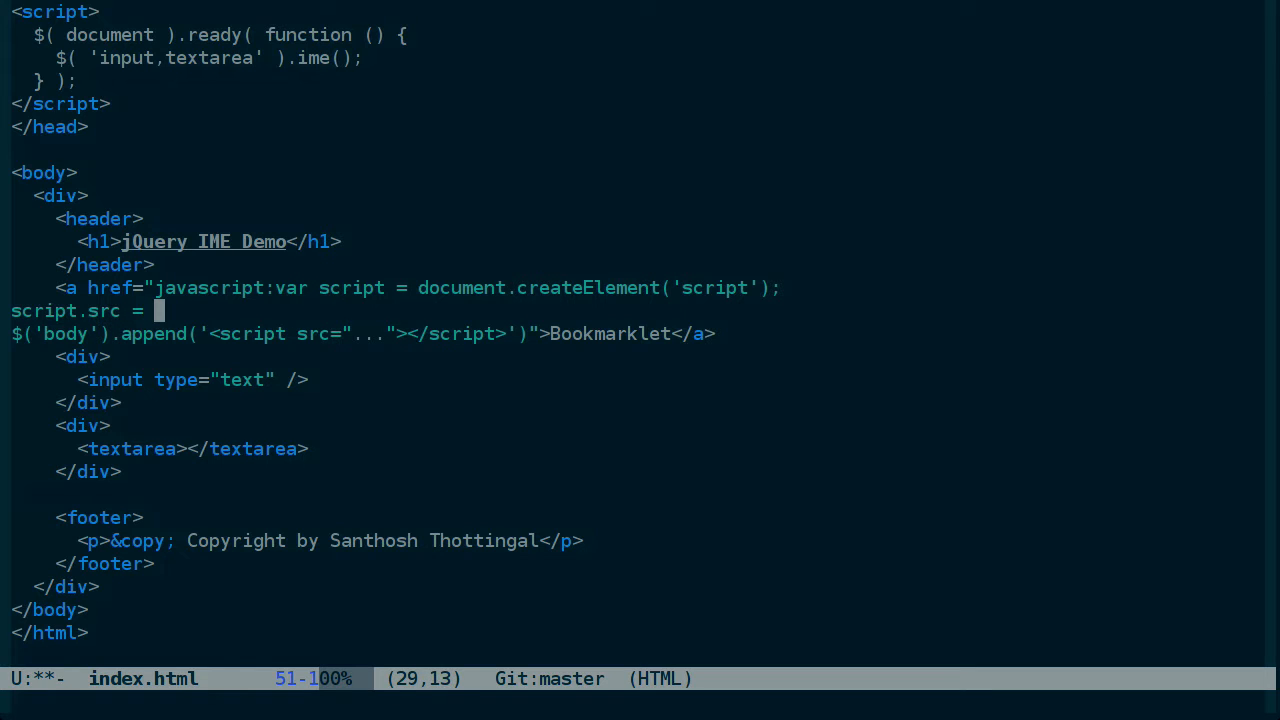
pyautogui.write("'...';")
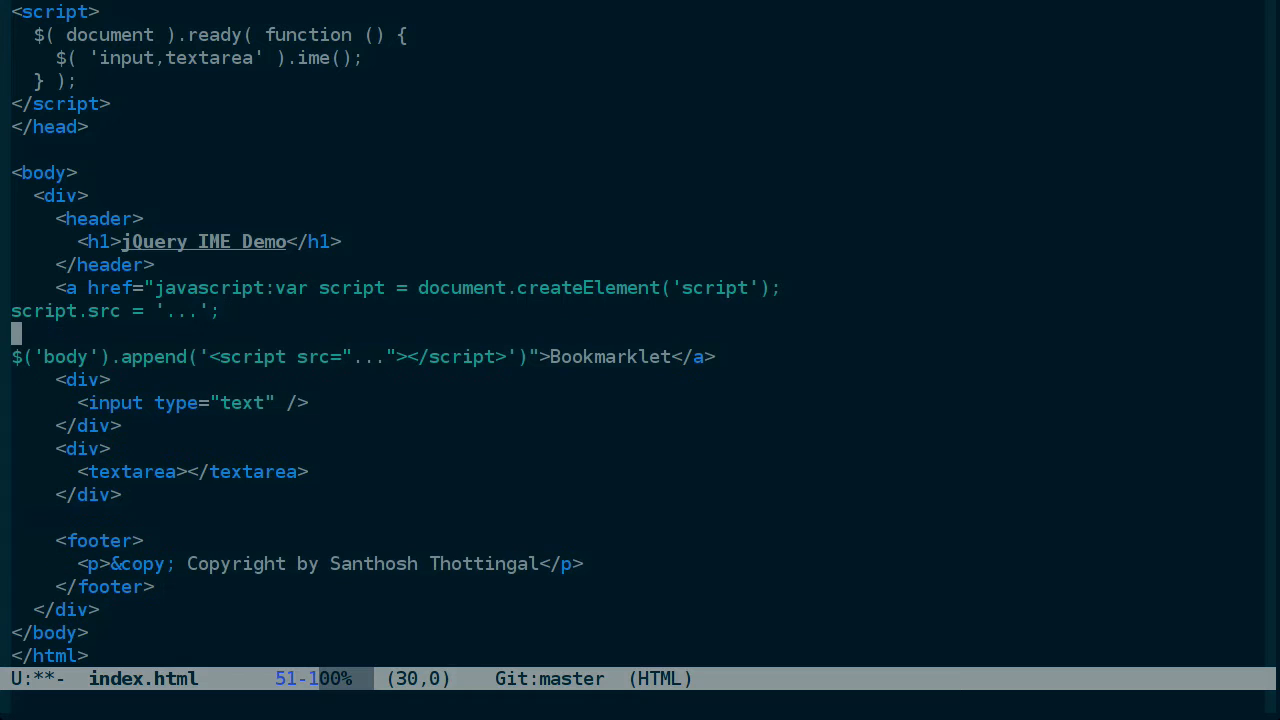
pyautogui.write('document.')
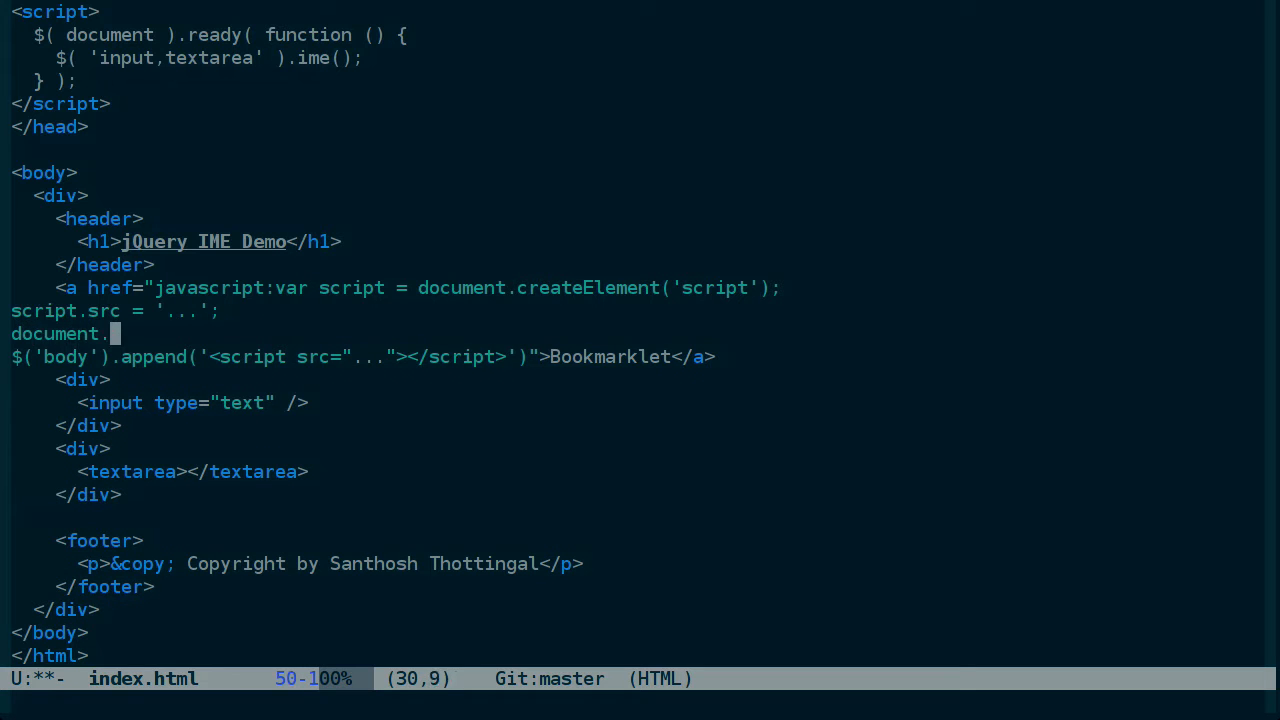
pyautogui.write('body.appendChild()')
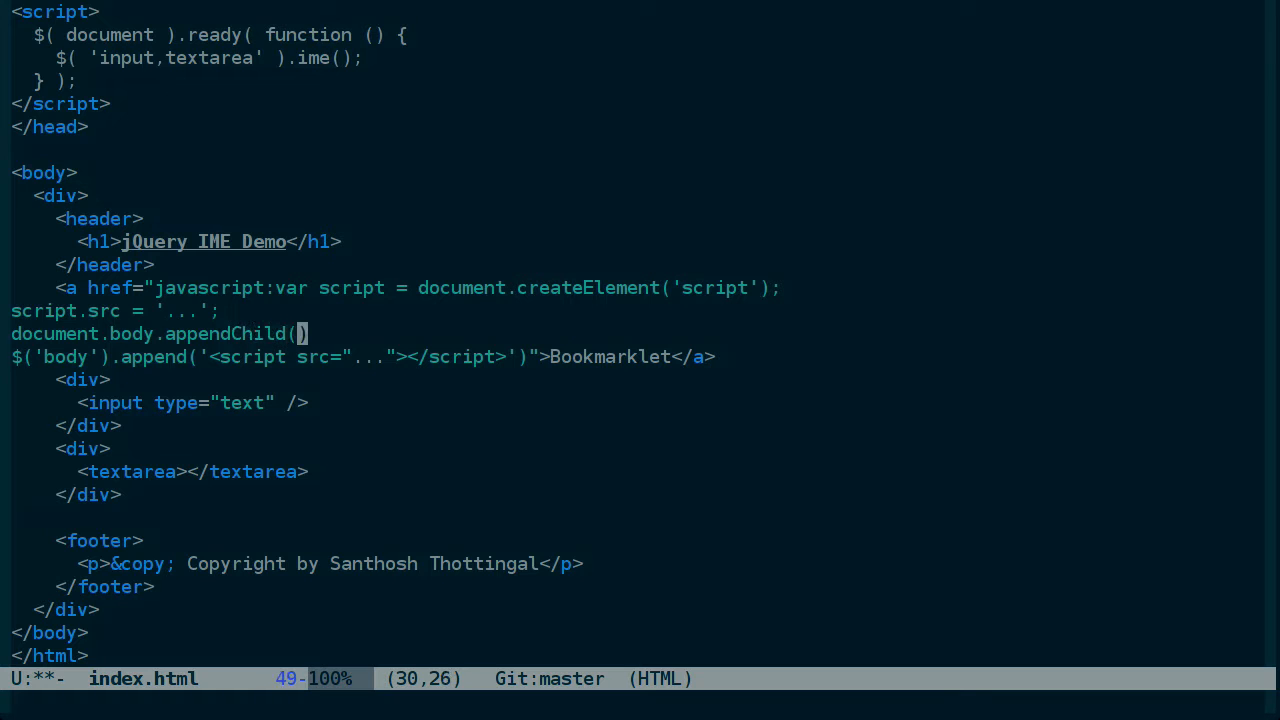
pyautogui.write('script);')
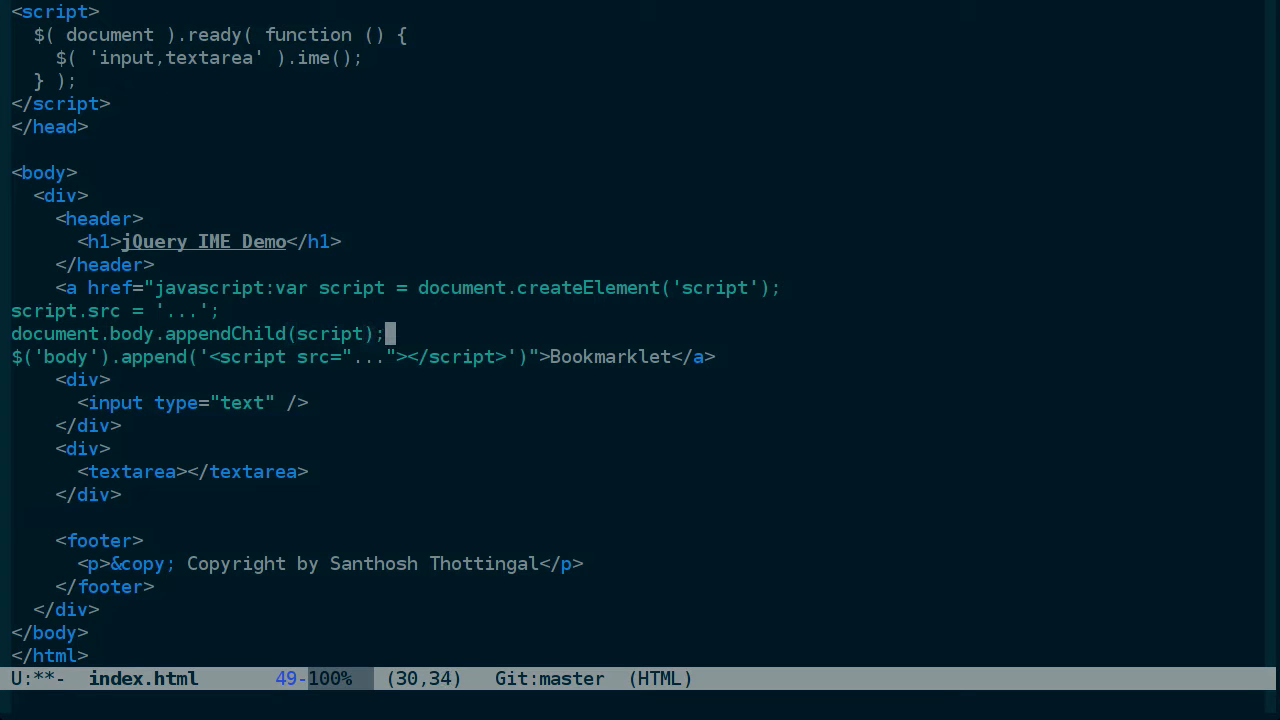
pyautogui.press('dd')
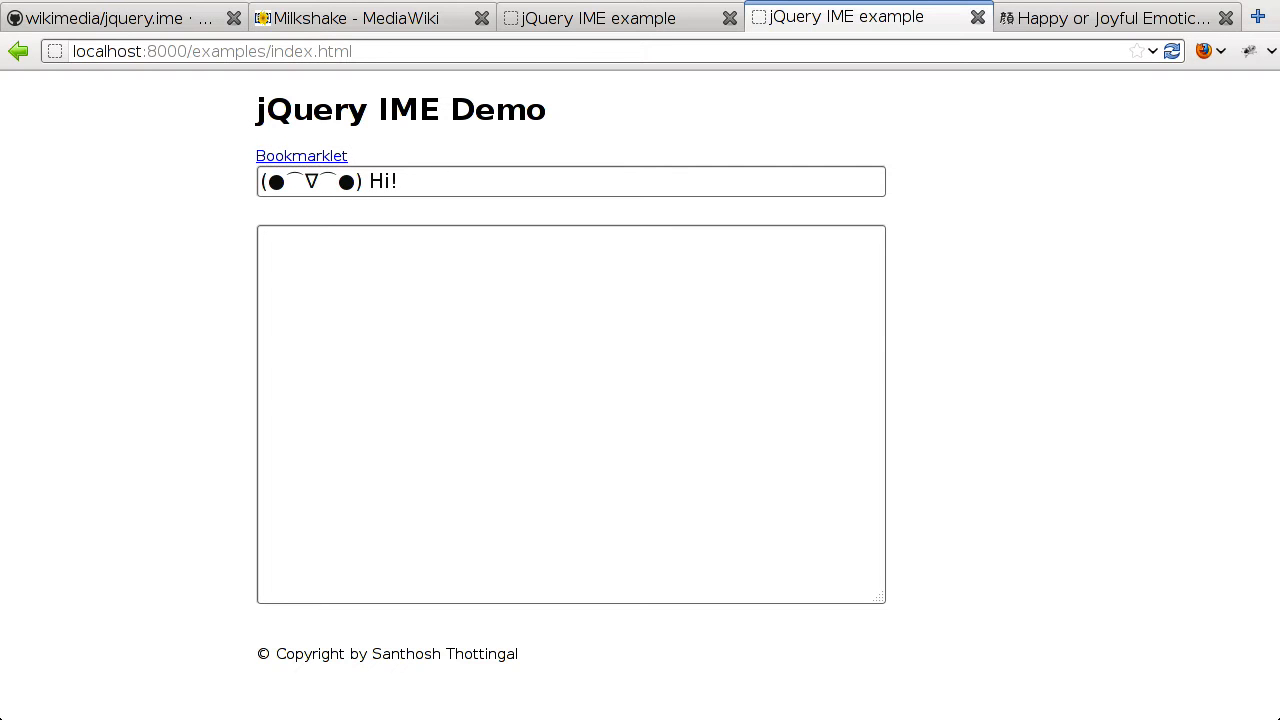
pyautogui.moveTo(301, 155)
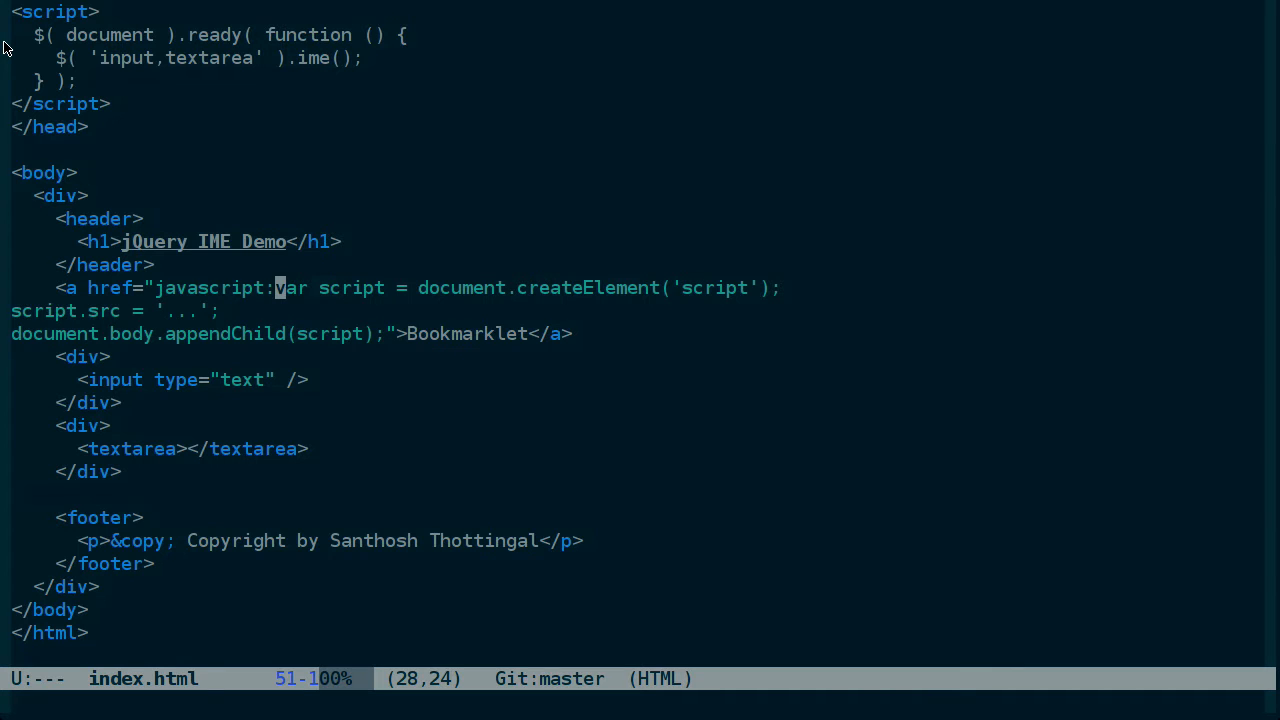
# Wrap the href's script-loading code in (function () { ... }()) in index.html
pyautogui.write('(function () {')
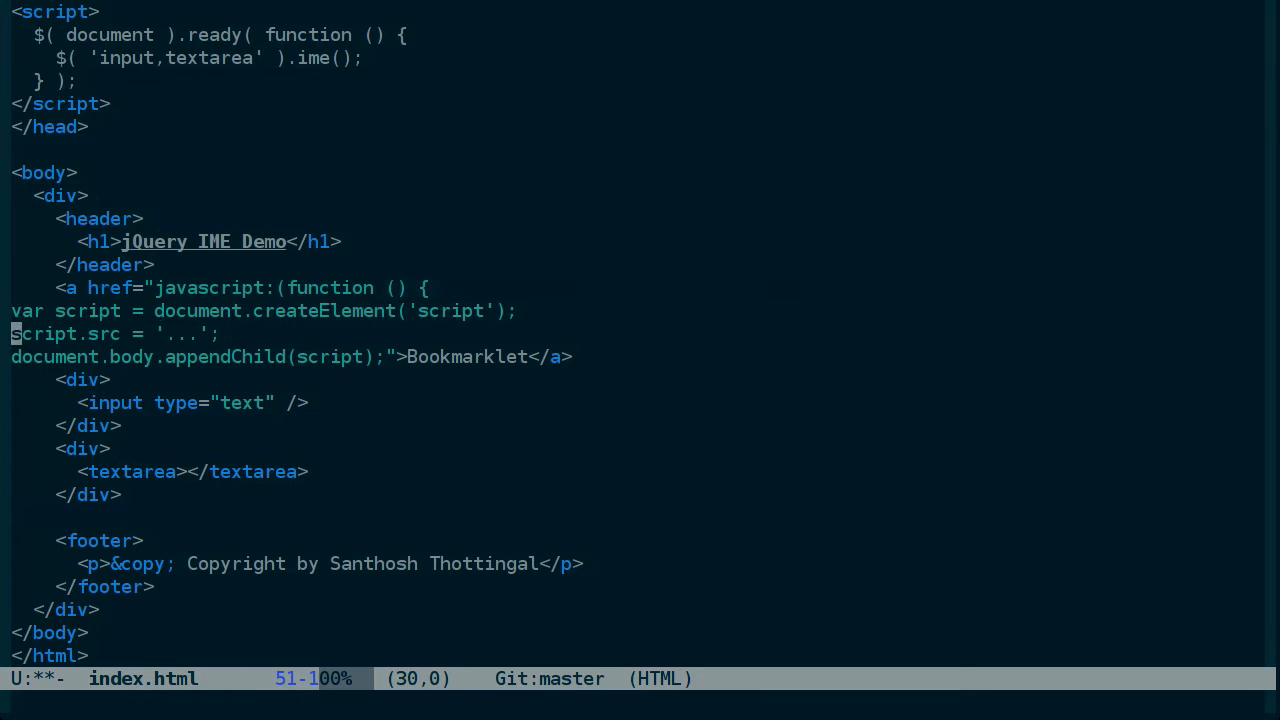
pyautogui.moveTo(388, 357)
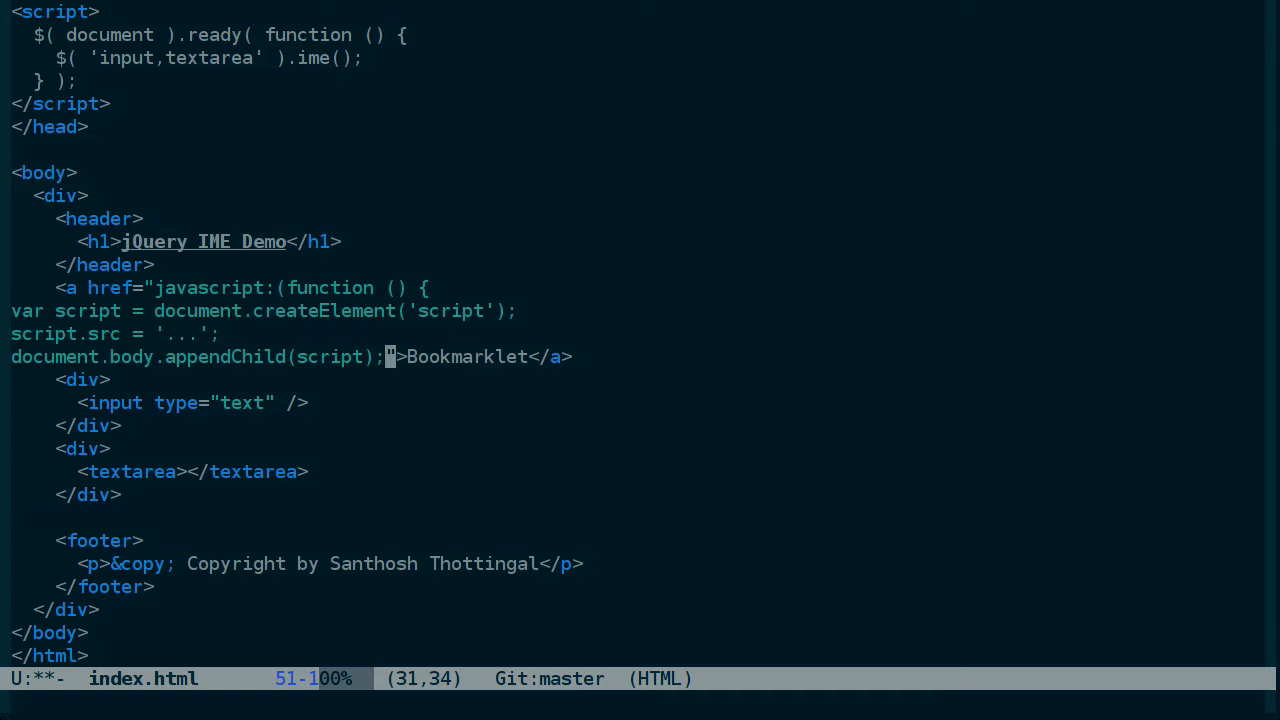
pyautogui.write('}')
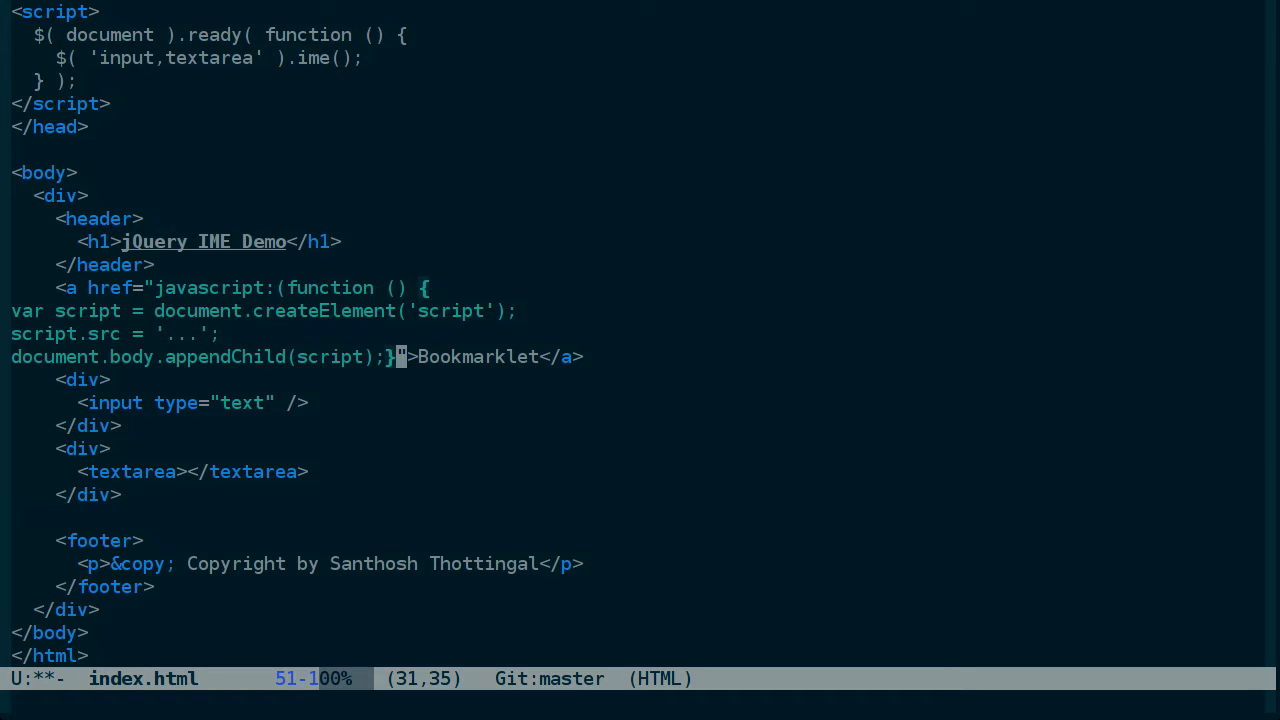
pyautogui.write('()')
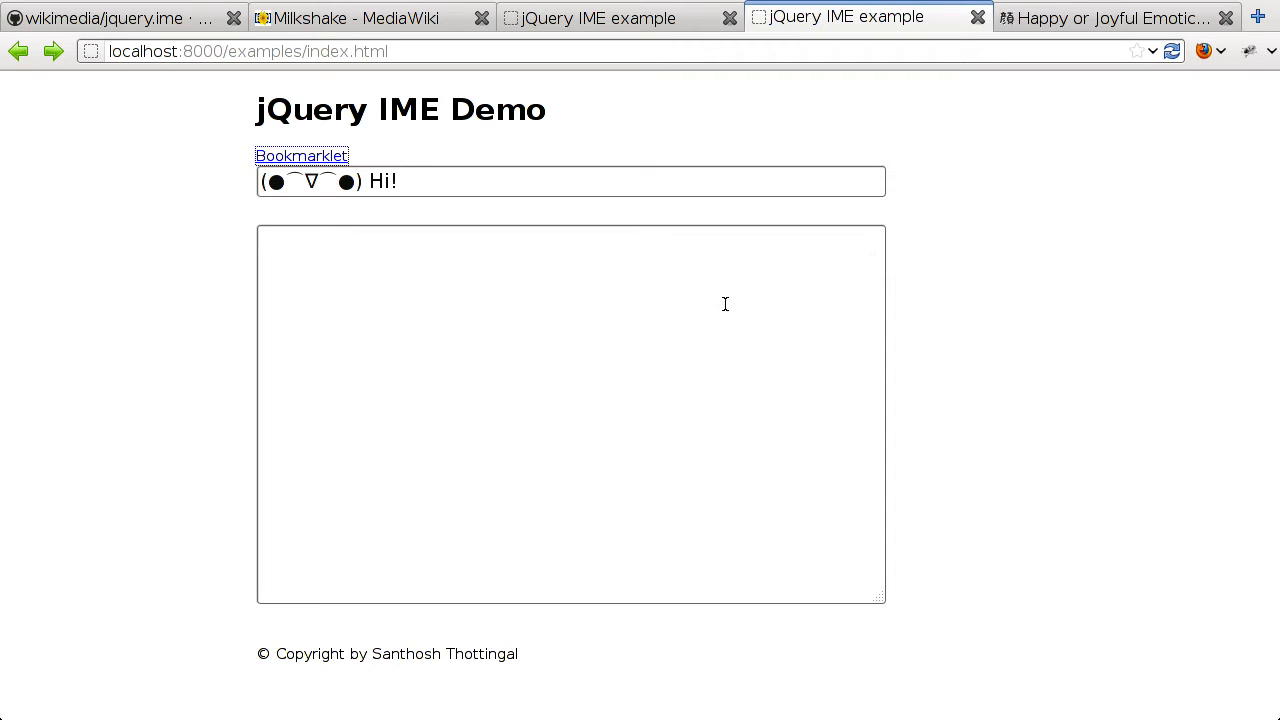
pyautogui.moveTo(598, 318)
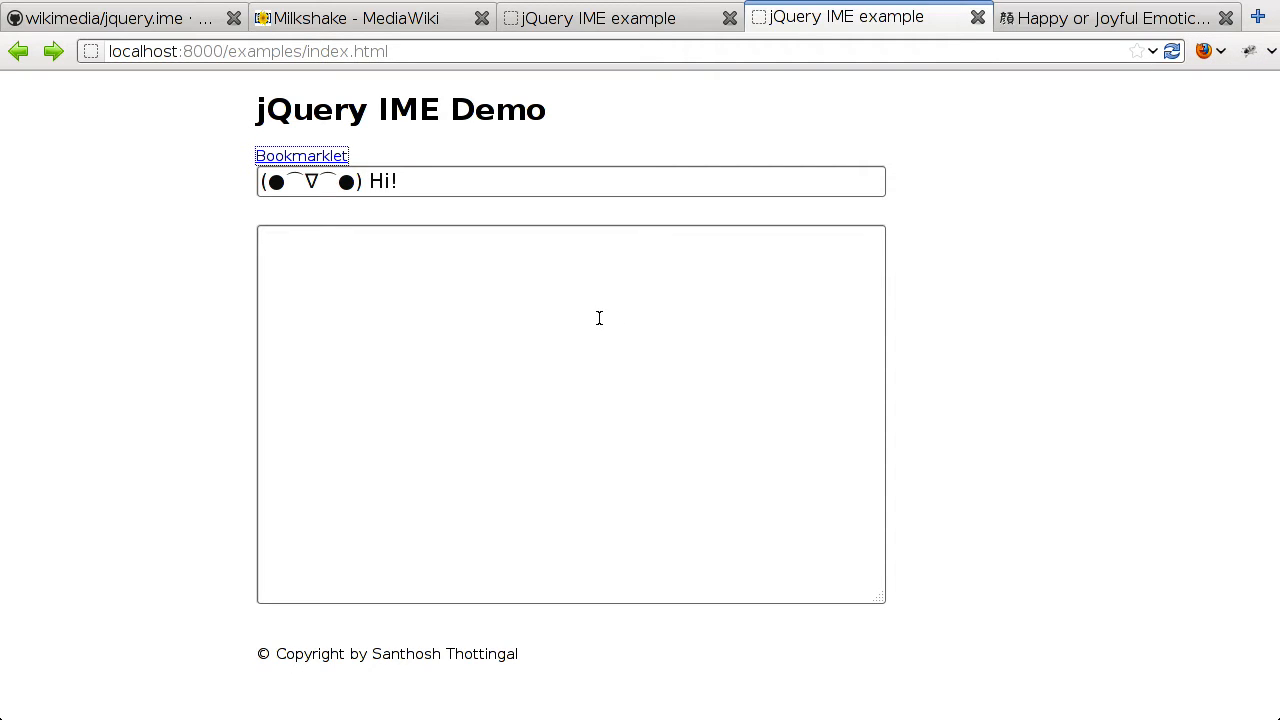
# Open Firebug with F12 and expand the body node to reveal the appended script
pyautogui.press('F12')
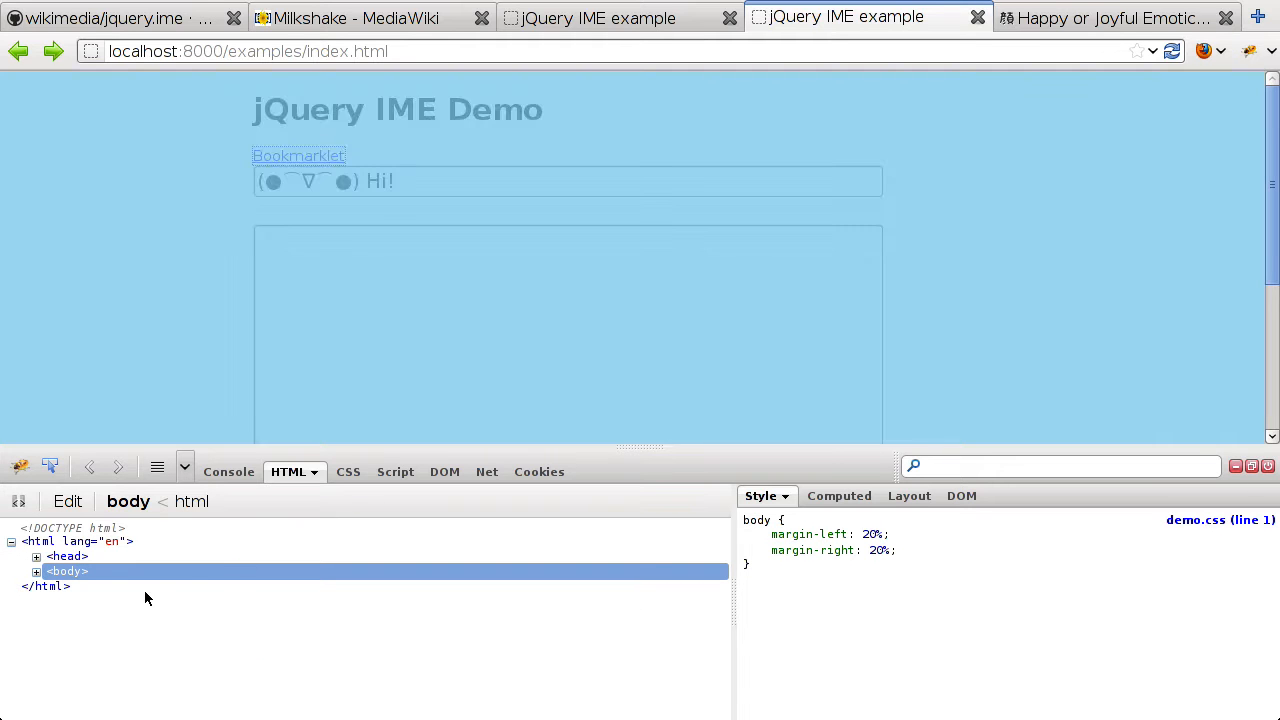
pyautogui.click(36, 571)
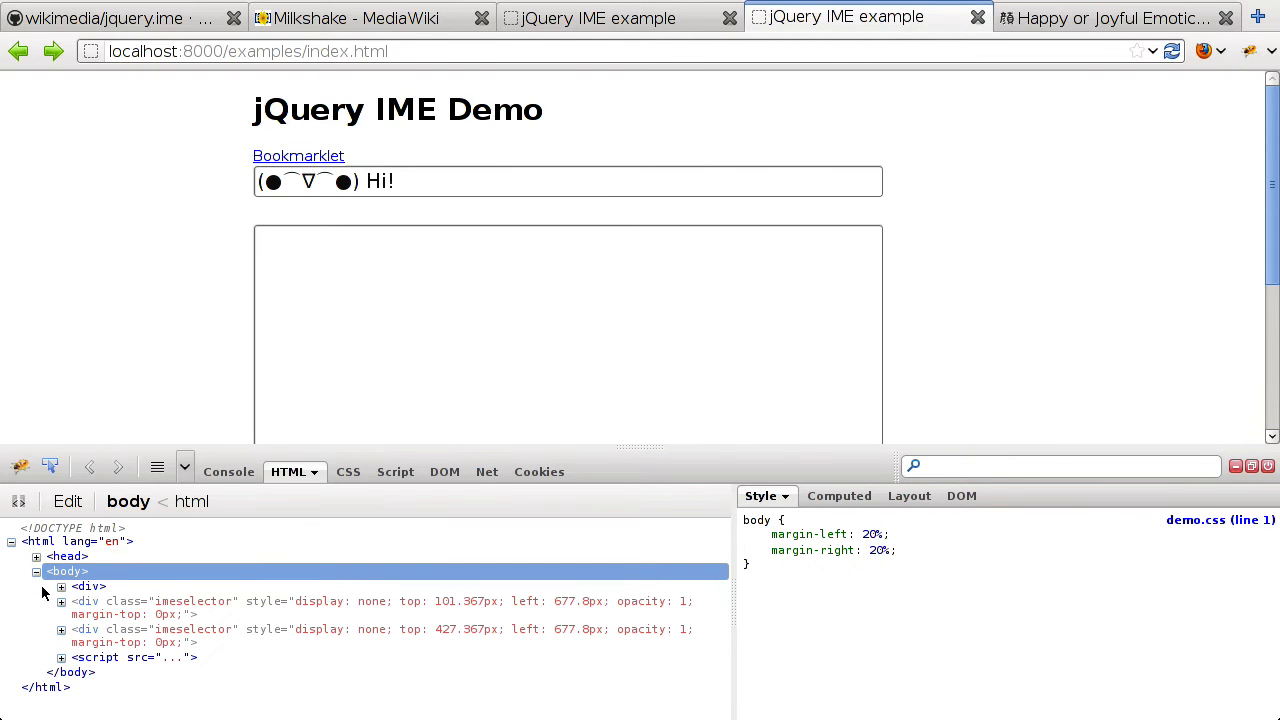
pyautogui.click(60, 657)
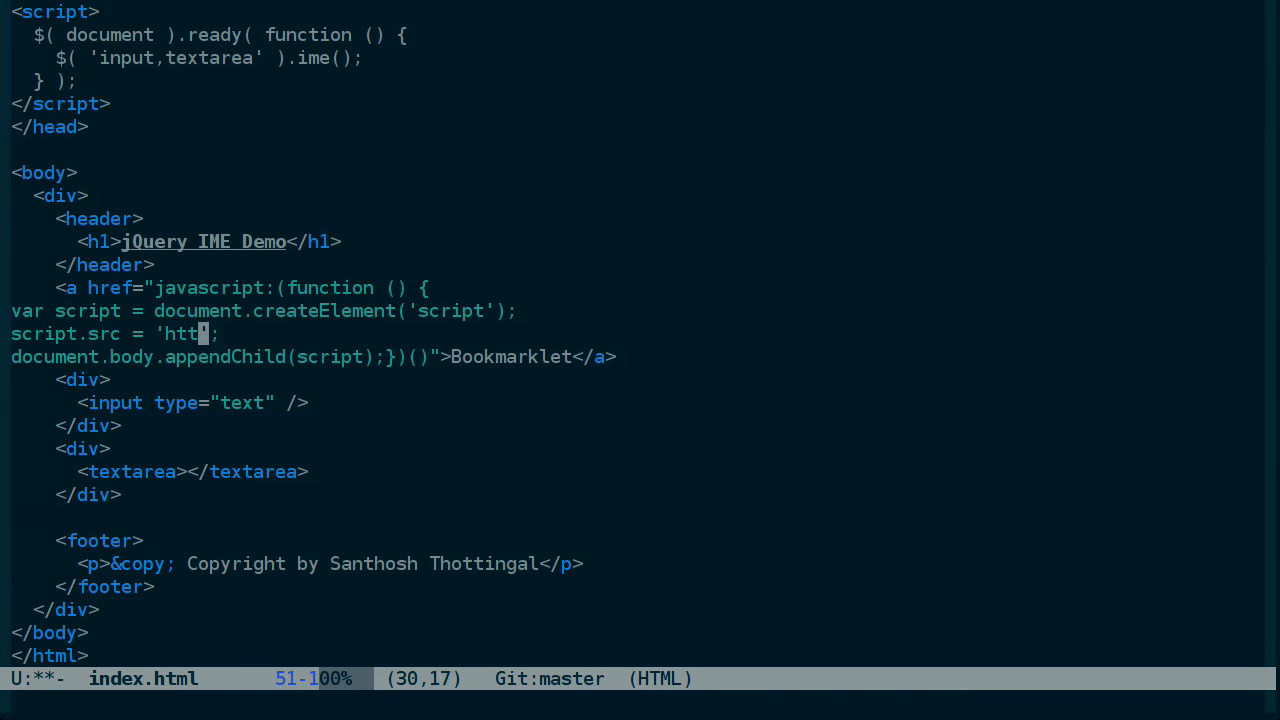
pyautogui.write('p://127.')
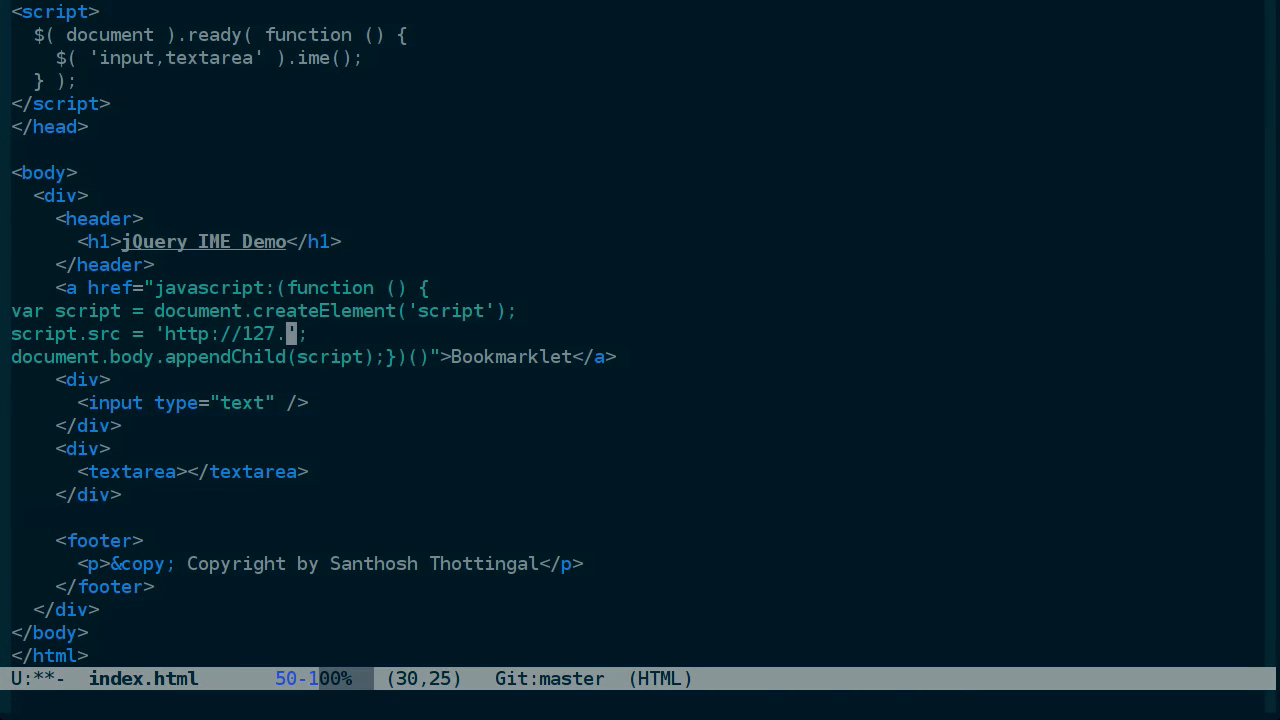
pyautogui.write('0.0.1:8000')
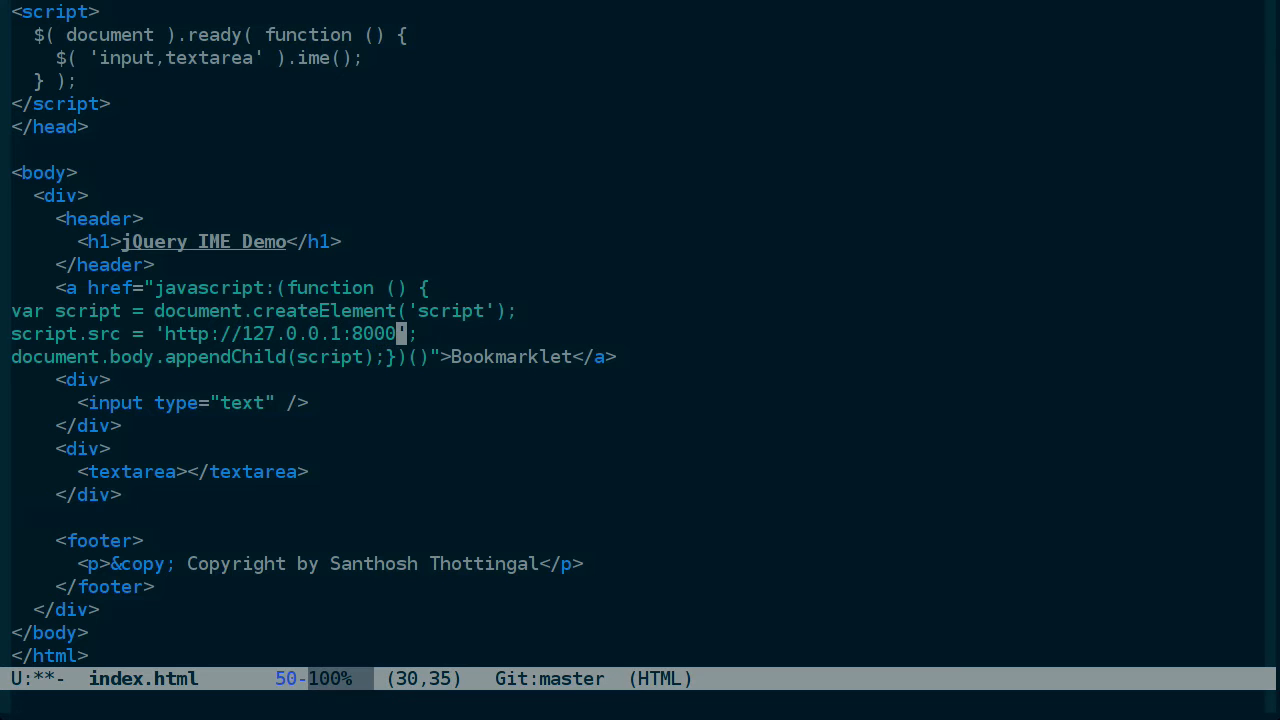
pyautogui.write('/')
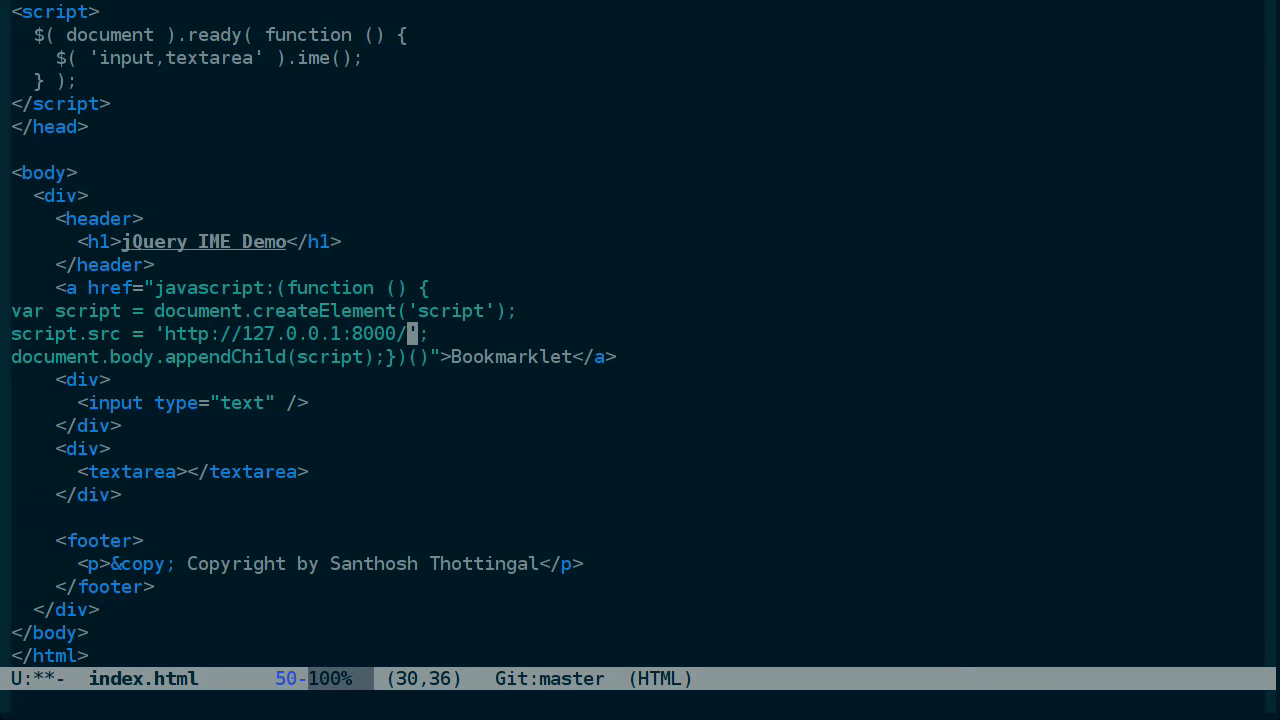
pyautogui.write('boork')
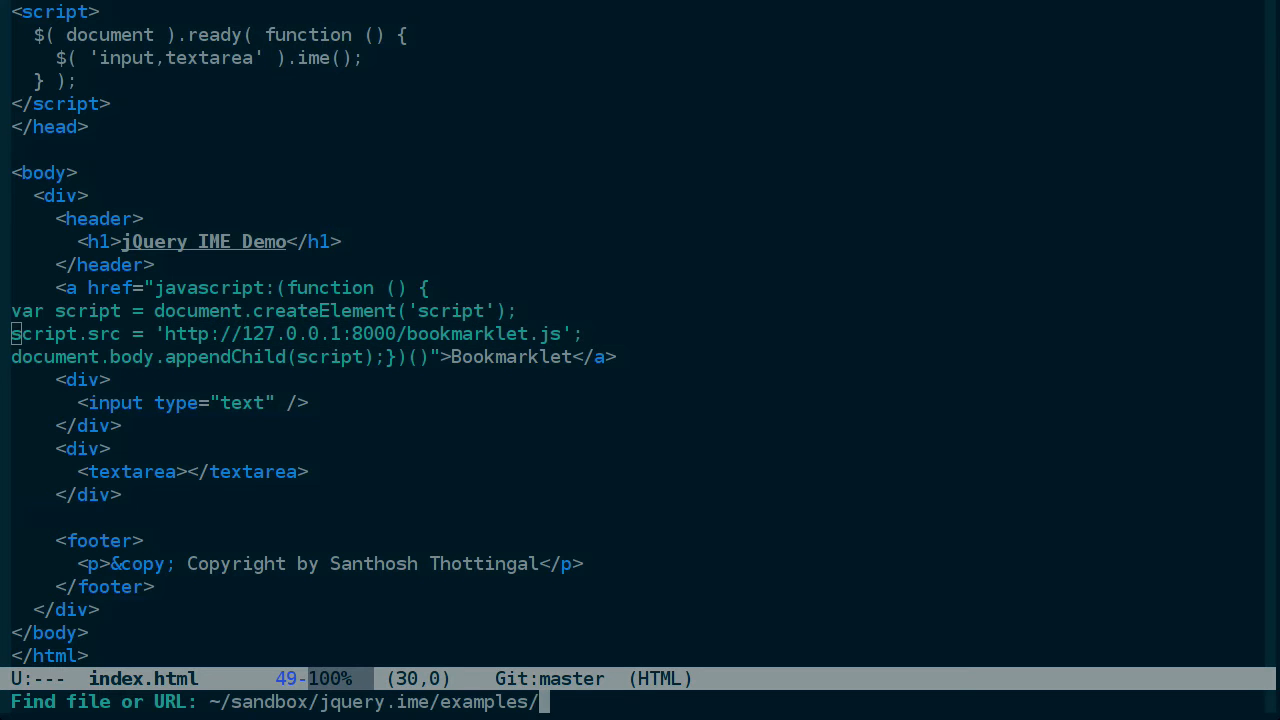
pyautogui.press('BackSpace')
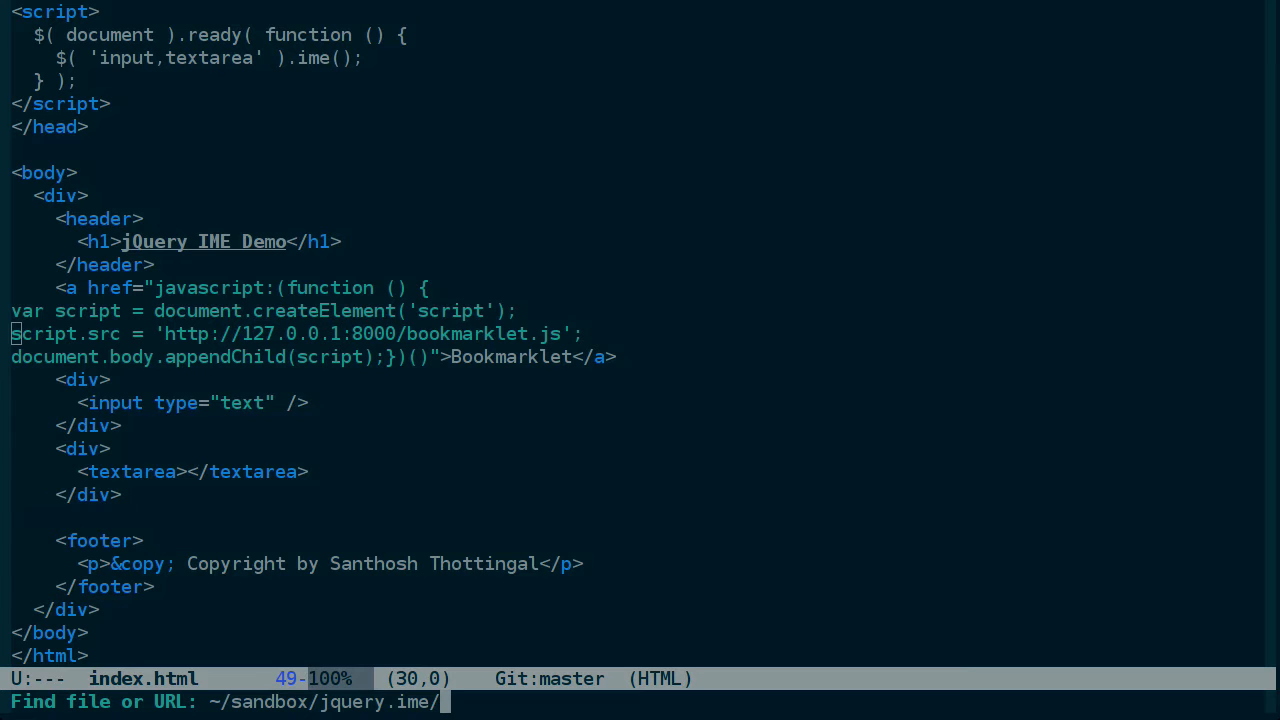
pyautogui.write('init.js')
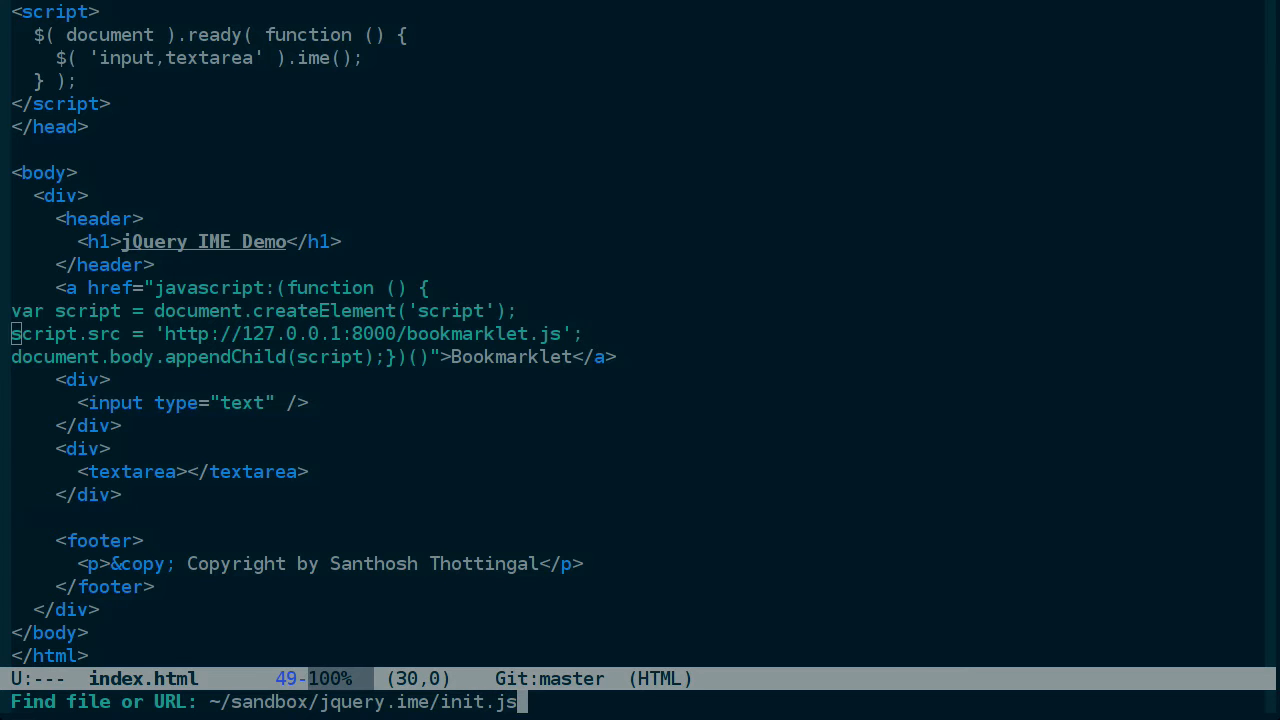
# Create init.js with a (function ($) { ... }(jQuery)); wrapper and an indented body line
pyautogui.press('Return')
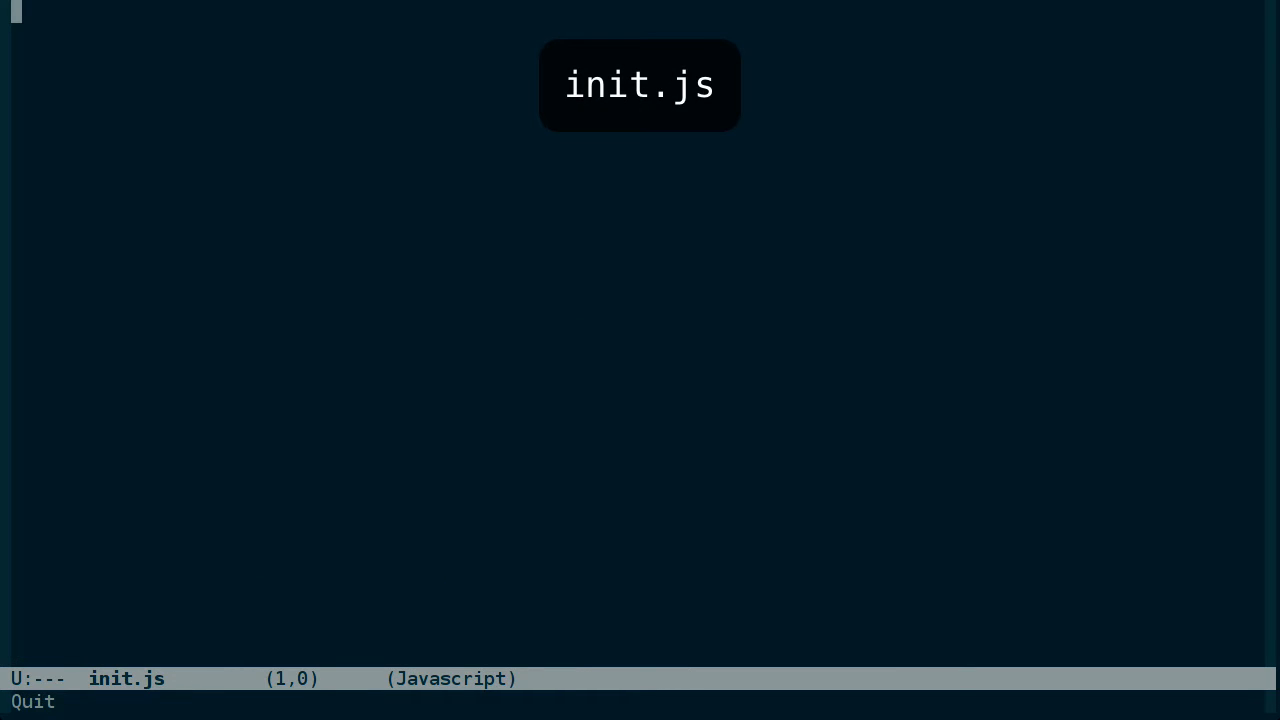
pyautogui.write('(function ()')
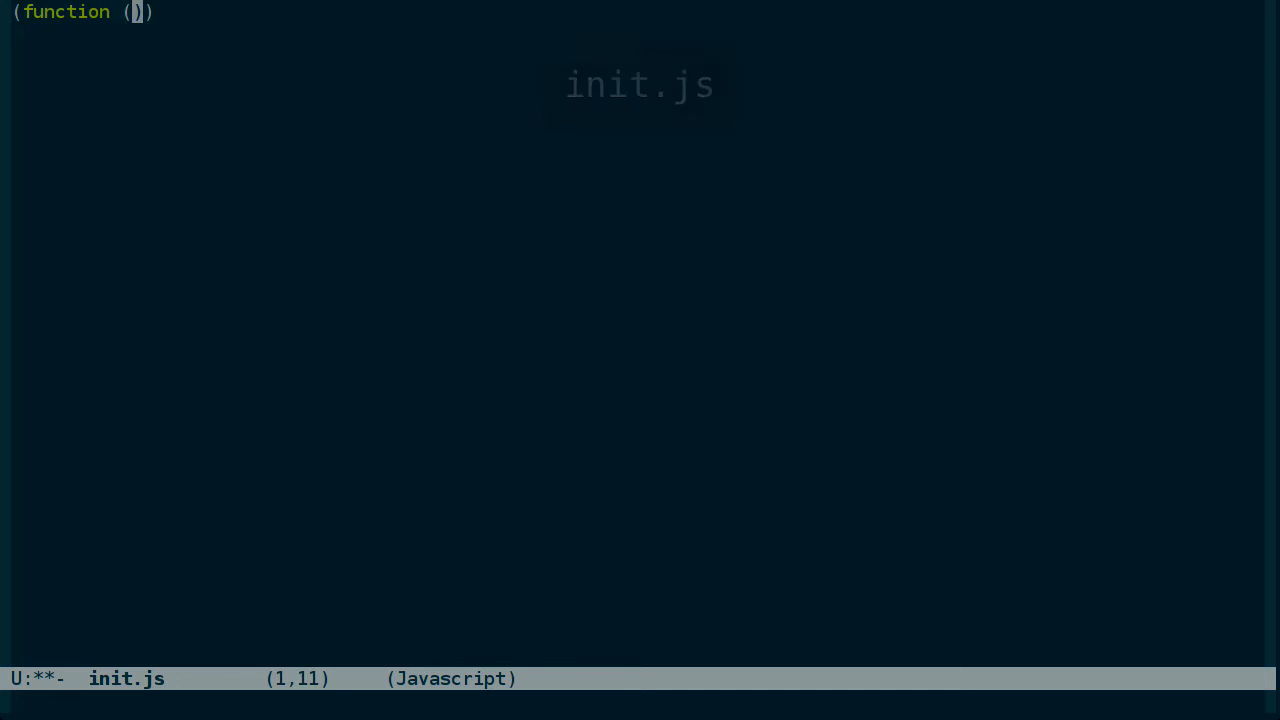
pyautogui.write('$')
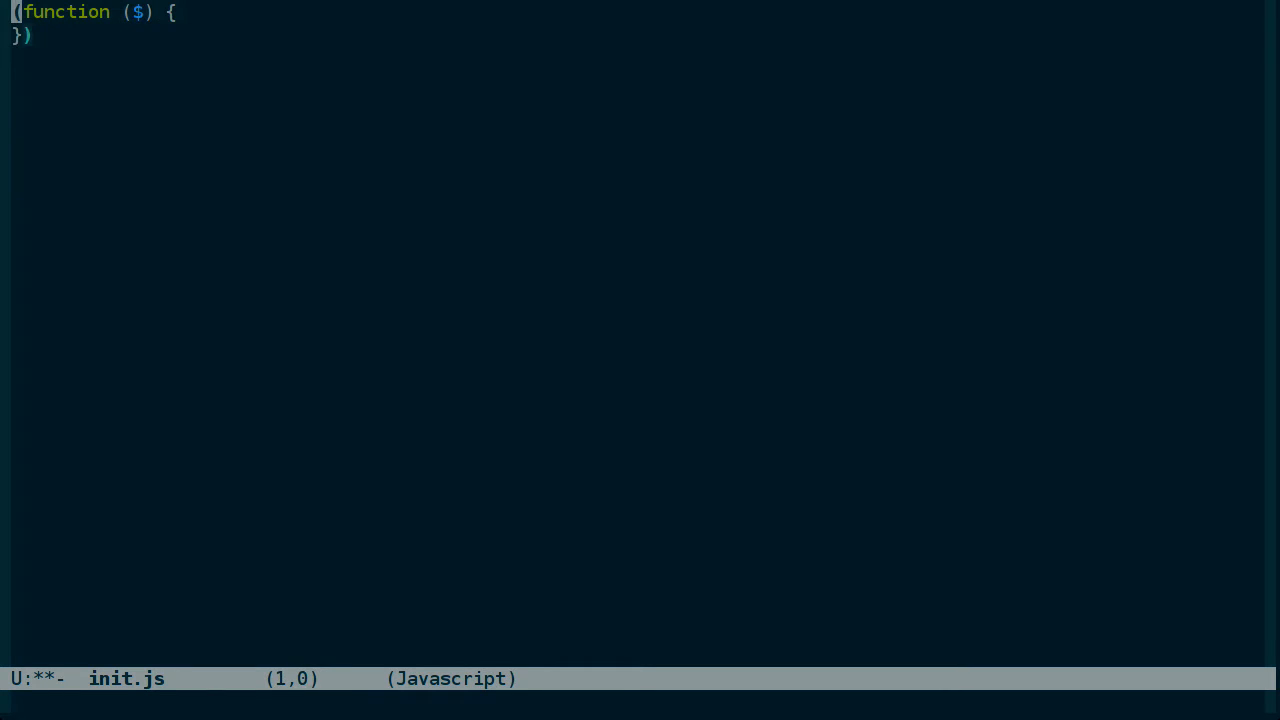
pyautogui.write('(jQuery);')
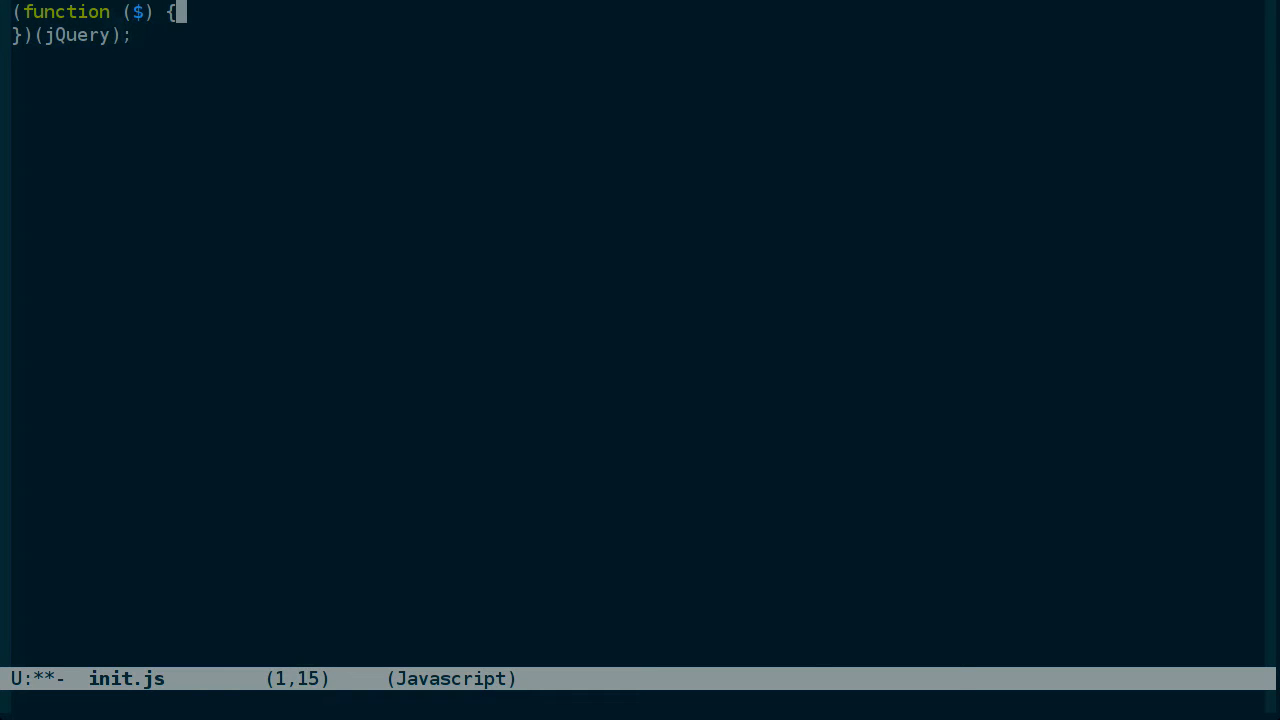
pyautogui.press('Return')
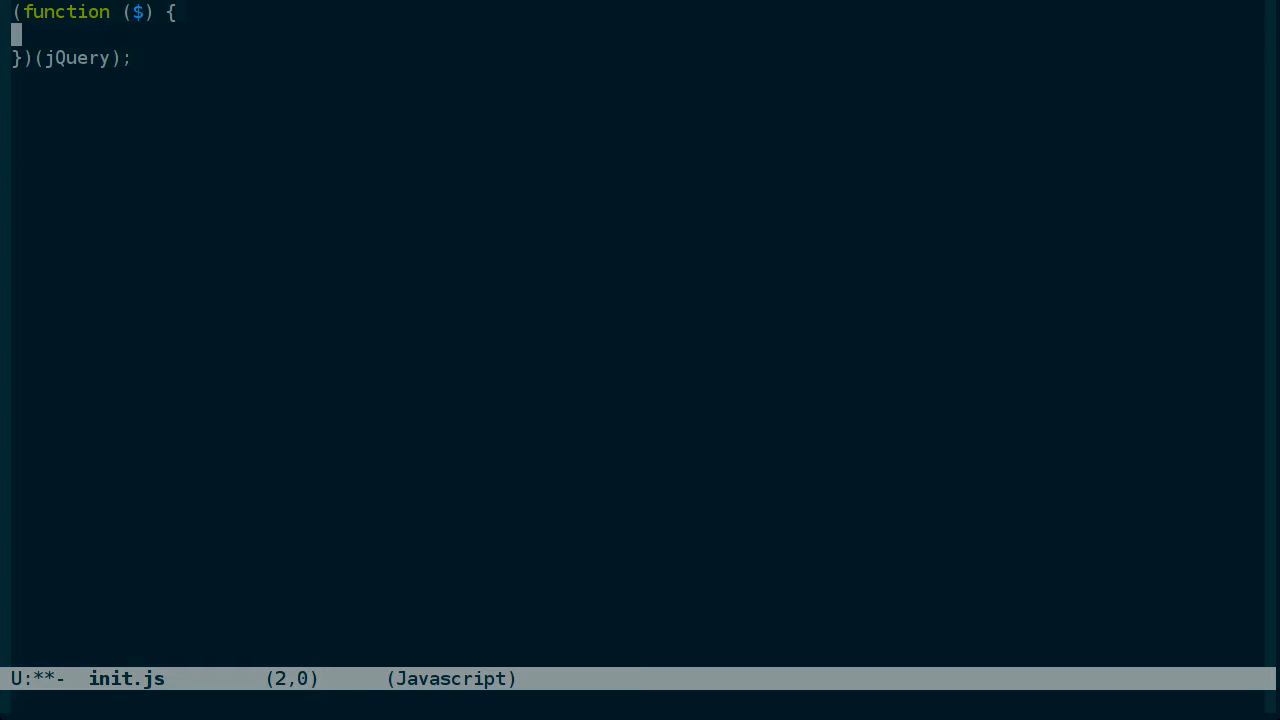
pyautogui.press('right')
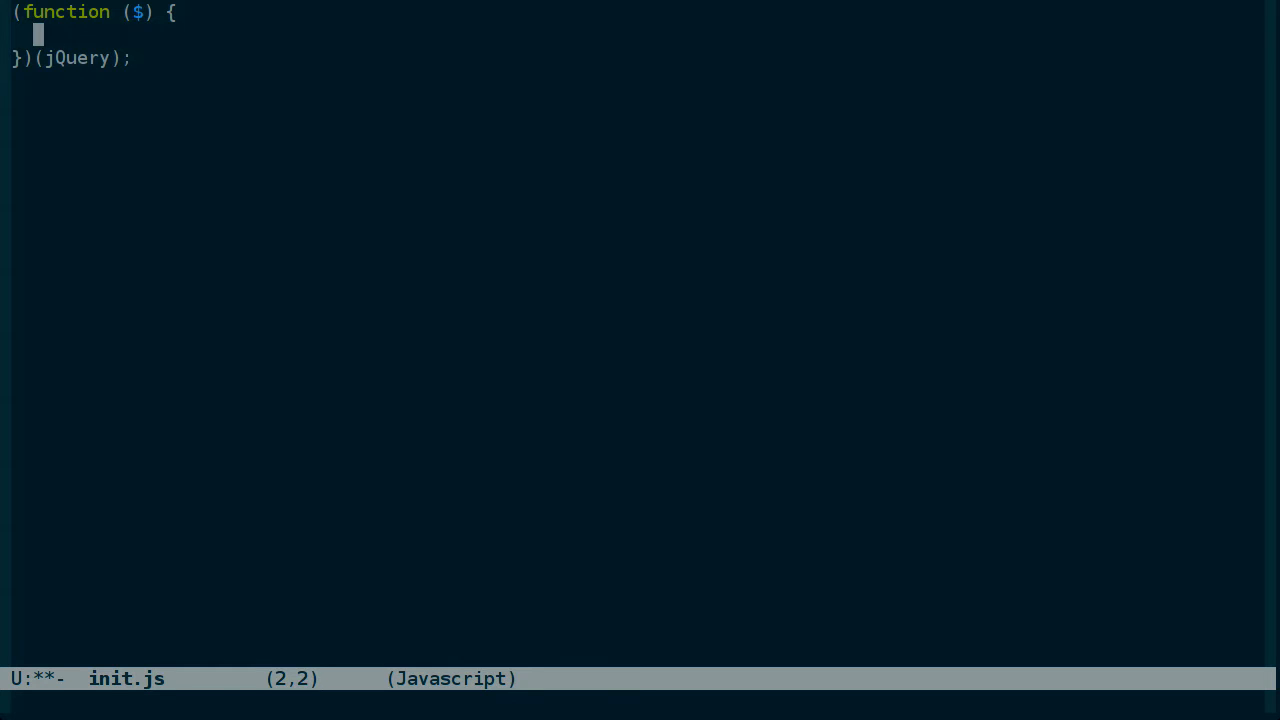
# Bring the $('input,textarea').ime() call over from index.html with a blank line above it
pyautogui.write('$(')
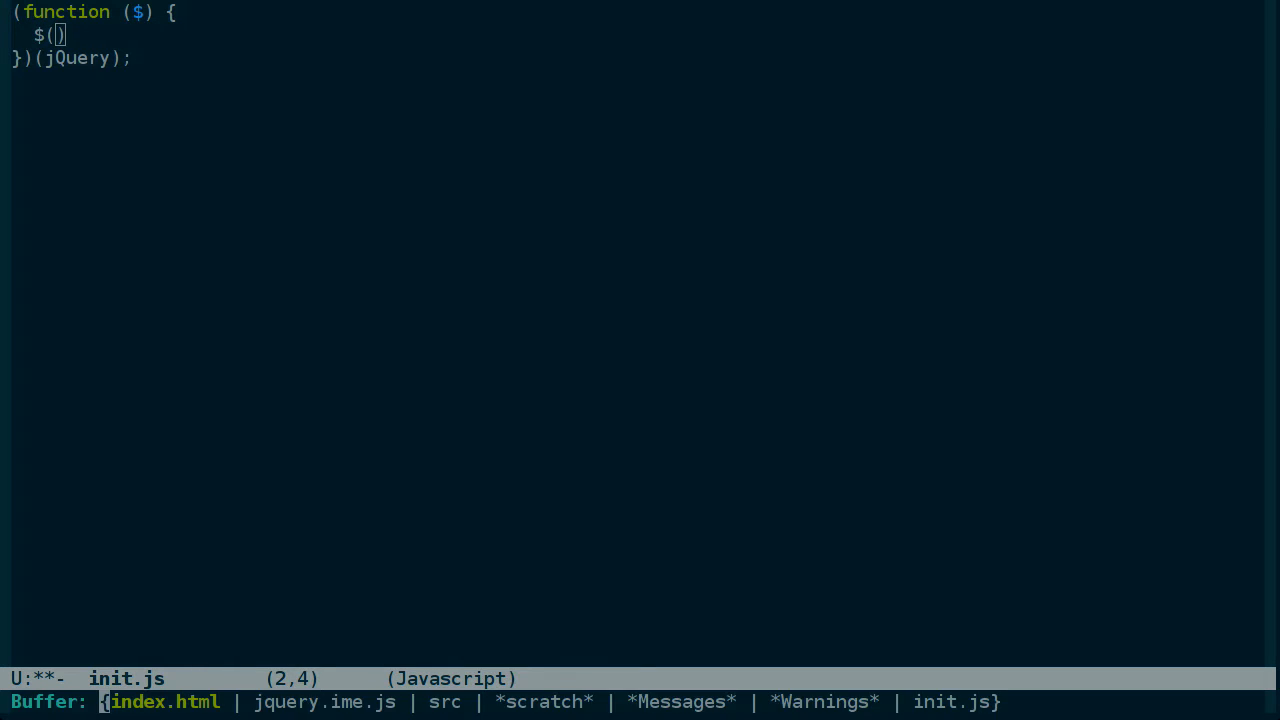
pyautogui.click(166, 701)
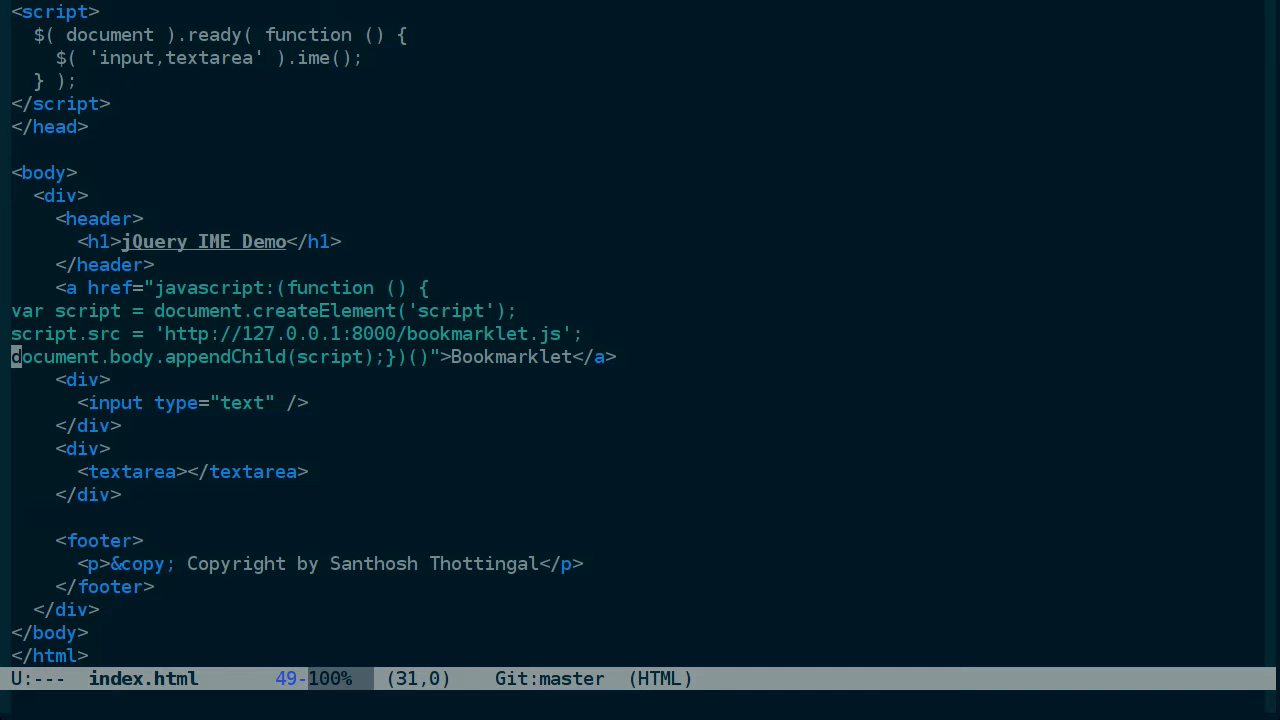
pyautogui.scroll(3)
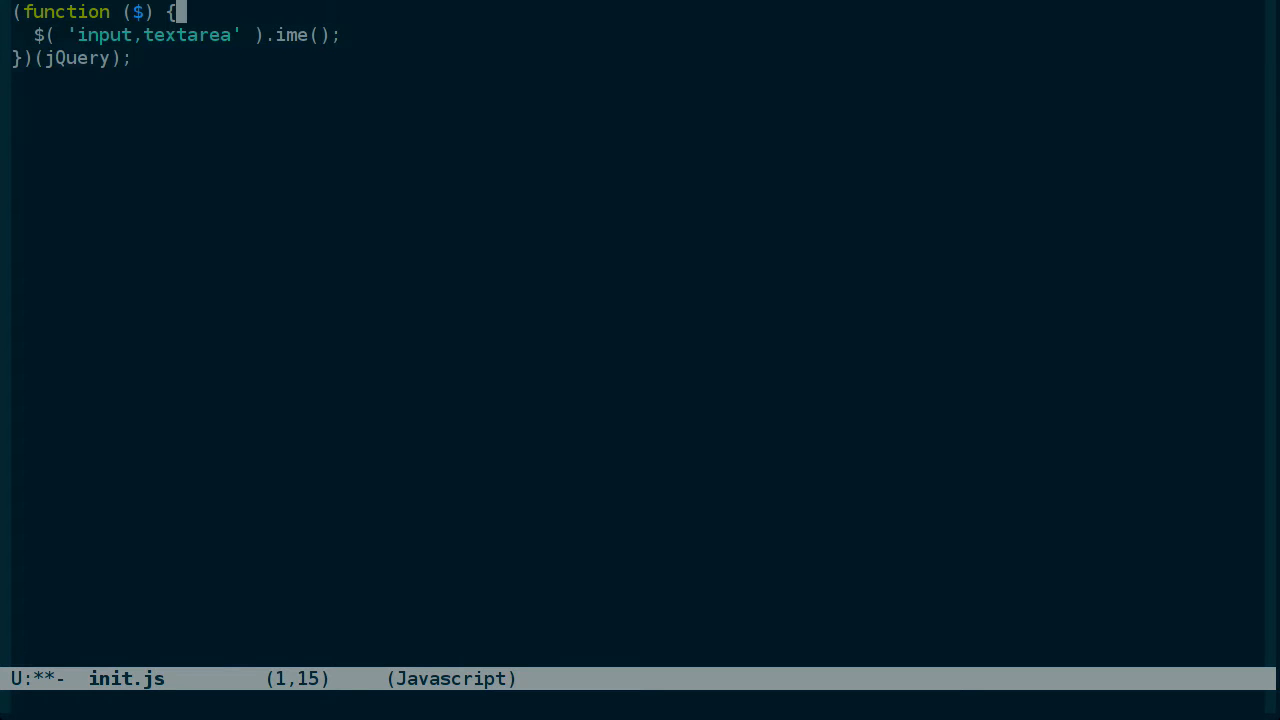
pyautogui.press('Return')
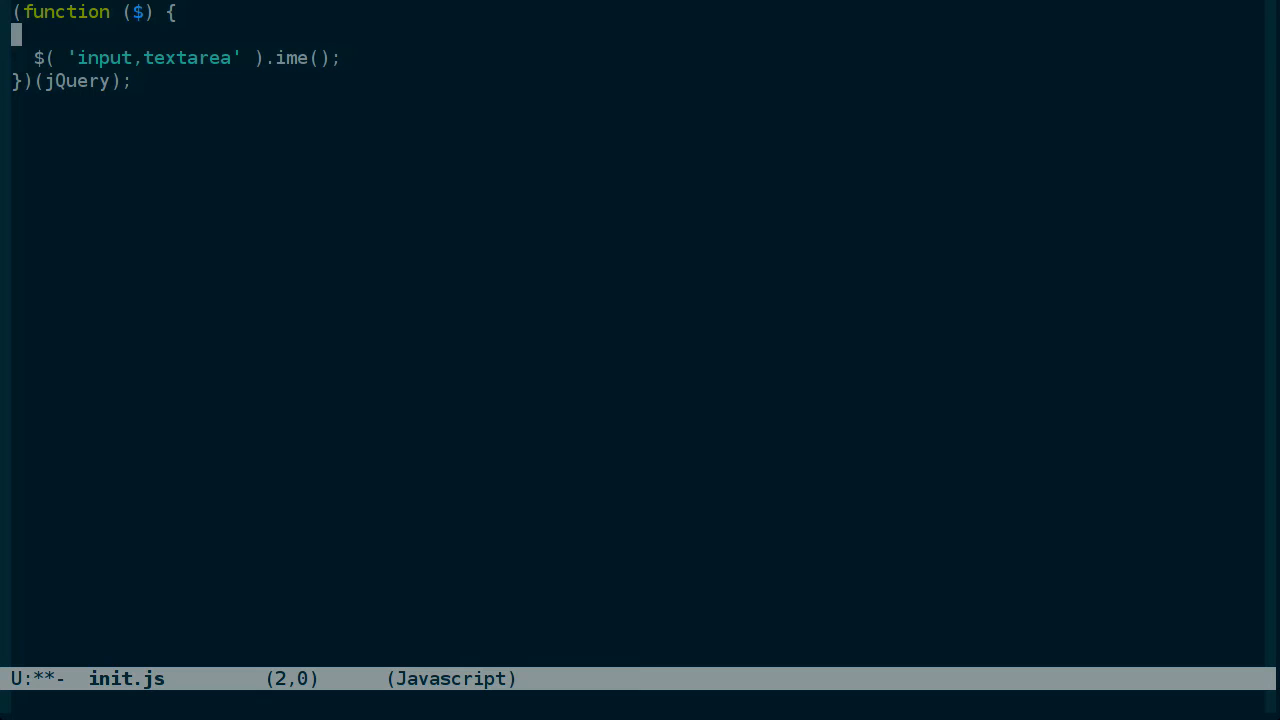
pyautogui.write('$9')
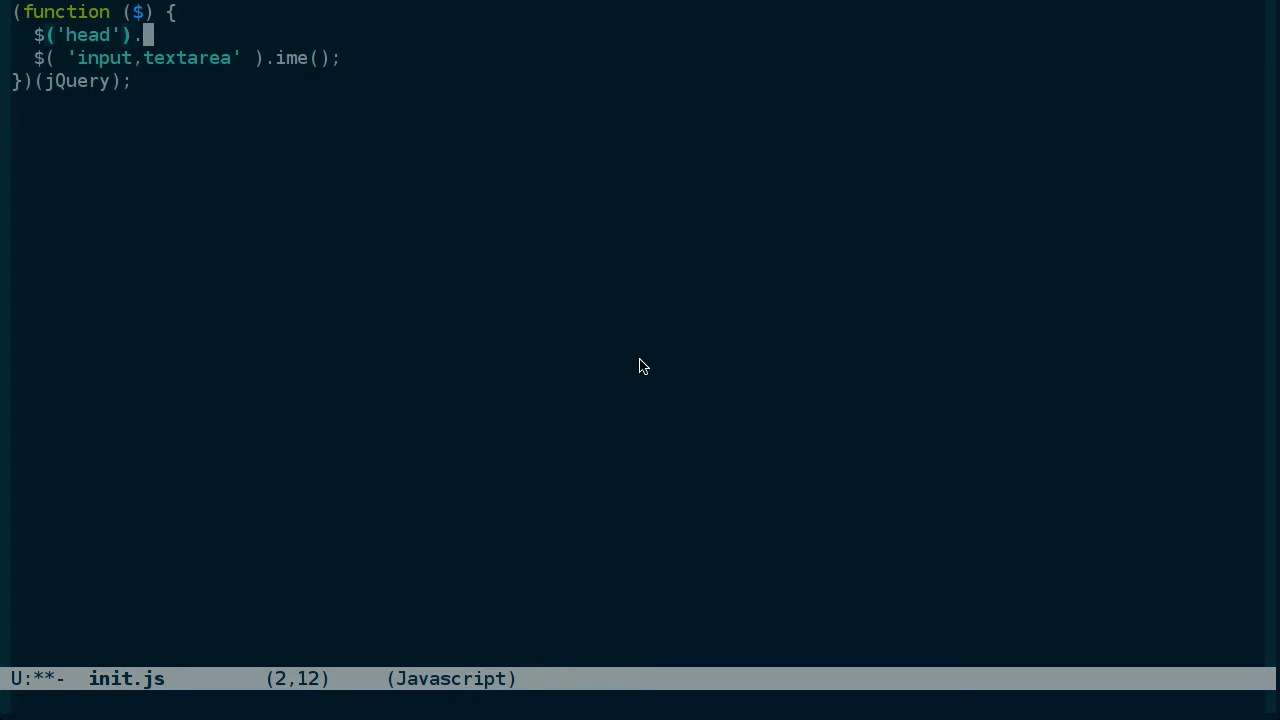
pyautogui.write("append('")
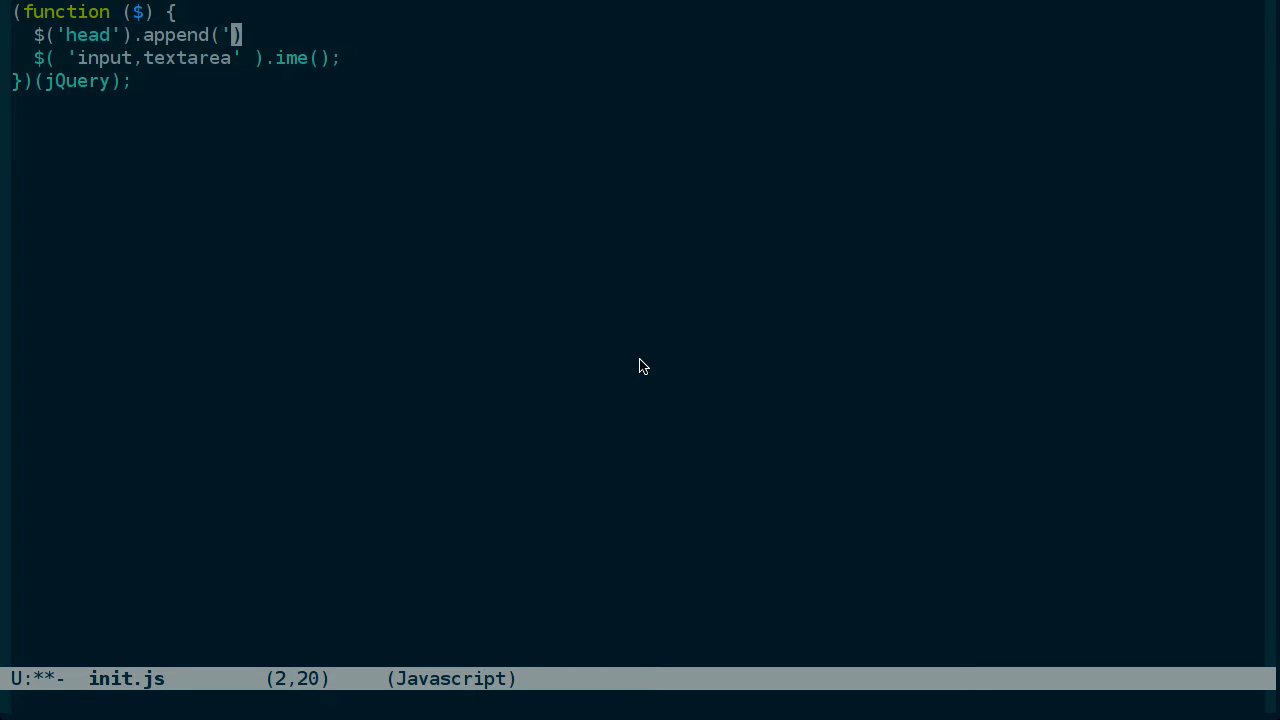
pyautogui.write('<link r')
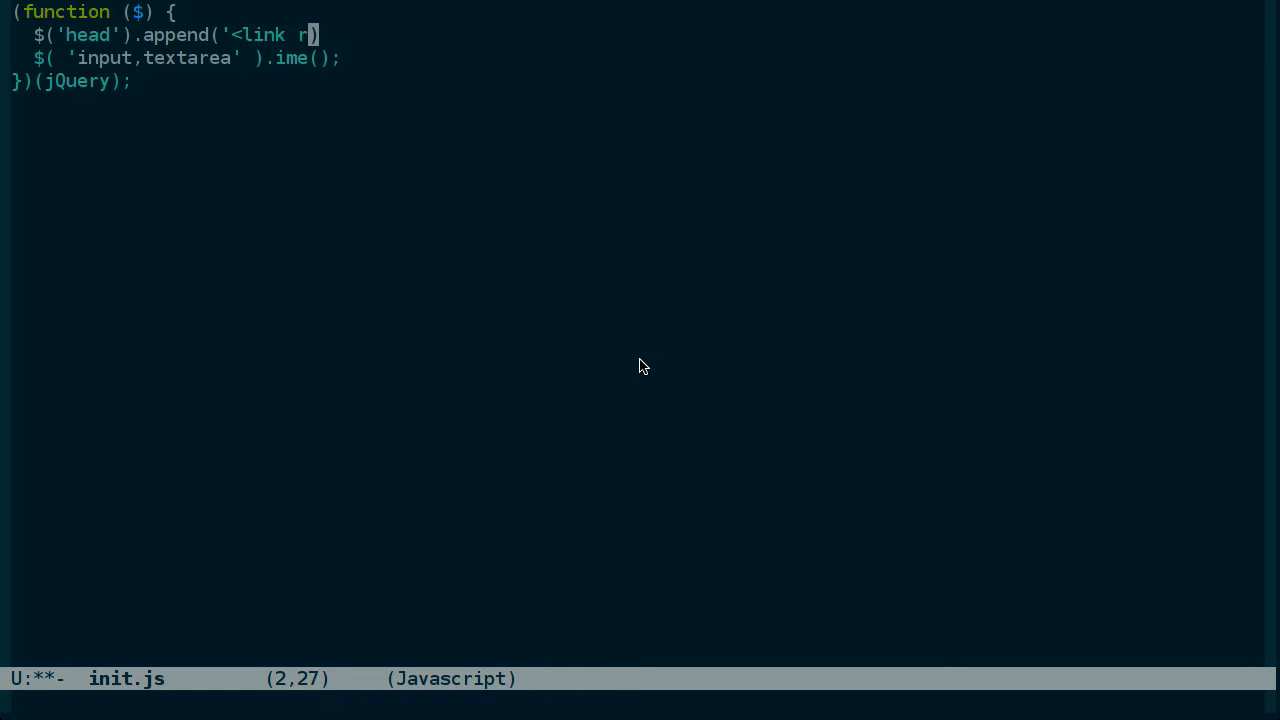
pyautogui.write('el="')
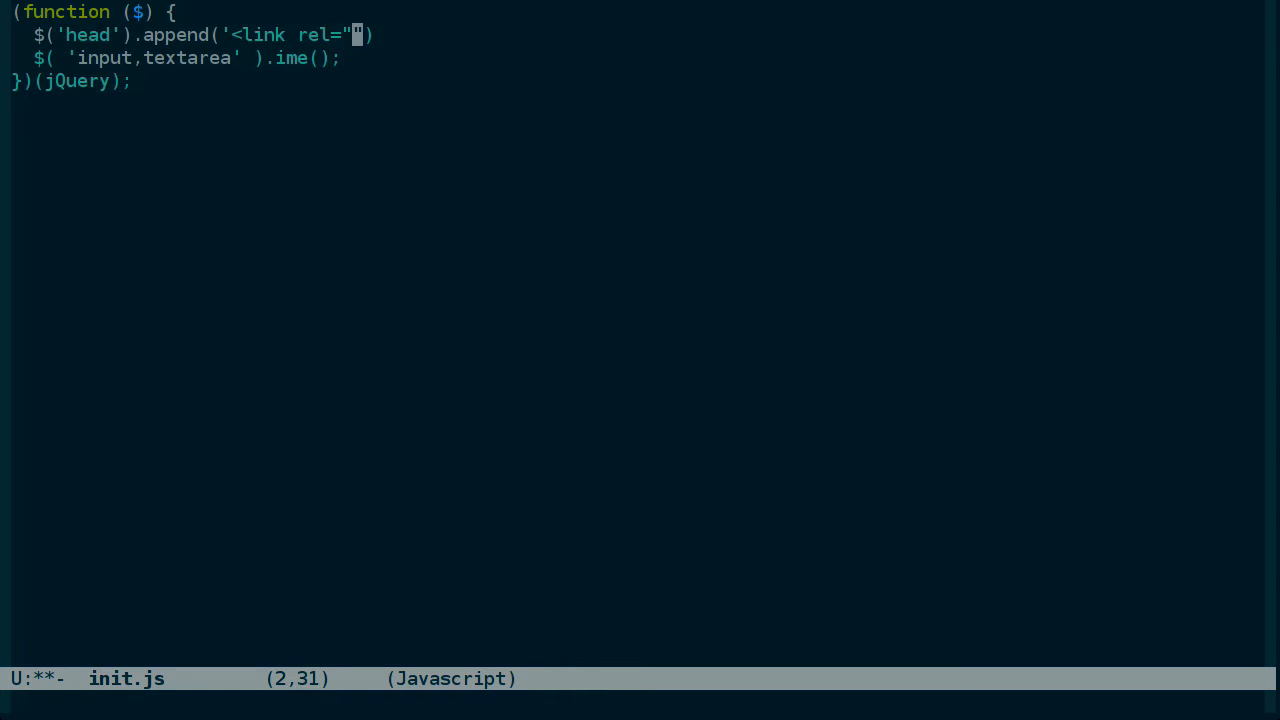
pyautogui.write('stylesheet')
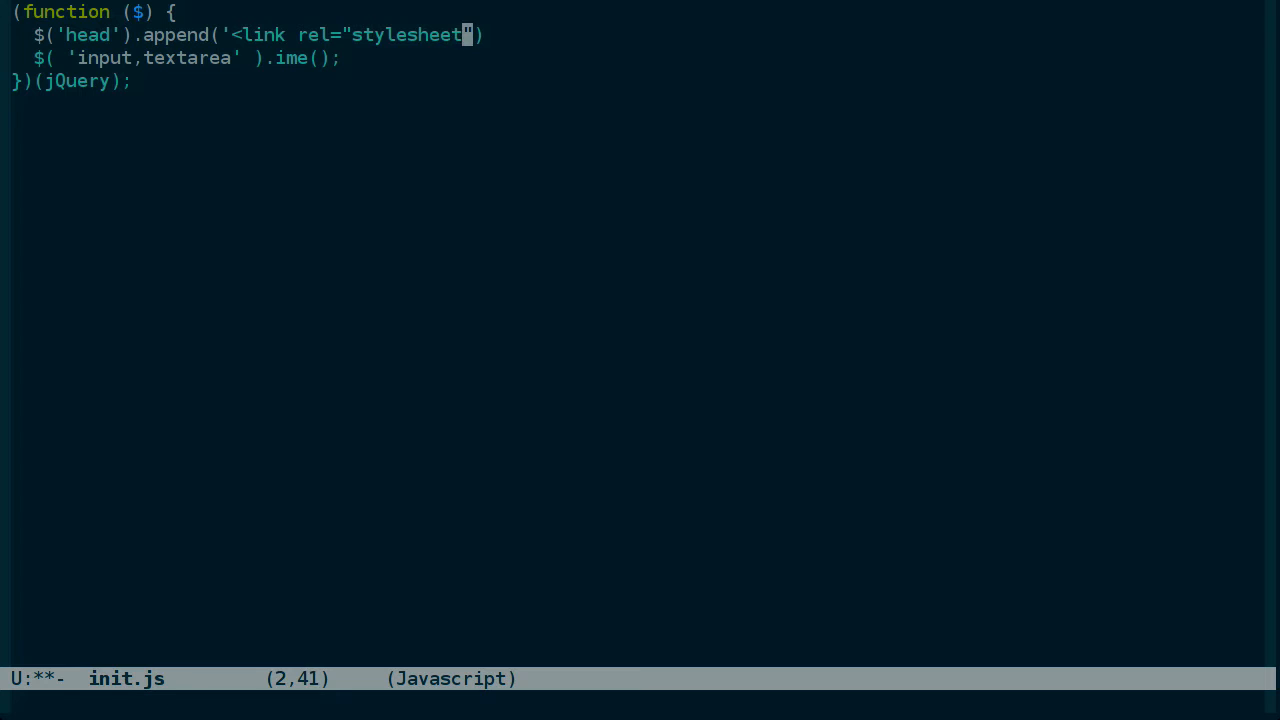
pyautogui.write('src=""')
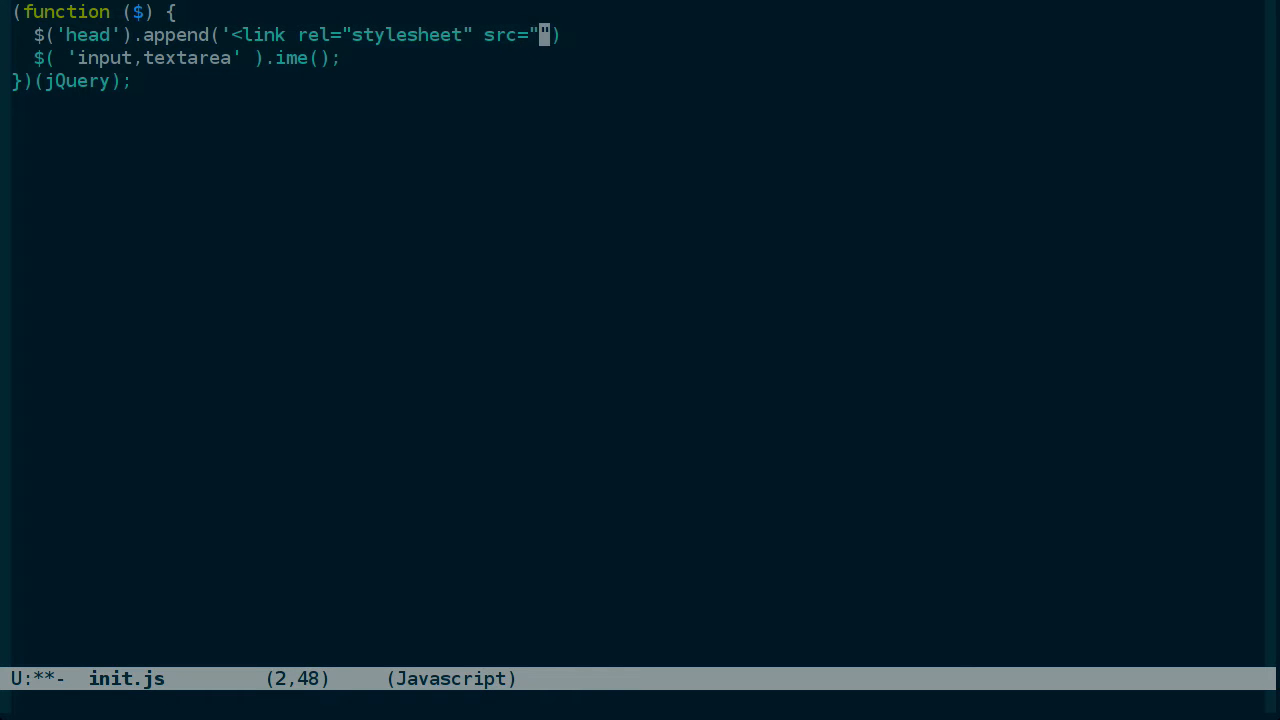
pyautogui.write('http://1')
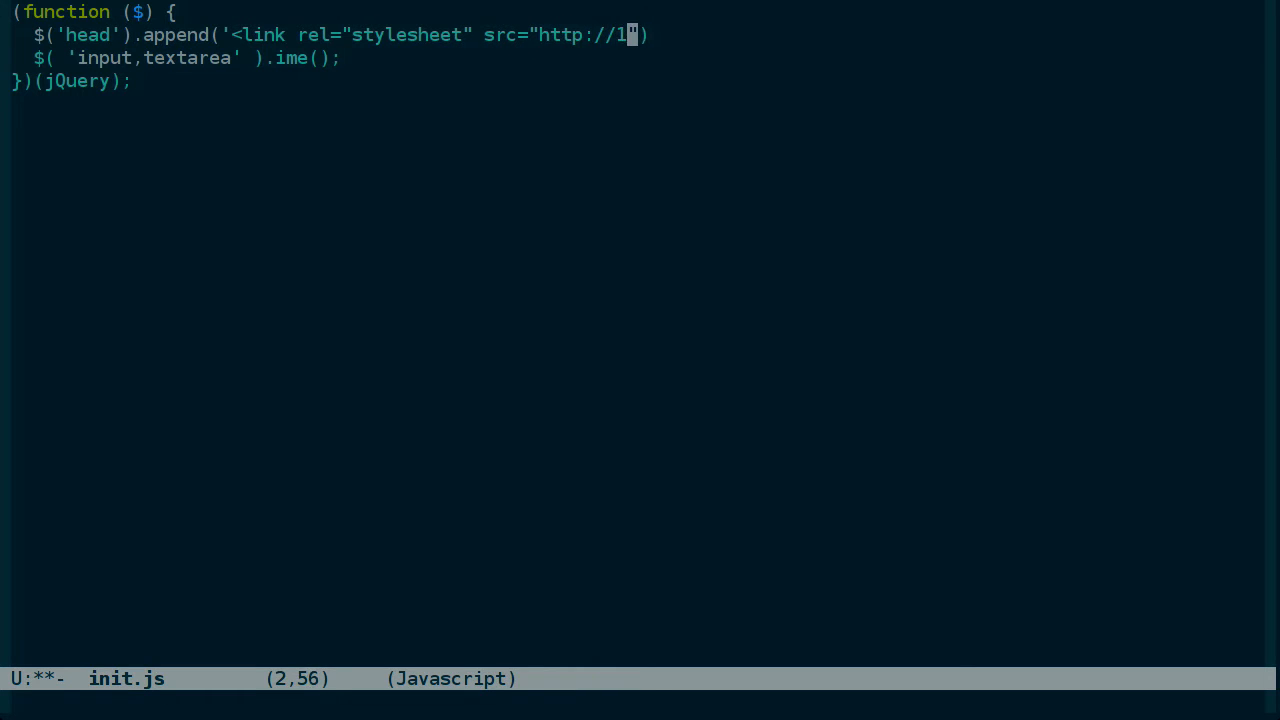
pyautogui.write('27.0.0.1')
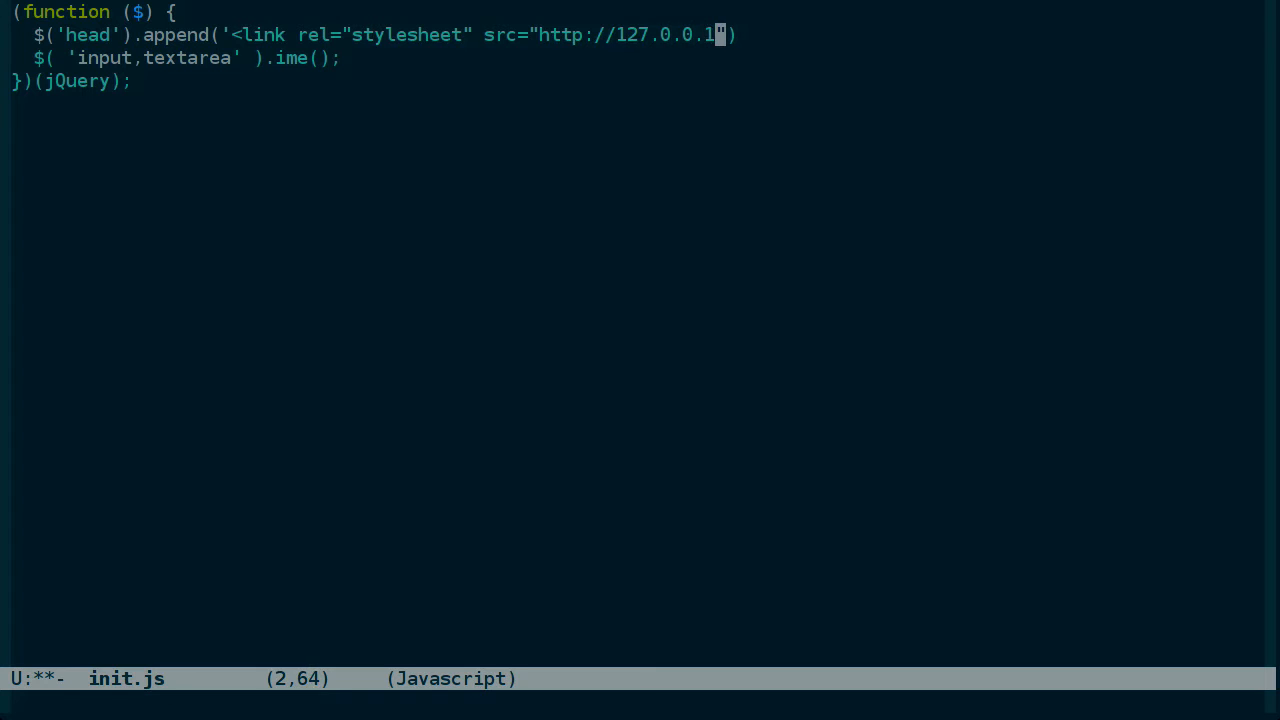
pyautogui.write(':8000/cs')
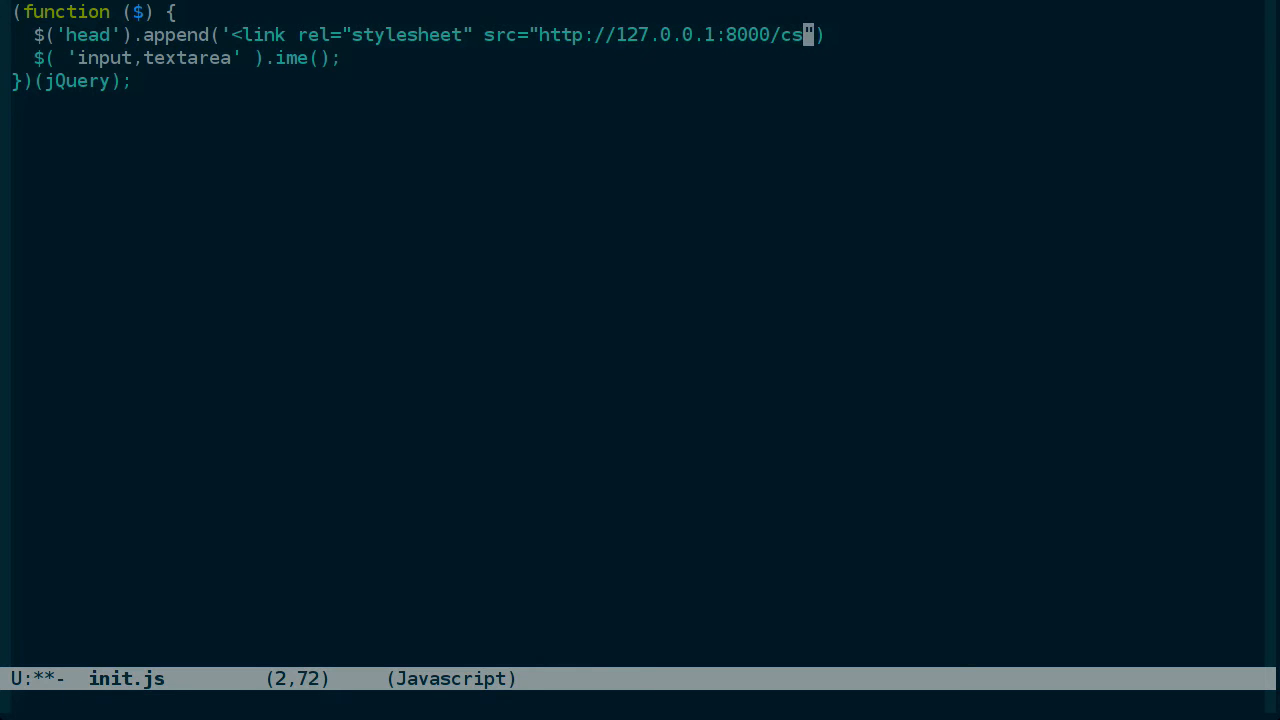
pyautogui.write('s/')
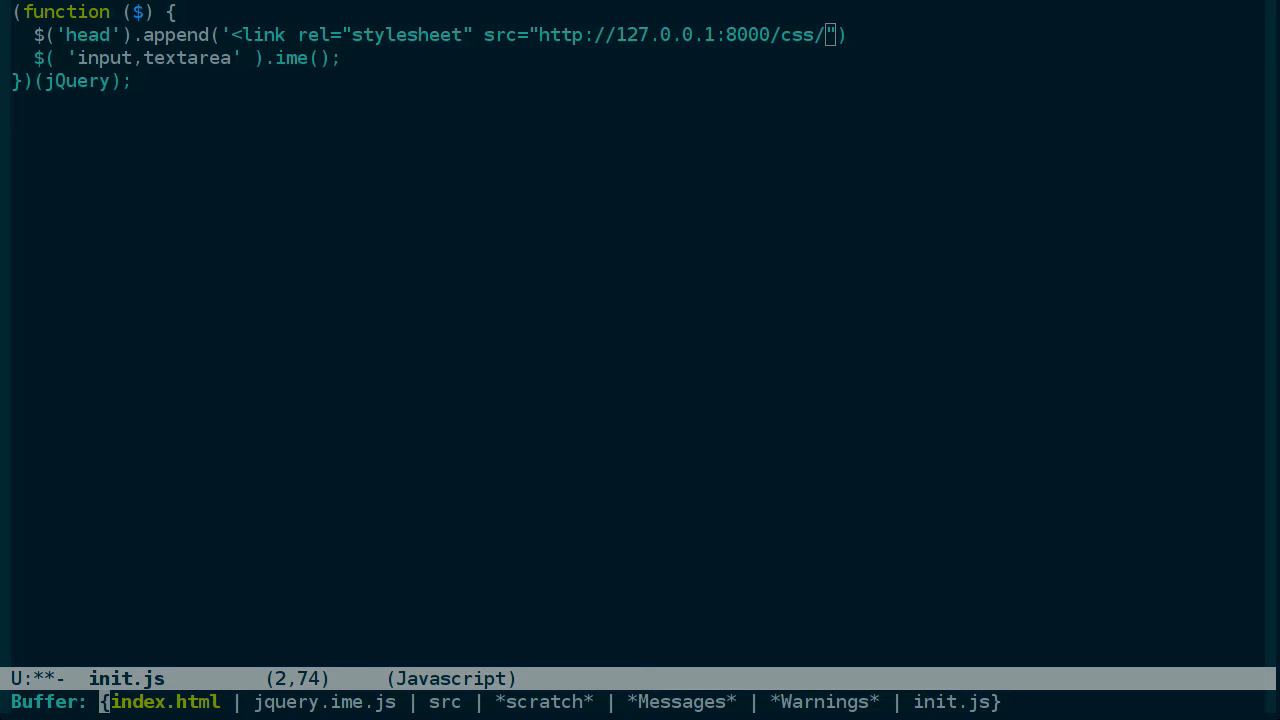
# Cancel the buffer switch and finish the stylesheet path as jquery.ime.css
pyautogui.click(164, 701)
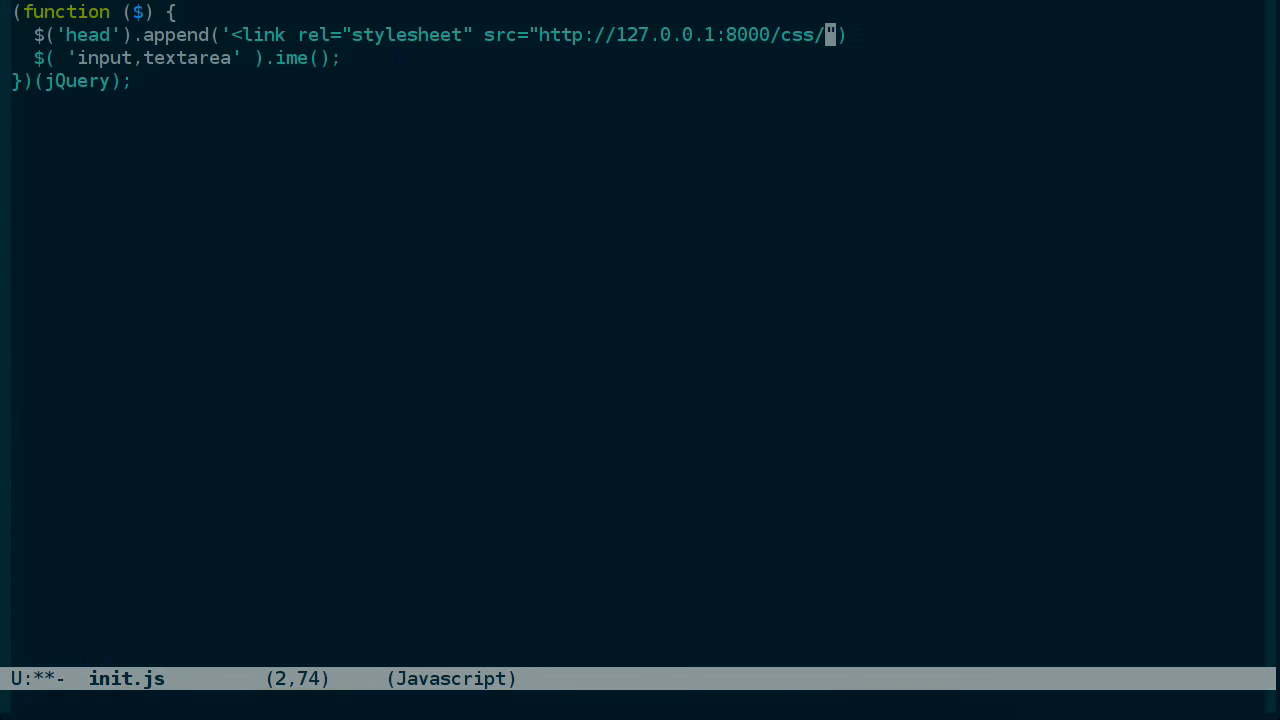
pyautogui.write('jquery.ie')
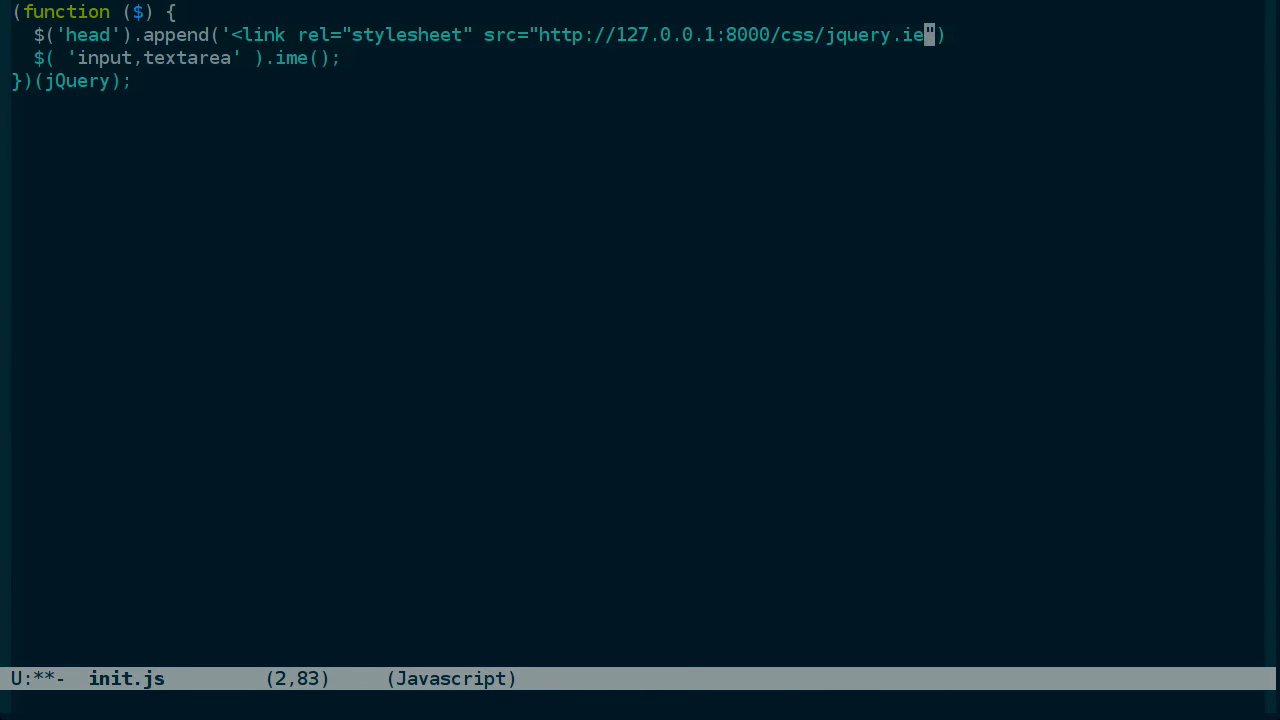
pyautogui.write('.css')
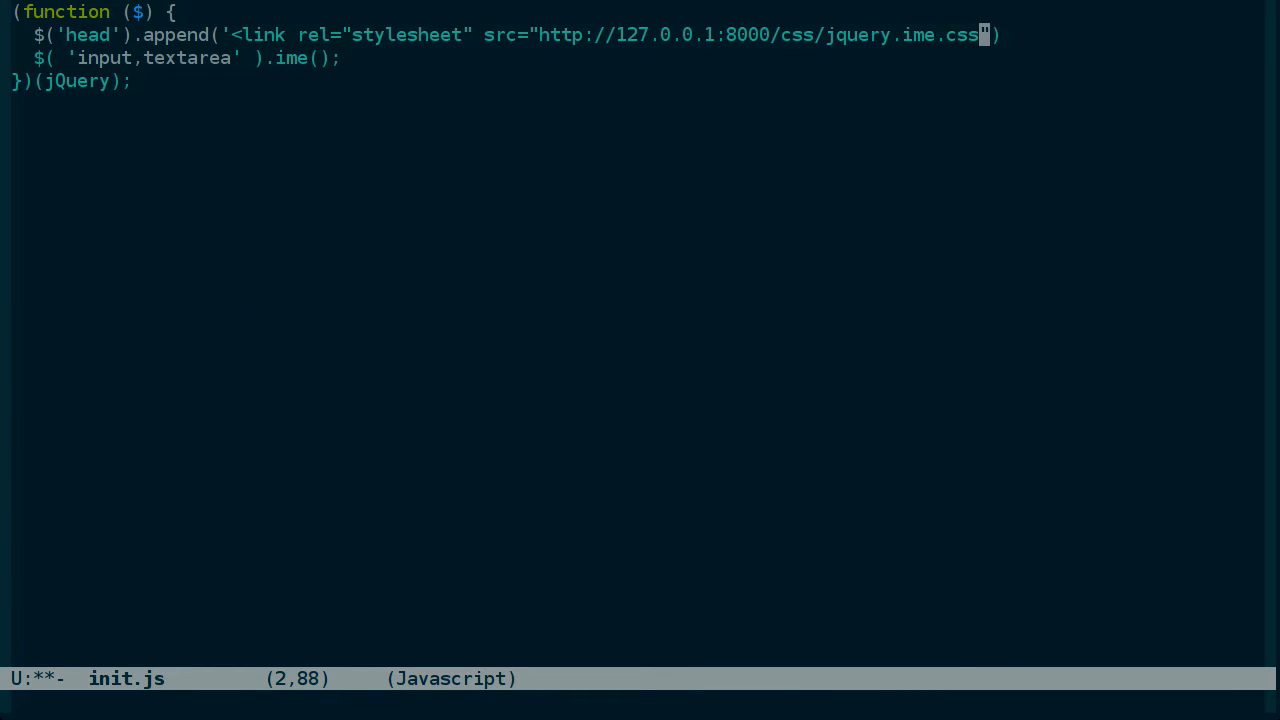
pyautogui.write('">\'')
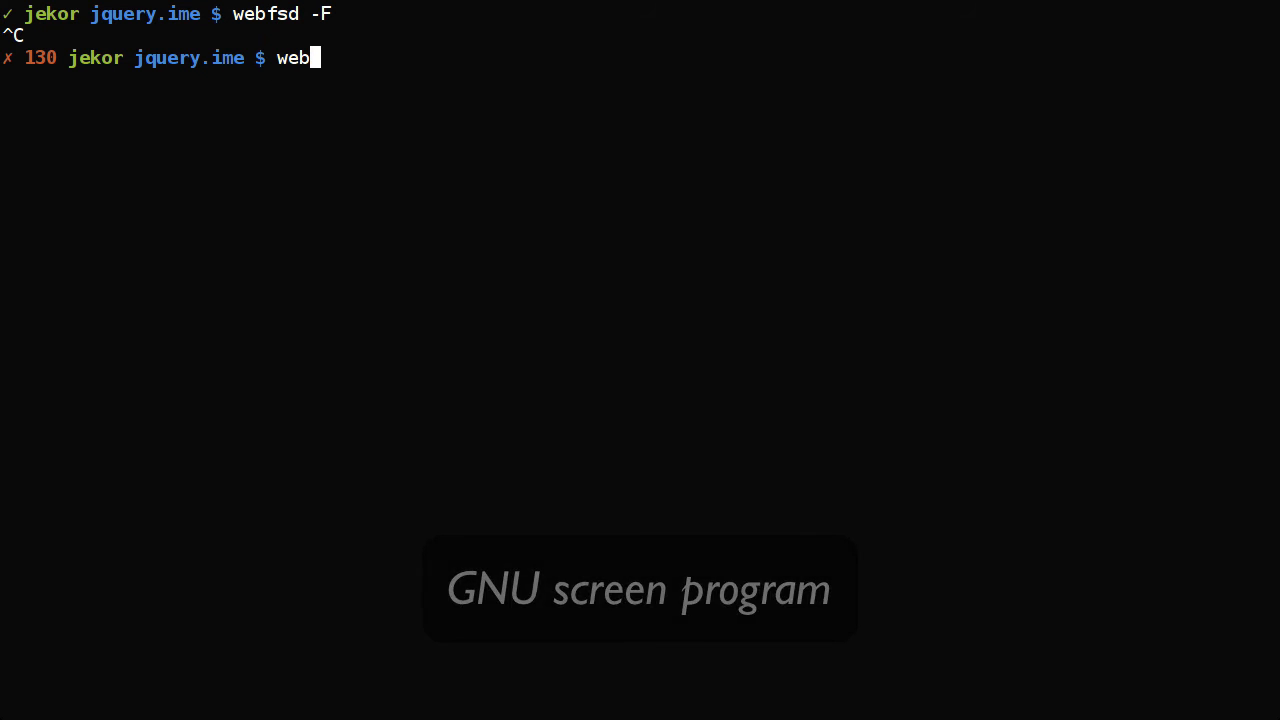
# Start webfsd and type a cat command joining src/jquery.ime.* and src/init.js into bookmarklet.js
pyautogui.press('Return')
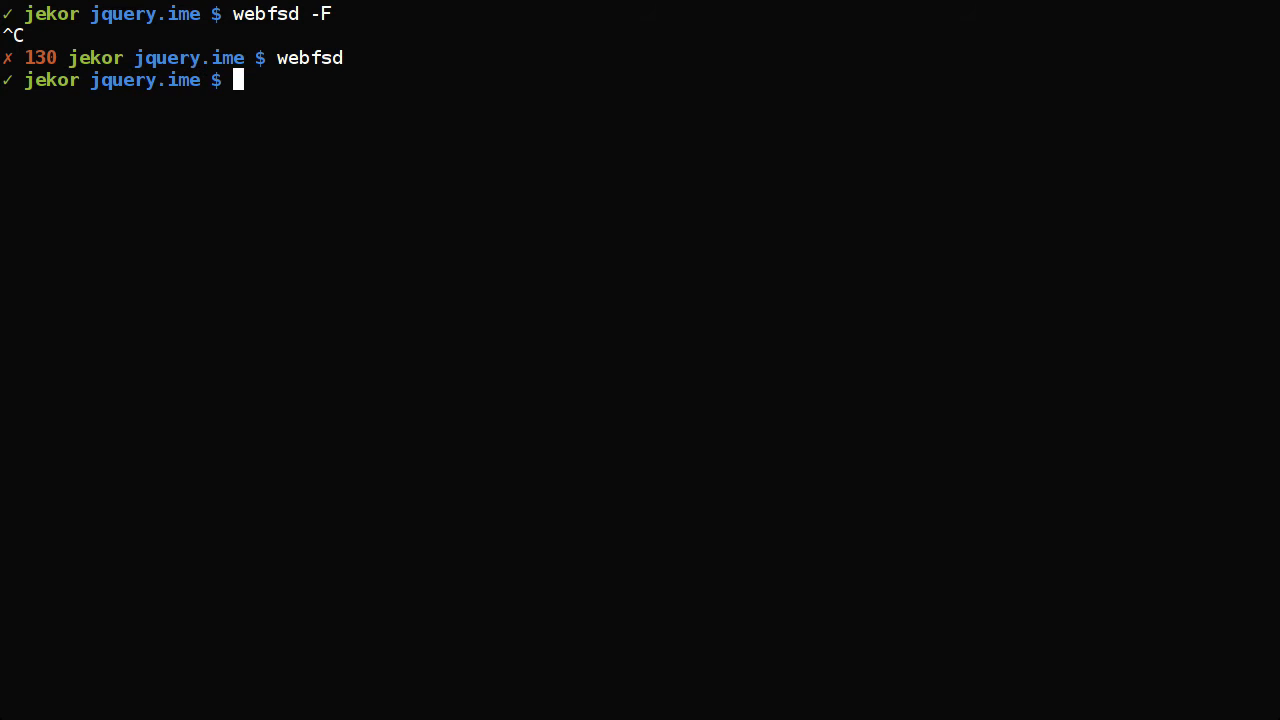
pyautogui.write('bookmarkle')
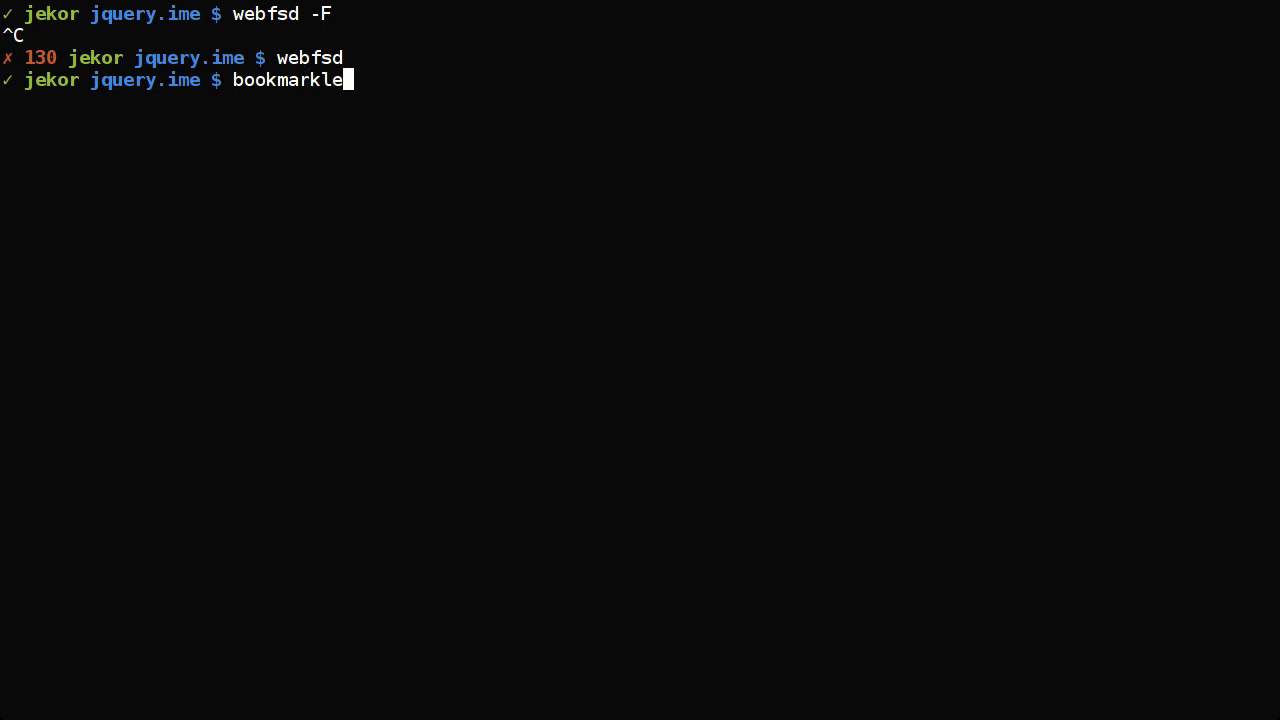
pyautogui.write('cat bookmarklet.js')
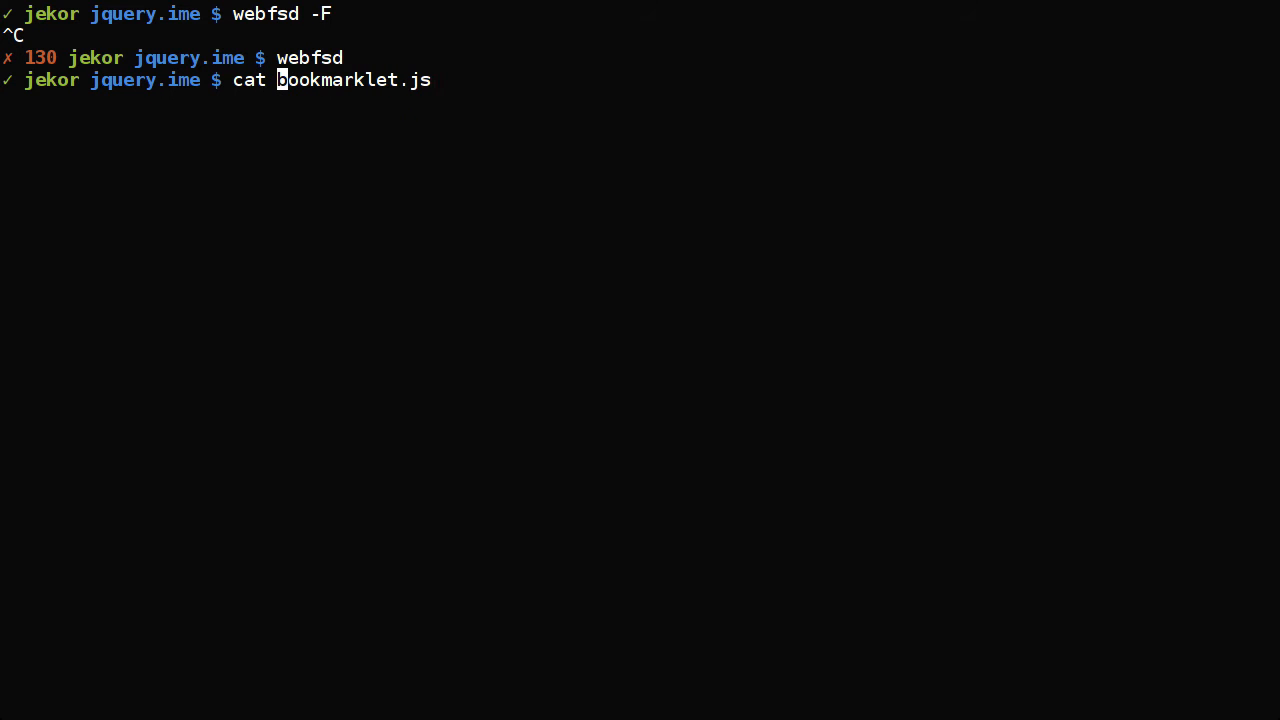
pyautogui.write('src/')
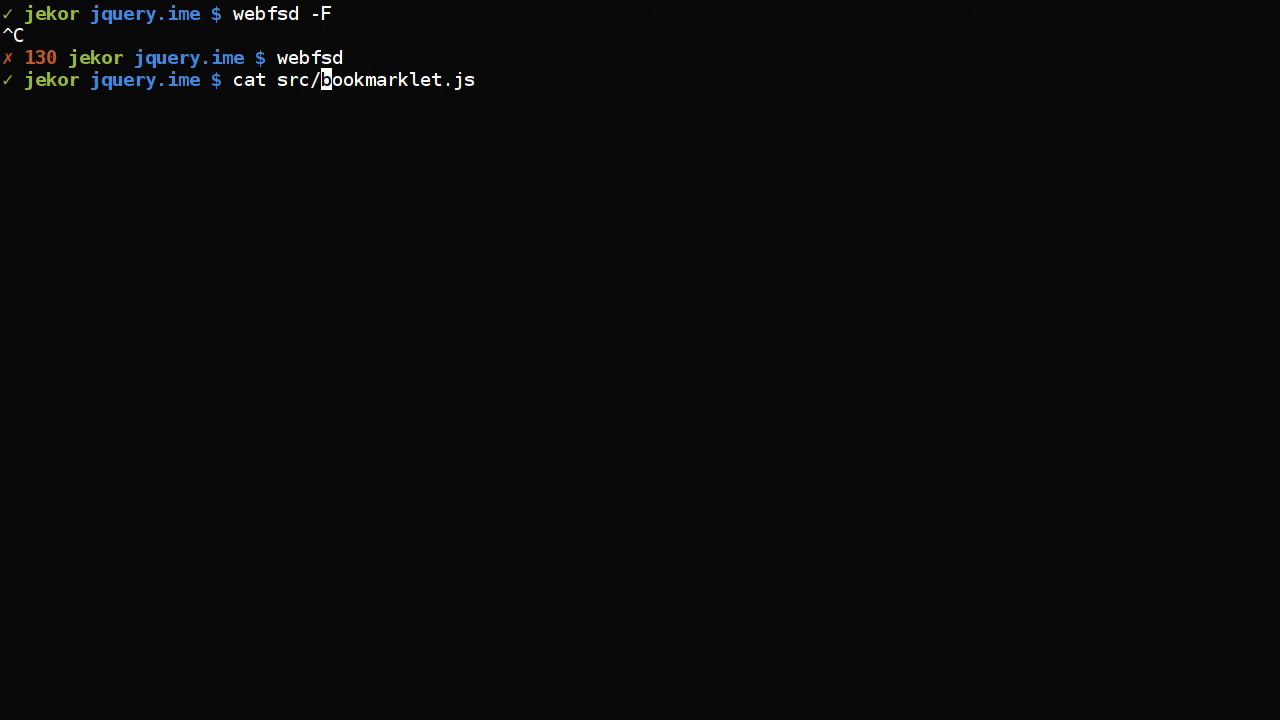
pyautogui.write('jquery.ime.')
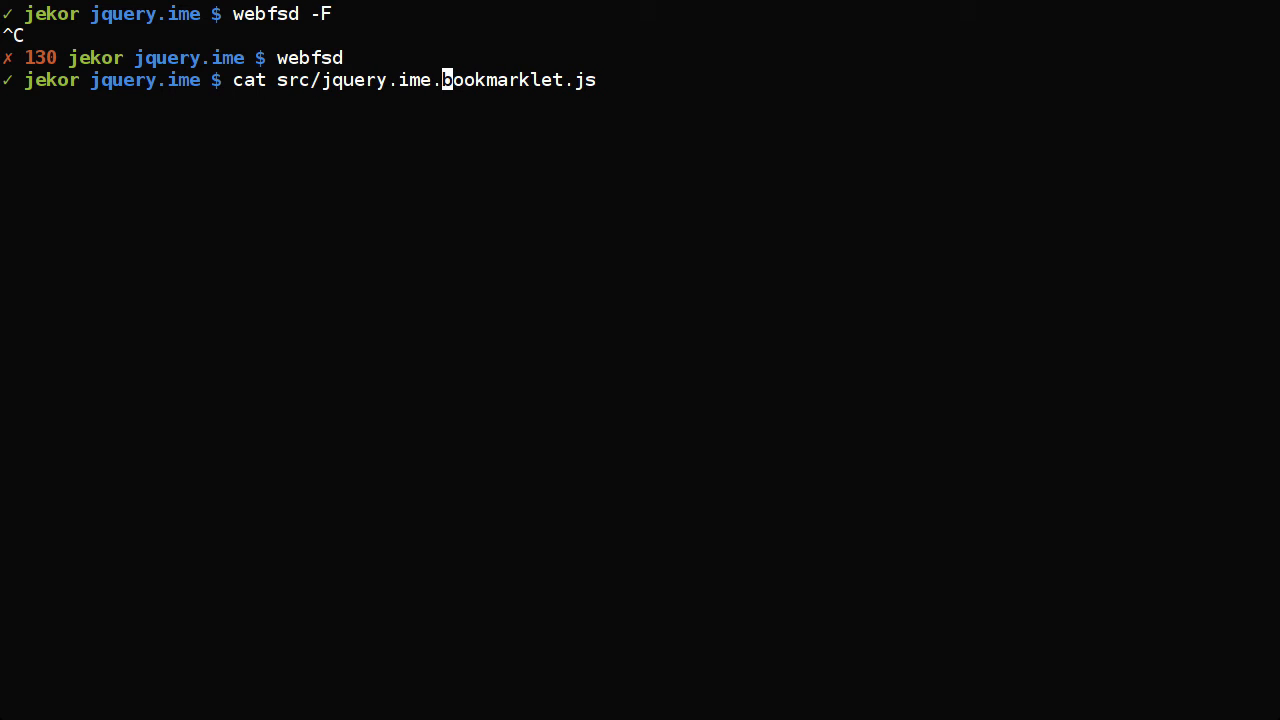
pyautogui.write('*')
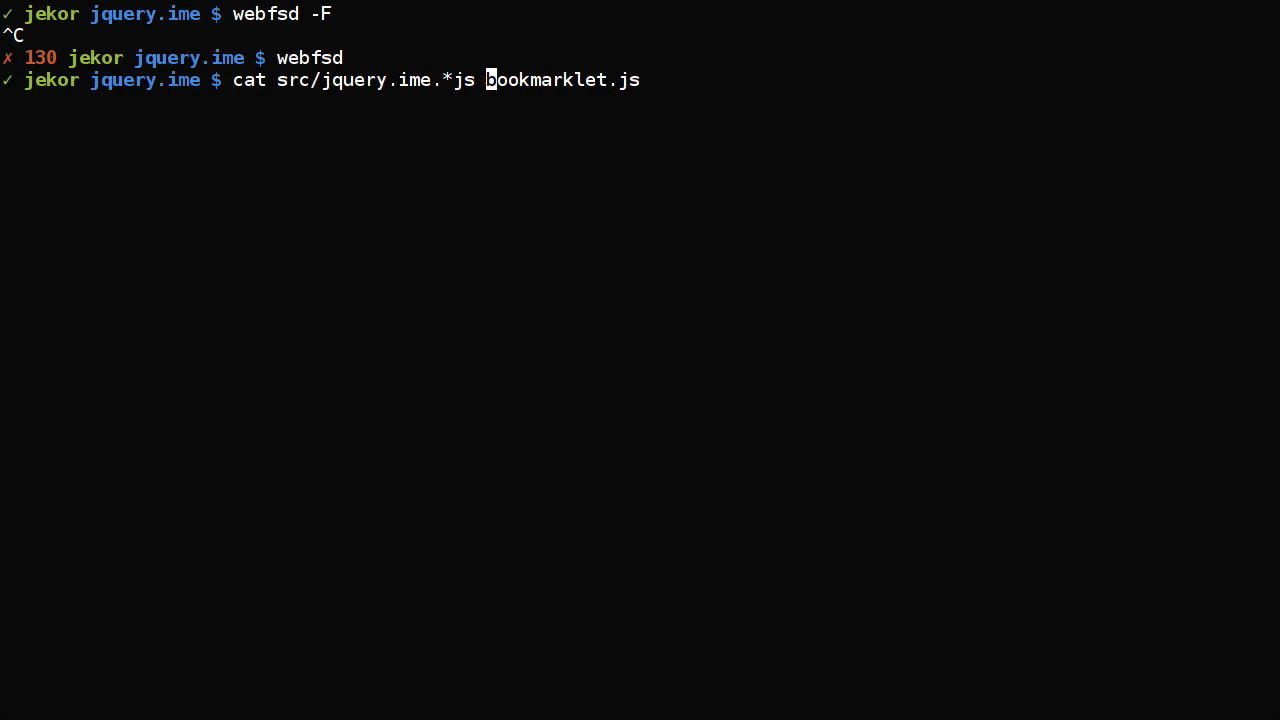
pyautogui.write('src/')
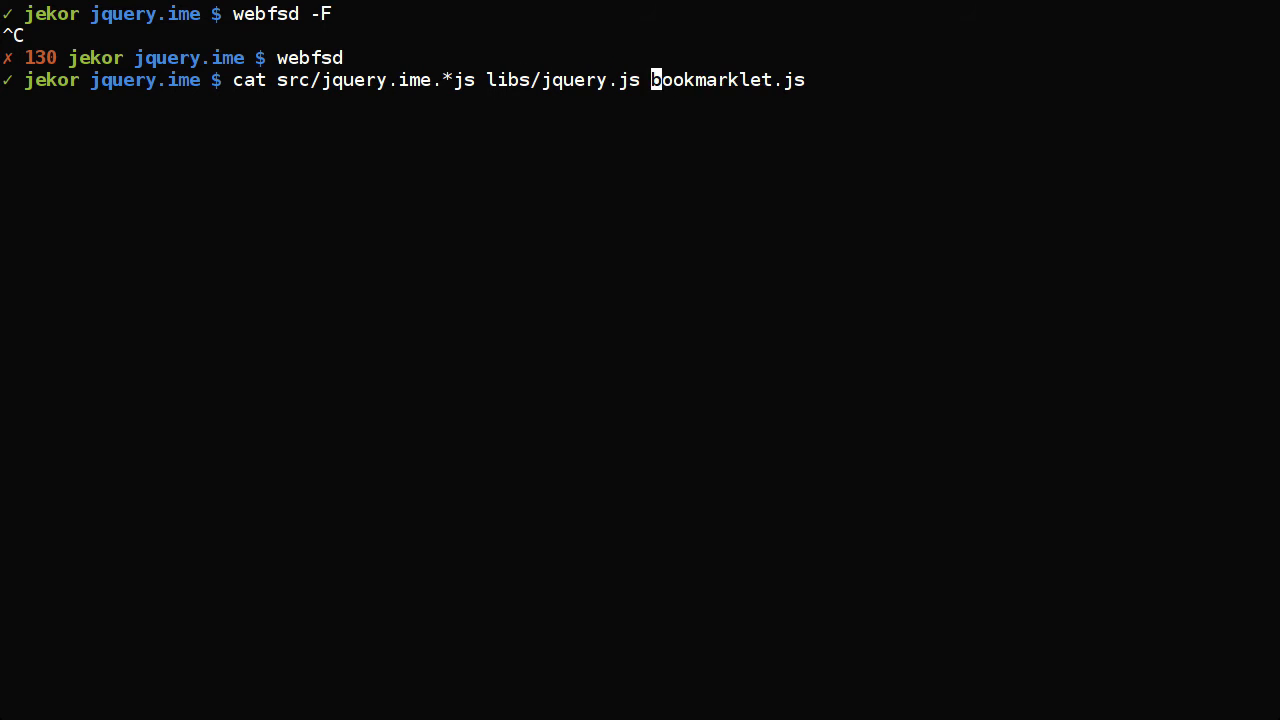
pyautogui.write('init.js >')
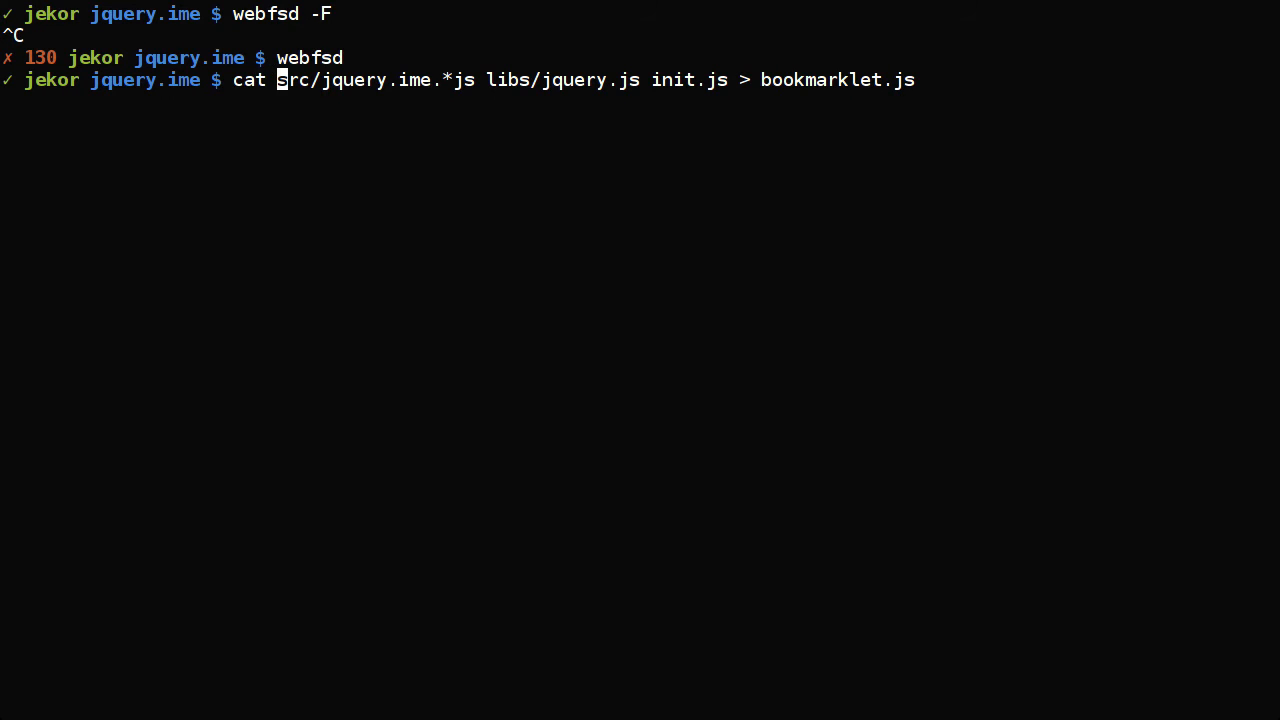
# Add libs/jquery.js to the cat command and stay in the index.html buffer
pyautogui.write('libs/')
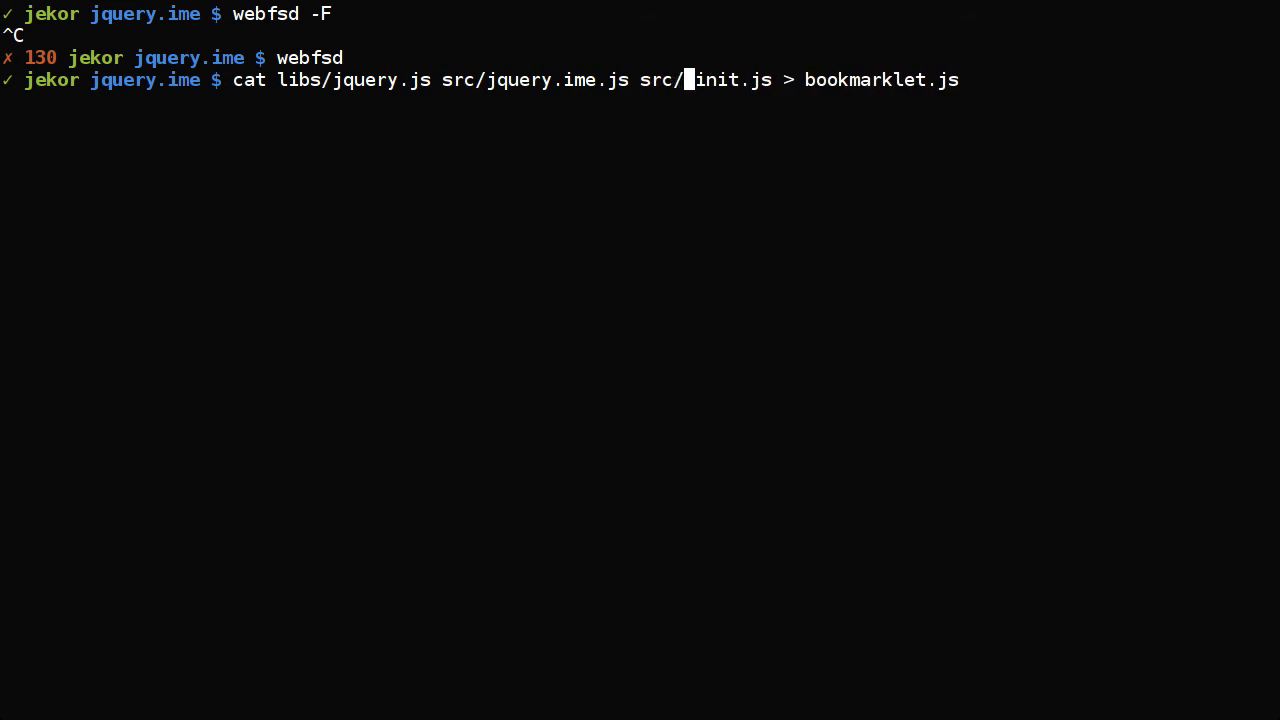
pyautogui.write('jquery.')
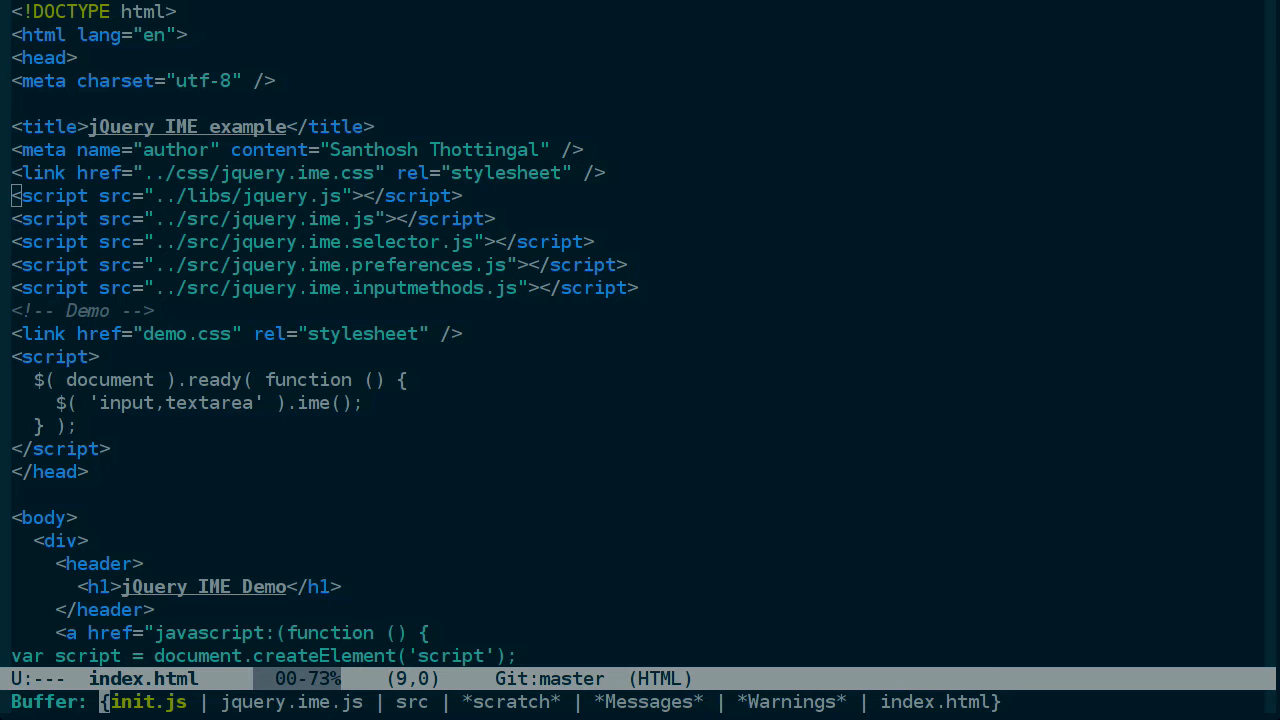
pyautogui.press('down')
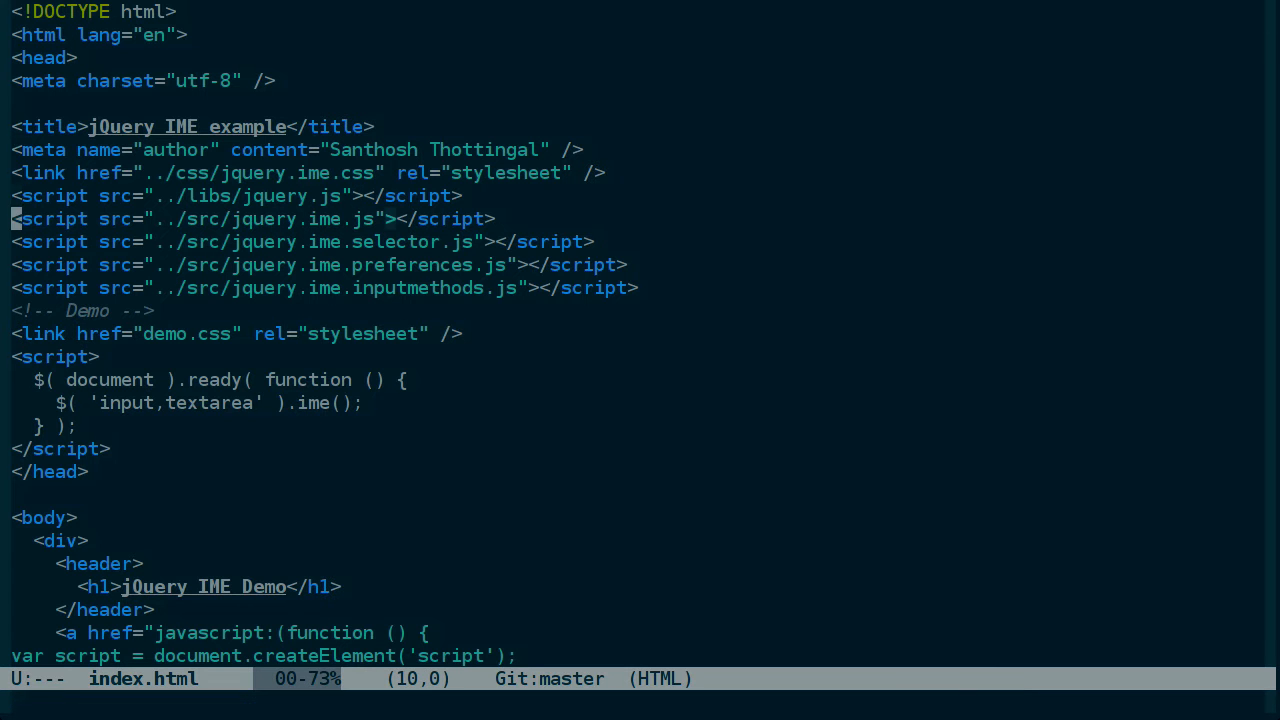
pyautogui.scroll(-3)
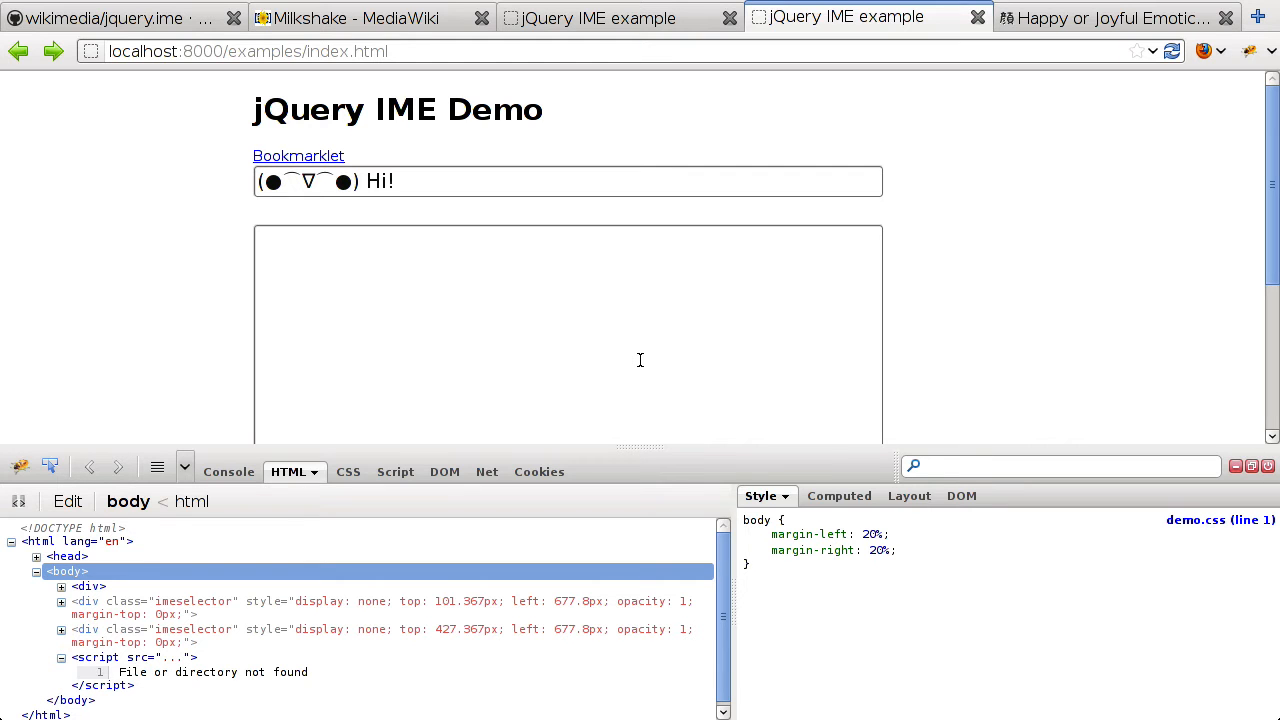
# Reload the jQuery IME Demo page and switch Firebug to its Console panel
pyautogui.click(1172, 51)
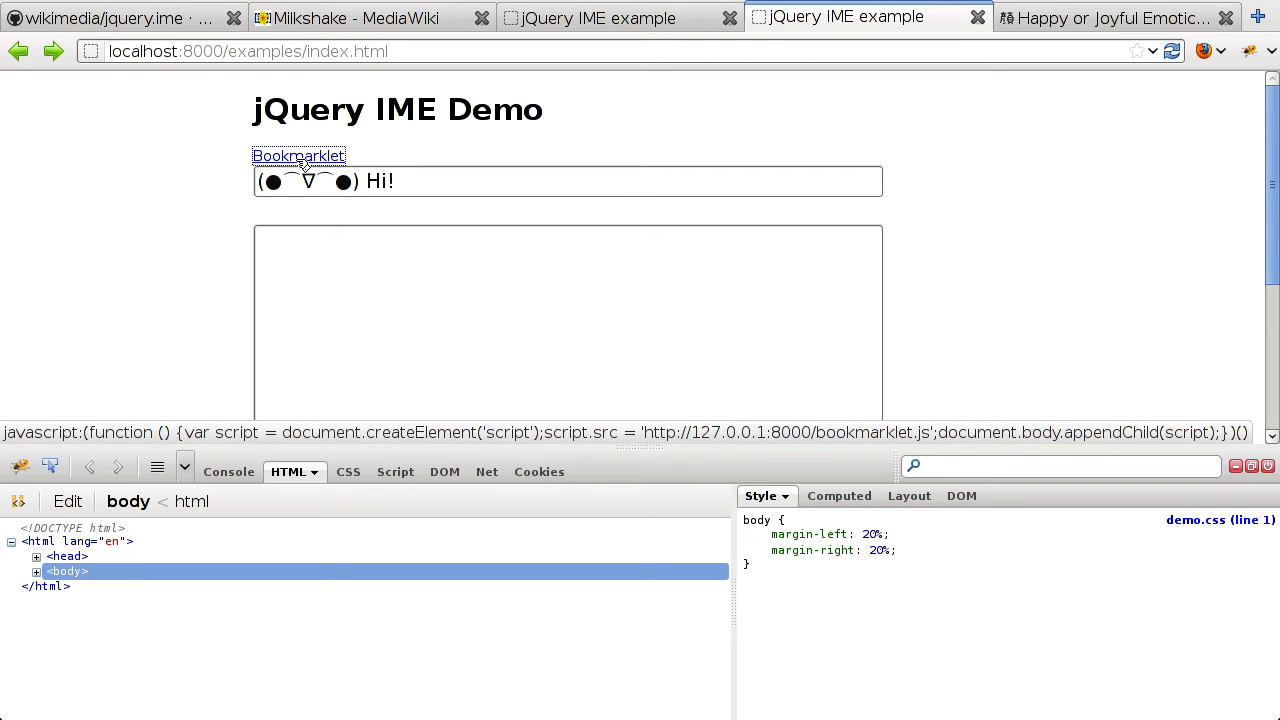
pyautogui.moveTo(220, 471)
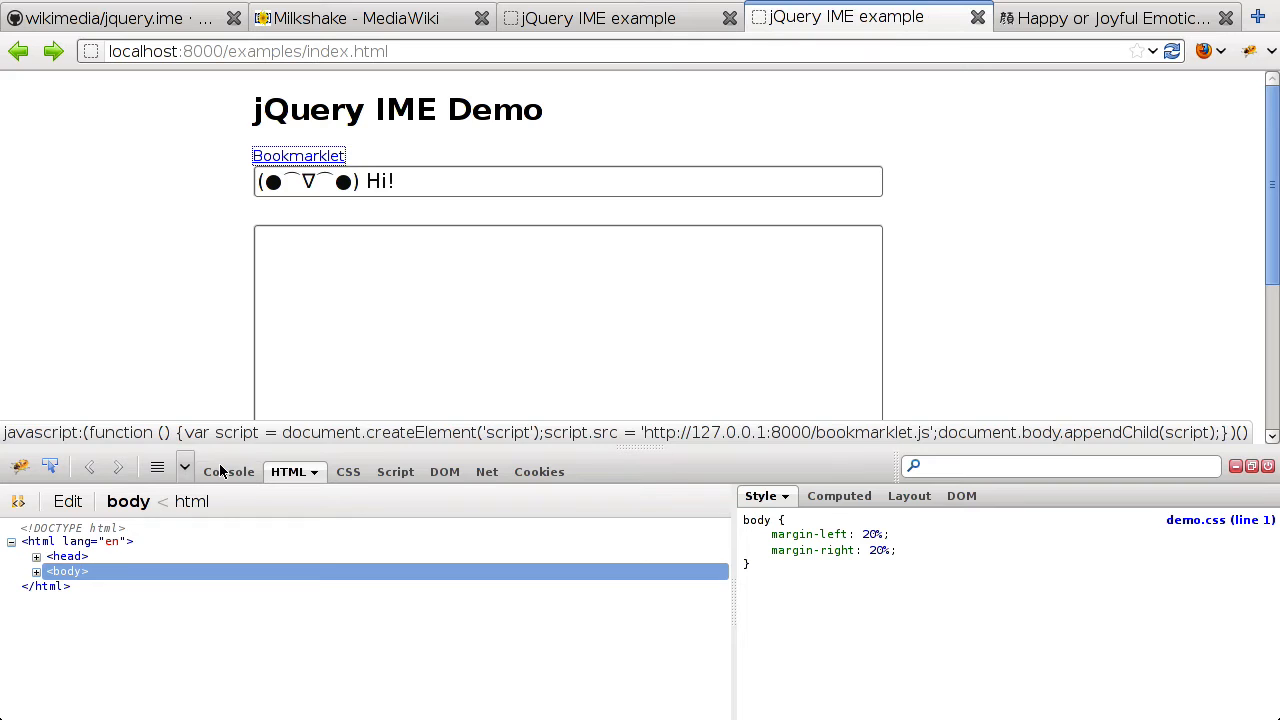
pyautogui.click(228, 471)
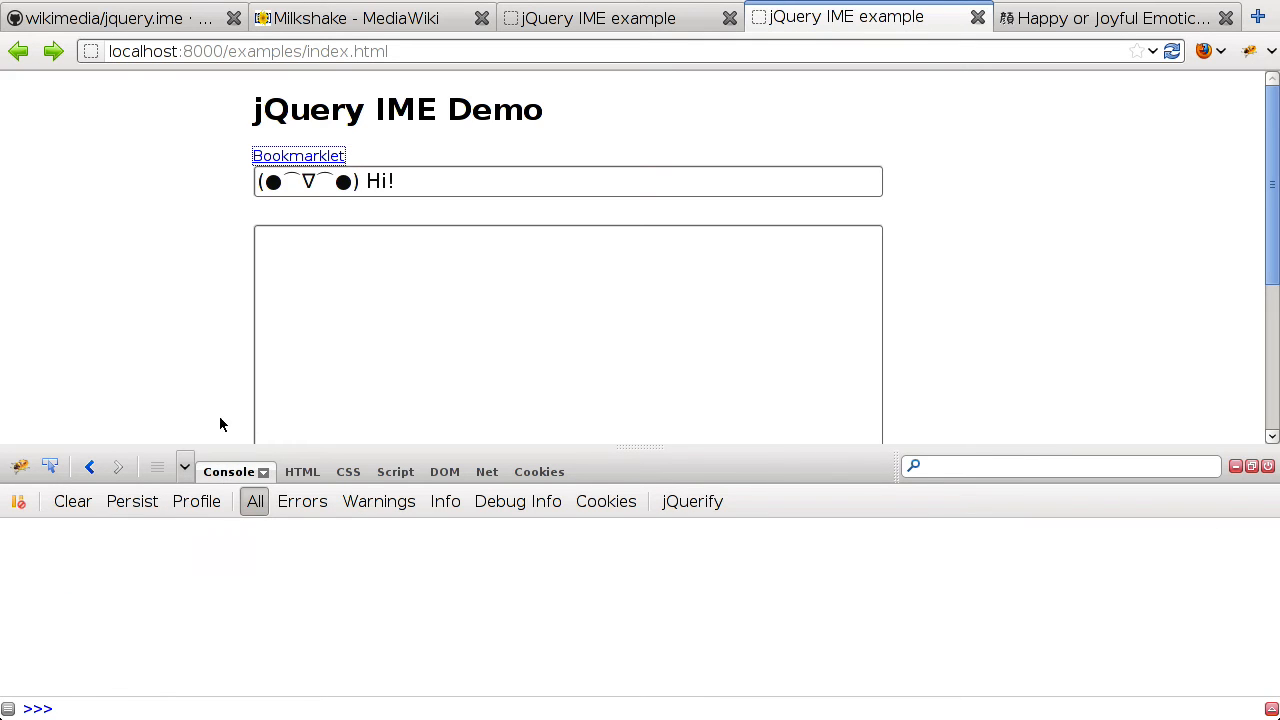
pyautogui.moveTo(253, 259)
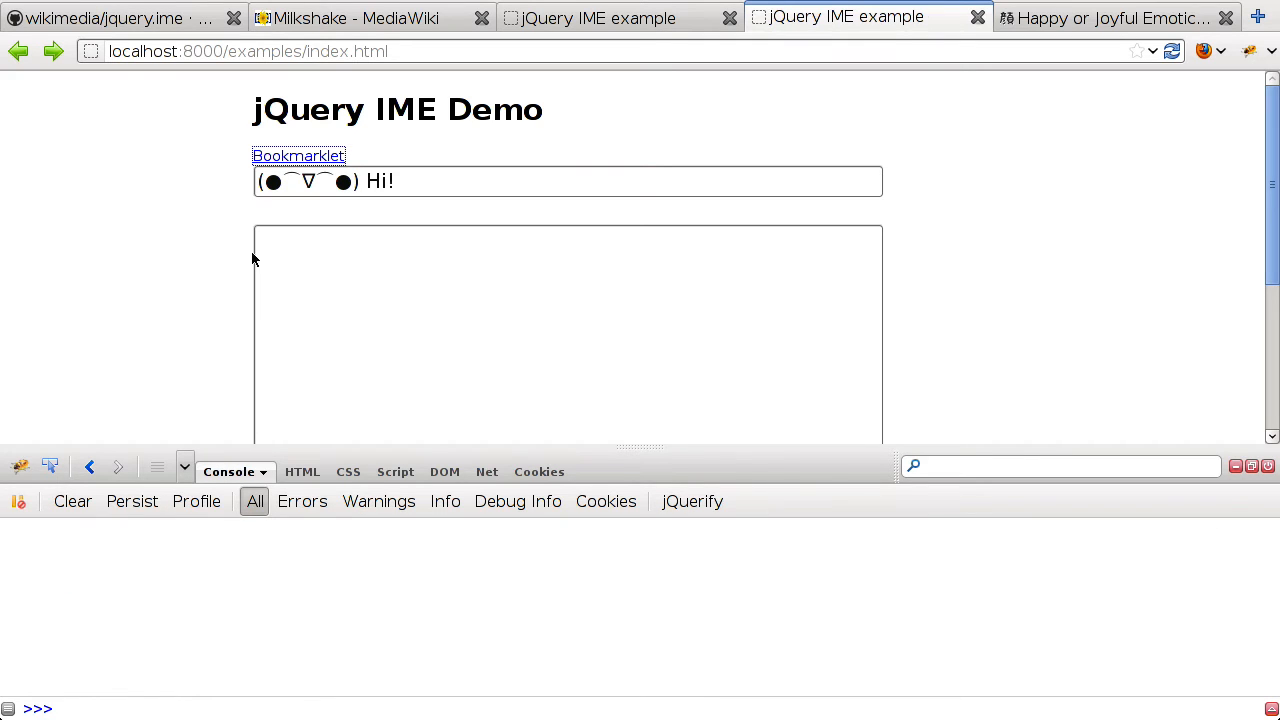
pyautogui.moveTo(322, 167)
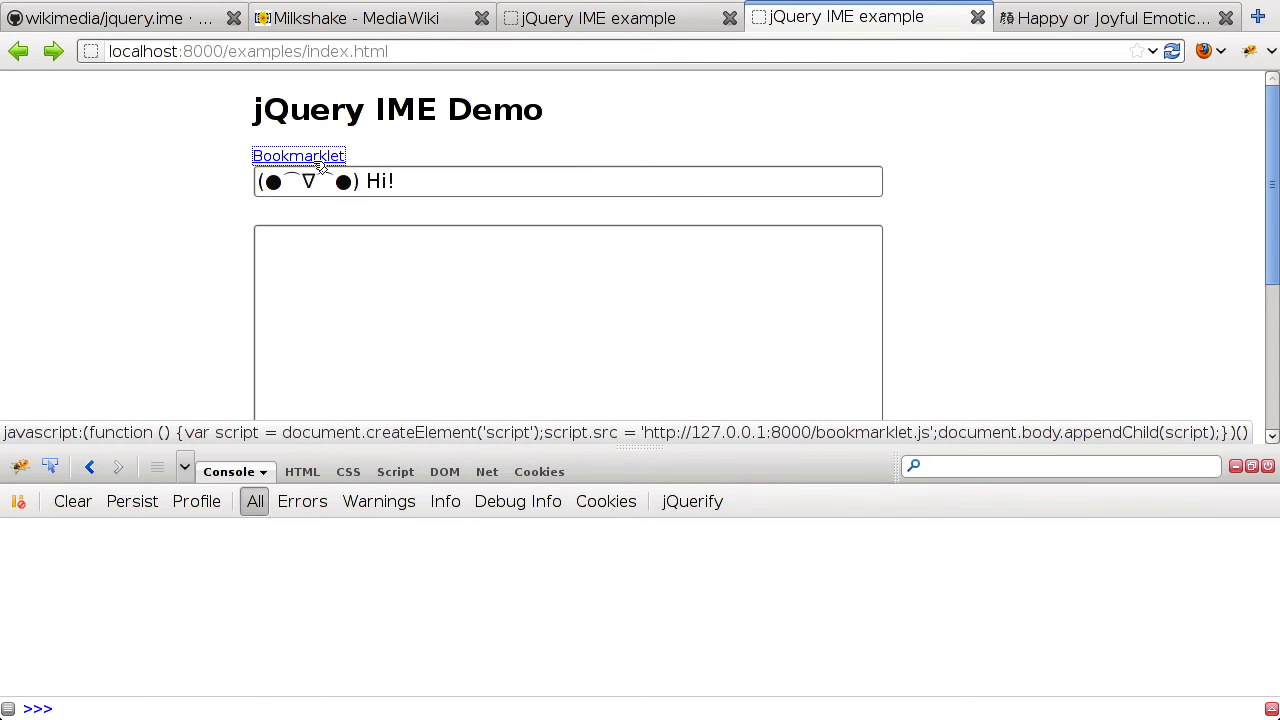
# Bookmark the demo page's bookmarklet link as jquery.ime
pyautogui.rightClick(298, 155)
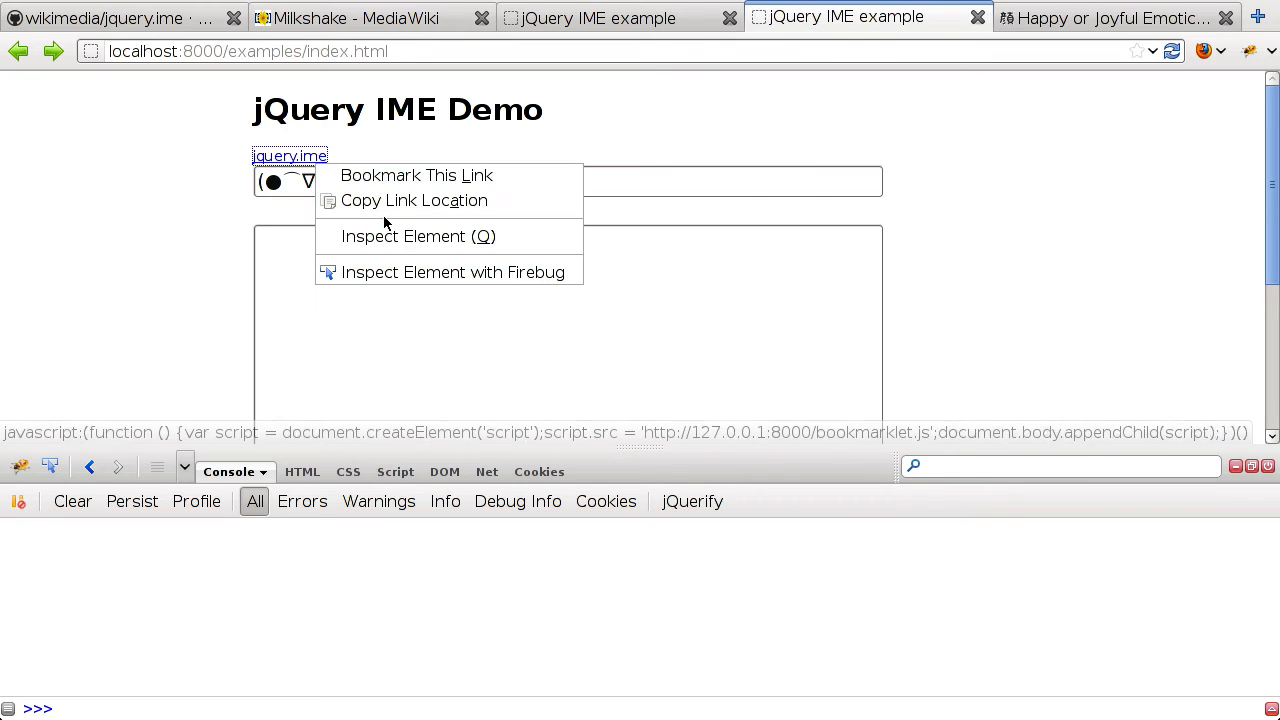
pyautogui.click(416, 175)
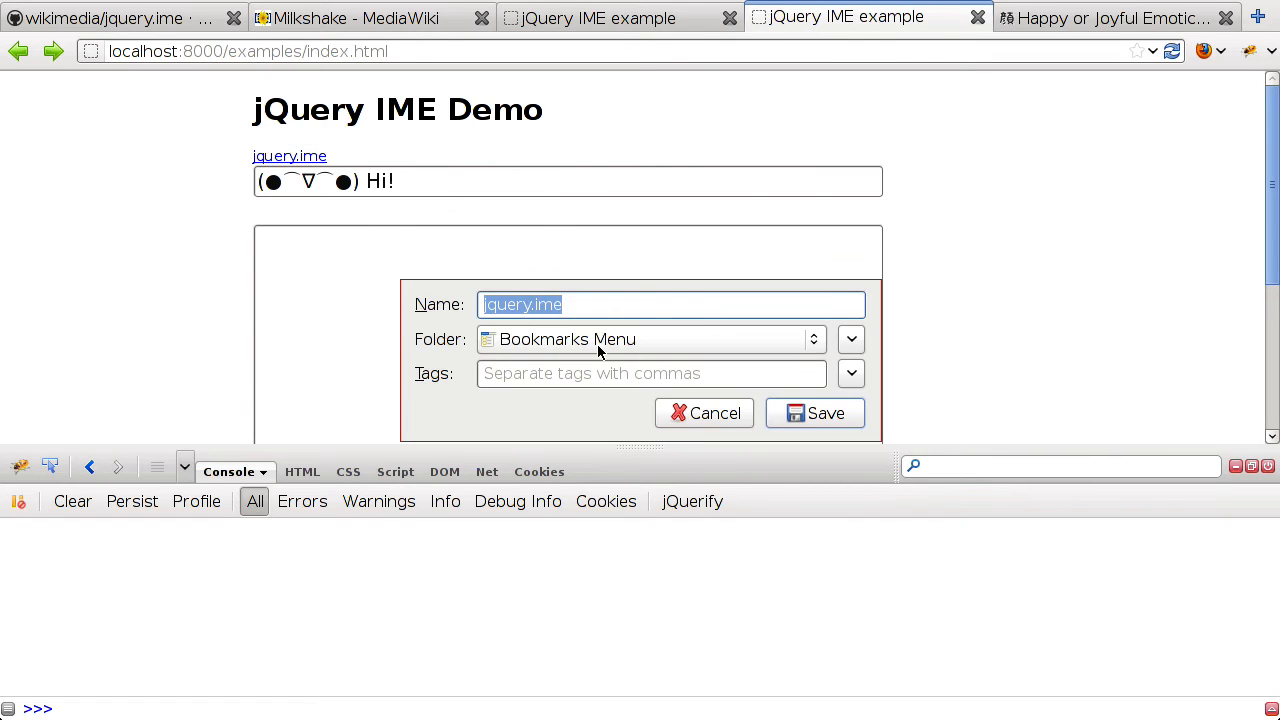
pyautogui.click(704, 413)
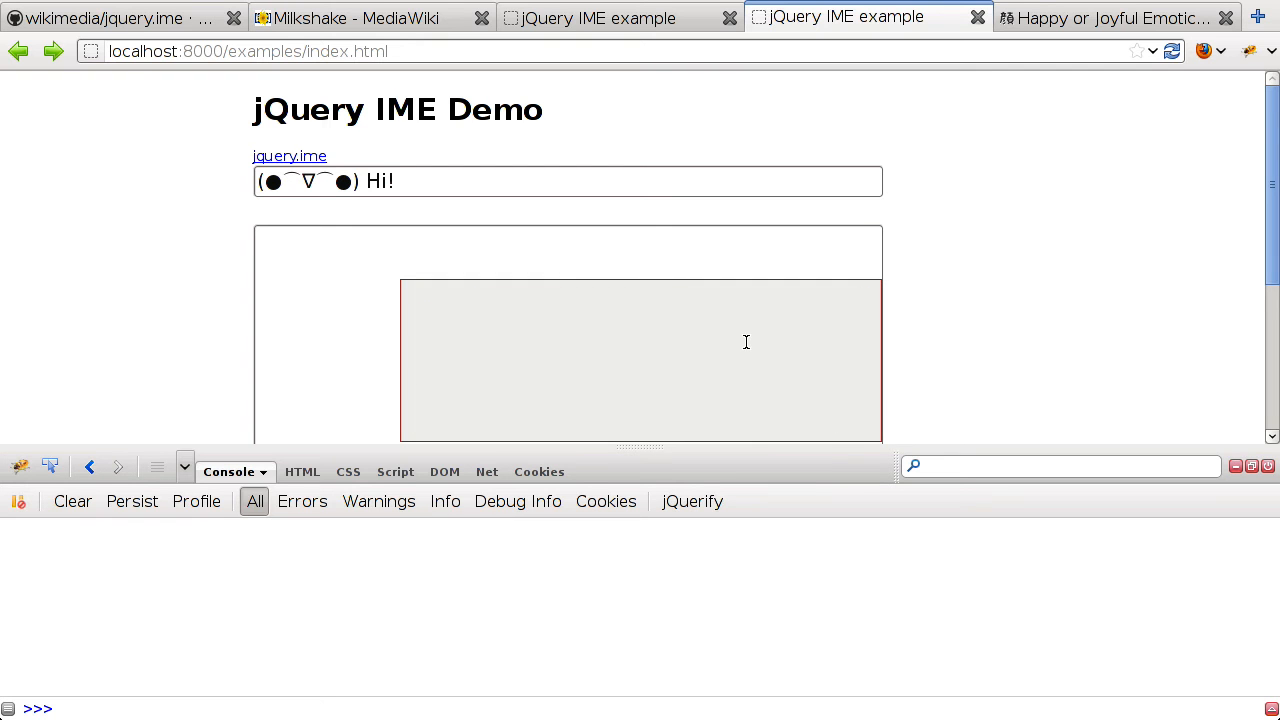
pyautogui.click(1257, 16)
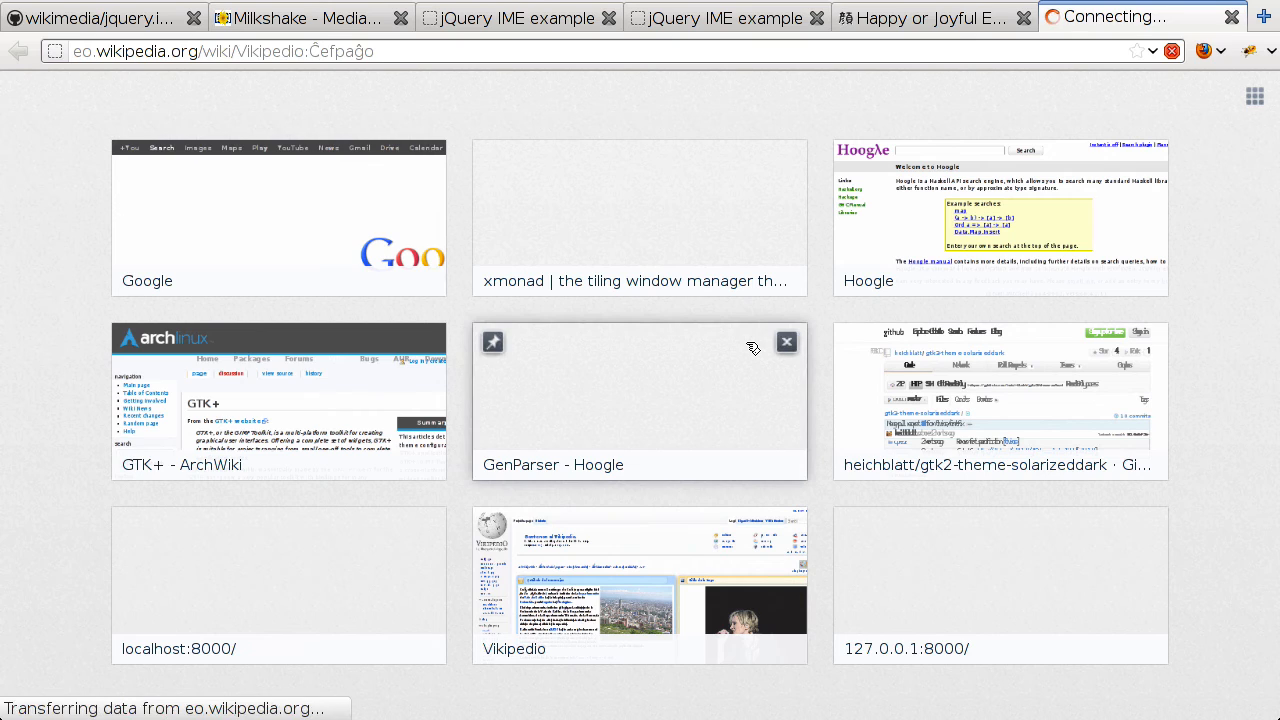
pyautogui.moveTo(750, 347)
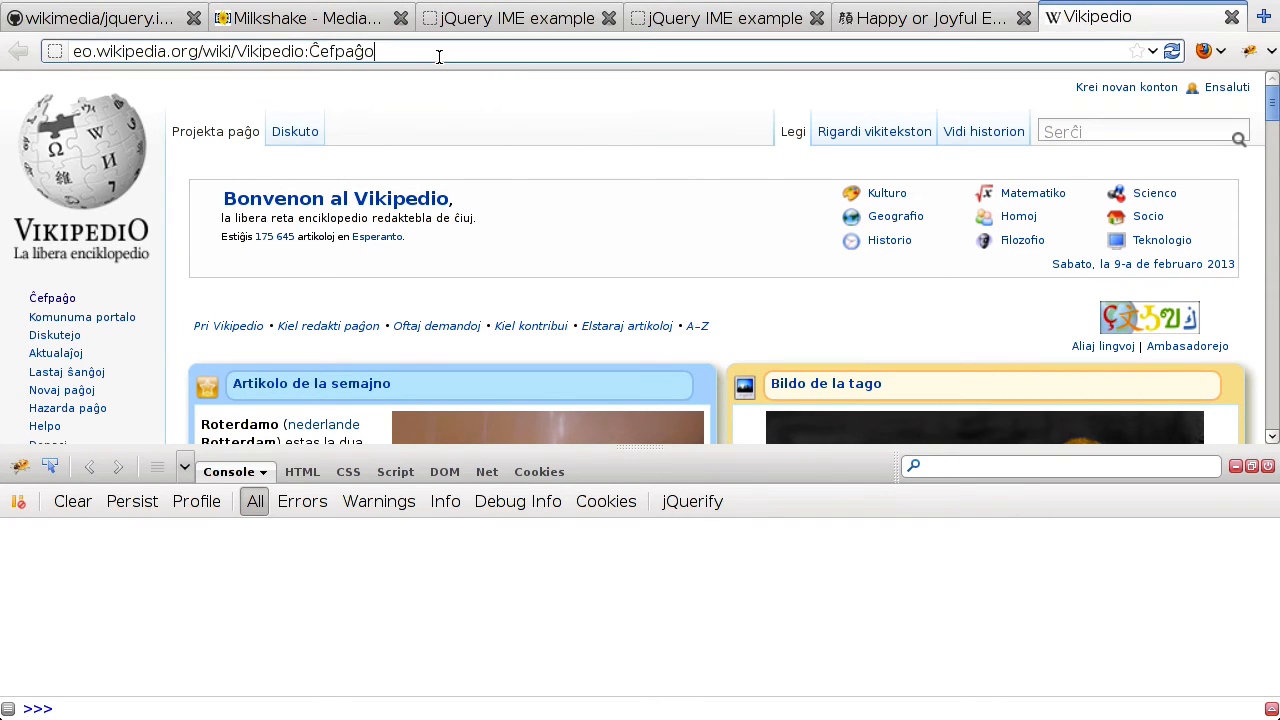
pyautogui.write('ww.w')
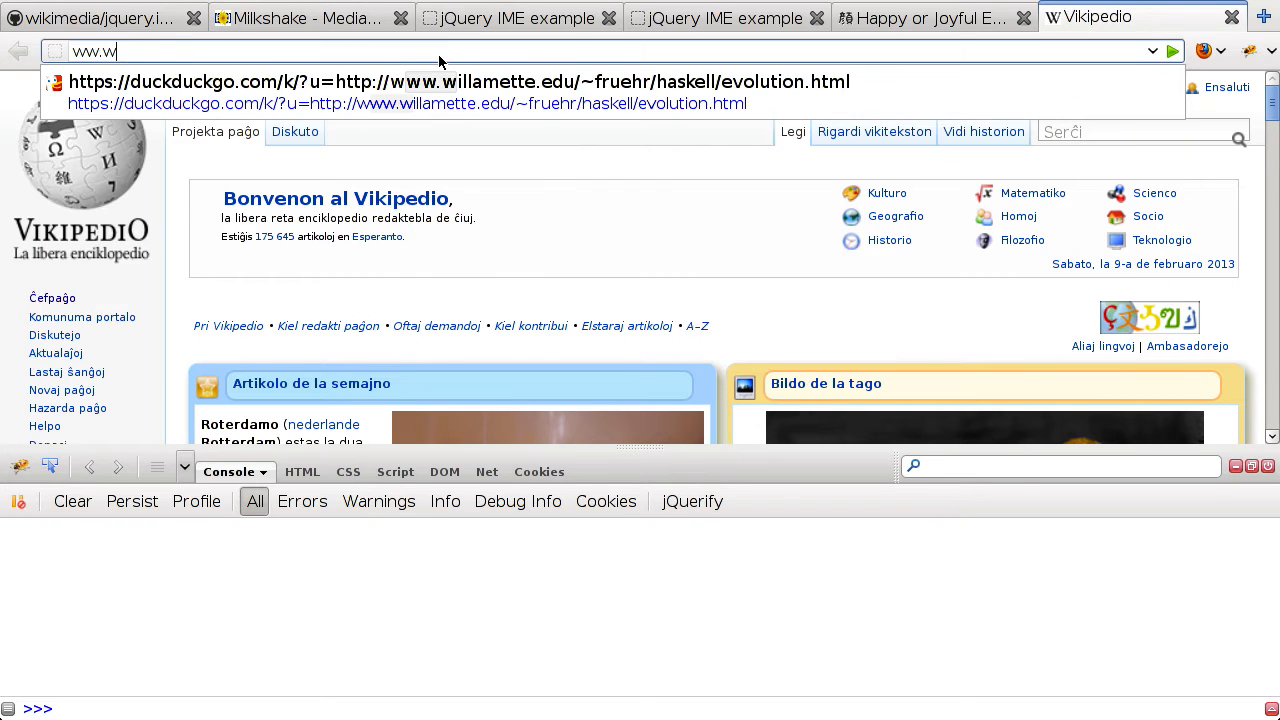
pyautogui.press('Return')
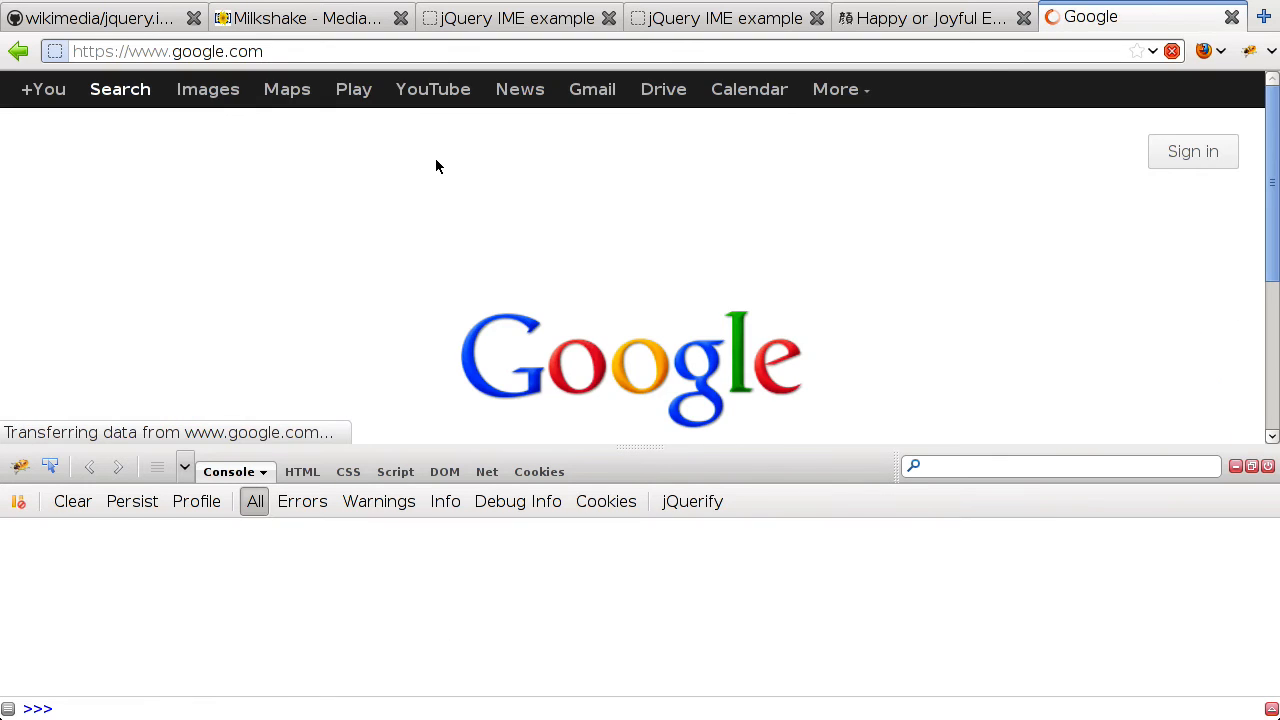
pyautogui.moveTo(444, 175)
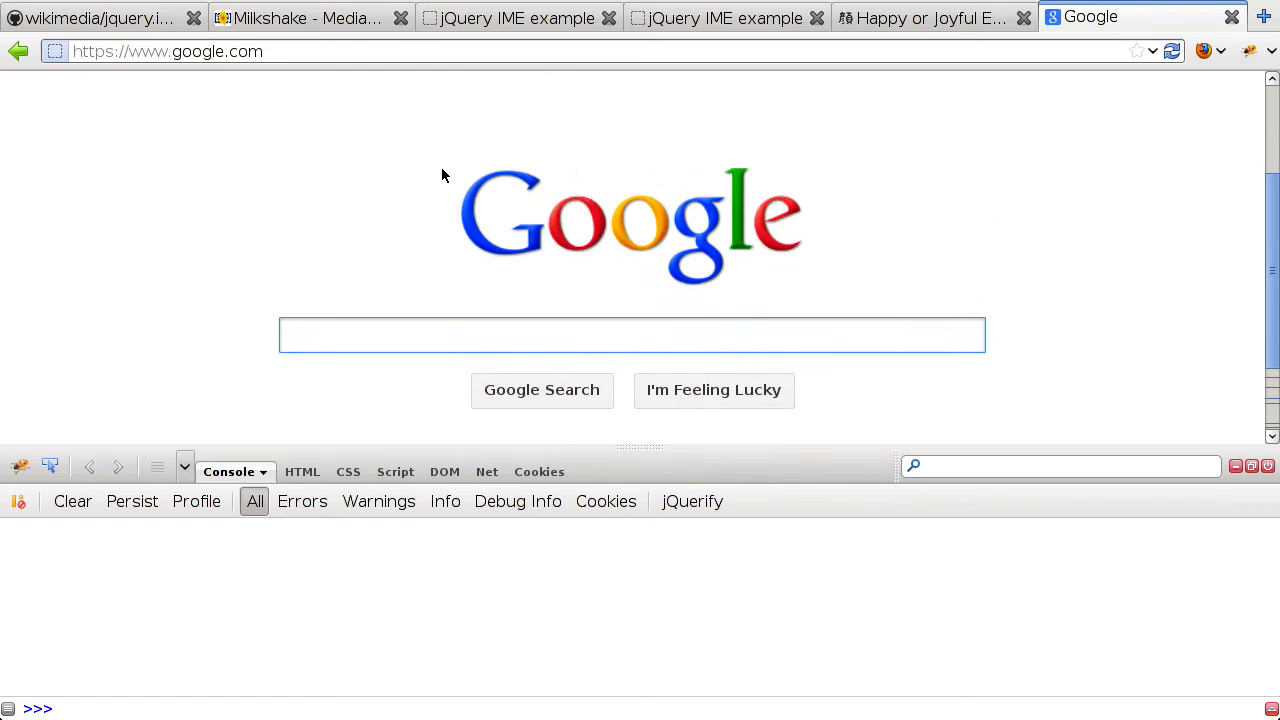
# Run the jquery.ime bookmarklet from Firefox's Bookmarks menu on Google's homepage
pyautogui.click(1211, 51)
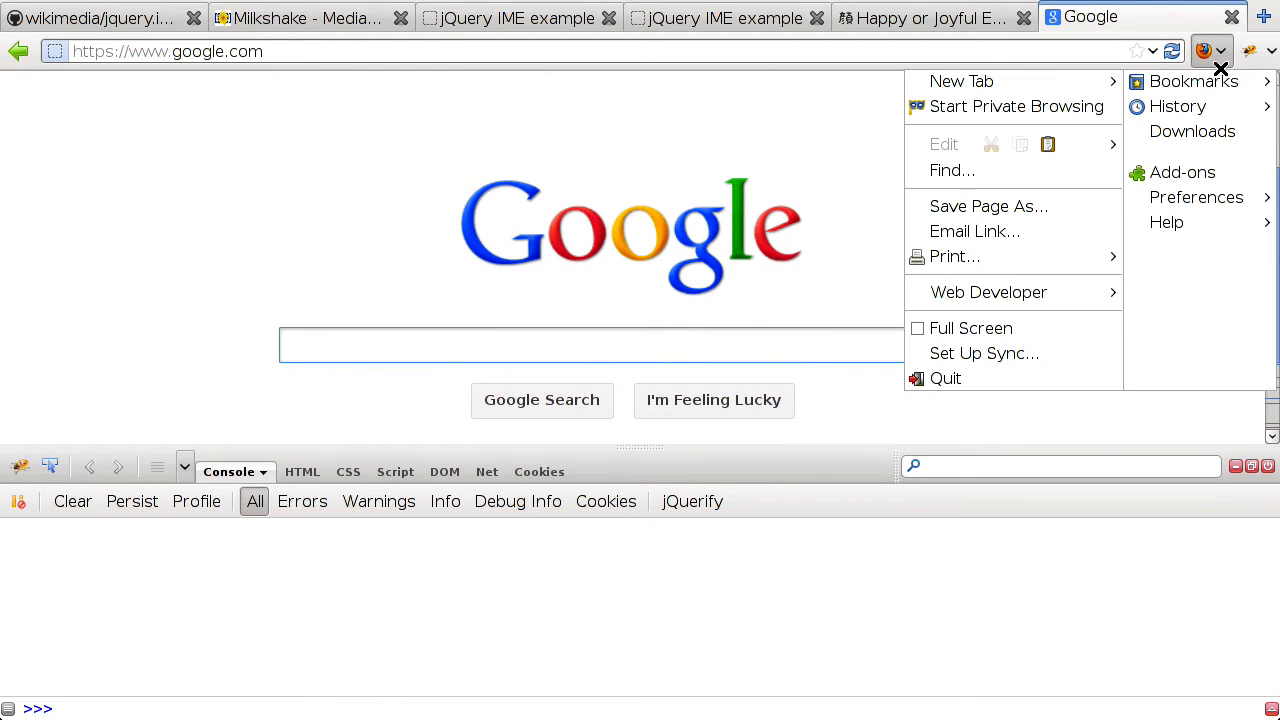
pyautogui.click(1192, 81)
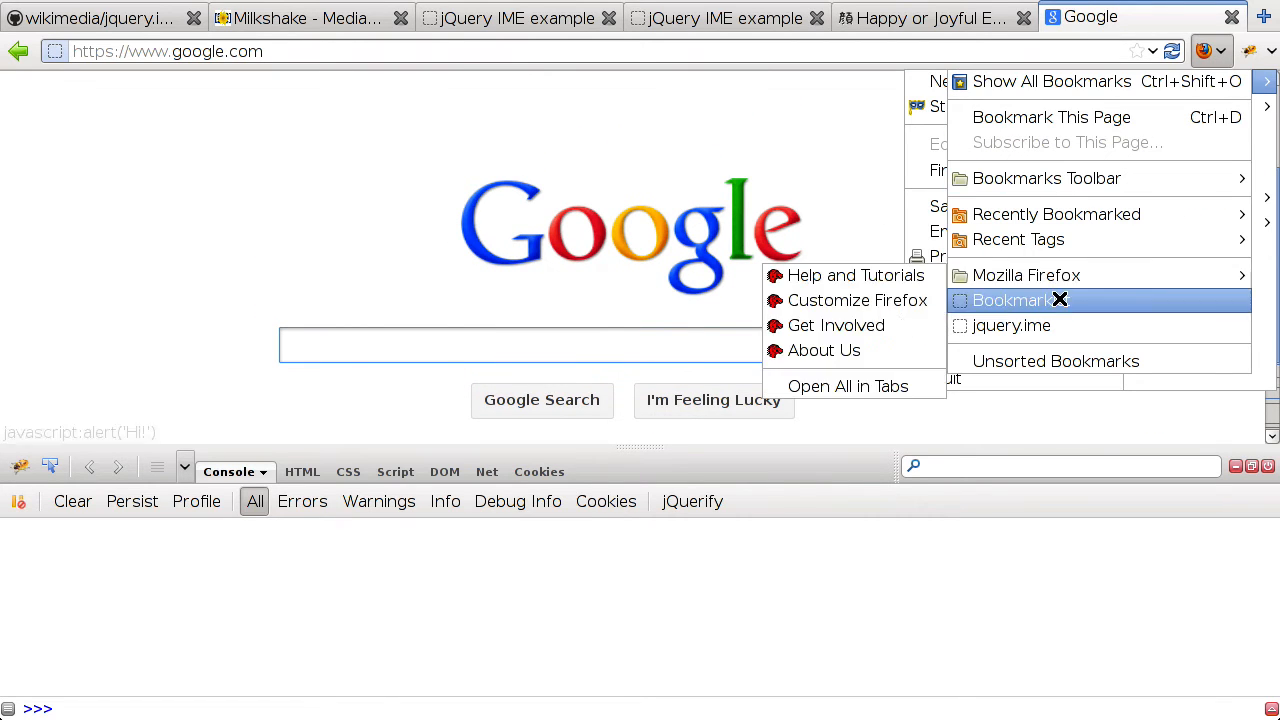
pyautogui.click(1012, 300)
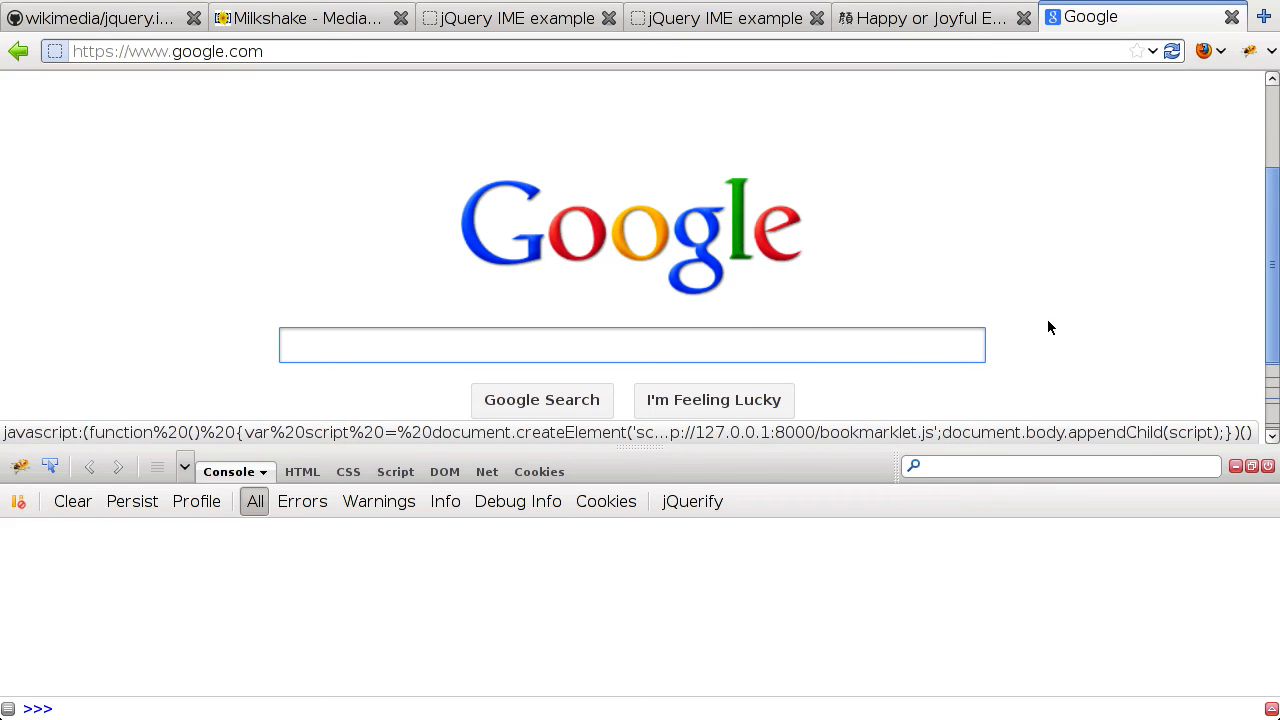
pyautogui.moveTo(477, 419)
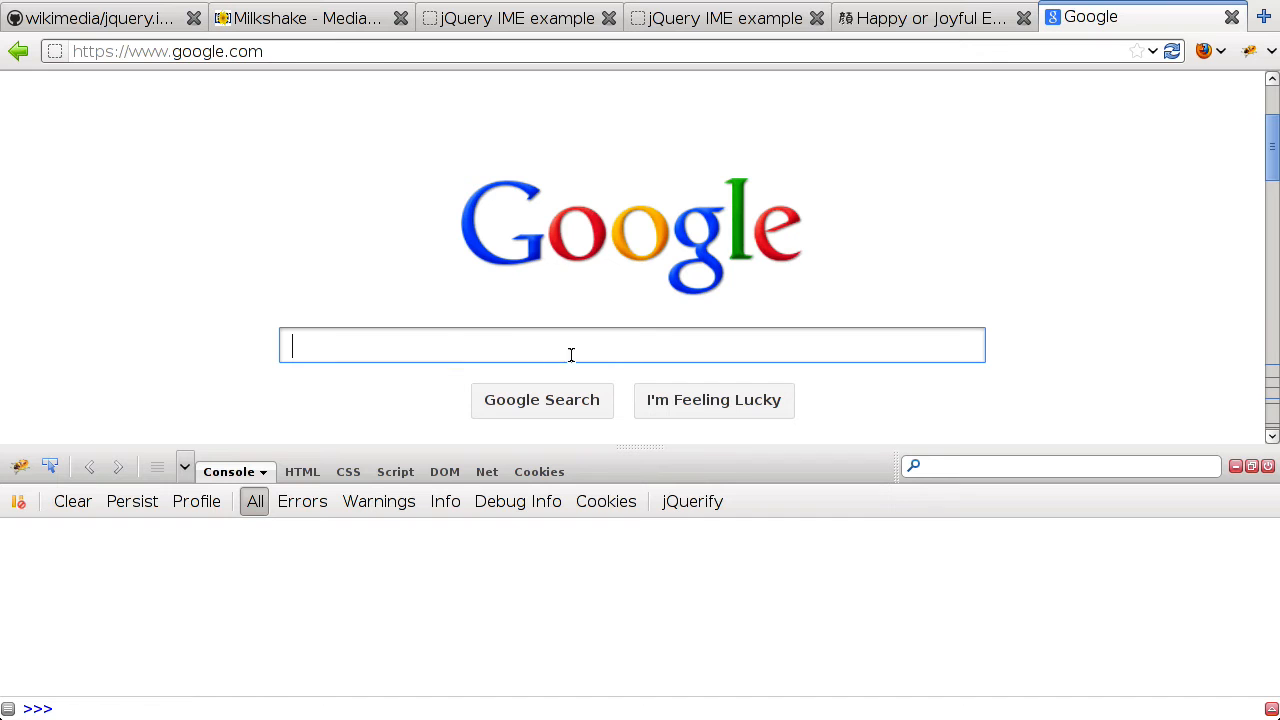
pyautogui.scroll(-3)
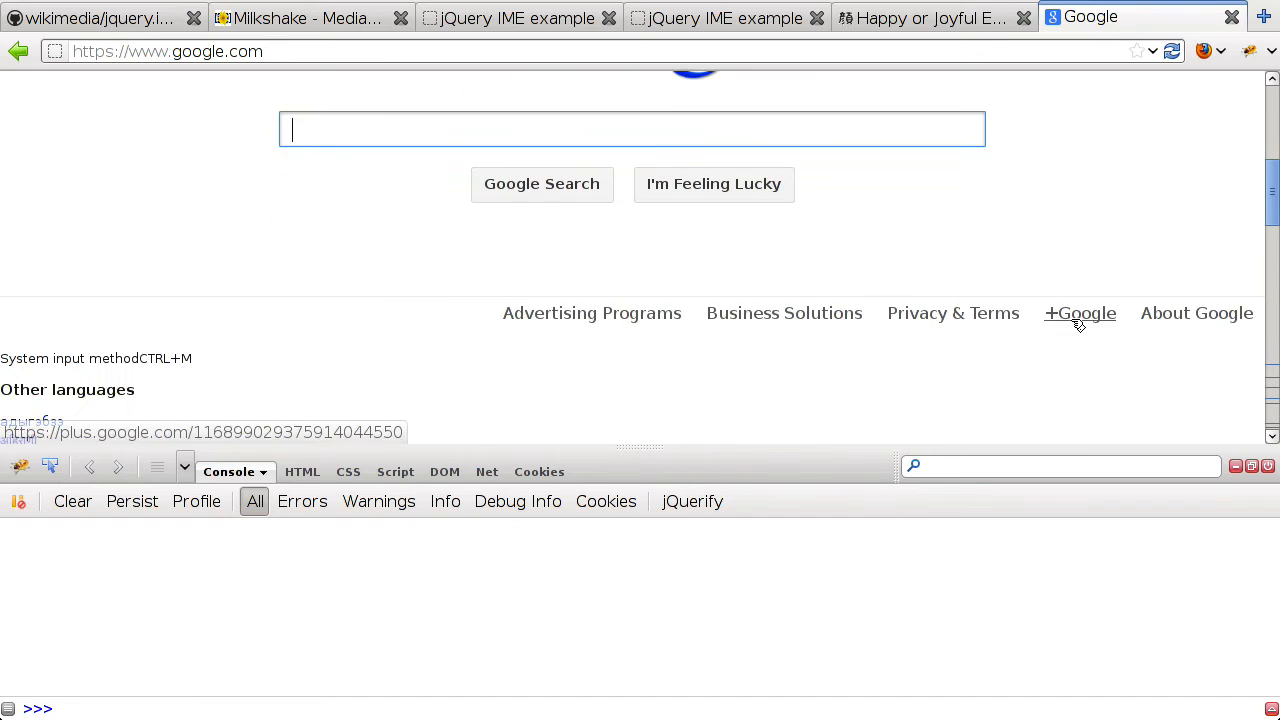
pyautogui.scroll(3)
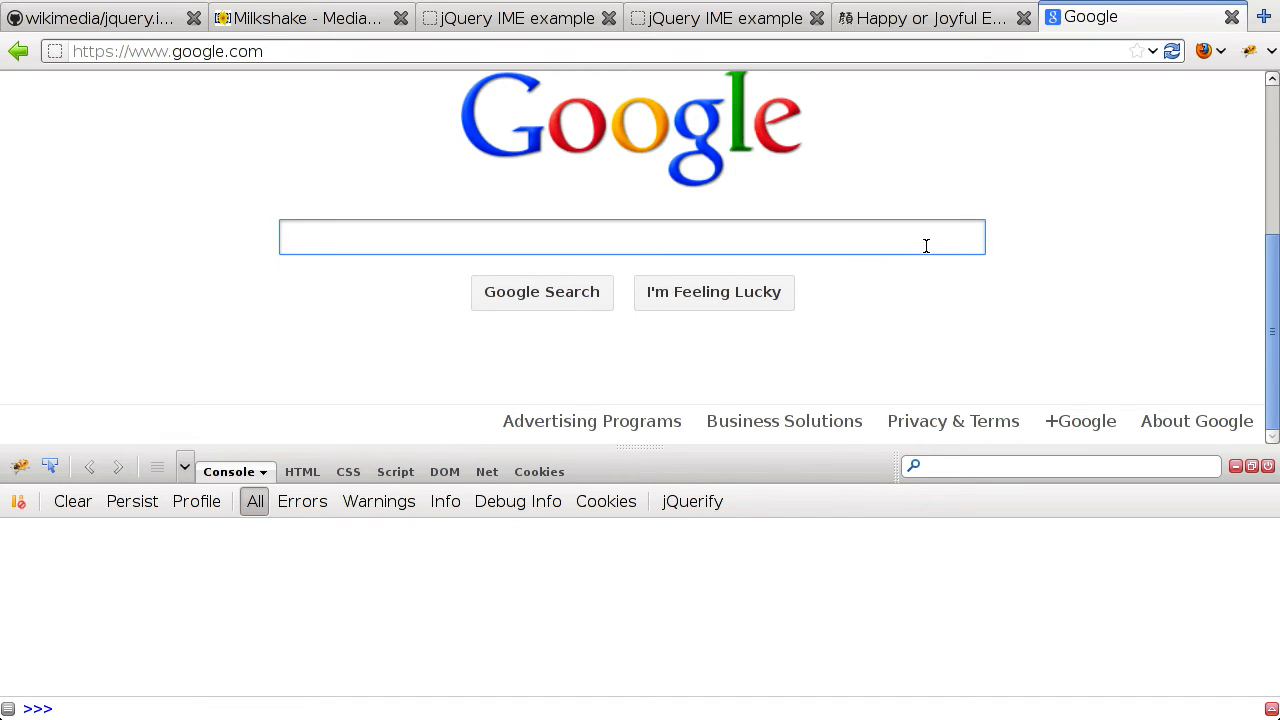
pyautogui.scroll(-3)
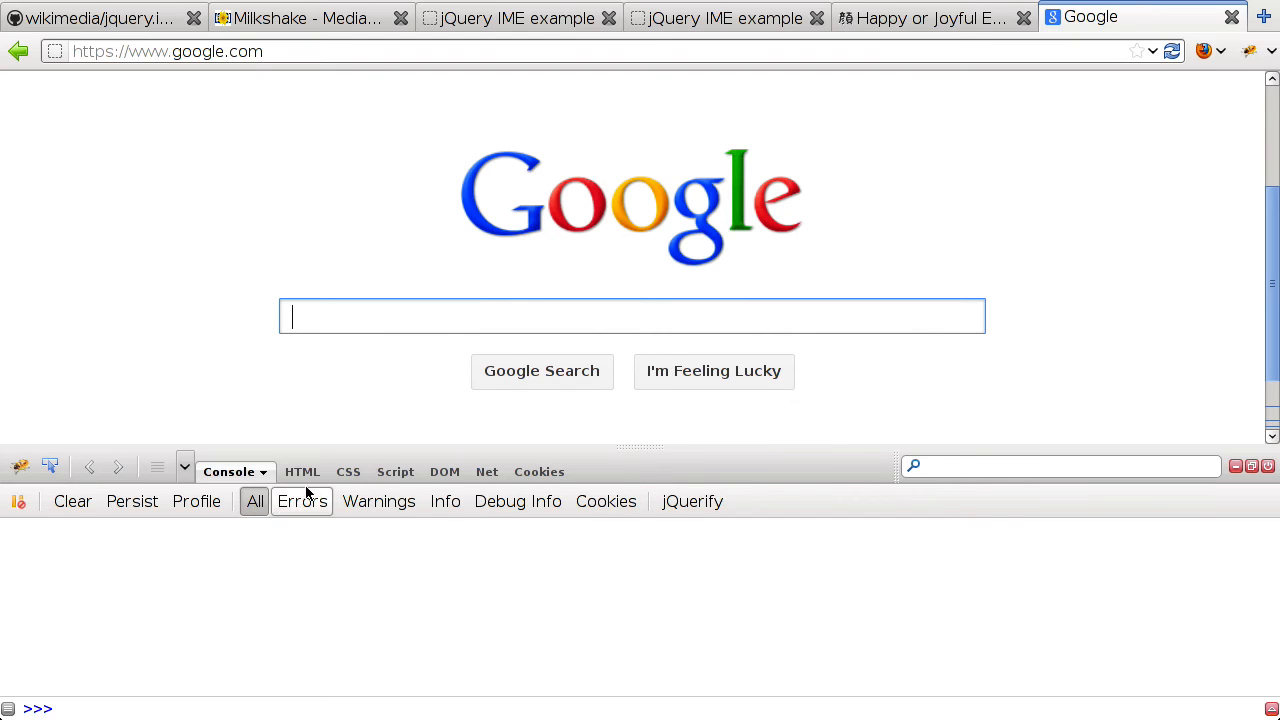
# Inspect Google's head in Firebug's HTML panel and select the injected jquery.ime.css link
pyautogui.click(288, 471)
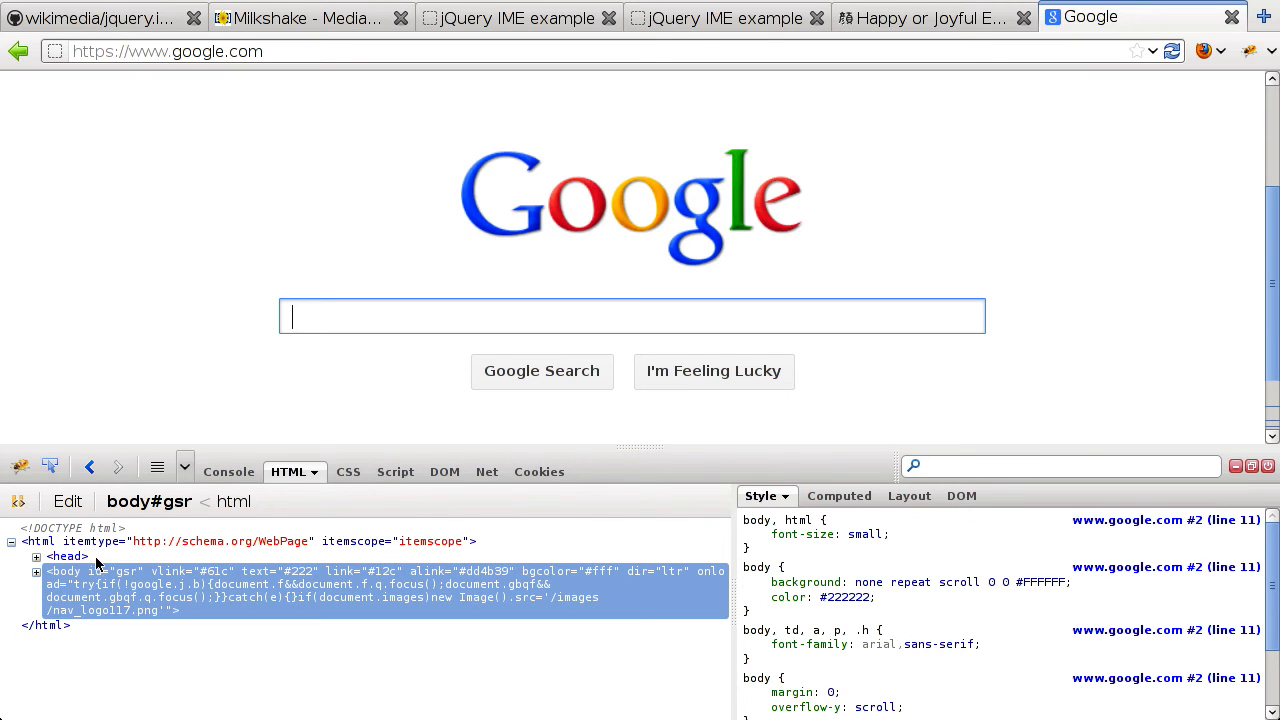
pyautogui.click(37, 556)
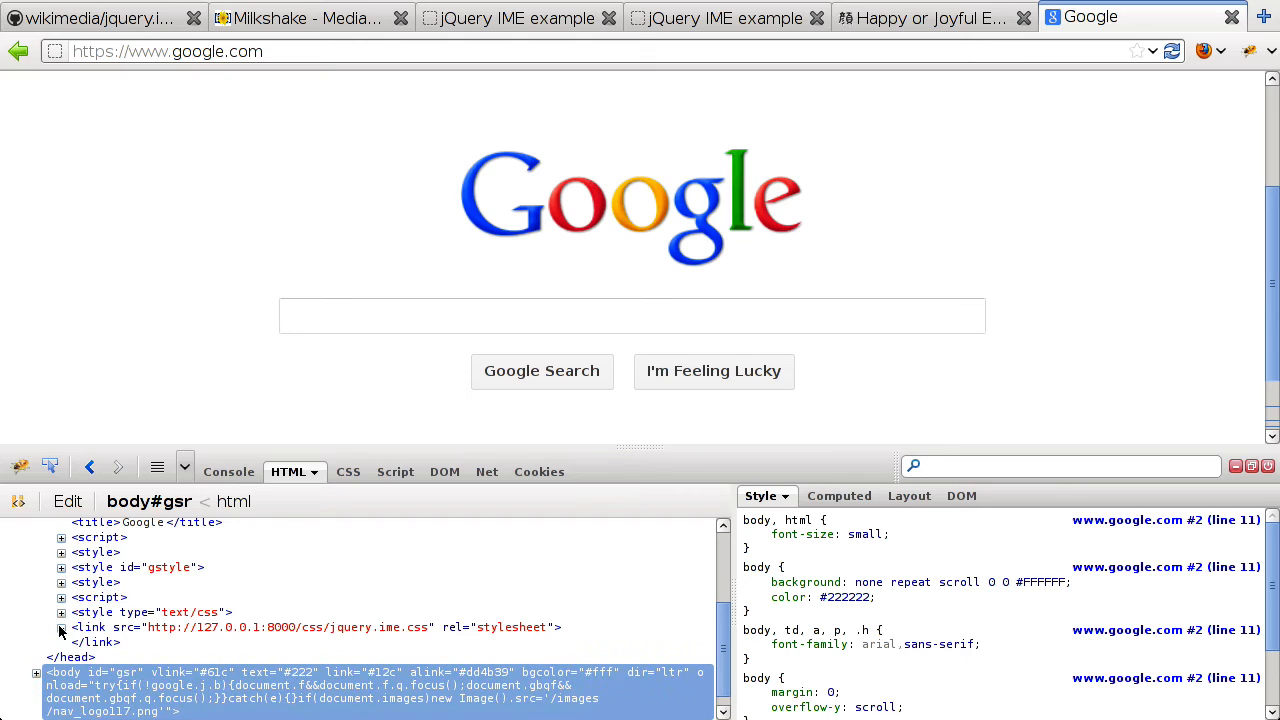
pyautogui.click(61, 627)
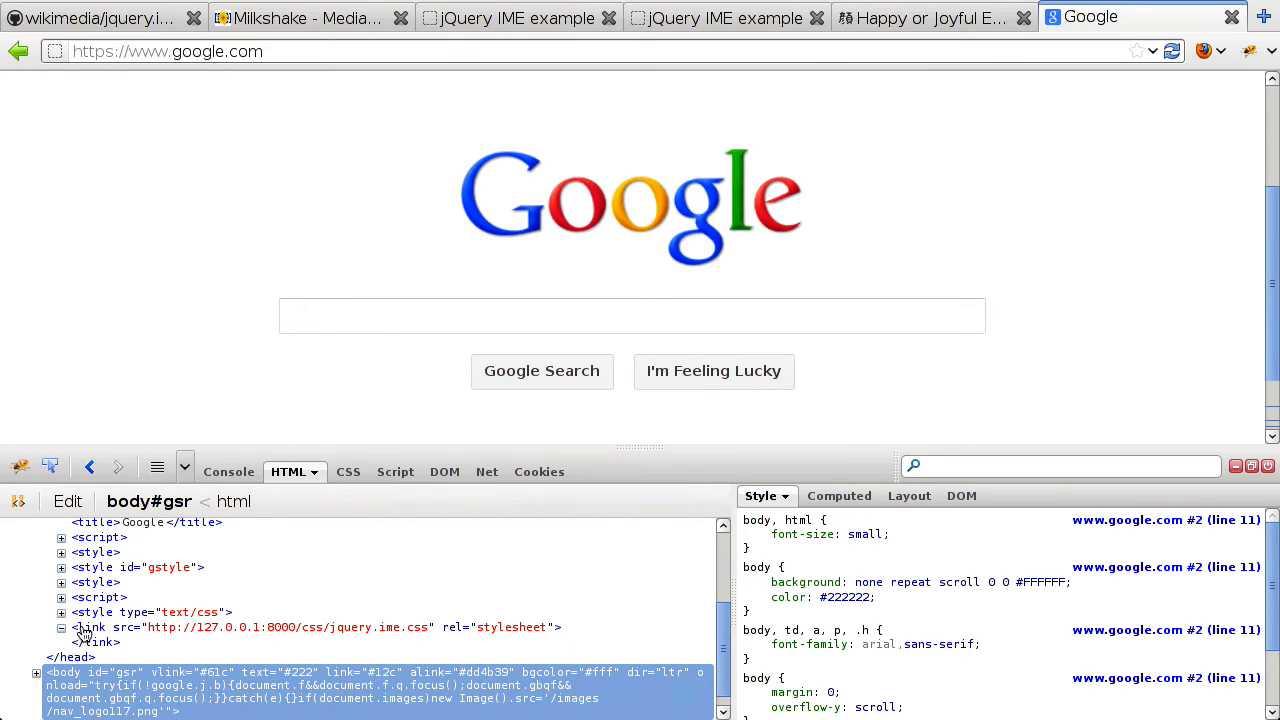
pyautogui.moveTo(85, 409)
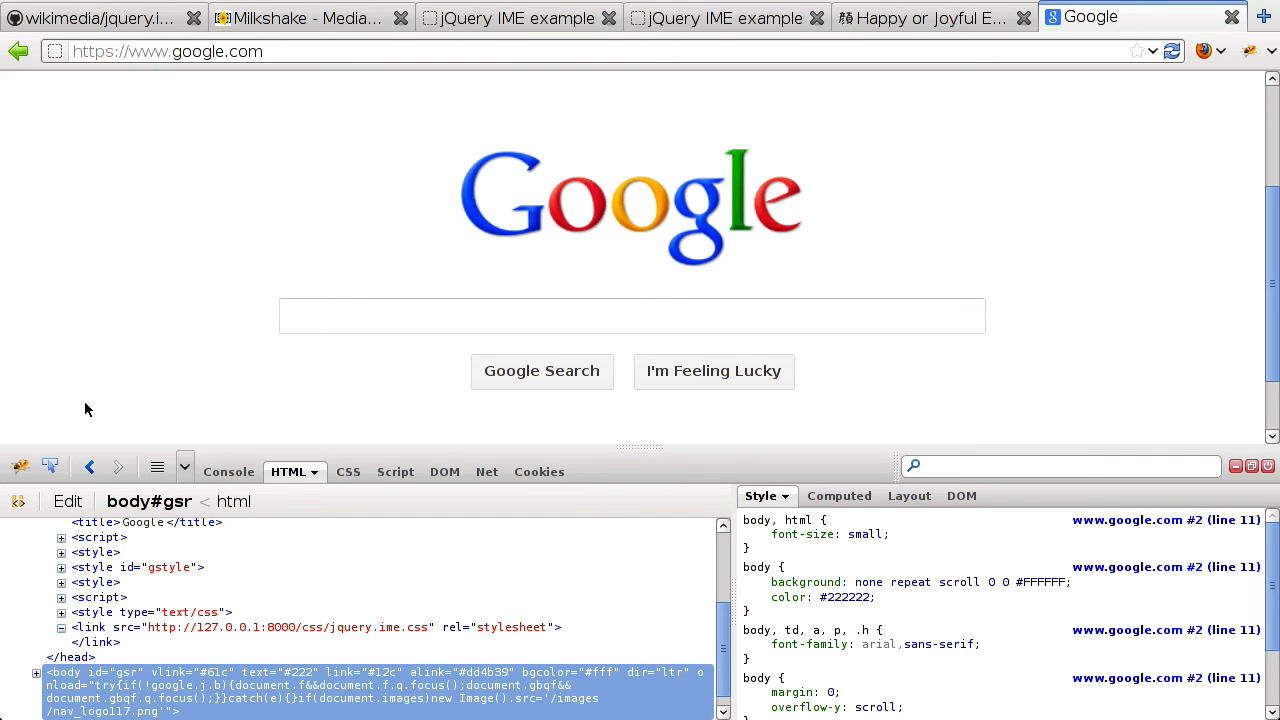
pyautogui.moveTo(1172, 51)
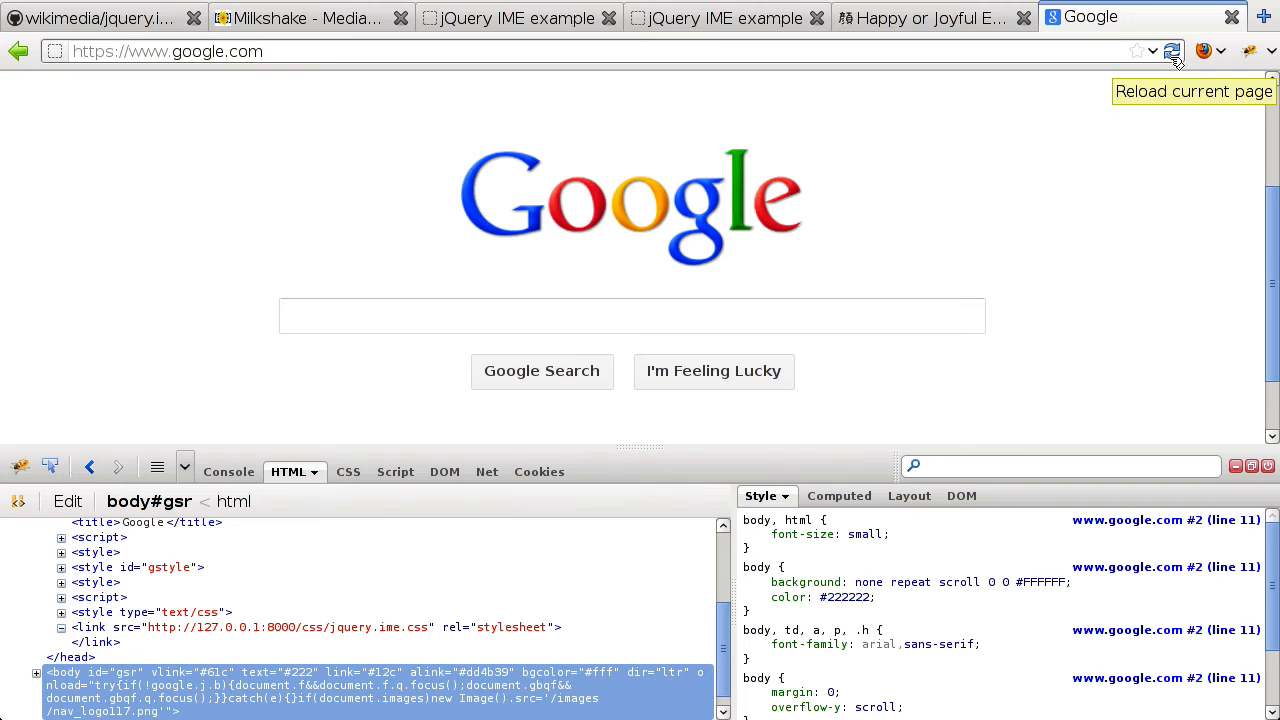
# Reload Google, rerun the jquery.ime bookmarklet, and focus the search box
pyautogui.click(1172, 51)
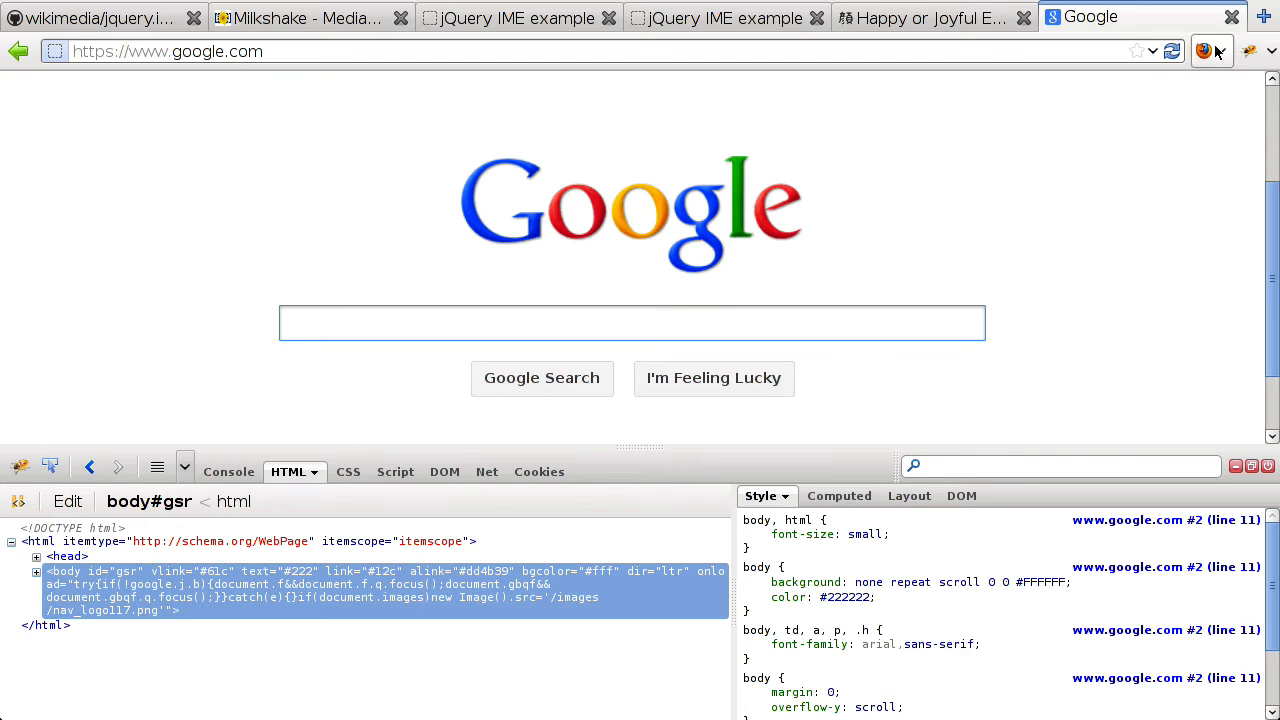
pyautogui.click(1204, 51)
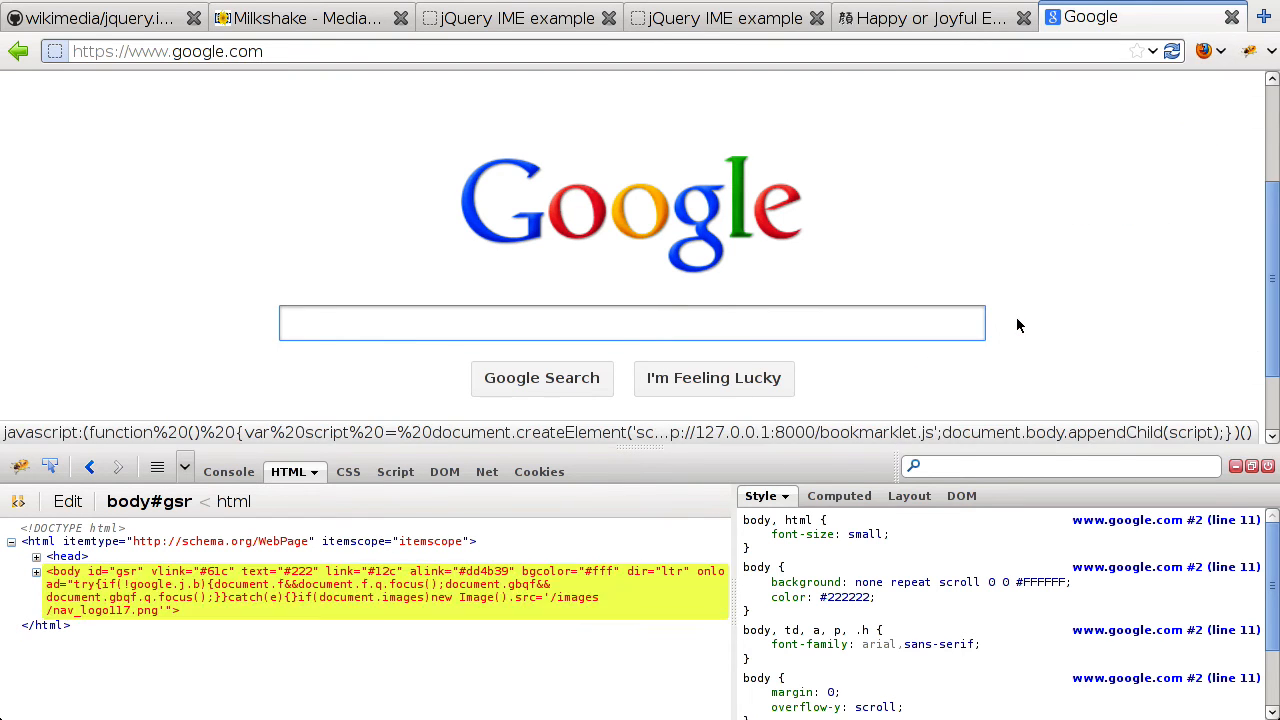
pyautogui.click(632, 323)
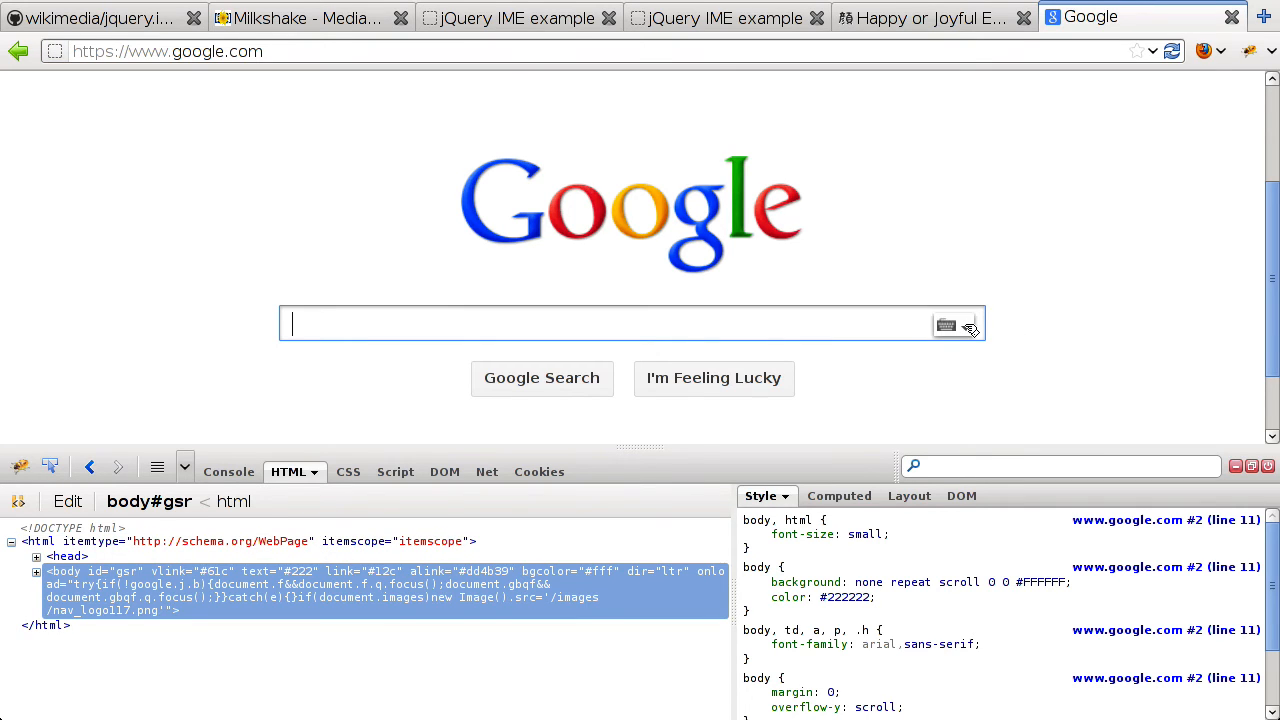
pyautogui.click(945, 325)
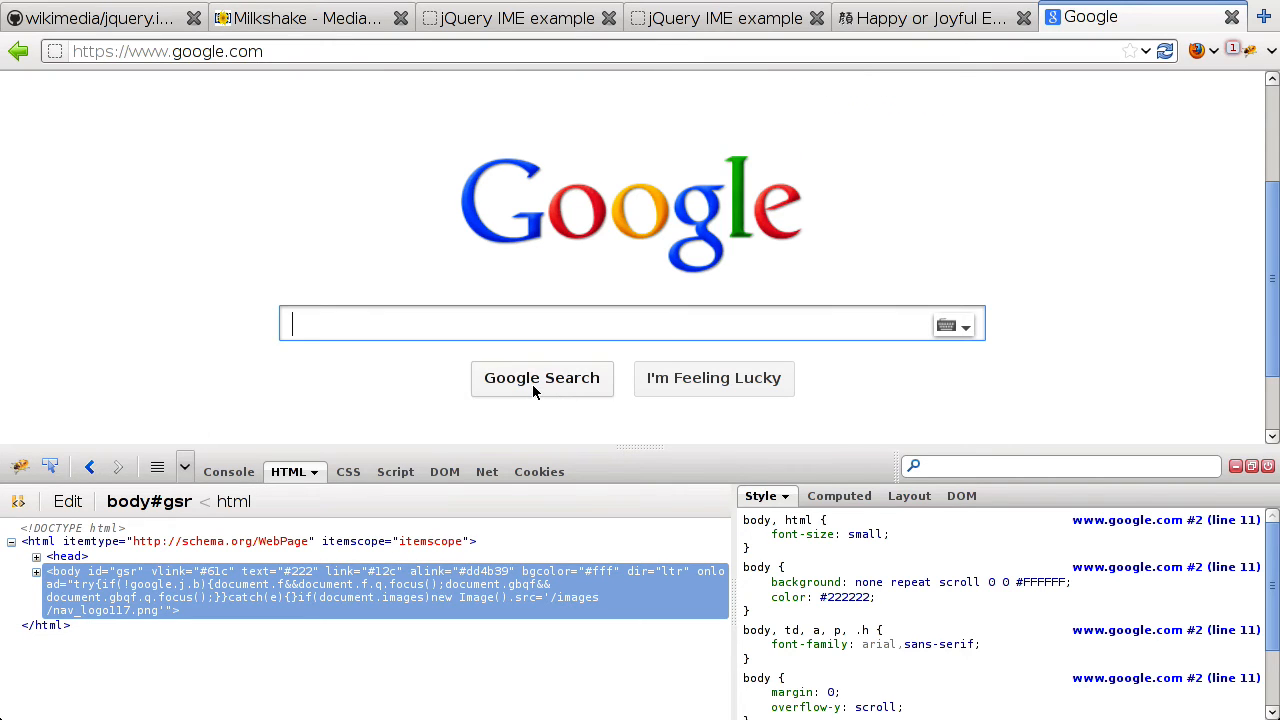
# Test-type 'sx' in Google's search box, clear it, and close Firebug
pyautogui.write('sx')
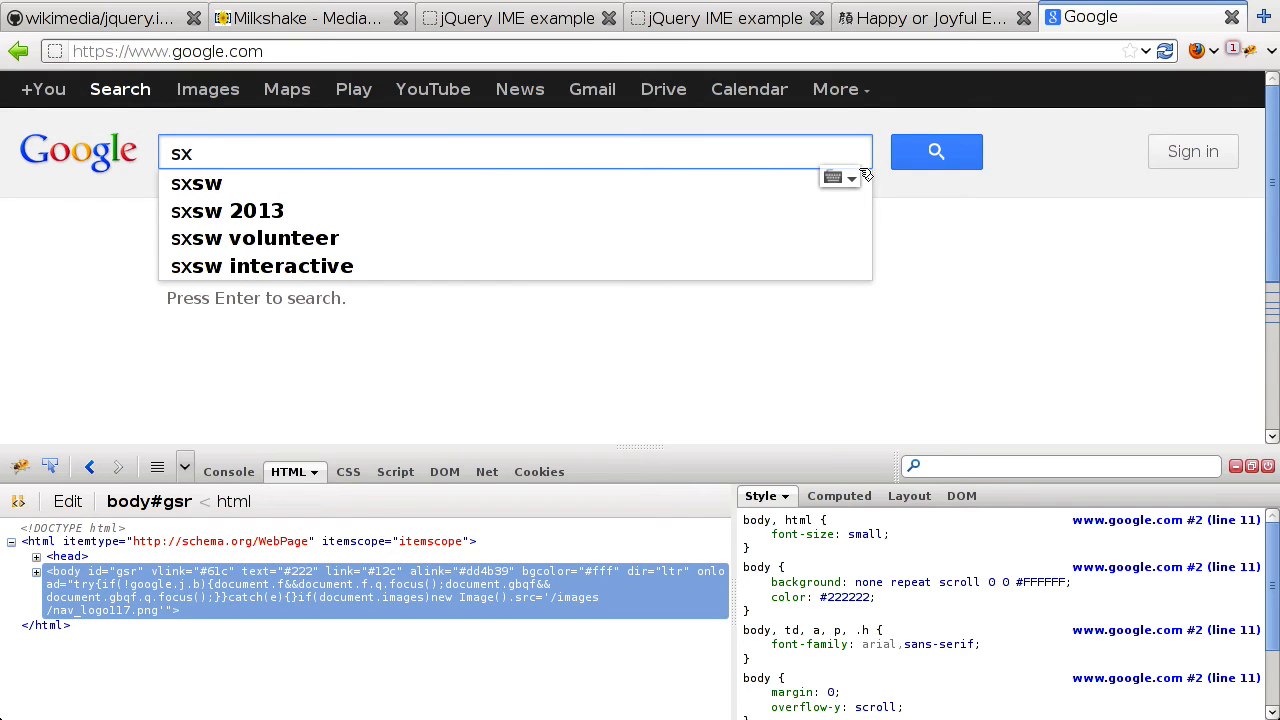
pyautogui.click(851, 177)
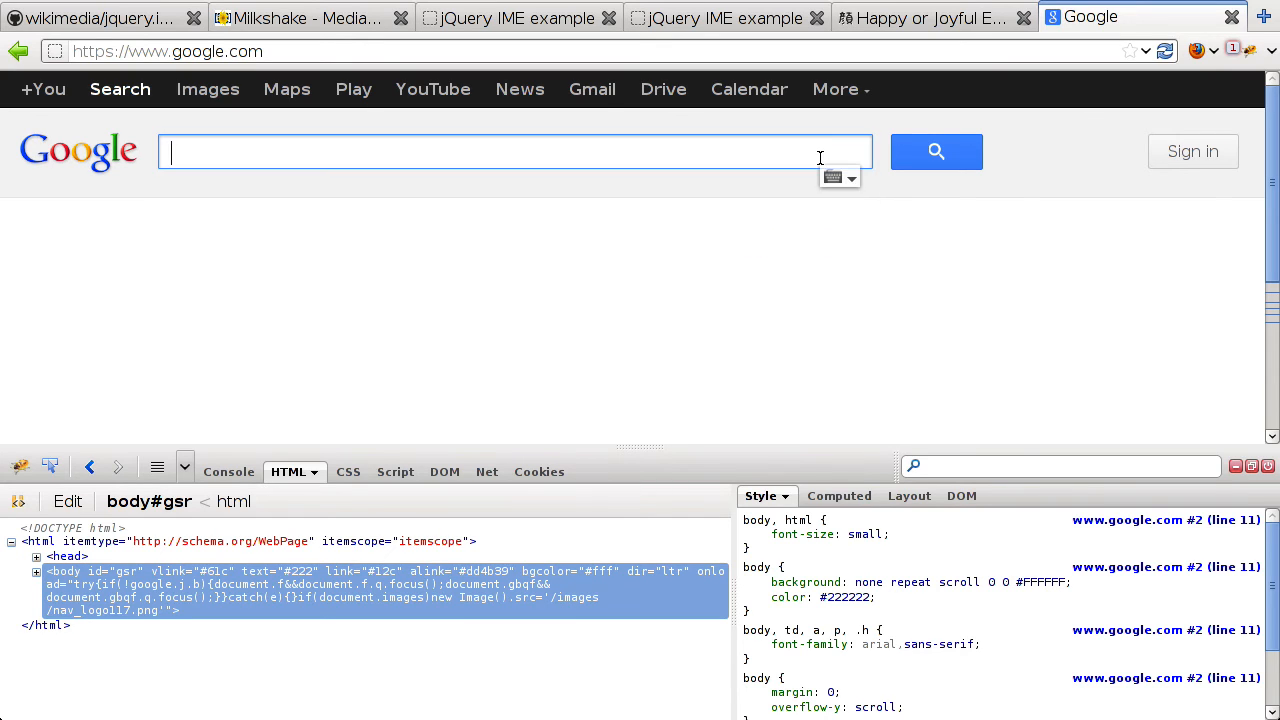
pyautogui.click(849, 178)
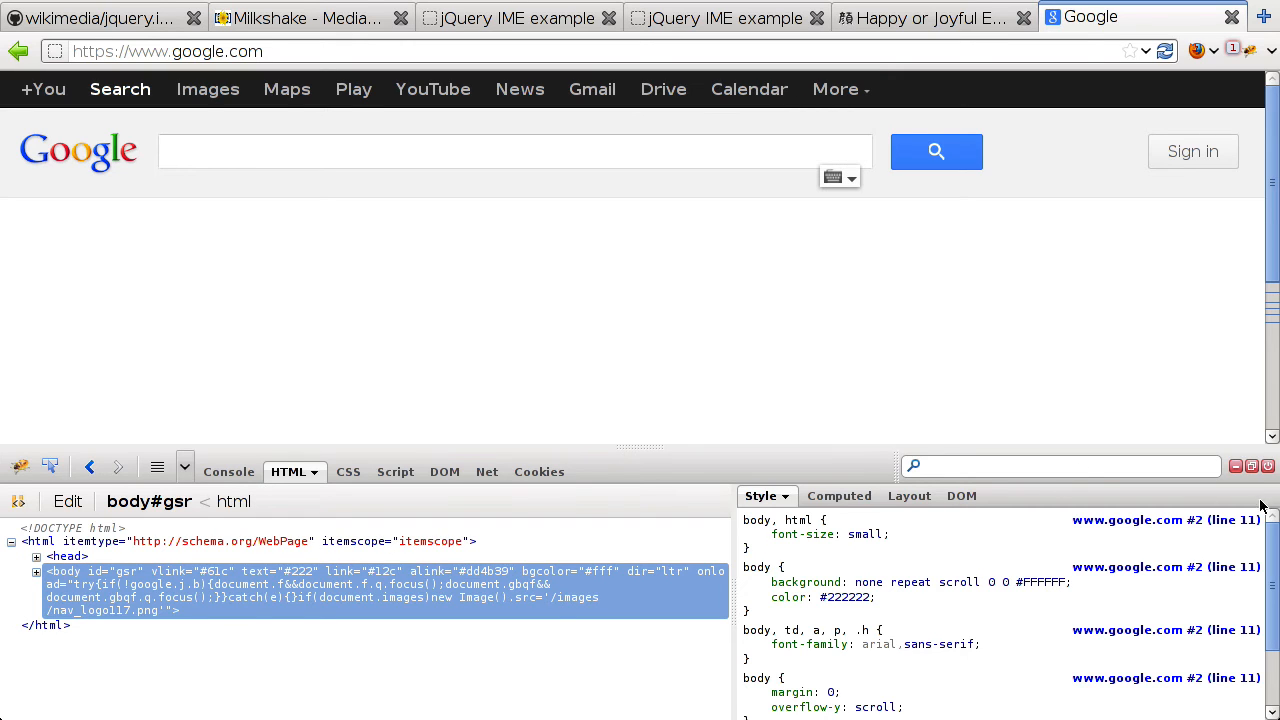
pyautogui.click(1267, 466)
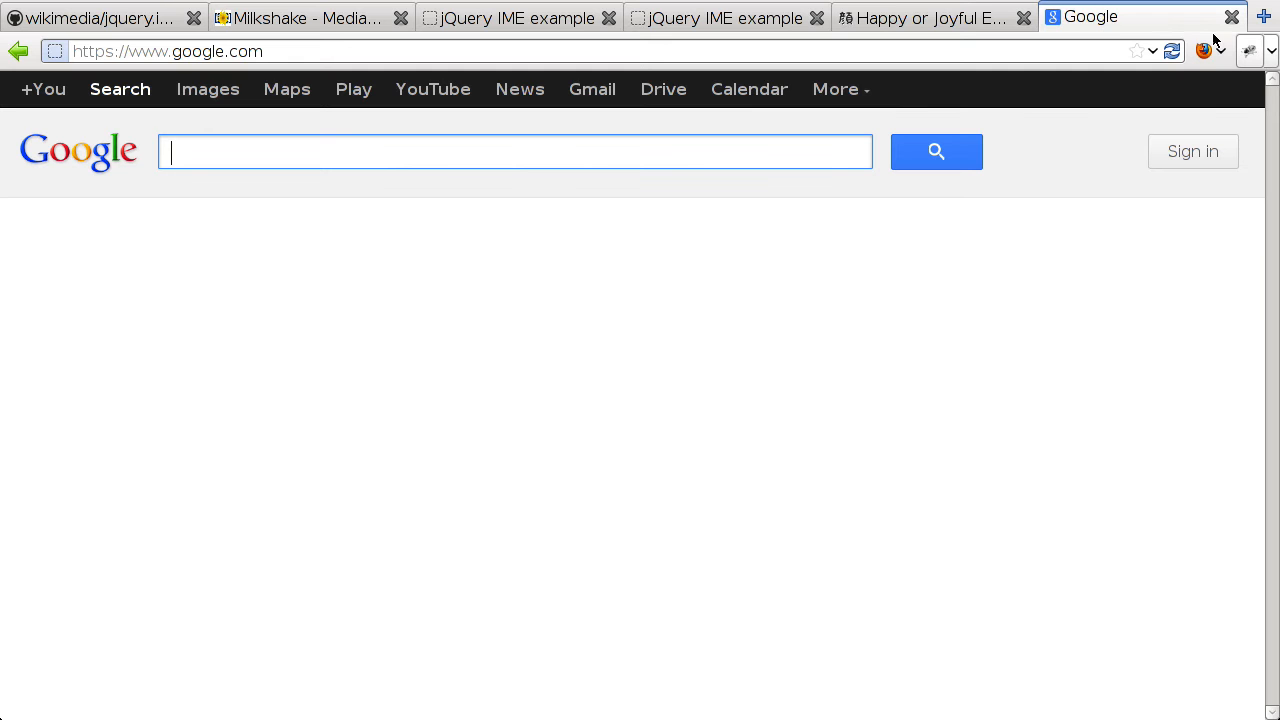
# Move focus off the search box and reopen the Firebug panel from the toolbar
pyautogui.click(1212, 51)
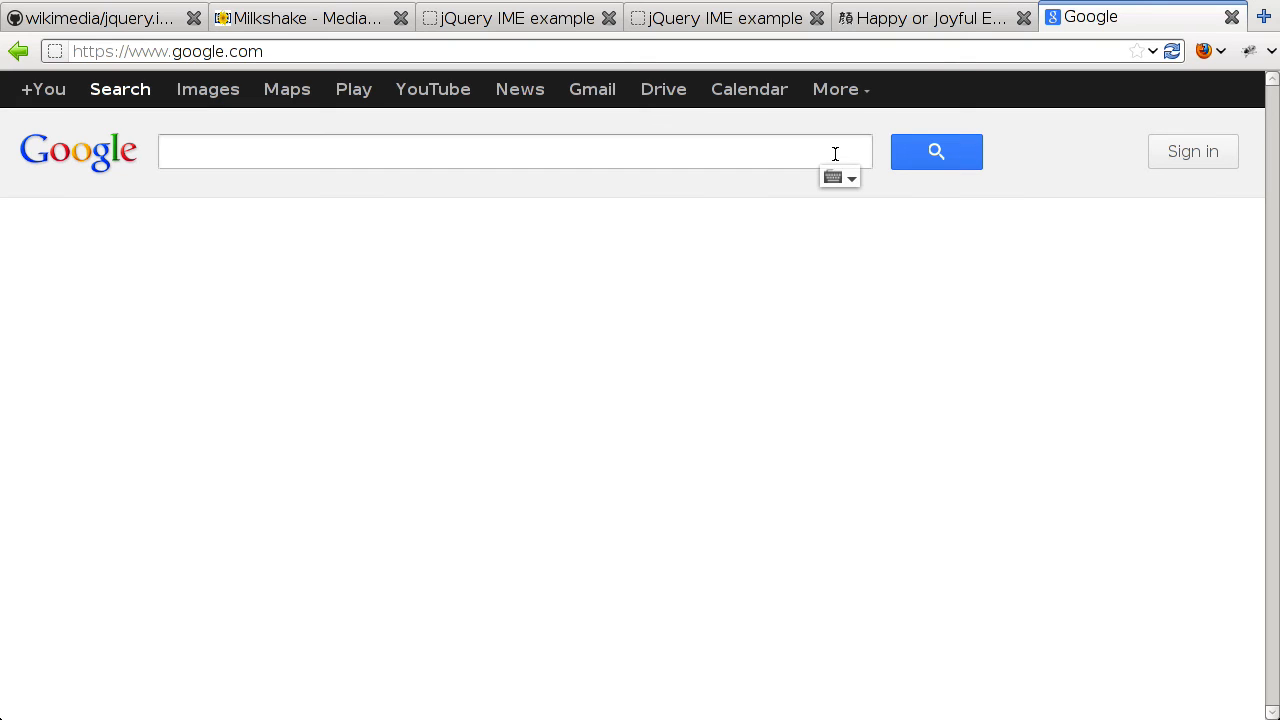
pyautogui.moveTo(798, 204)
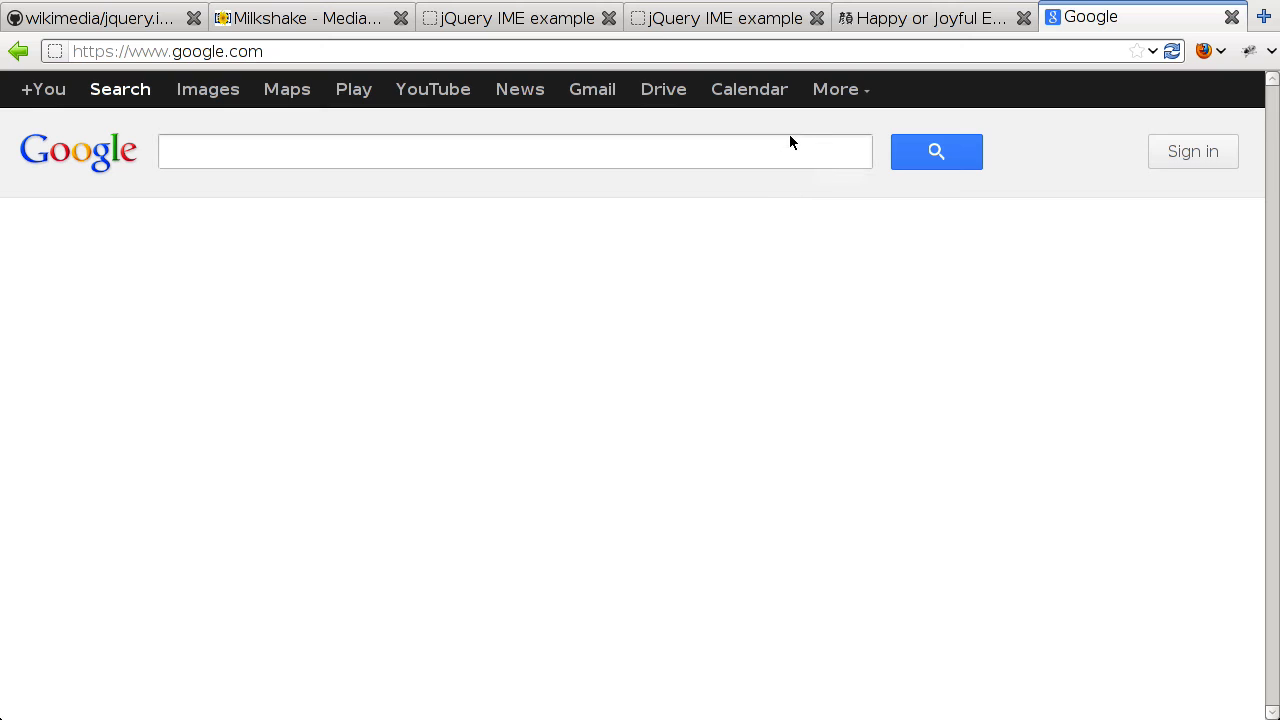
pyautogui.click(515, 151)
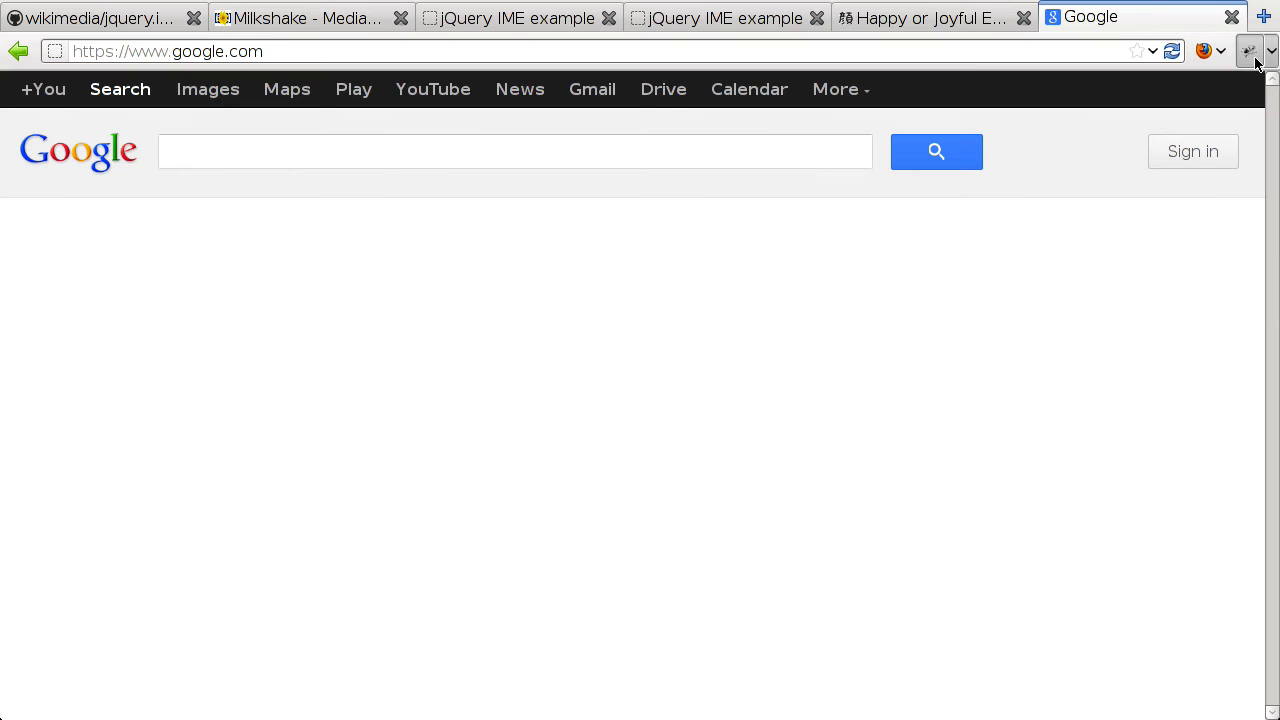
pyautogui.click(1249, 51)
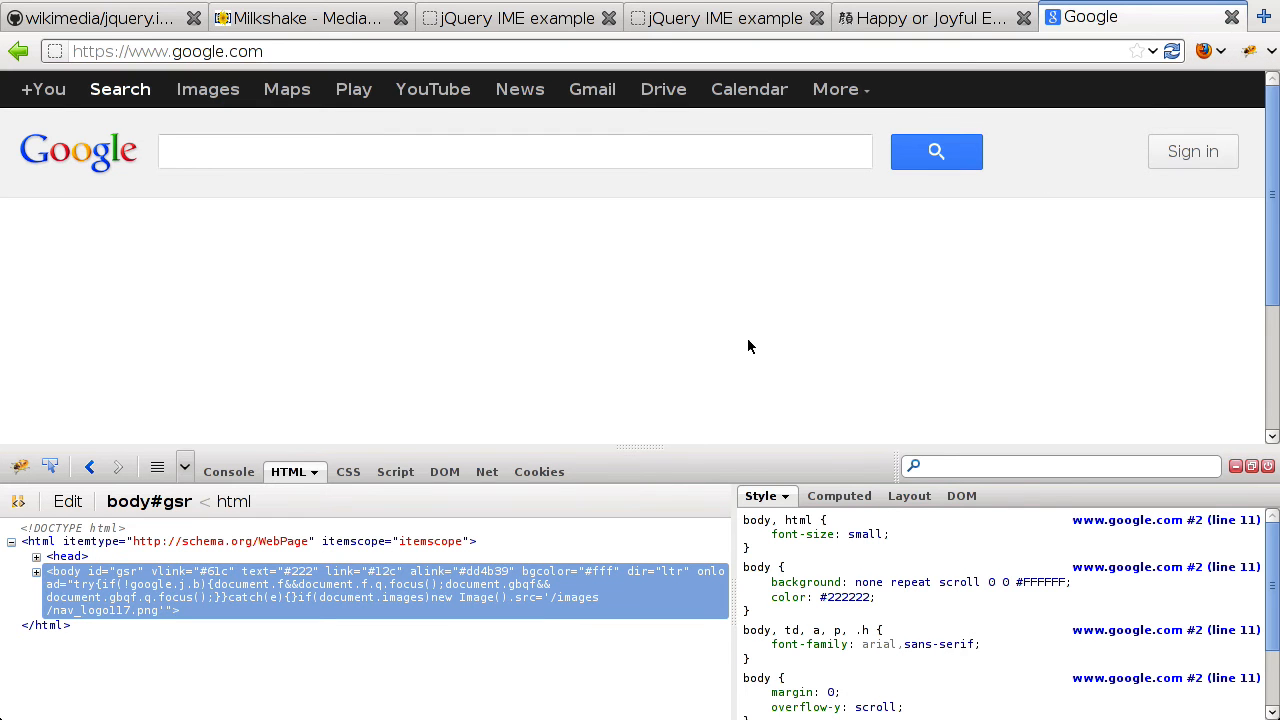
pyautogui.moveTo(660, 387)
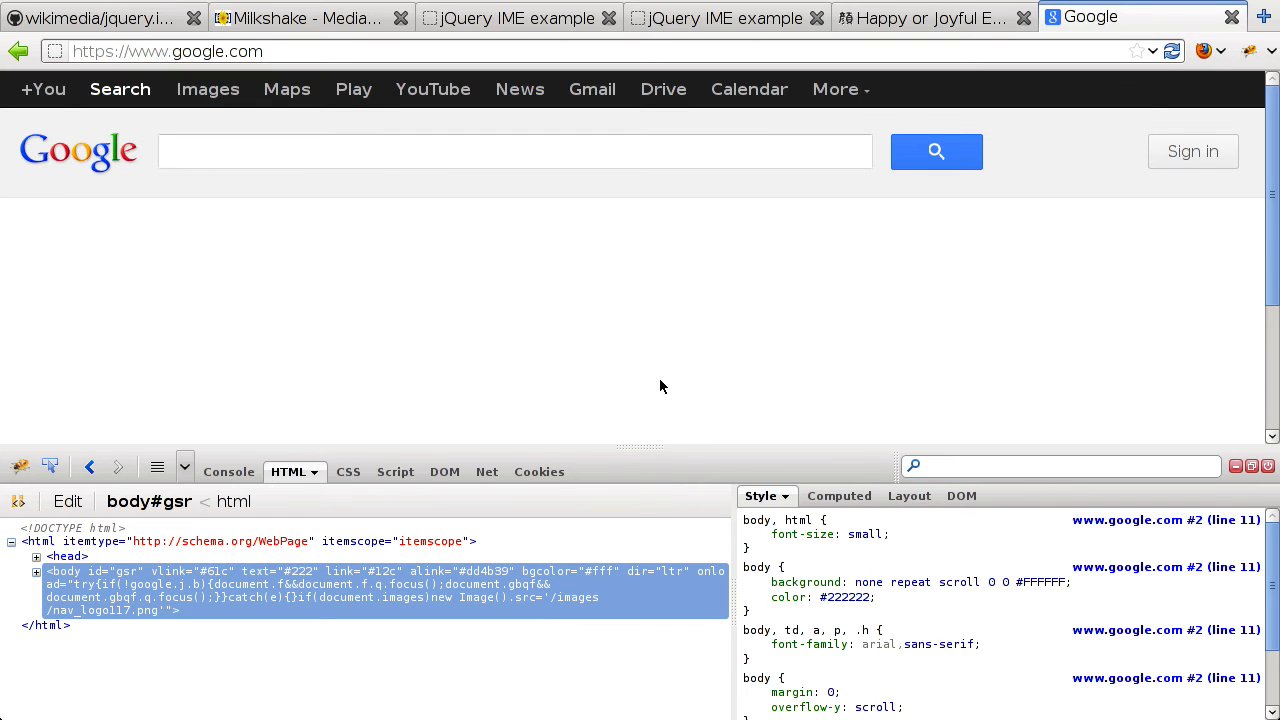
pyautogui.moveTo(570, 368)
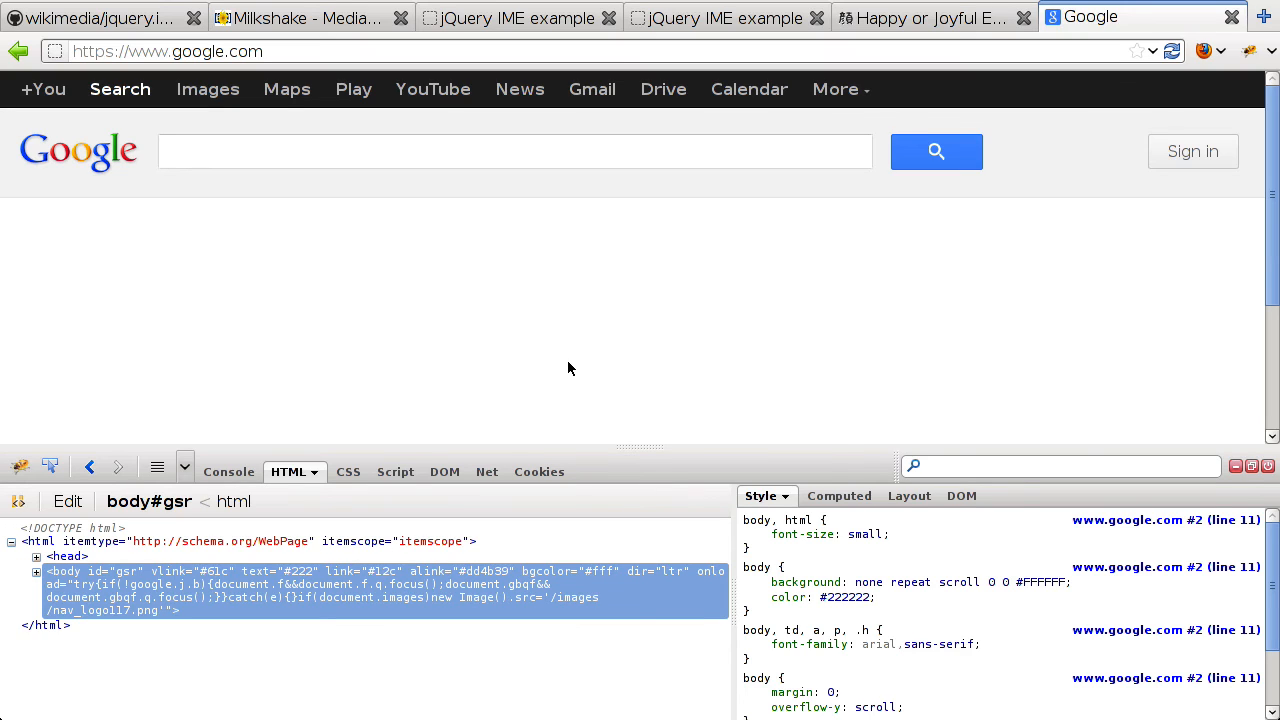
pyautogui.moveTo(765, 193)
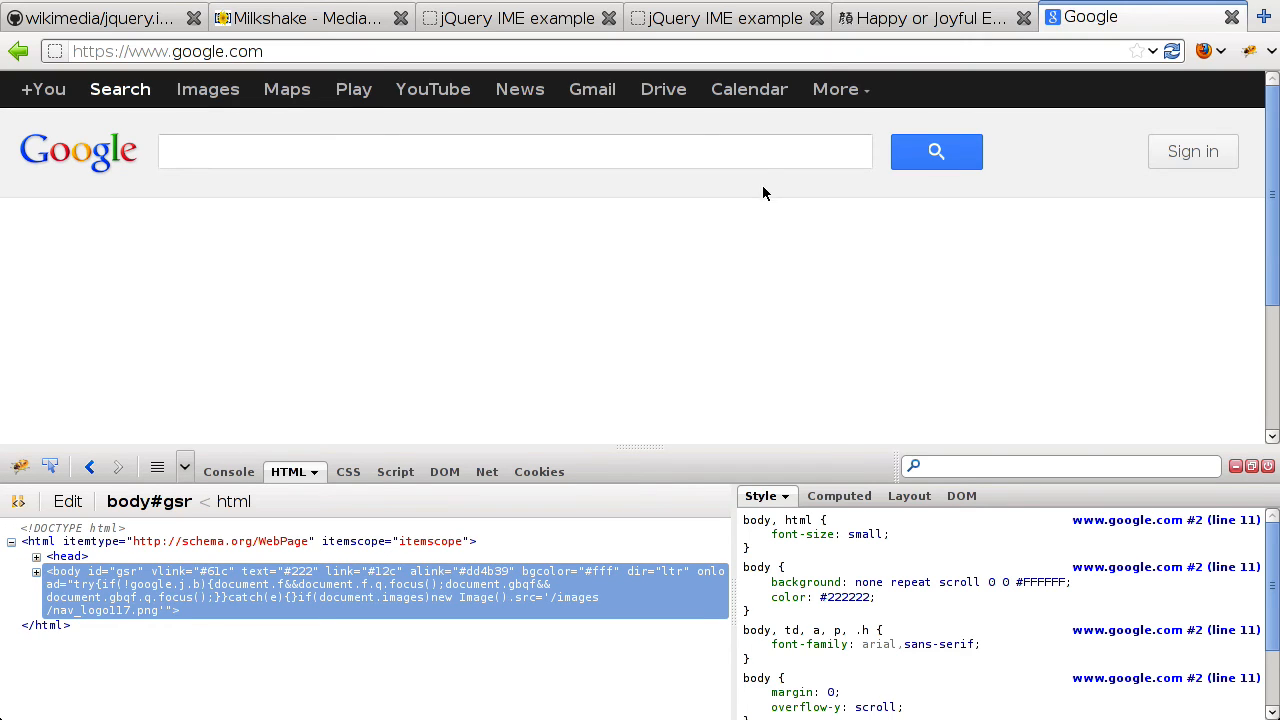
# Expand Google's body node and scroll to the imeselector div with display: block
pyautogui.click(515, 151)
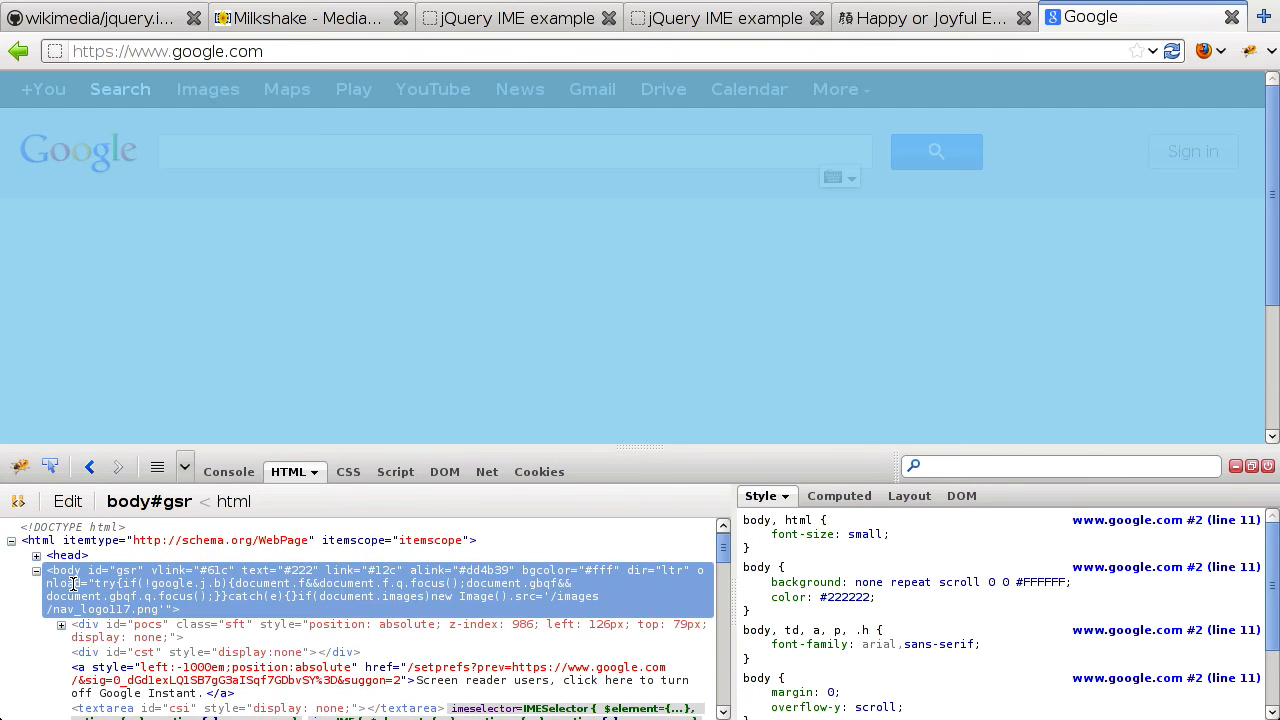
pyautogui.scroll(-3)
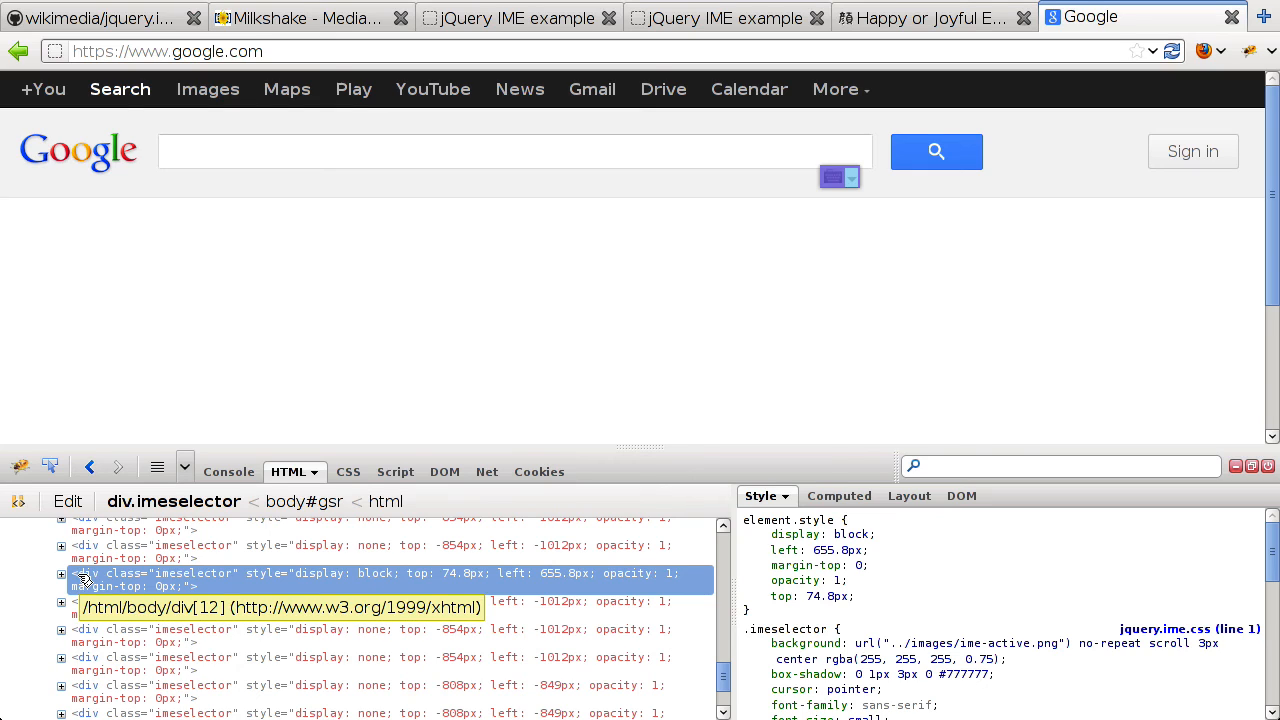
# Expand the visible imeselector div and select its imeselector-menu child
pyautogui.click(61, 573)
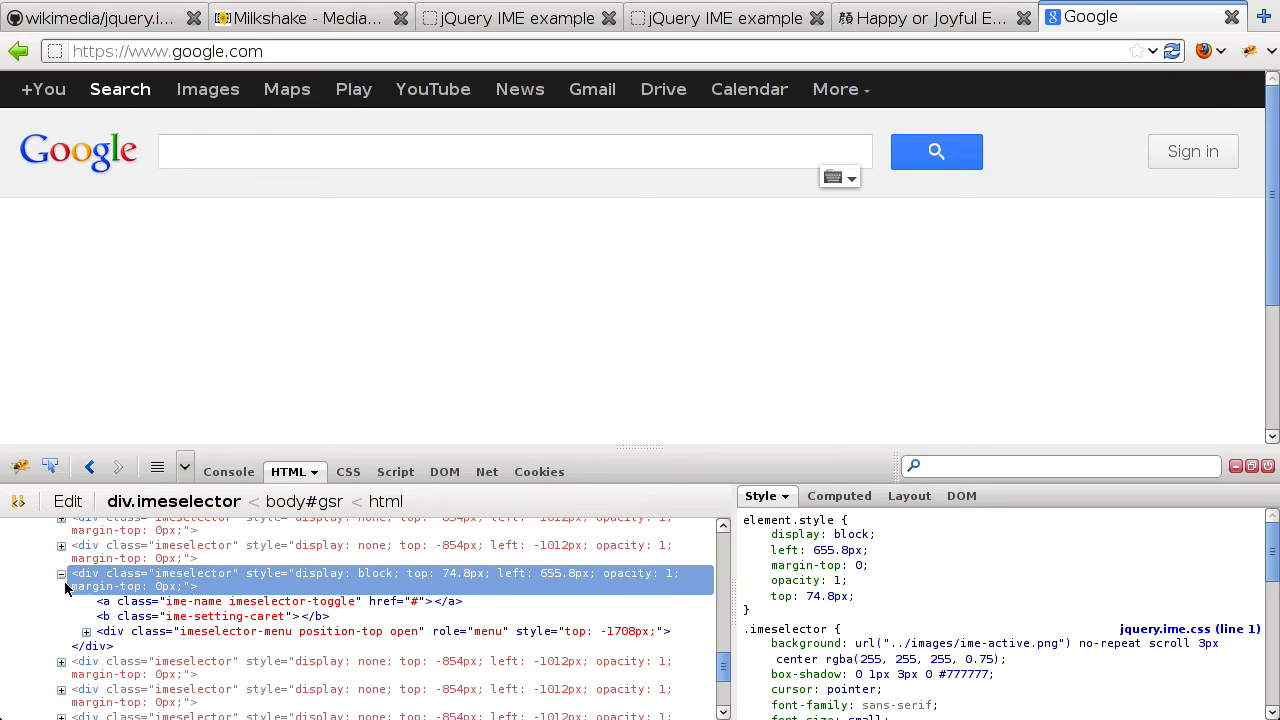
pyautogui.moveTo(113, 640)
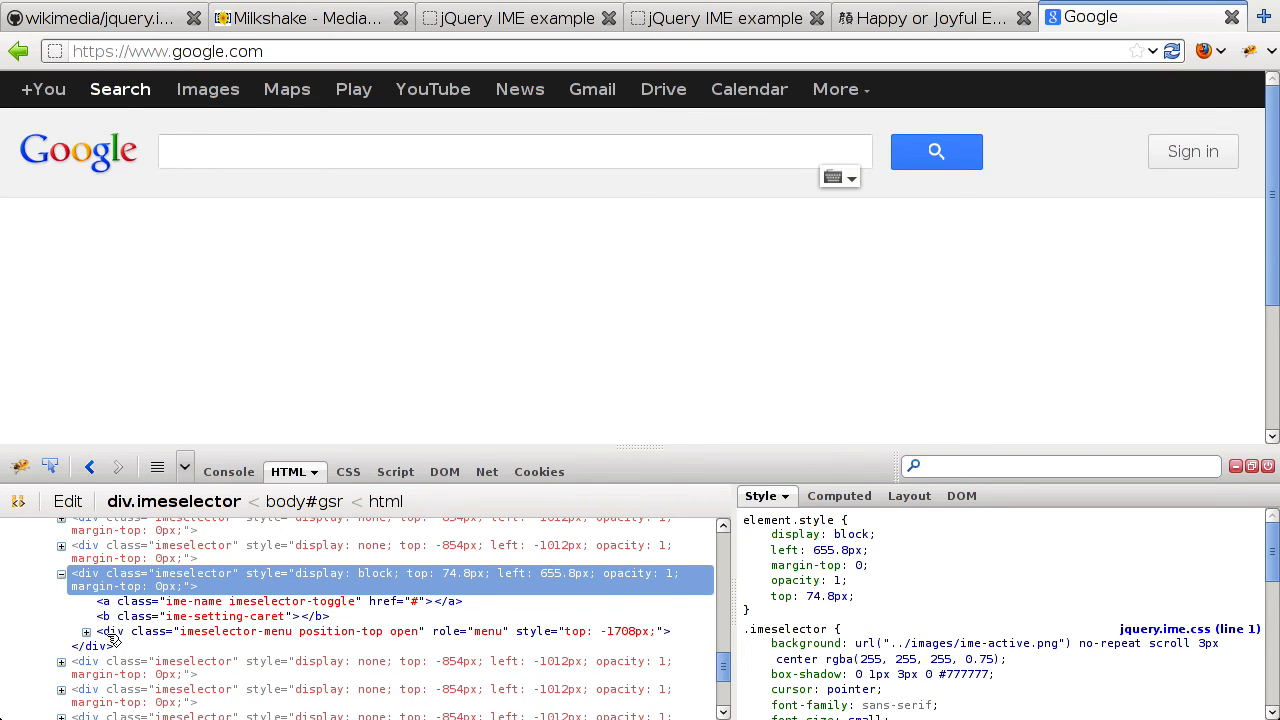
pyautogui.click(380, 631)
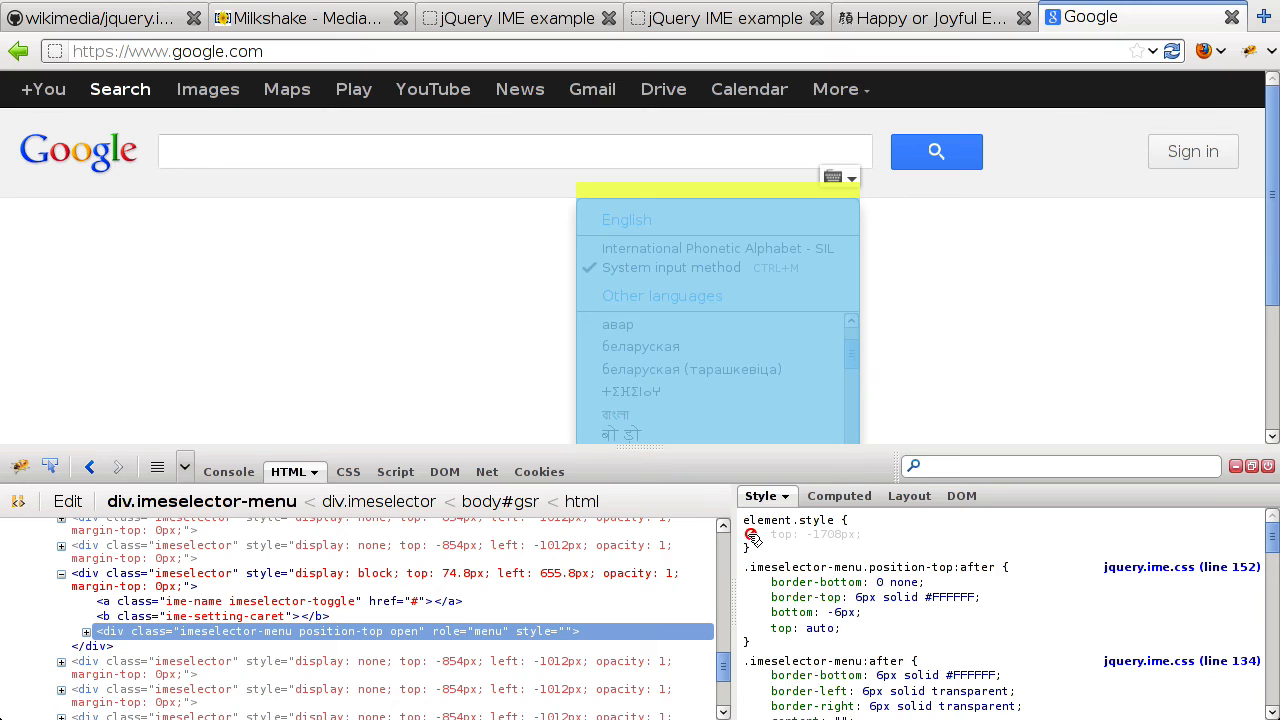
pyautogui.moveTo(477, 299)
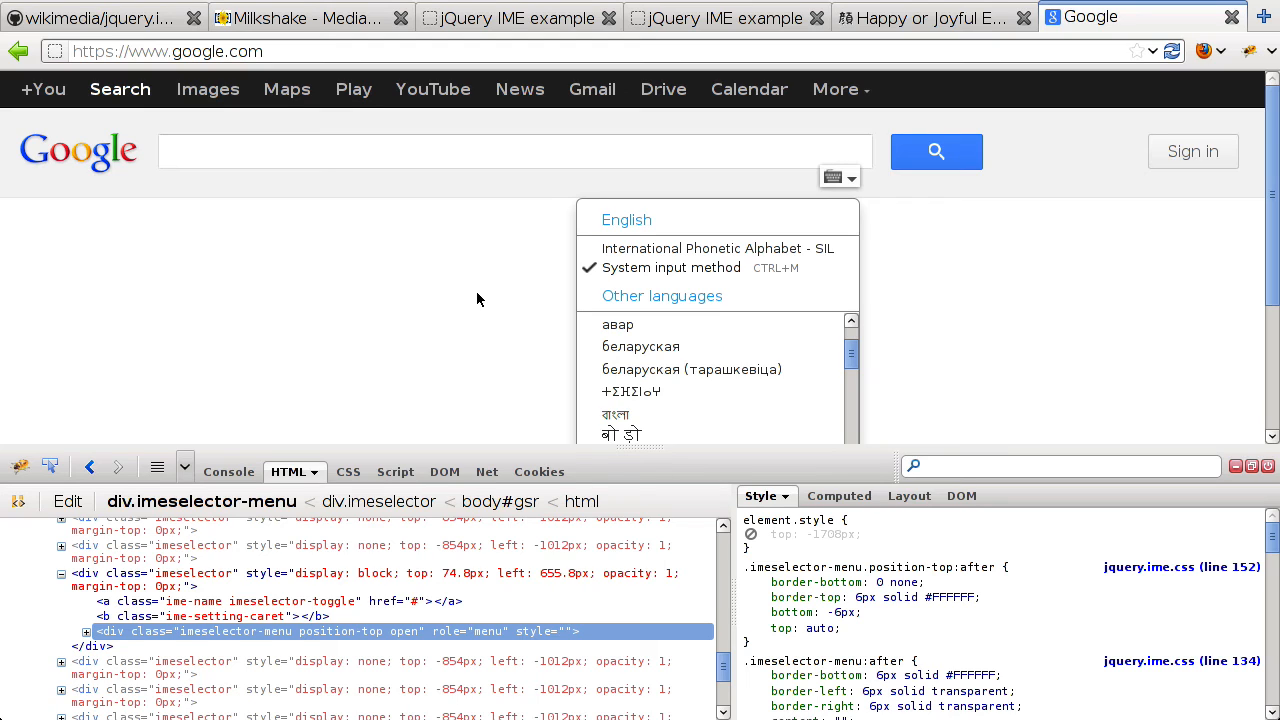
pyautogui.moveTo(493, 281)
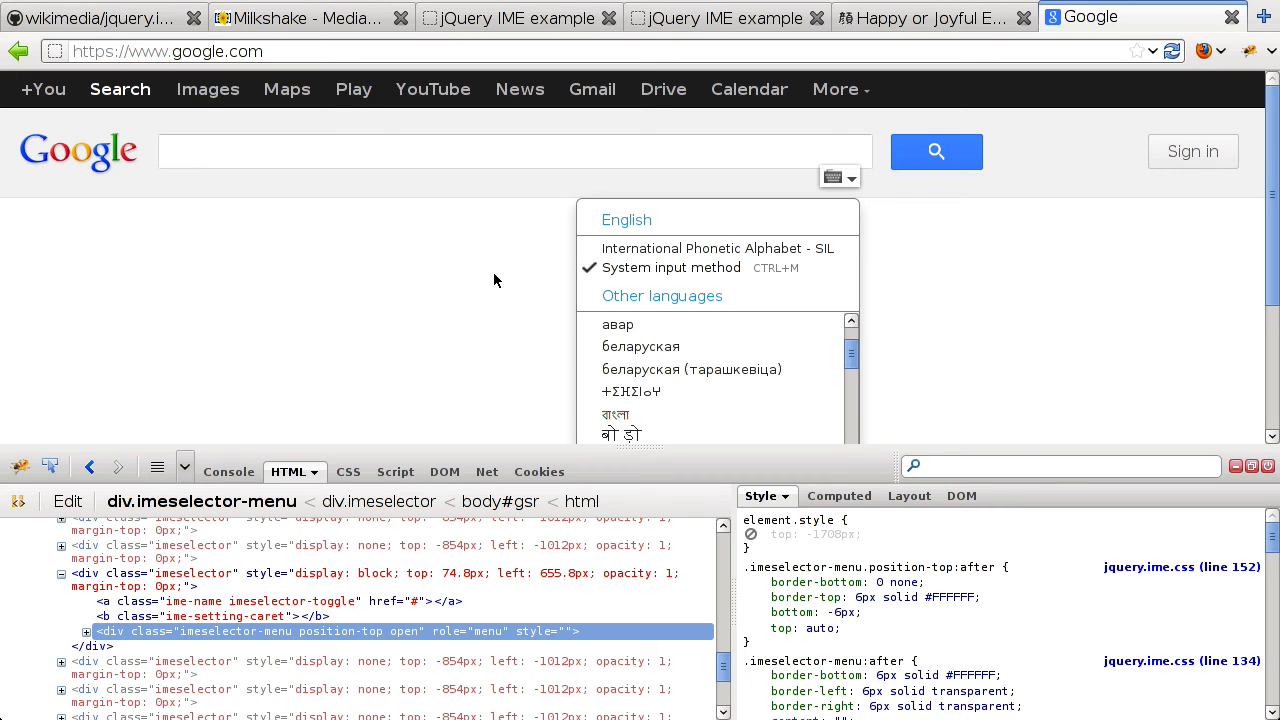
# Type test text in the Google search box and inspect Firebug's eo-transliteration.js 503 console error
pyautogui.scroll(3)
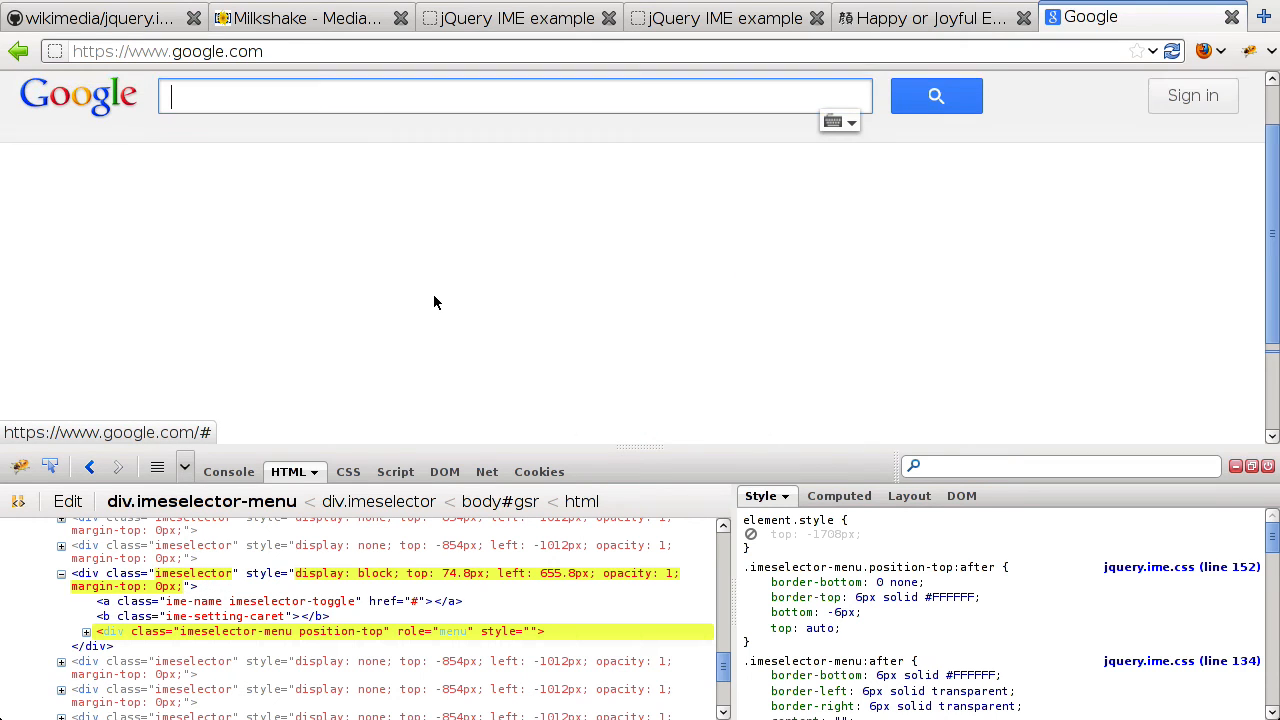
pyautogui.write('x')
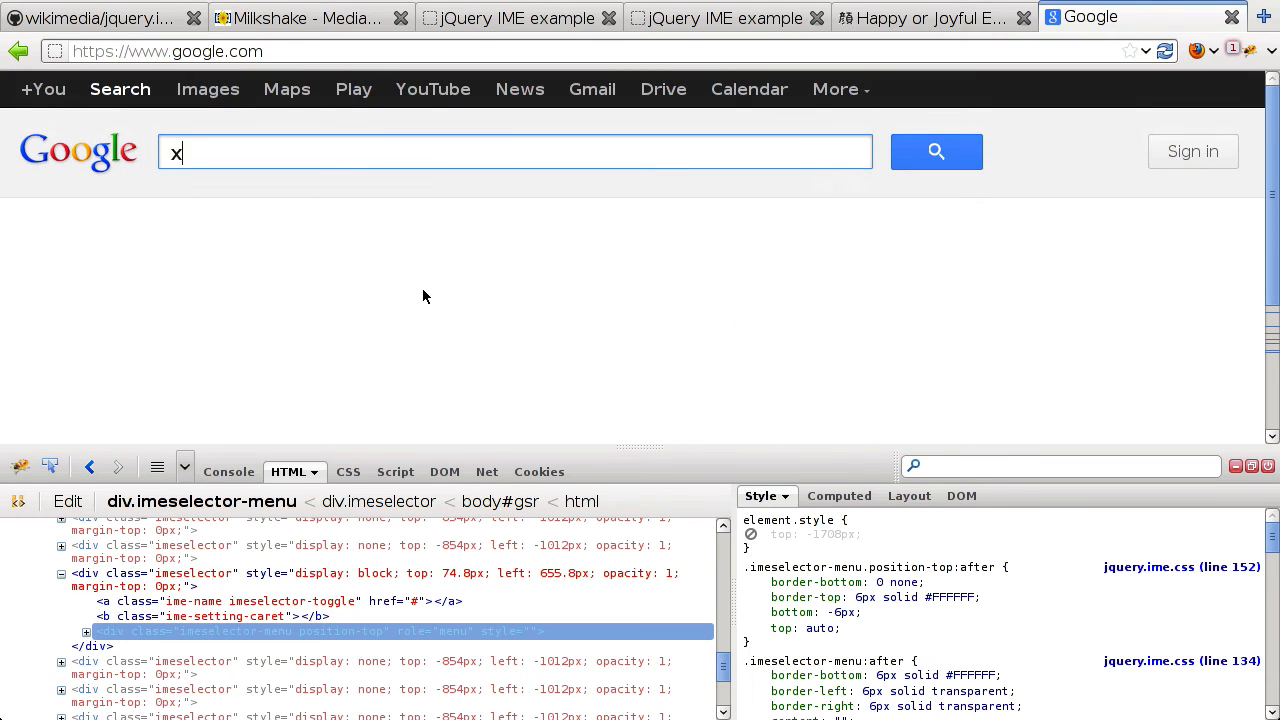
pyautogui.write('sxton')
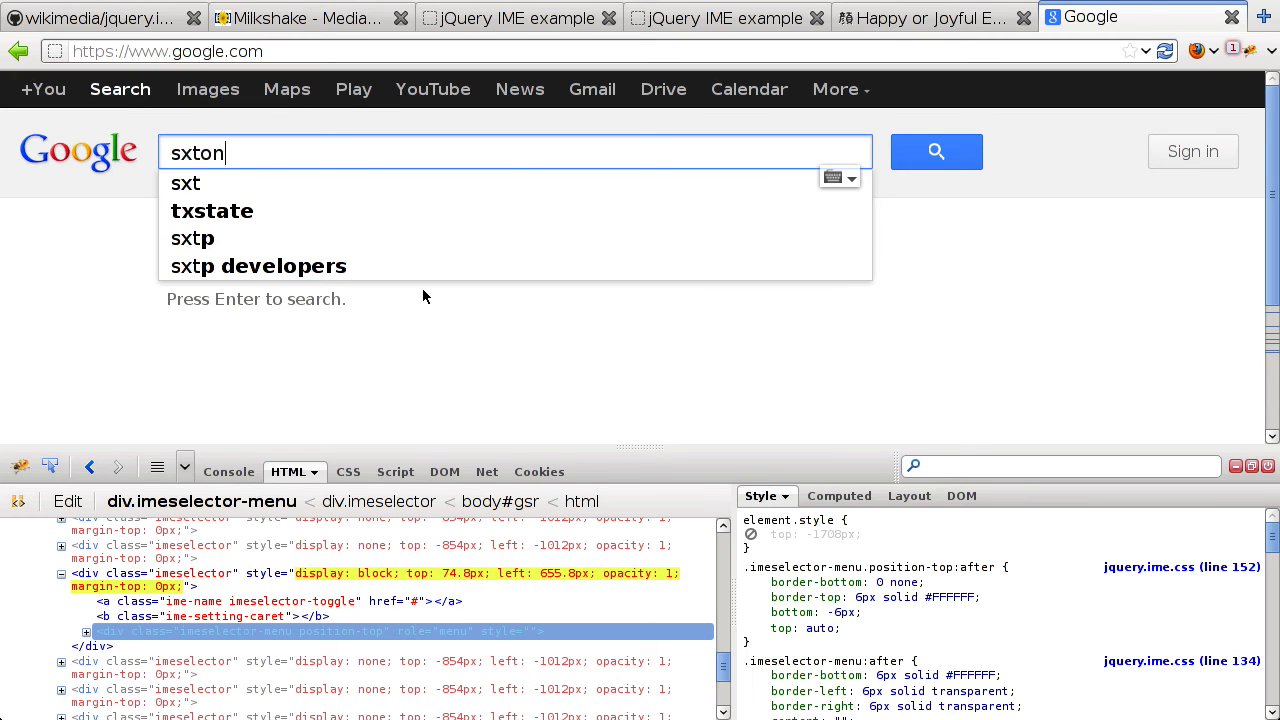
pyautogui.write('a')
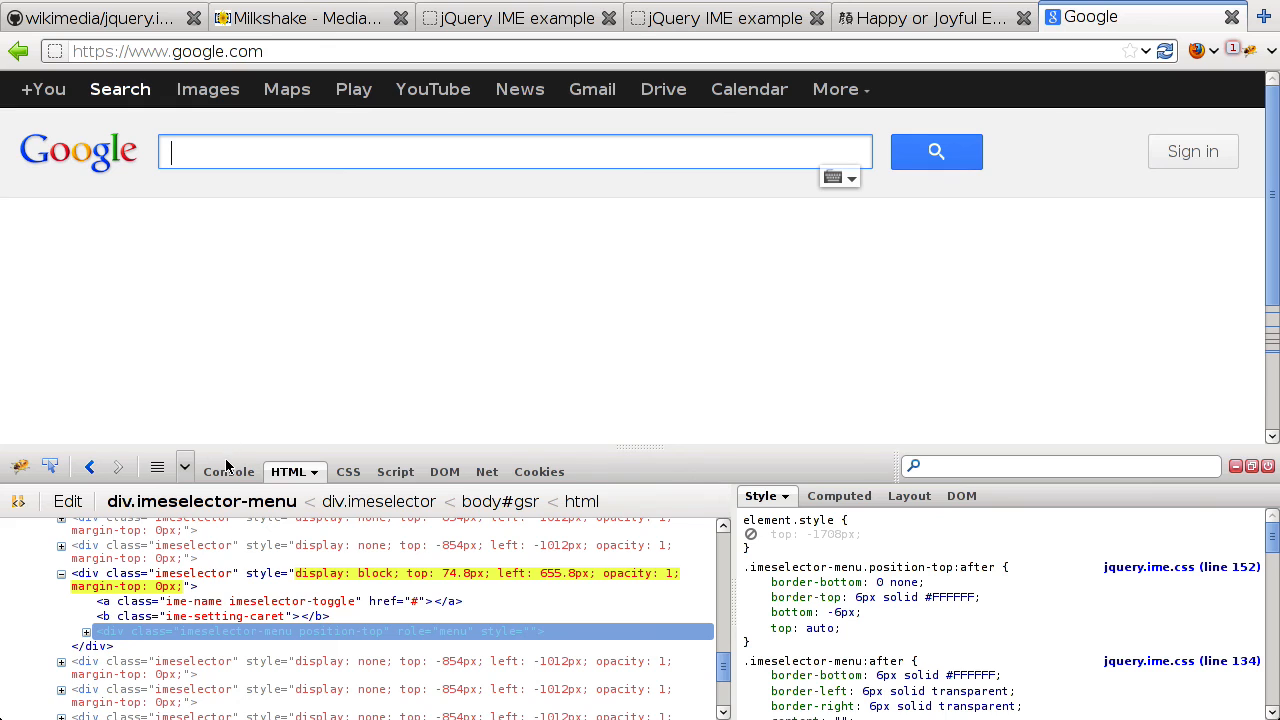
pyautogui.click(228, 471)
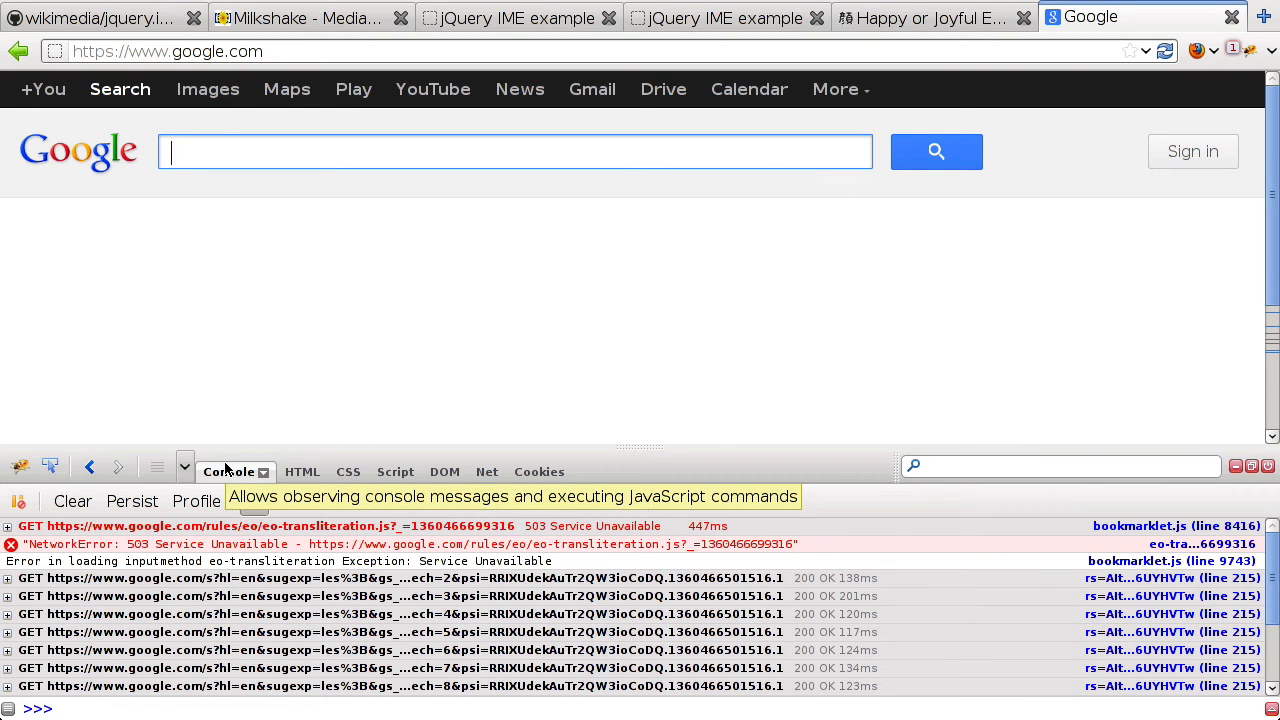
pyautogui.click(228, 471)
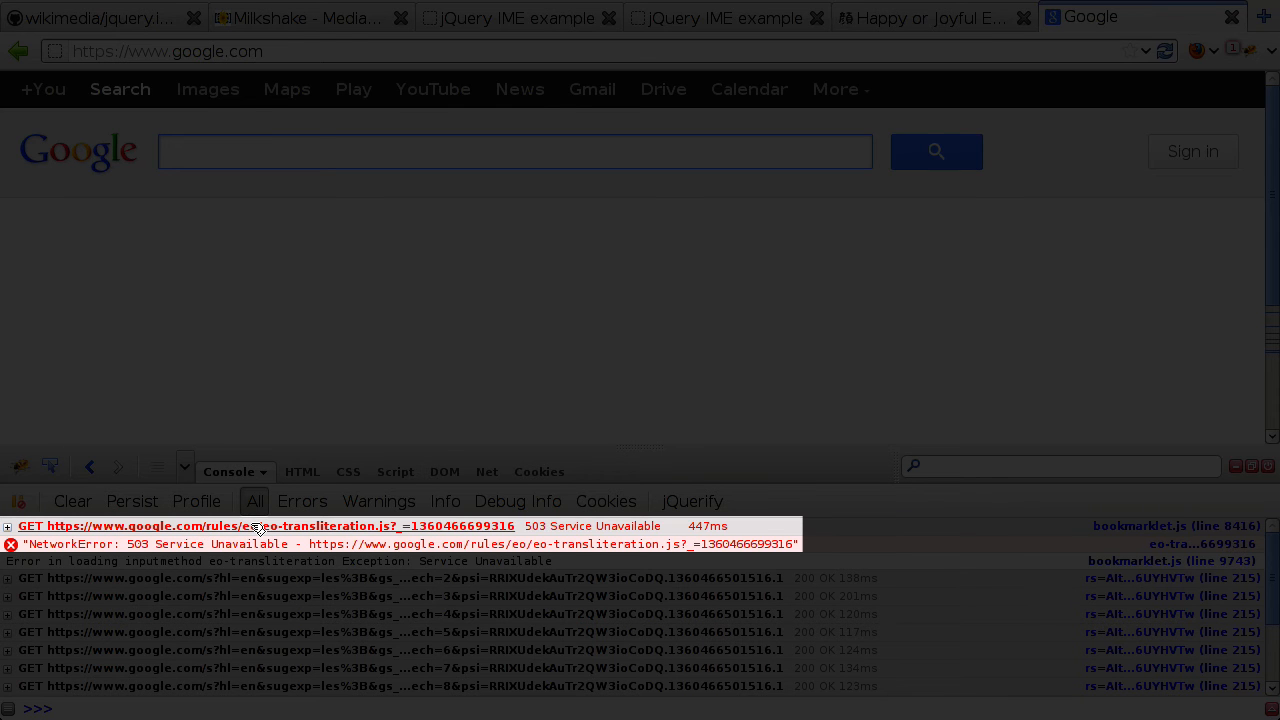
pyautogui.moveTo(220, 538)
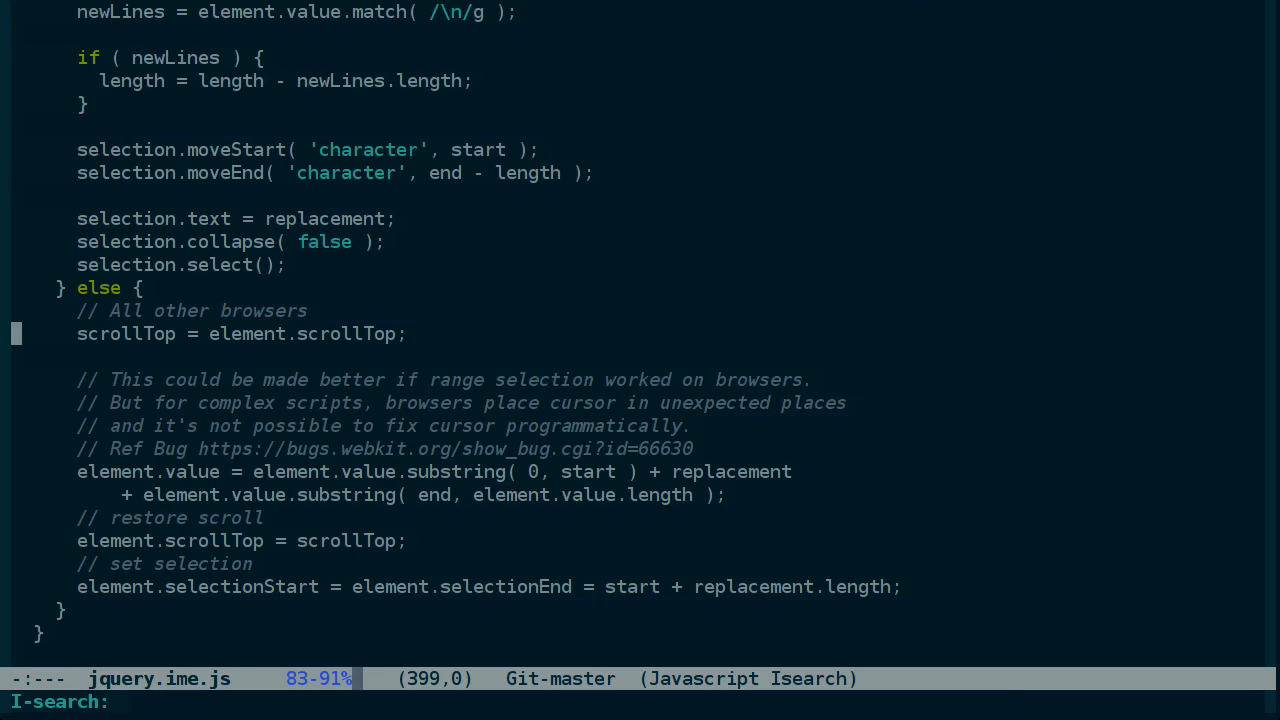
pyautogui.write('load')
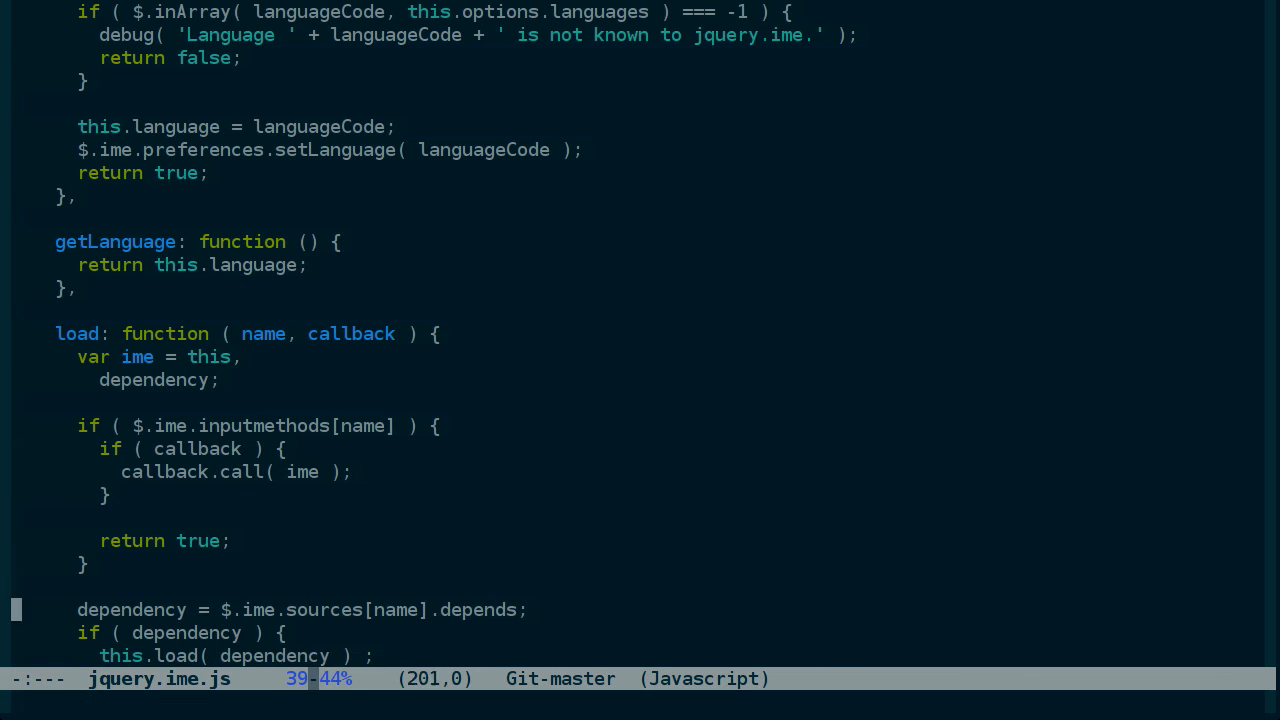
pyautogui.scroll(-3)
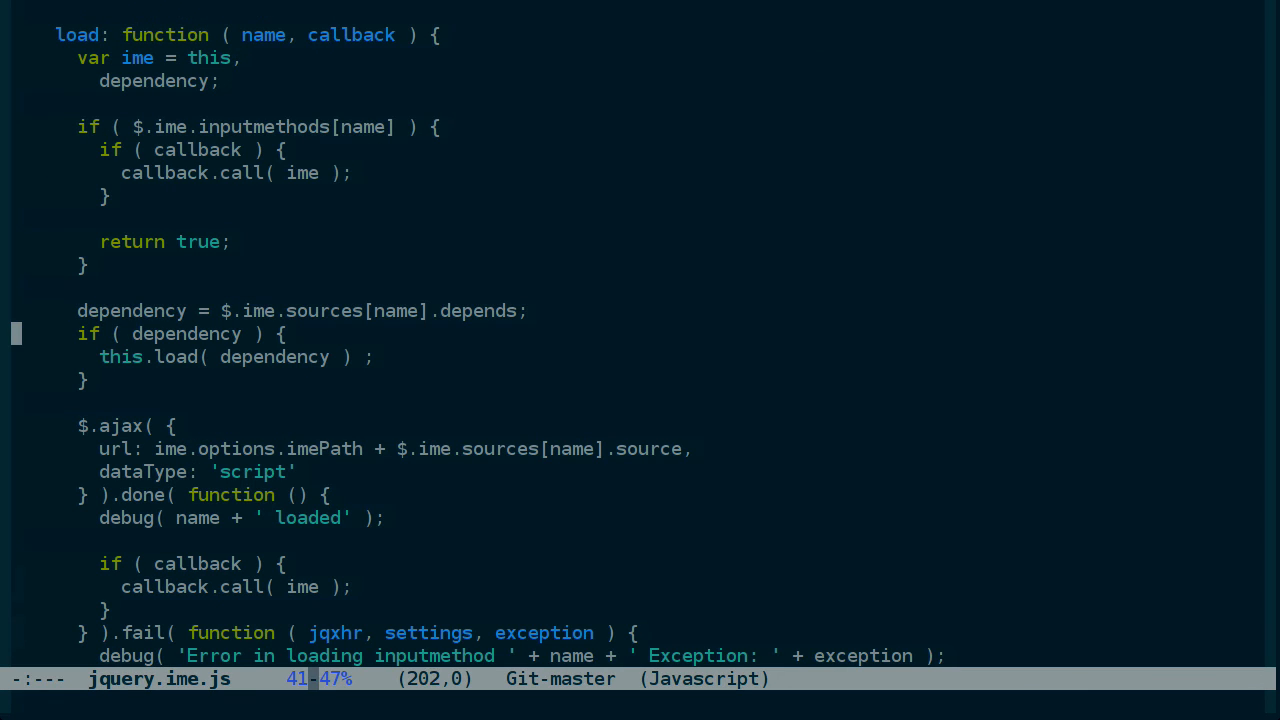
pyautogui.scroll(-3)
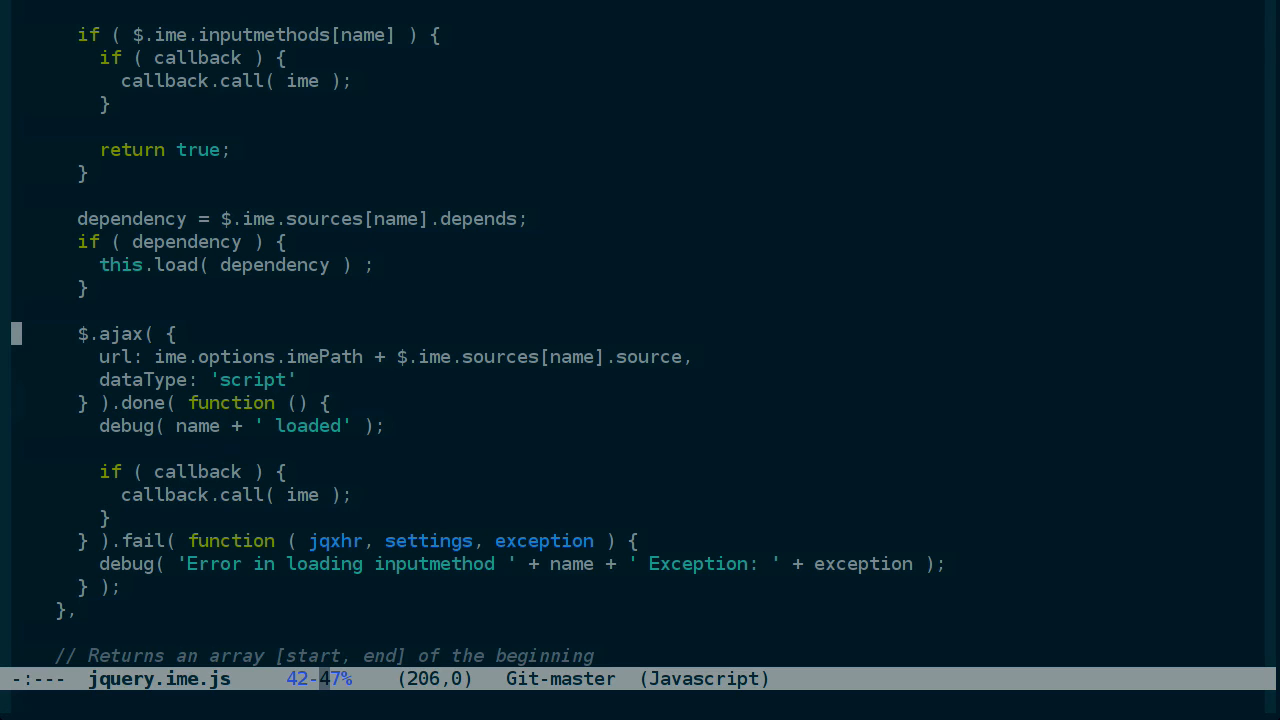
pyautogui.press('Left')
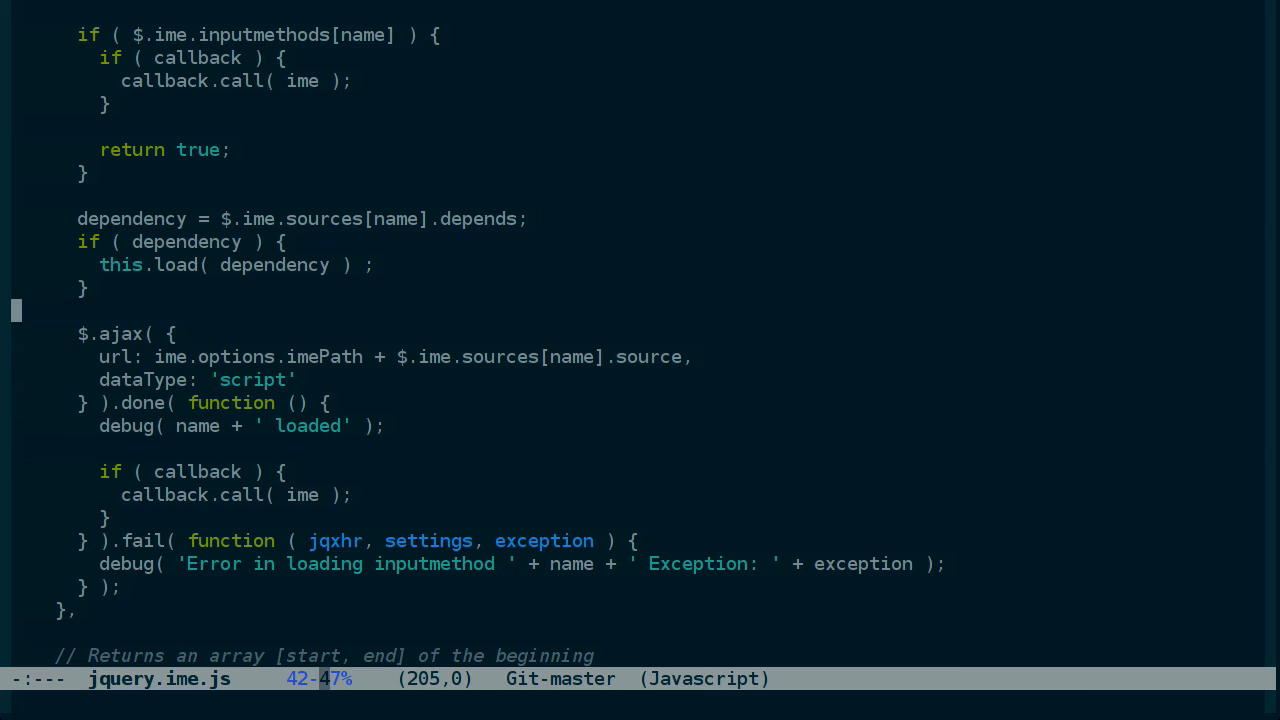
pyautogui.write('$.get')
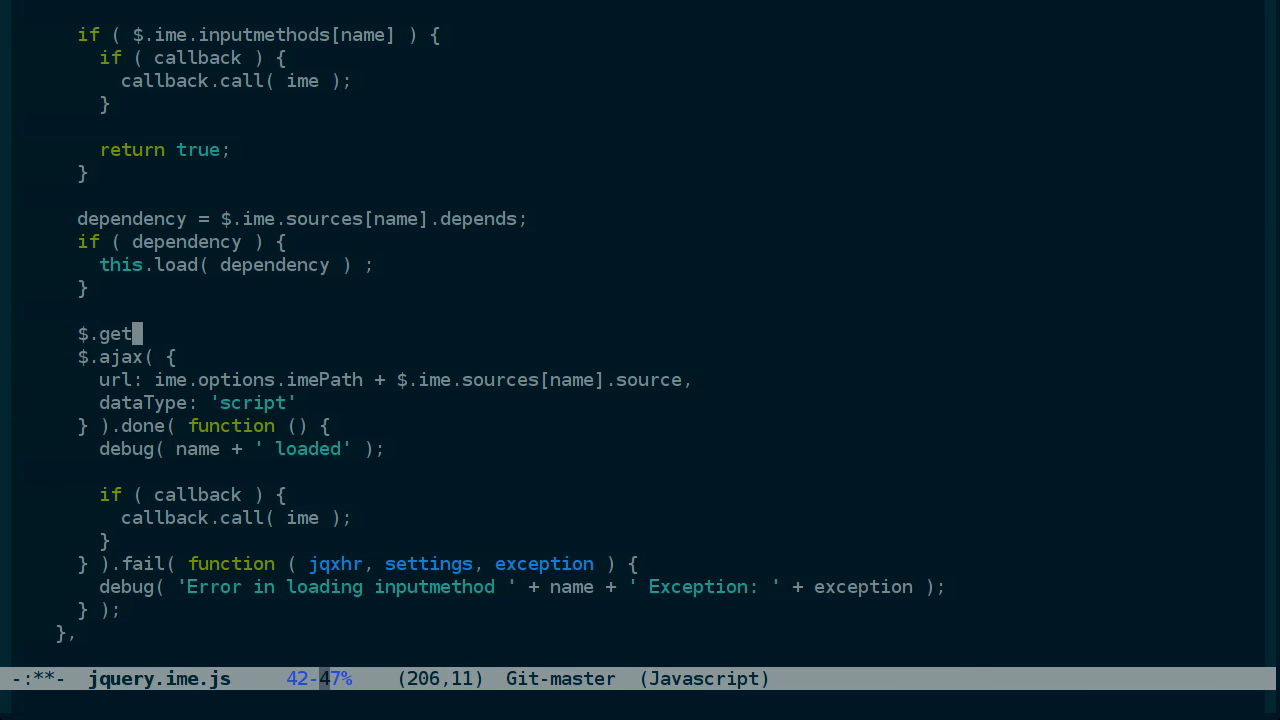
pyautogui.write('Script()')
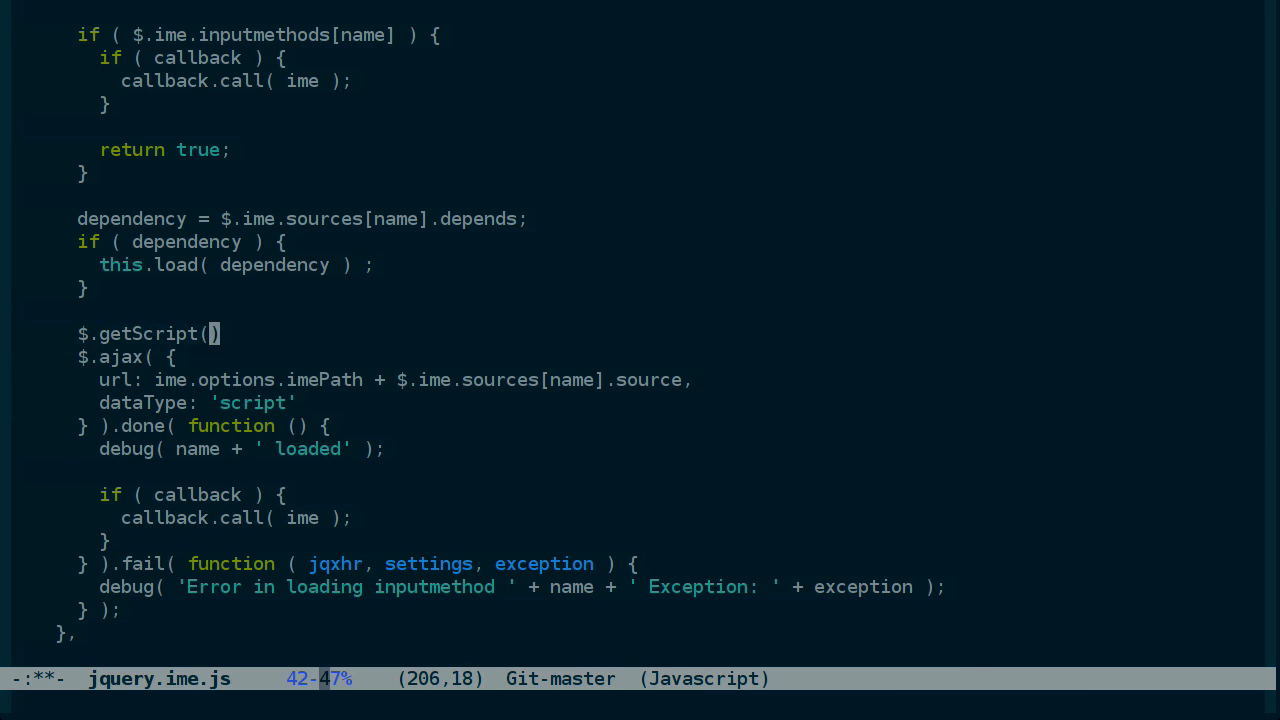
pyautogui.write('url')
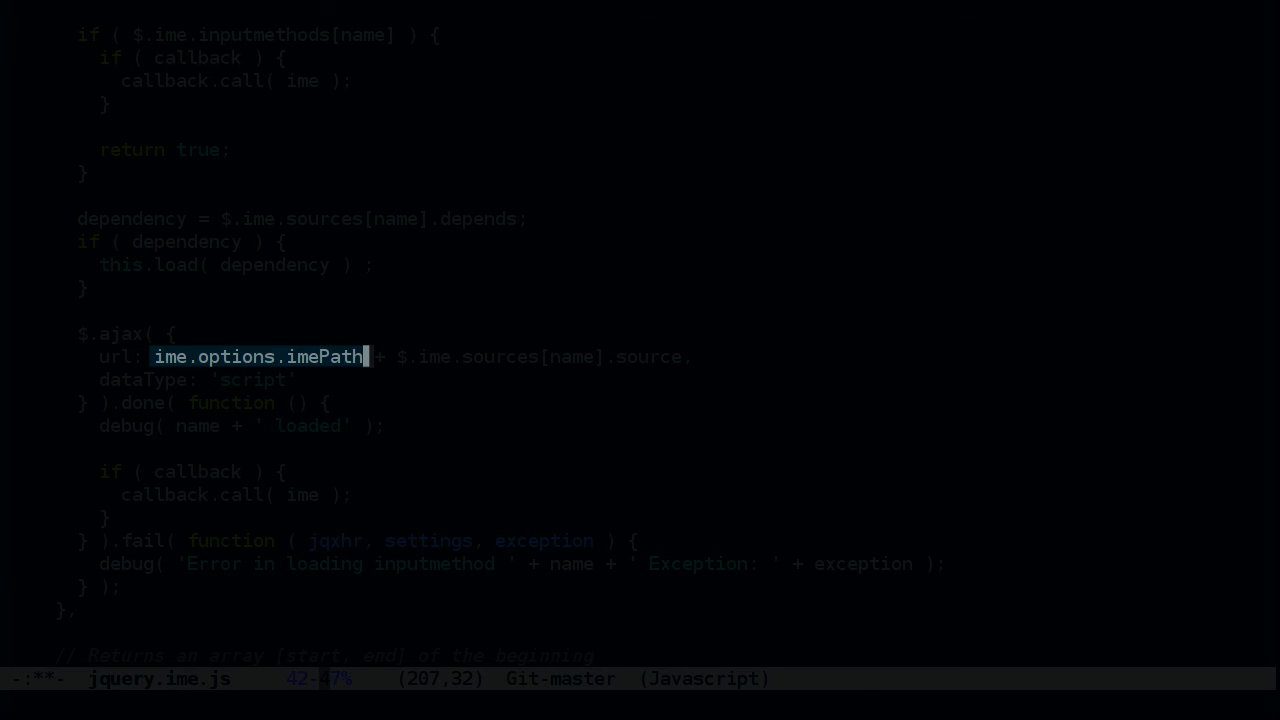
pyautogui.scroll(-3)
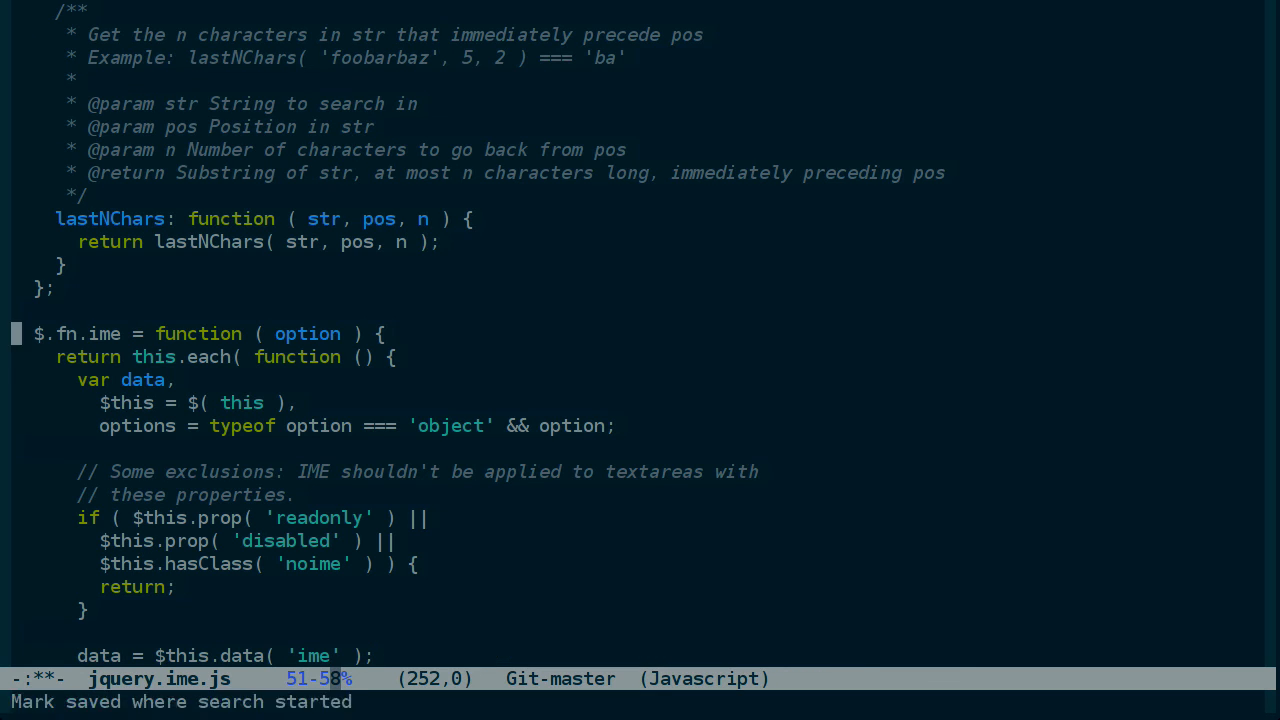
pyautogui.scroll(-3)
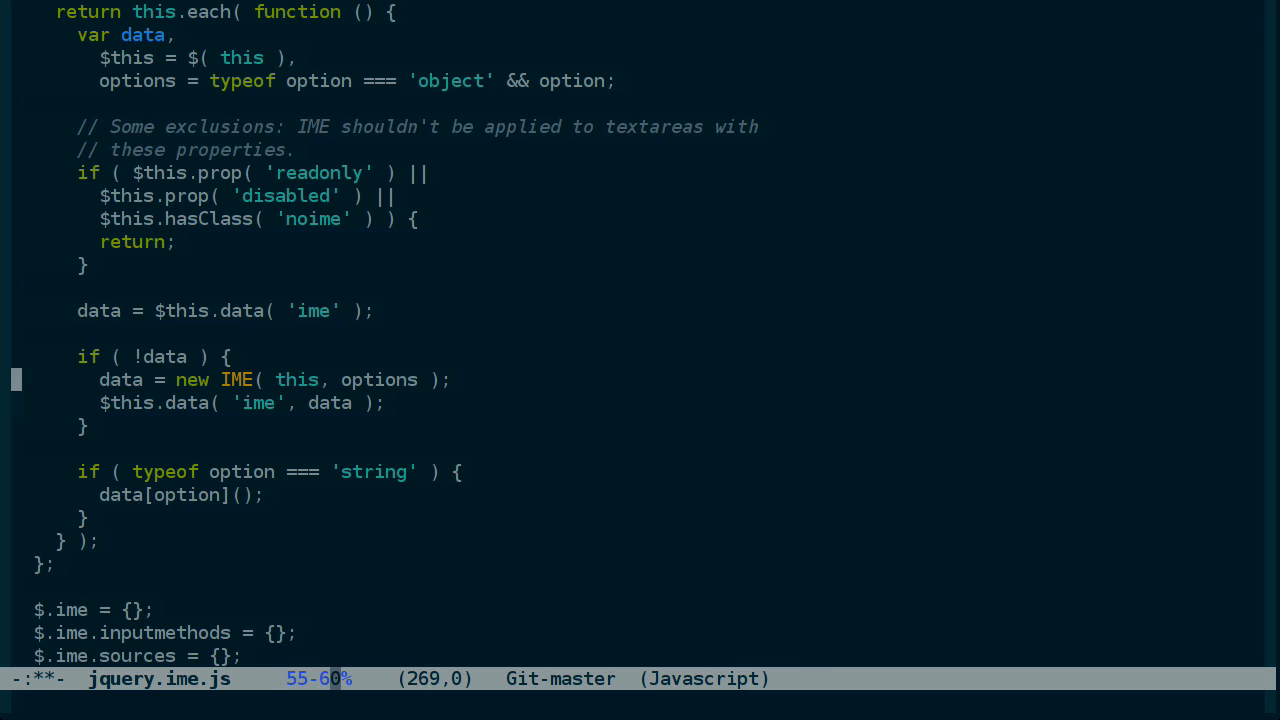
pyautogui.scroll(3)
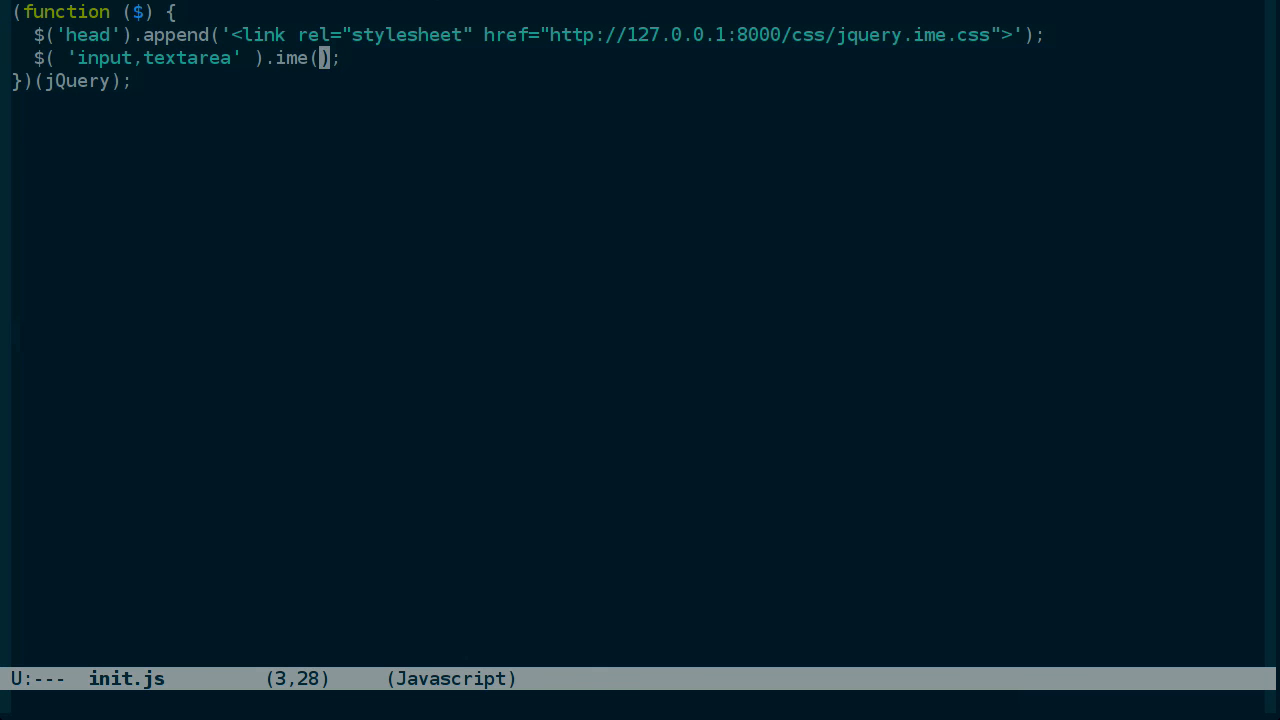
pyautogui.write('imePath')
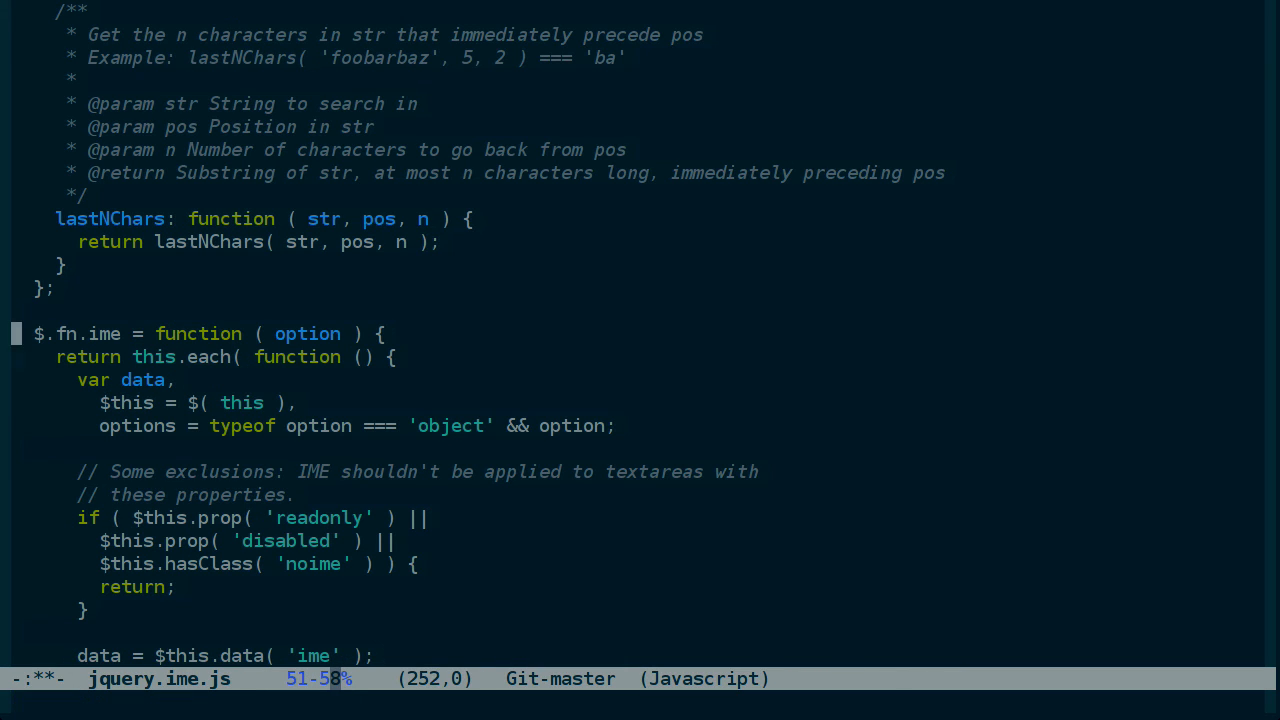
pyautogui.moveTo(345, 333)
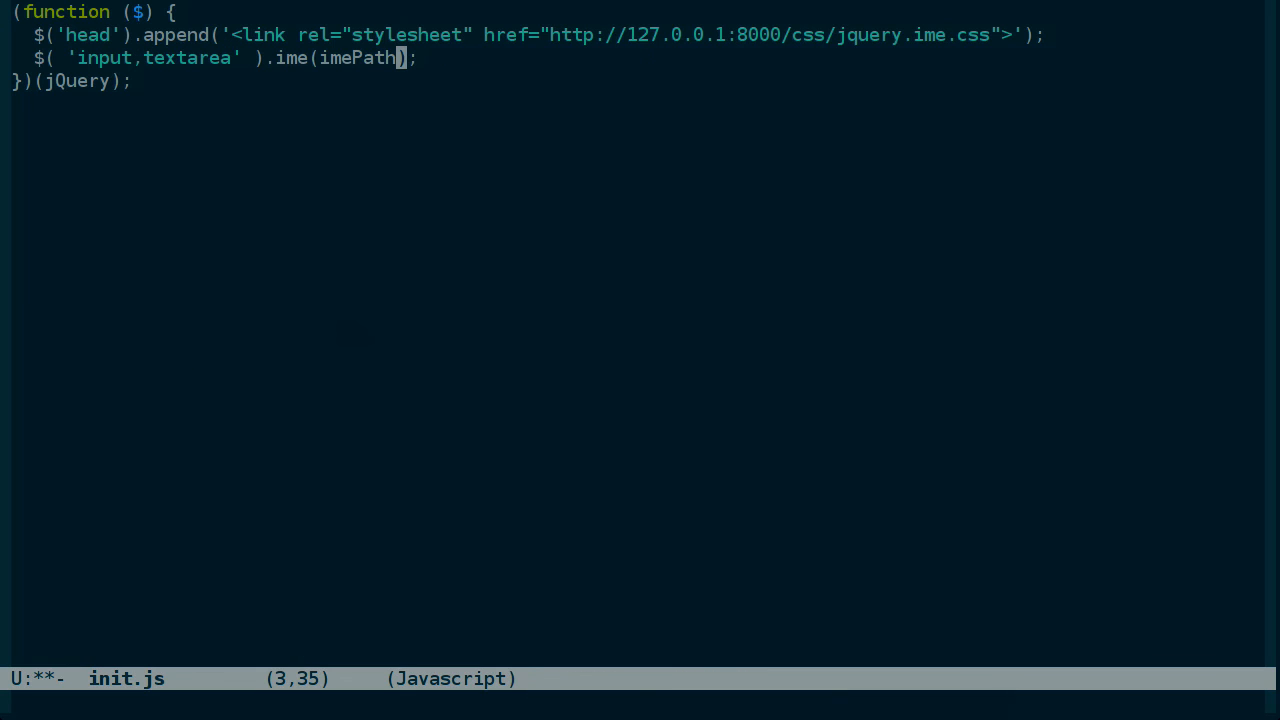
pyautogui.write("{'")
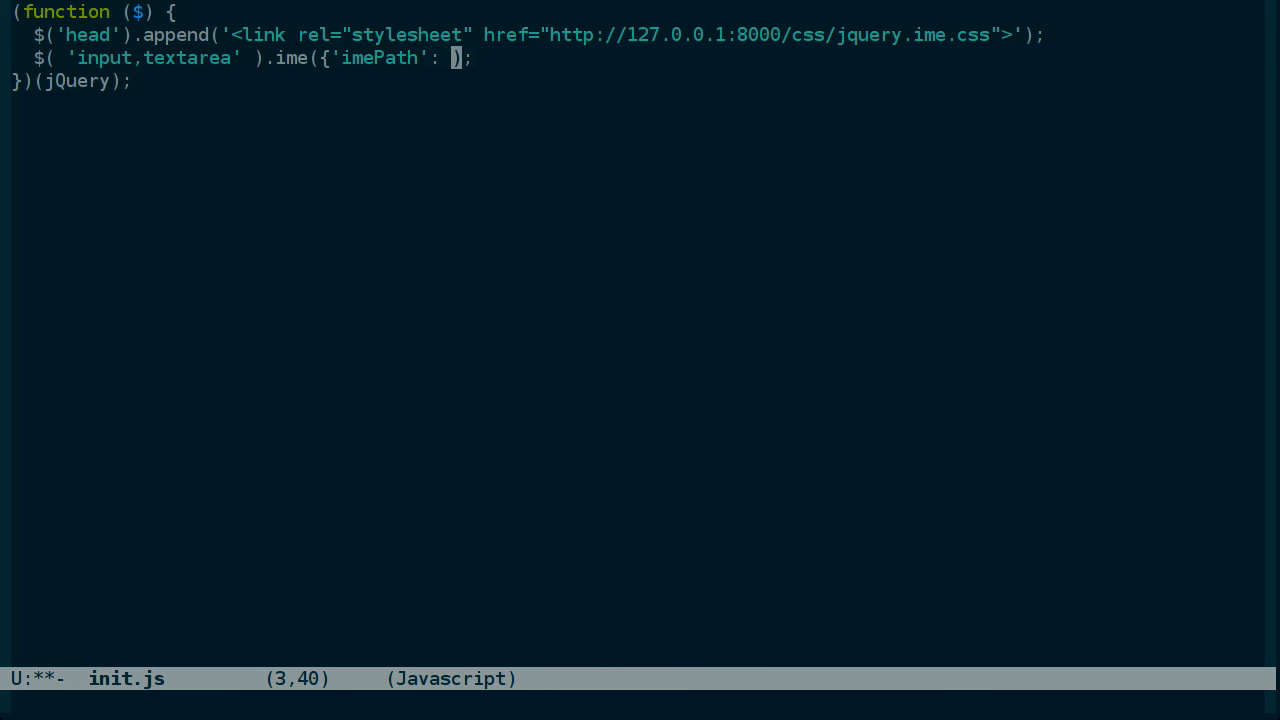
pyautogui.write("'http://")
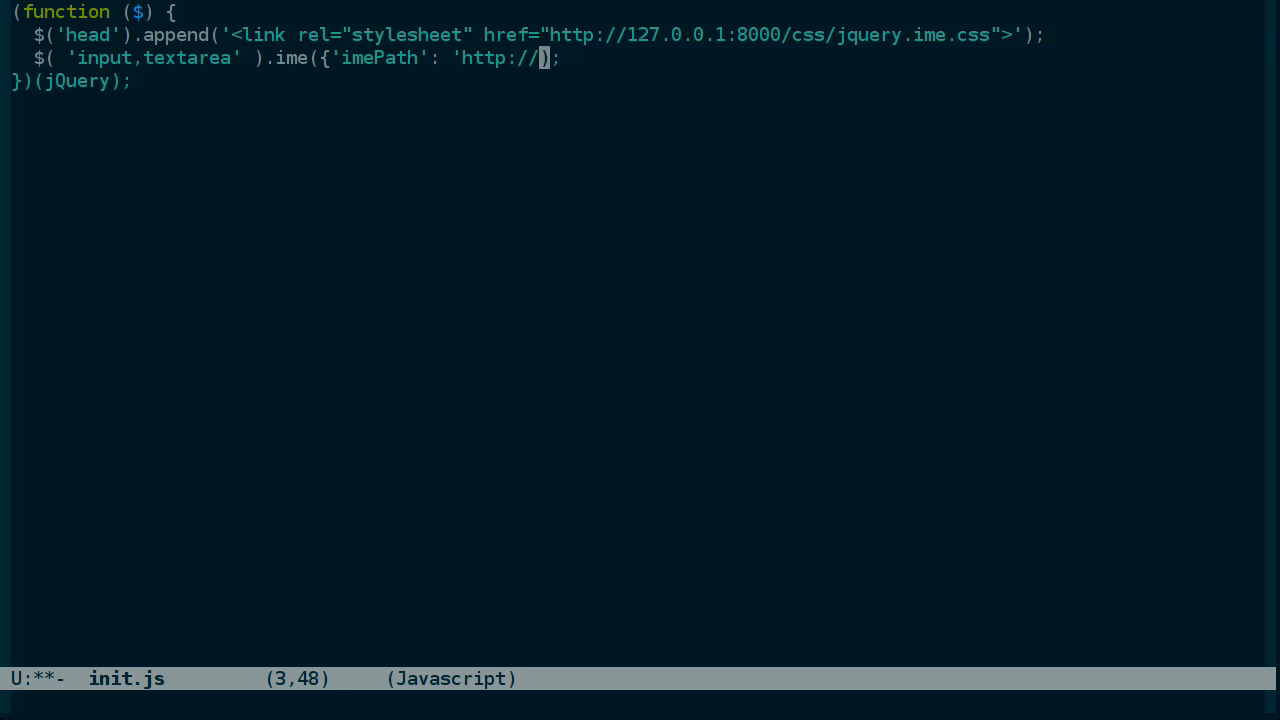
pyautogui.write('127.0.0.1')
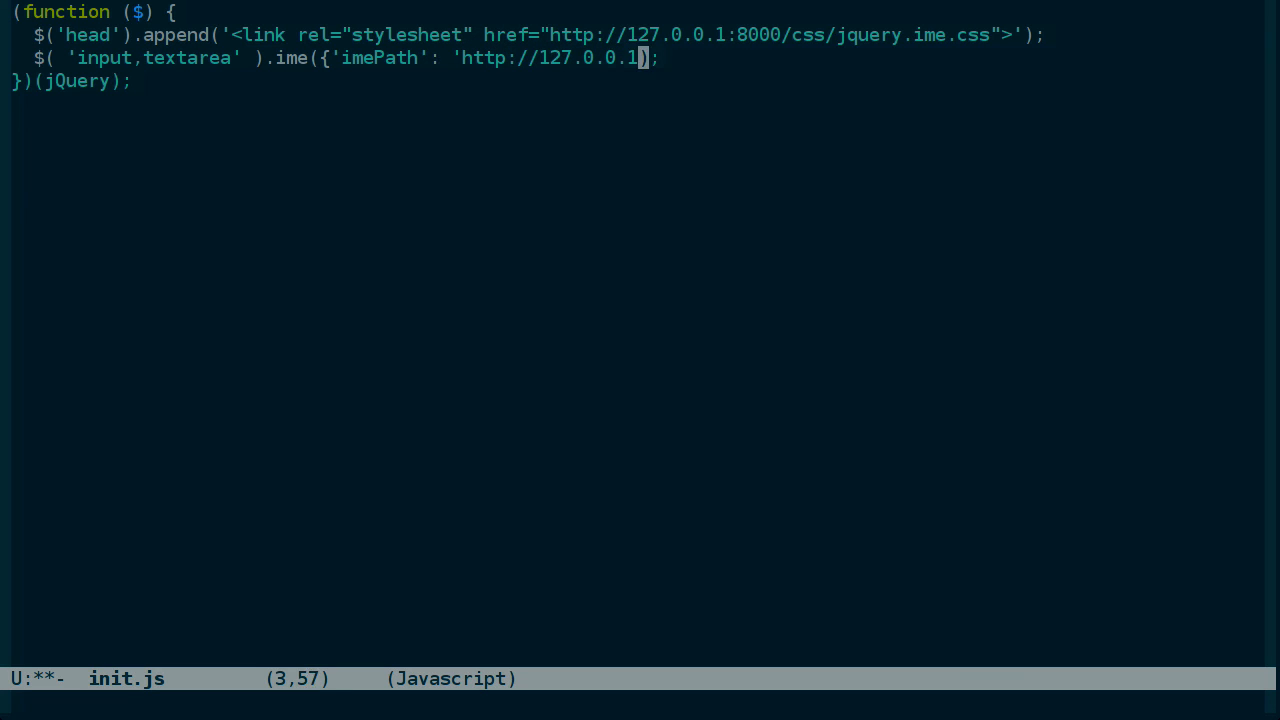
pyautogui.write(':8000/')
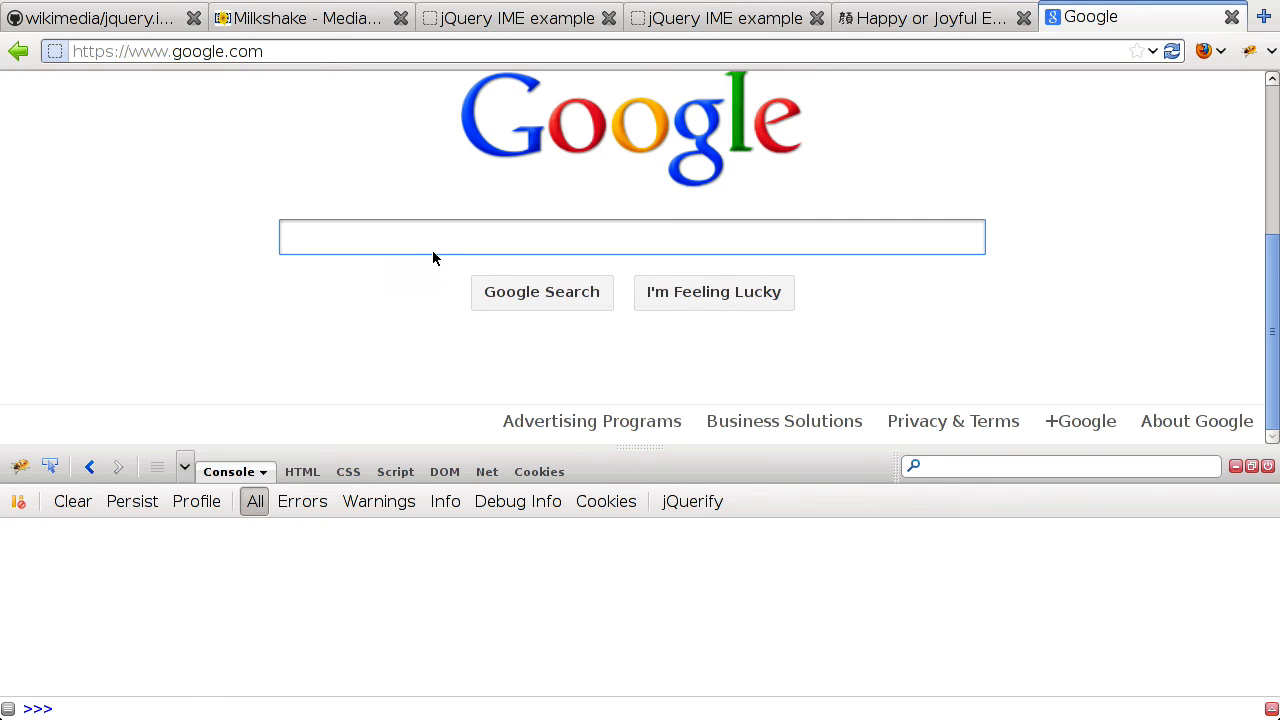
# Reload Google, run the jquery.ime bookmarklet, and disable the imeselector-menu's top style in Firebug
pyautogui.write('s')
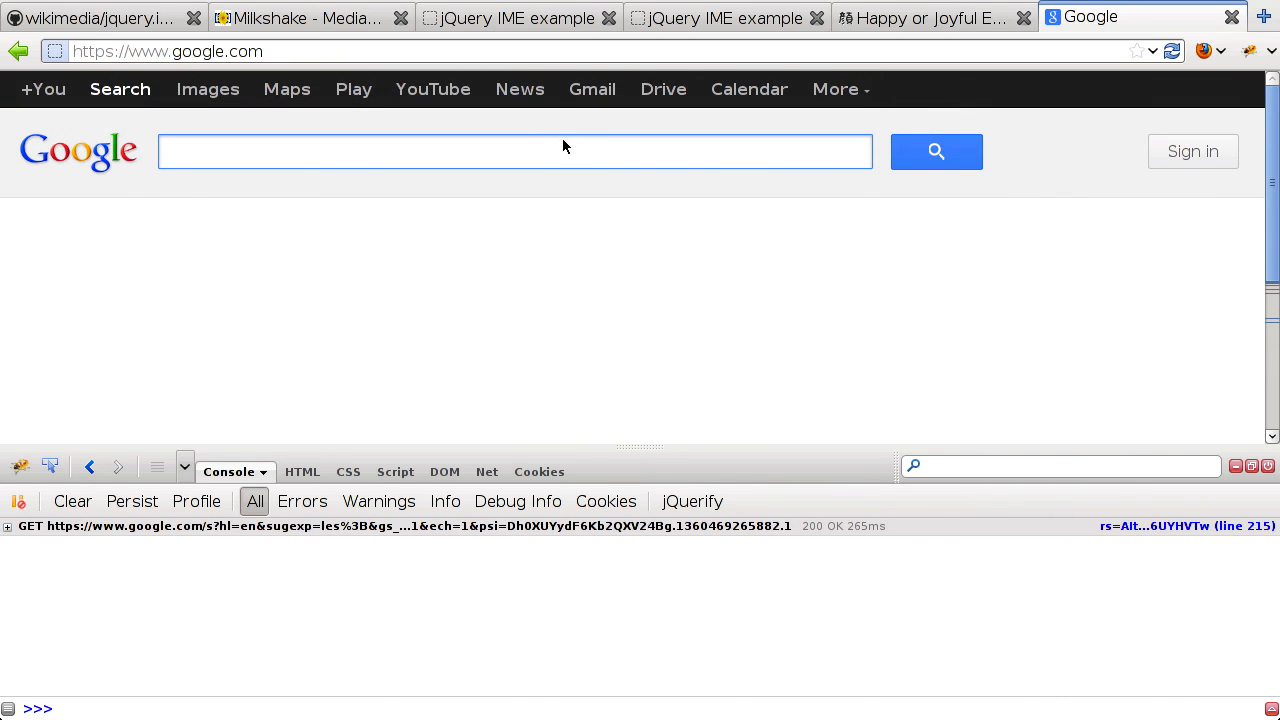
pyautogui.moveTo(1158, 129)
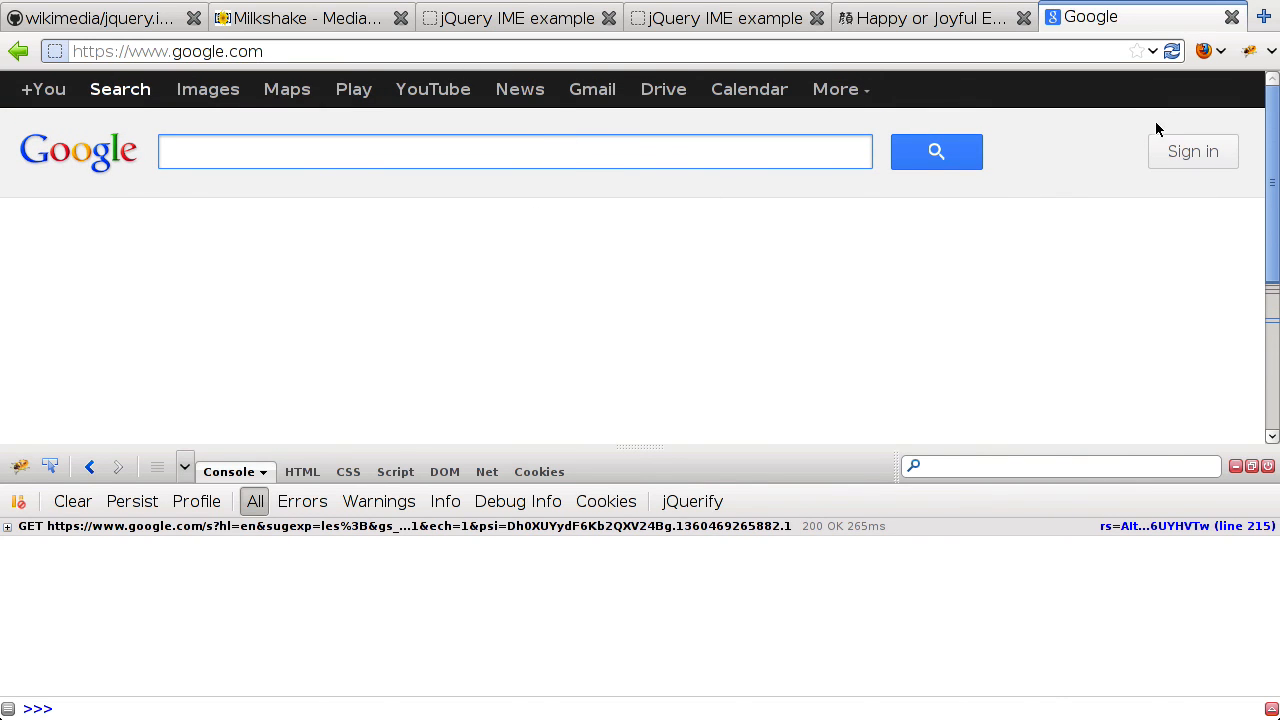
pyautogui.click(1210, 51)
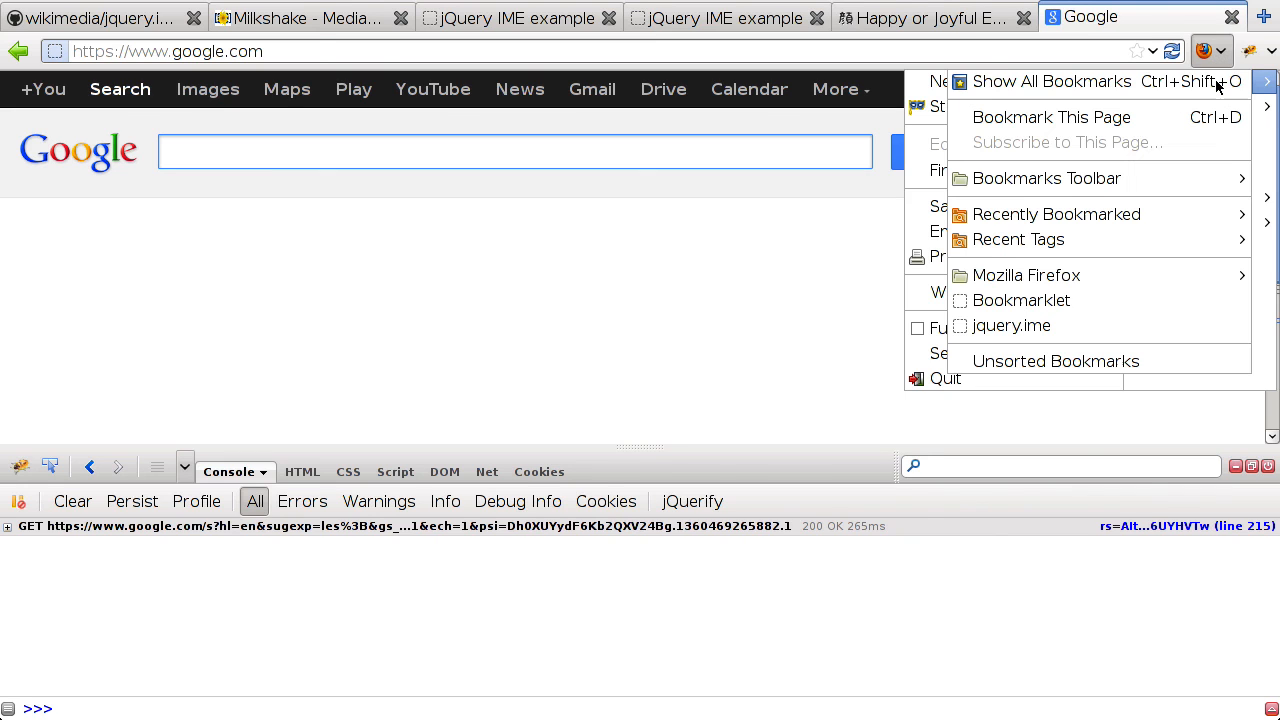
pyautogui.moveTo(1010, 325)
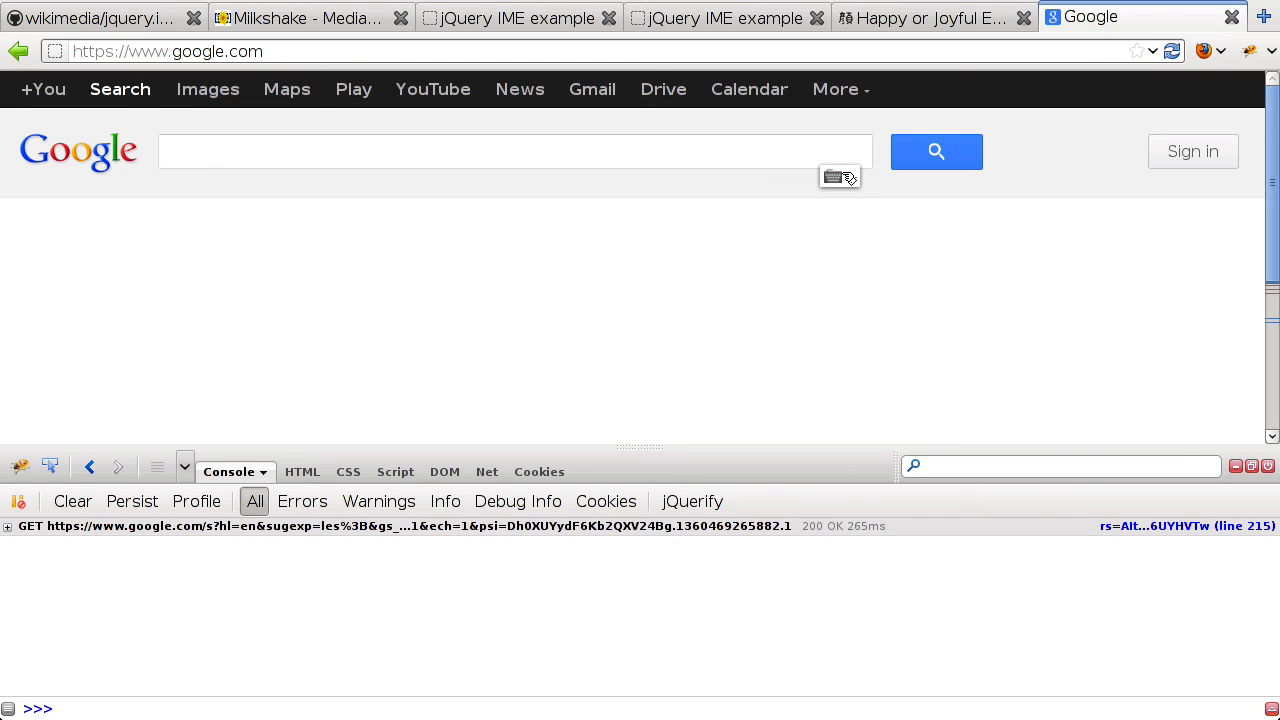
pyautogui.click(288, 471)
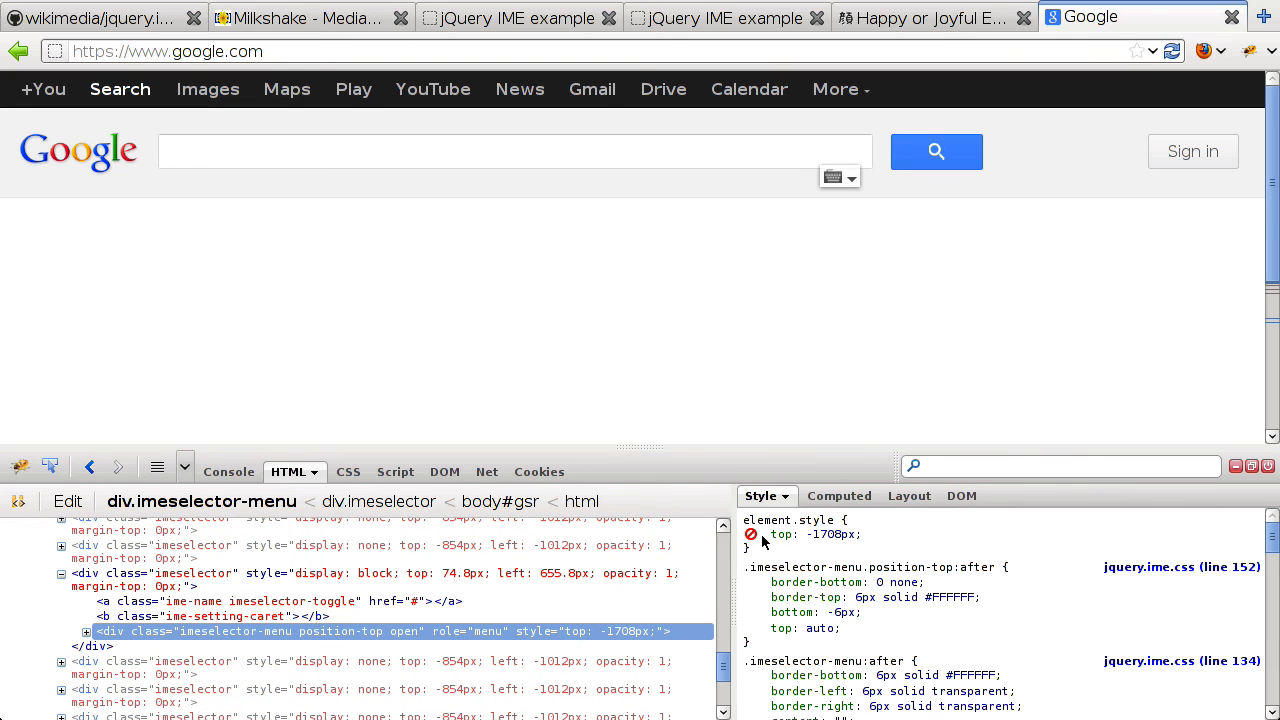
pyautogui.click(839, 177)
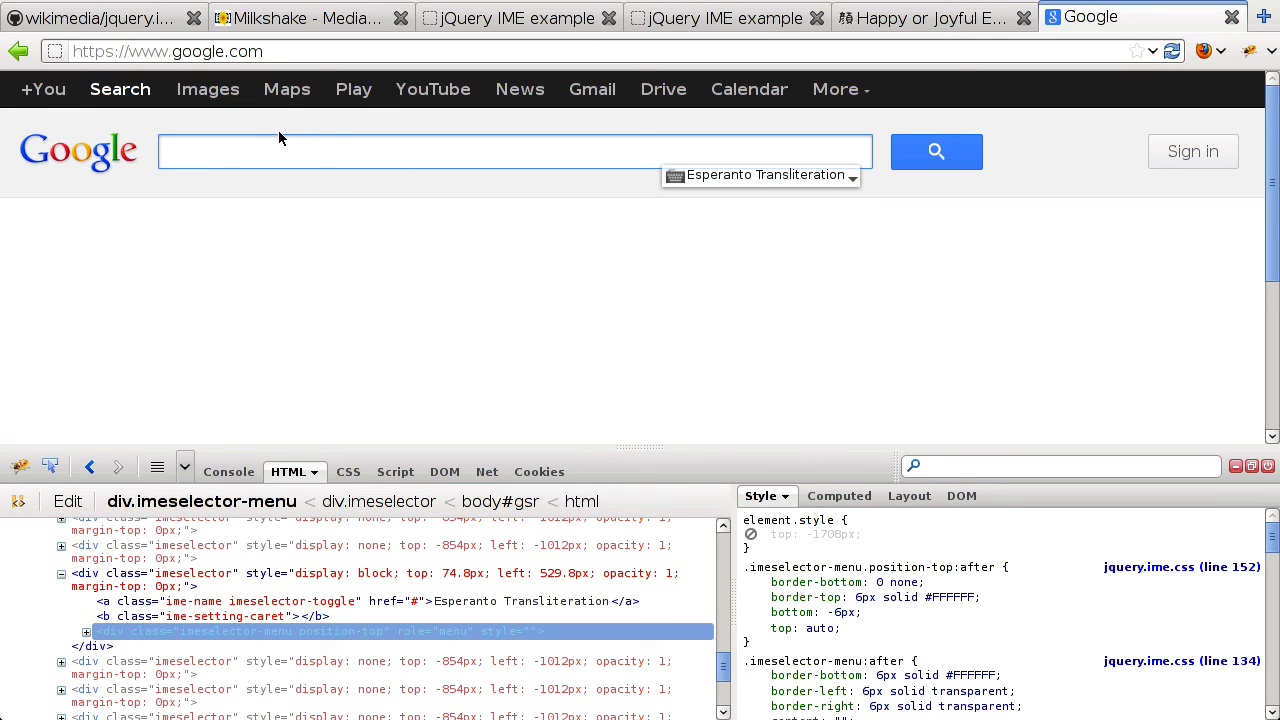
# Type 'ŝtono' with Esperanto Transliteration and choose the suggestion 'memoria de ŝtono'
pyautogui.write('ŝto')
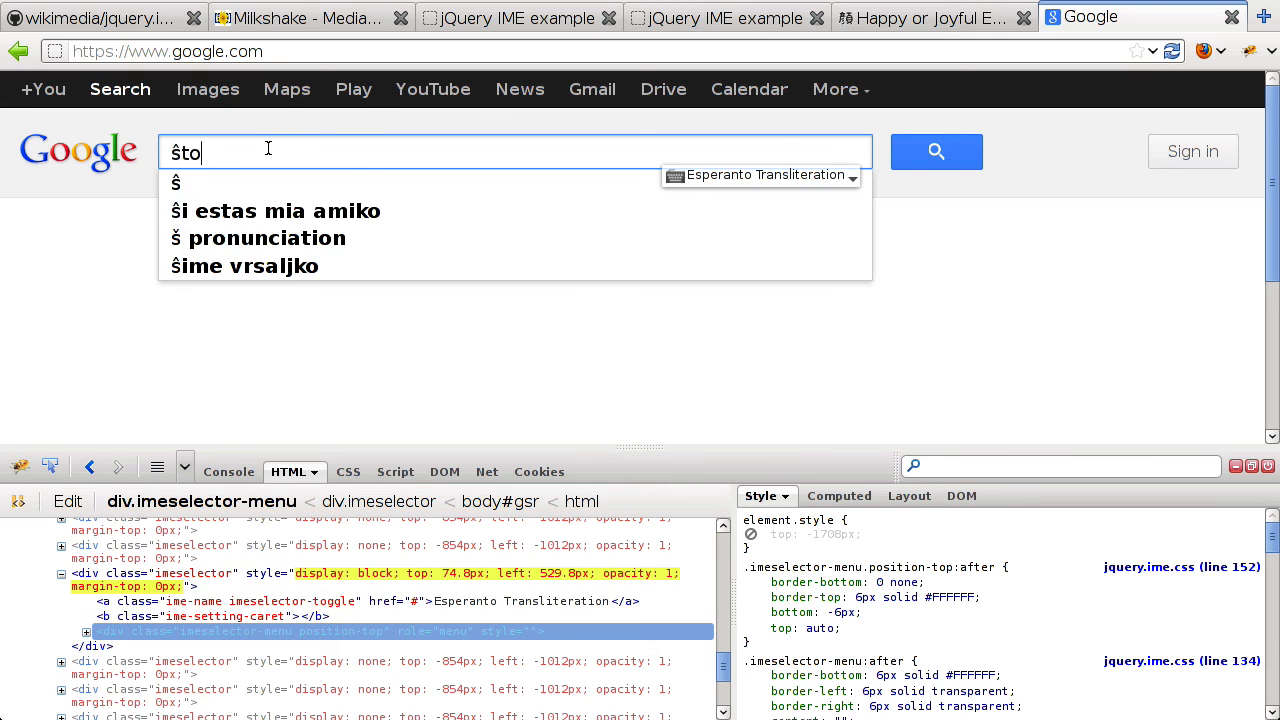
pyautogui.write('no')
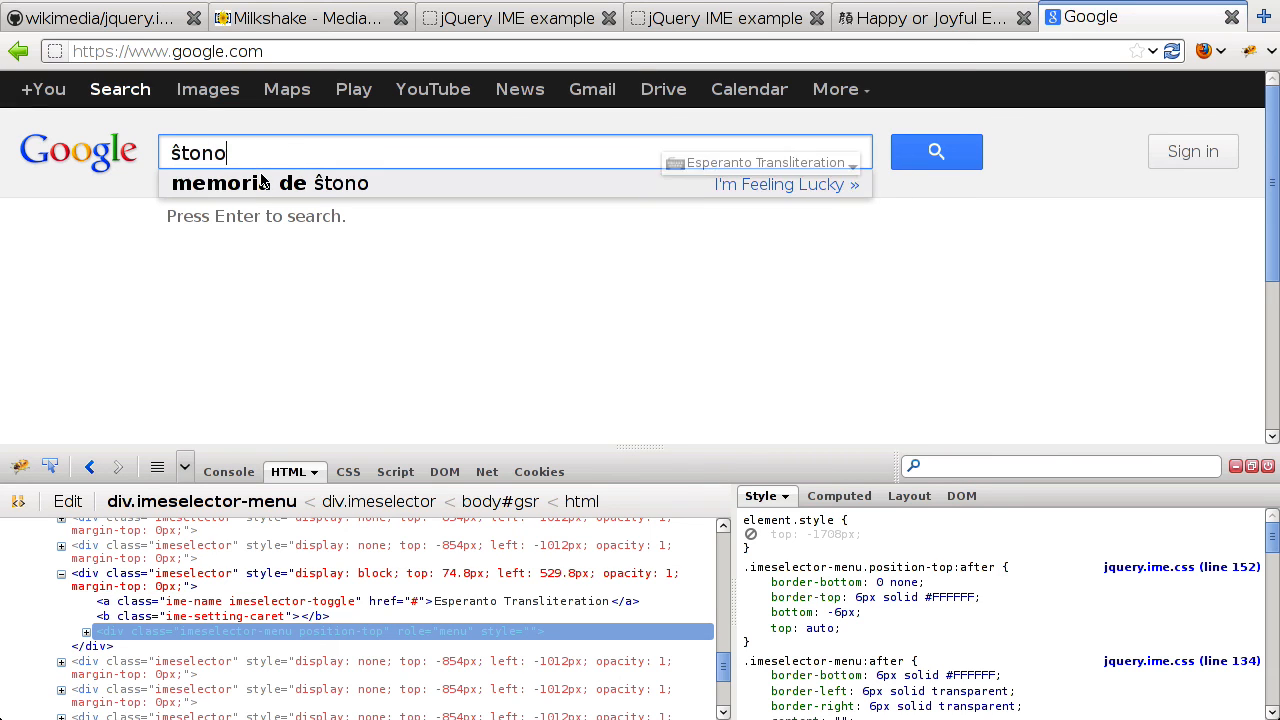
pyautogui.click(267, 183)
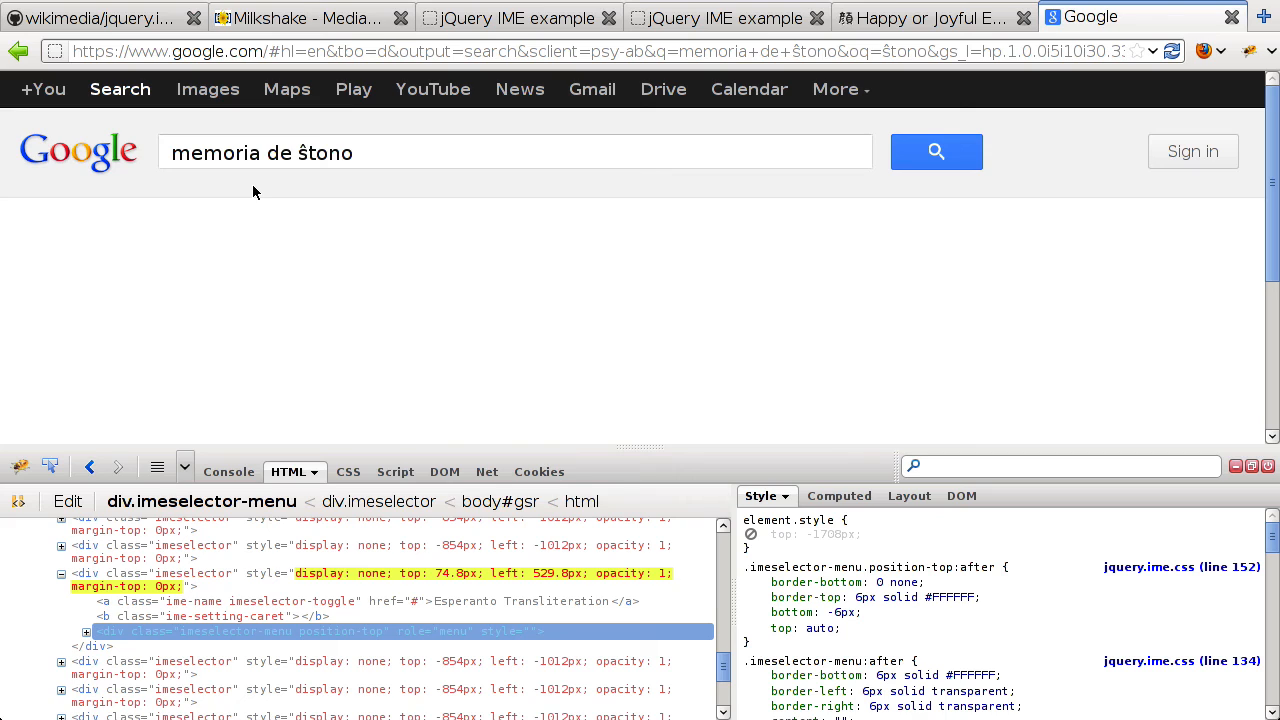
pyautogui.click(936, 152)
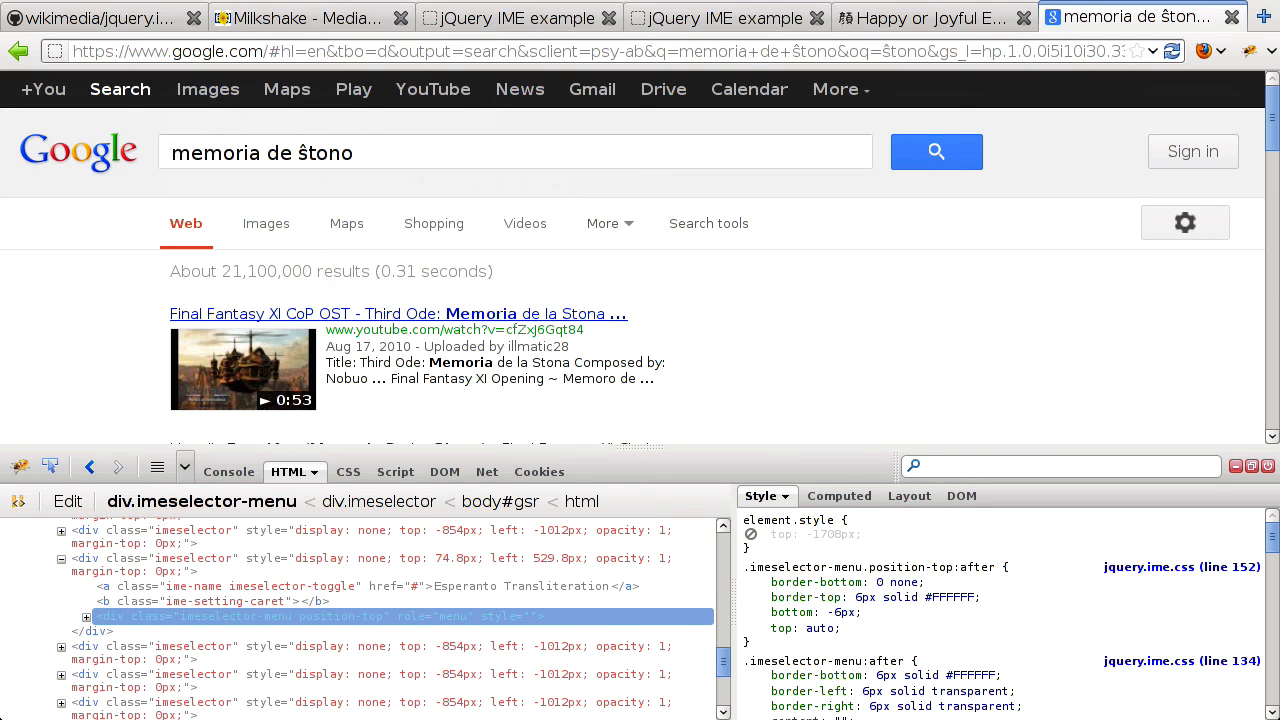